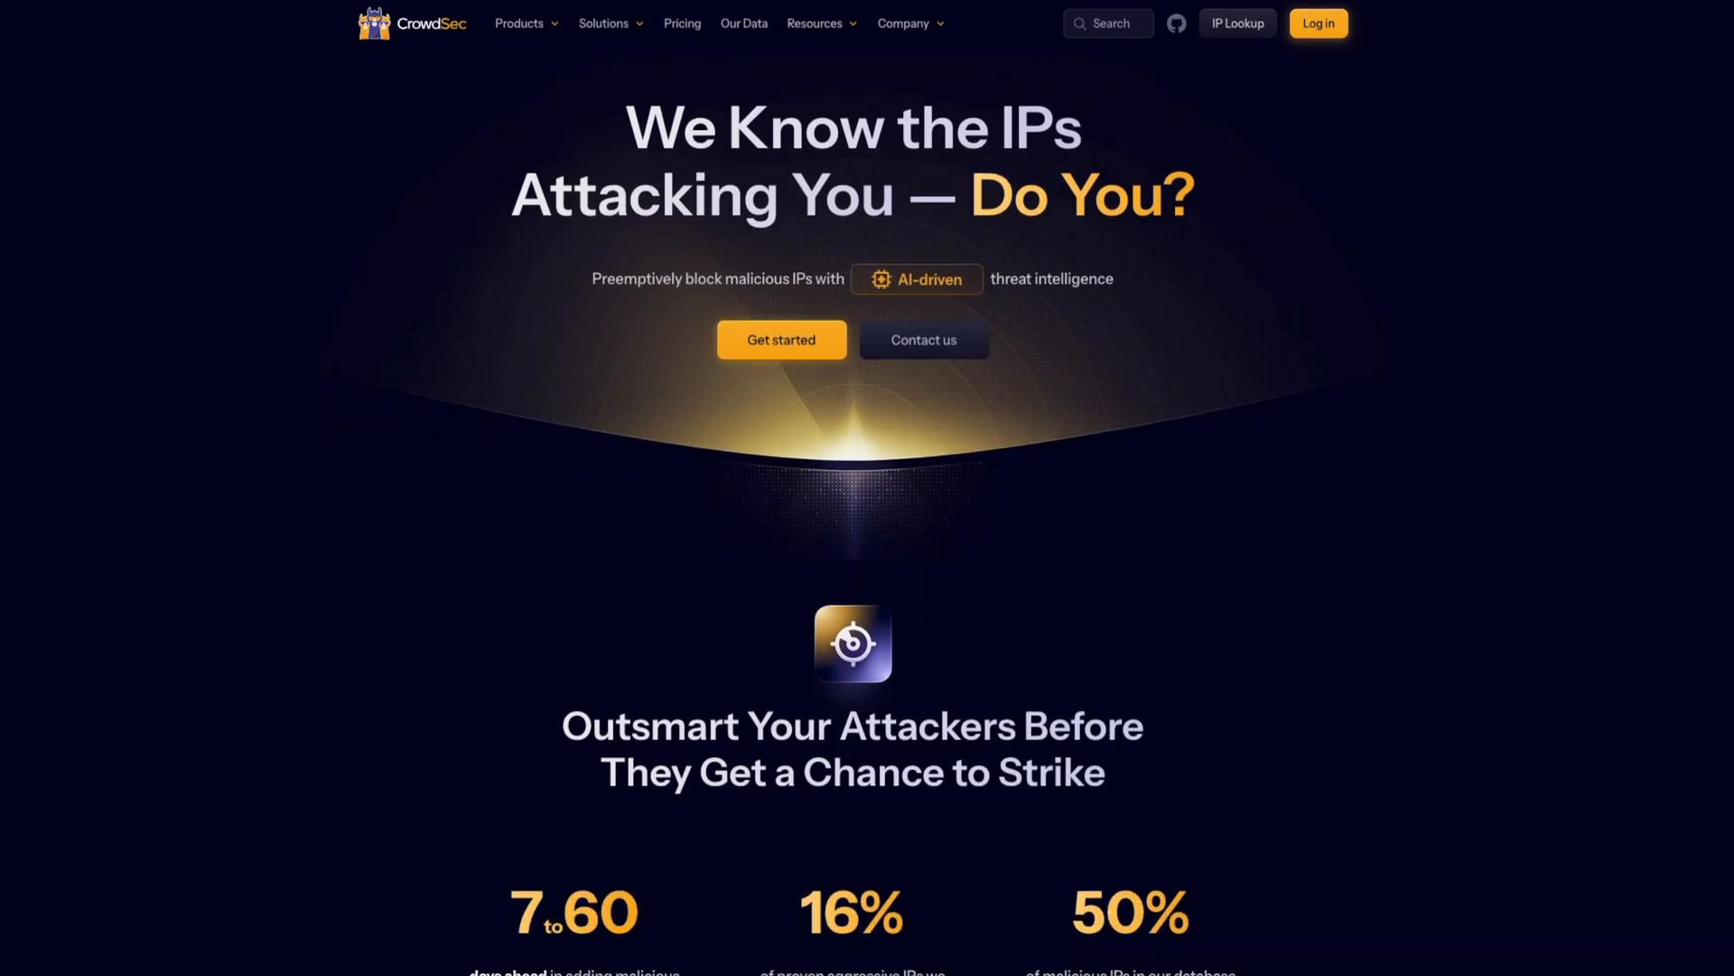
# Scroll down the CrowdSec homepage to review its blocklist and threat-intelligence stats.
pyautogui.scroll(-3)
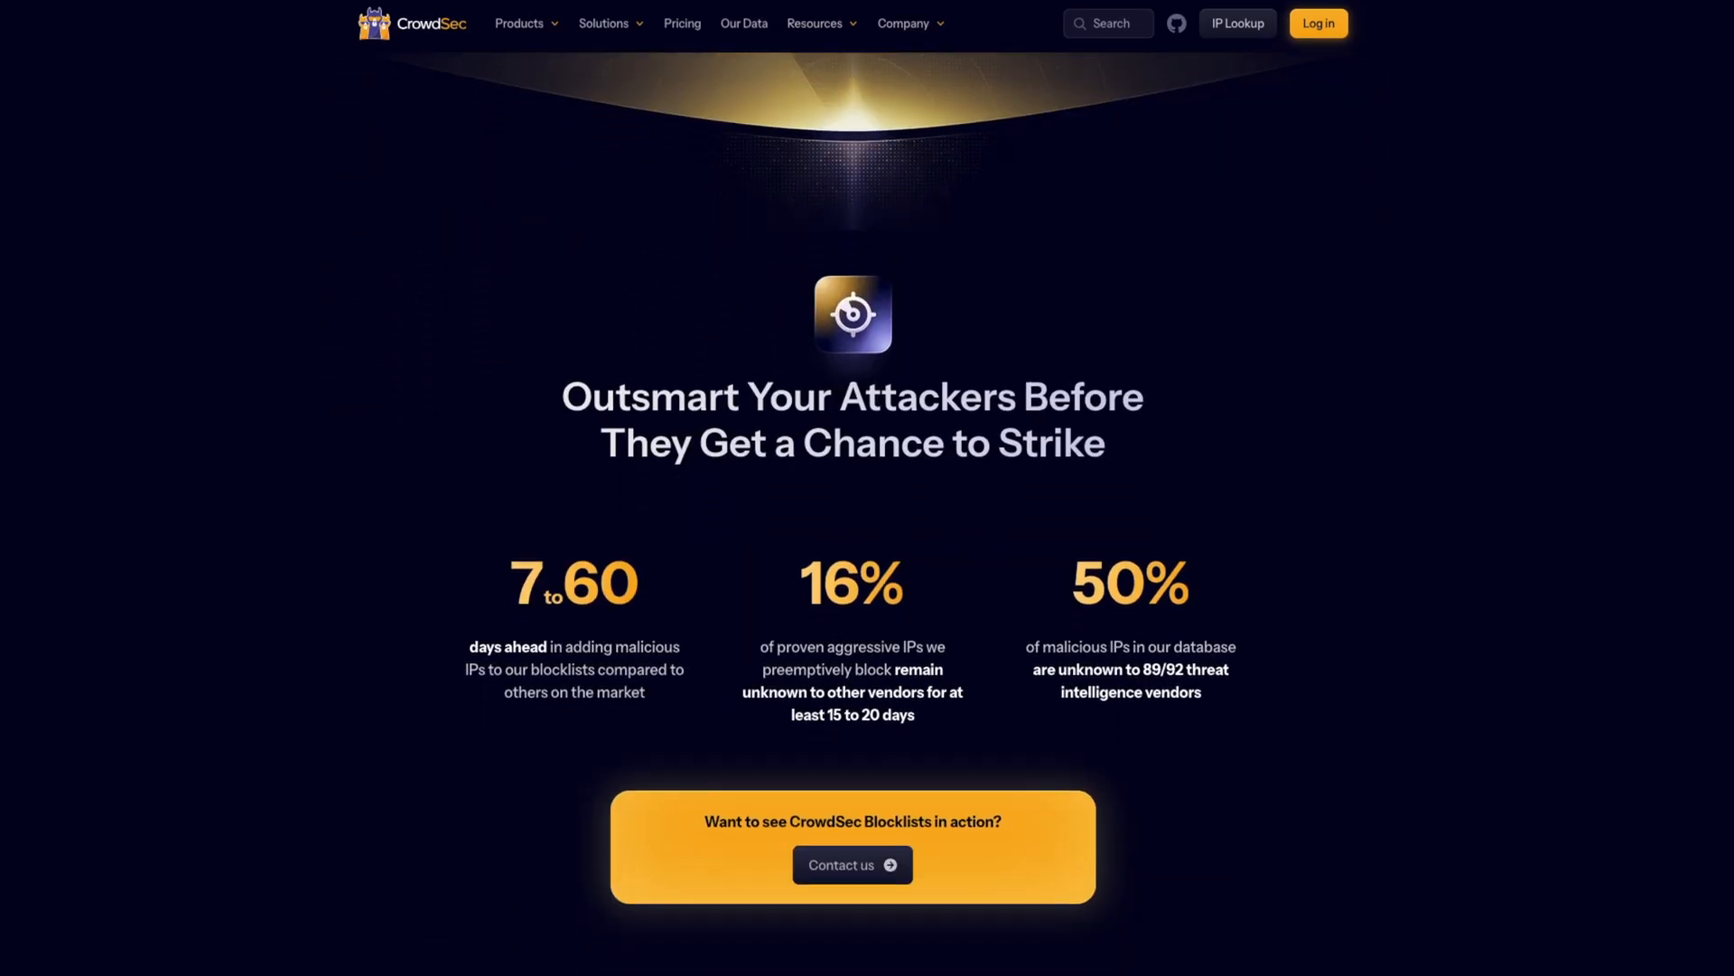
pyautogui.scroll(-3)
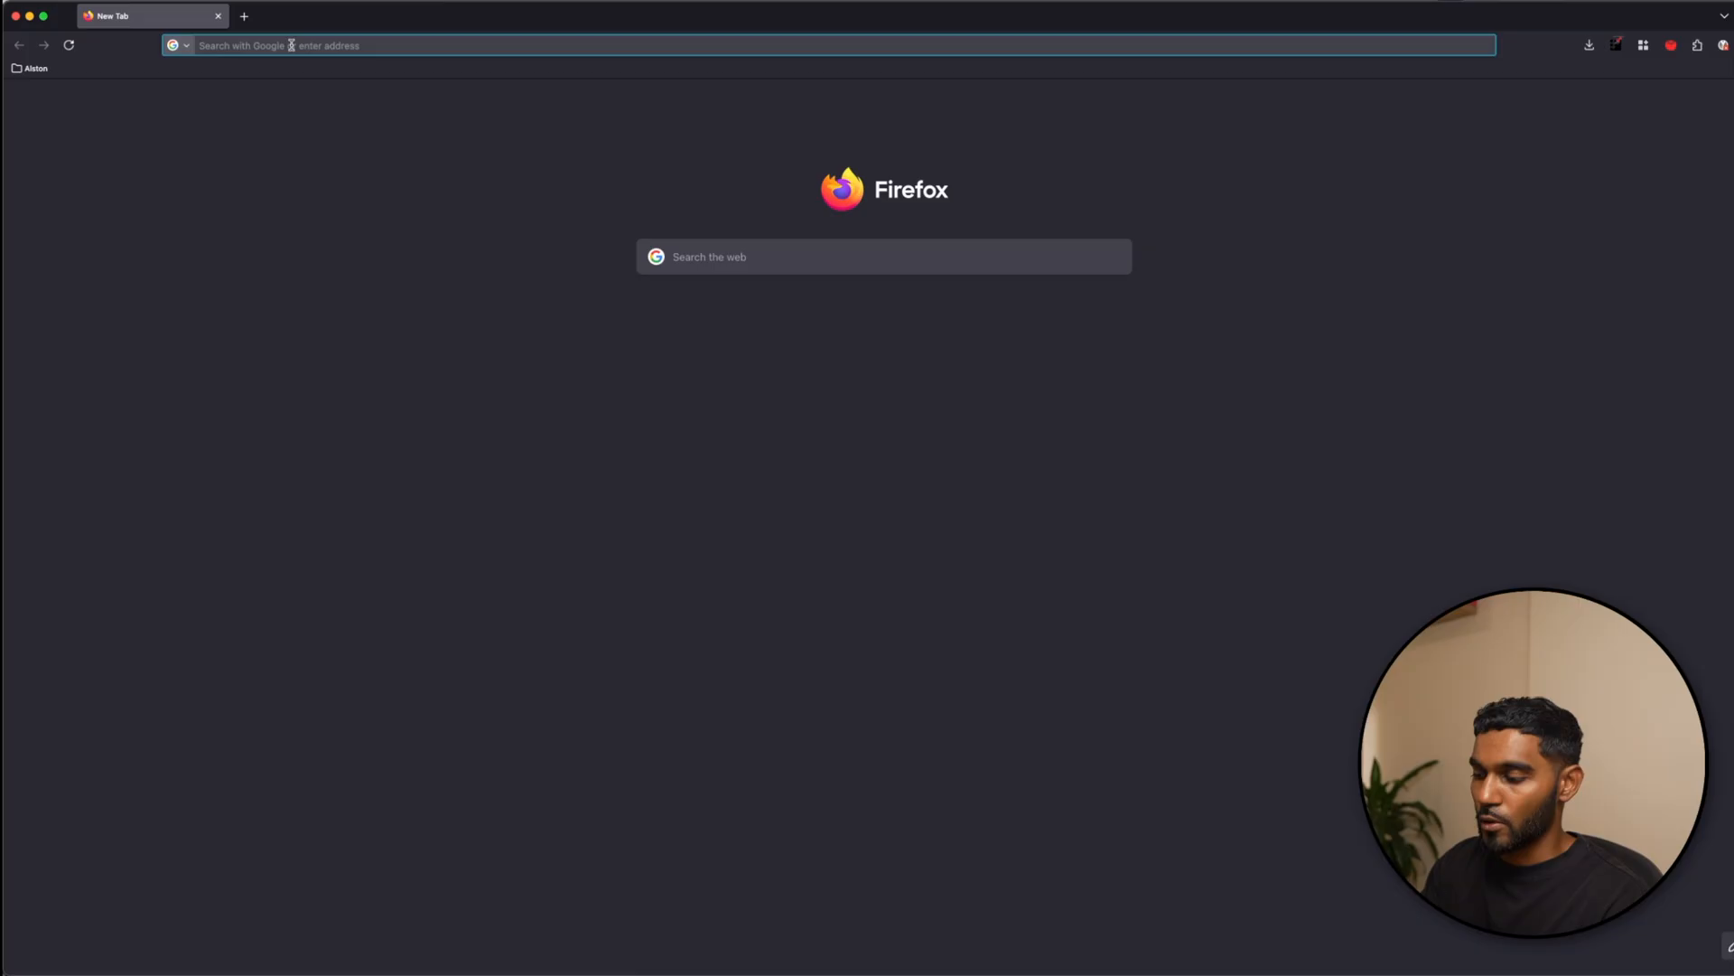
# Filter the firmware plugins by 'crow' to show os-crowdsec installed at version 1.0.10.
pyautogui.write('10')
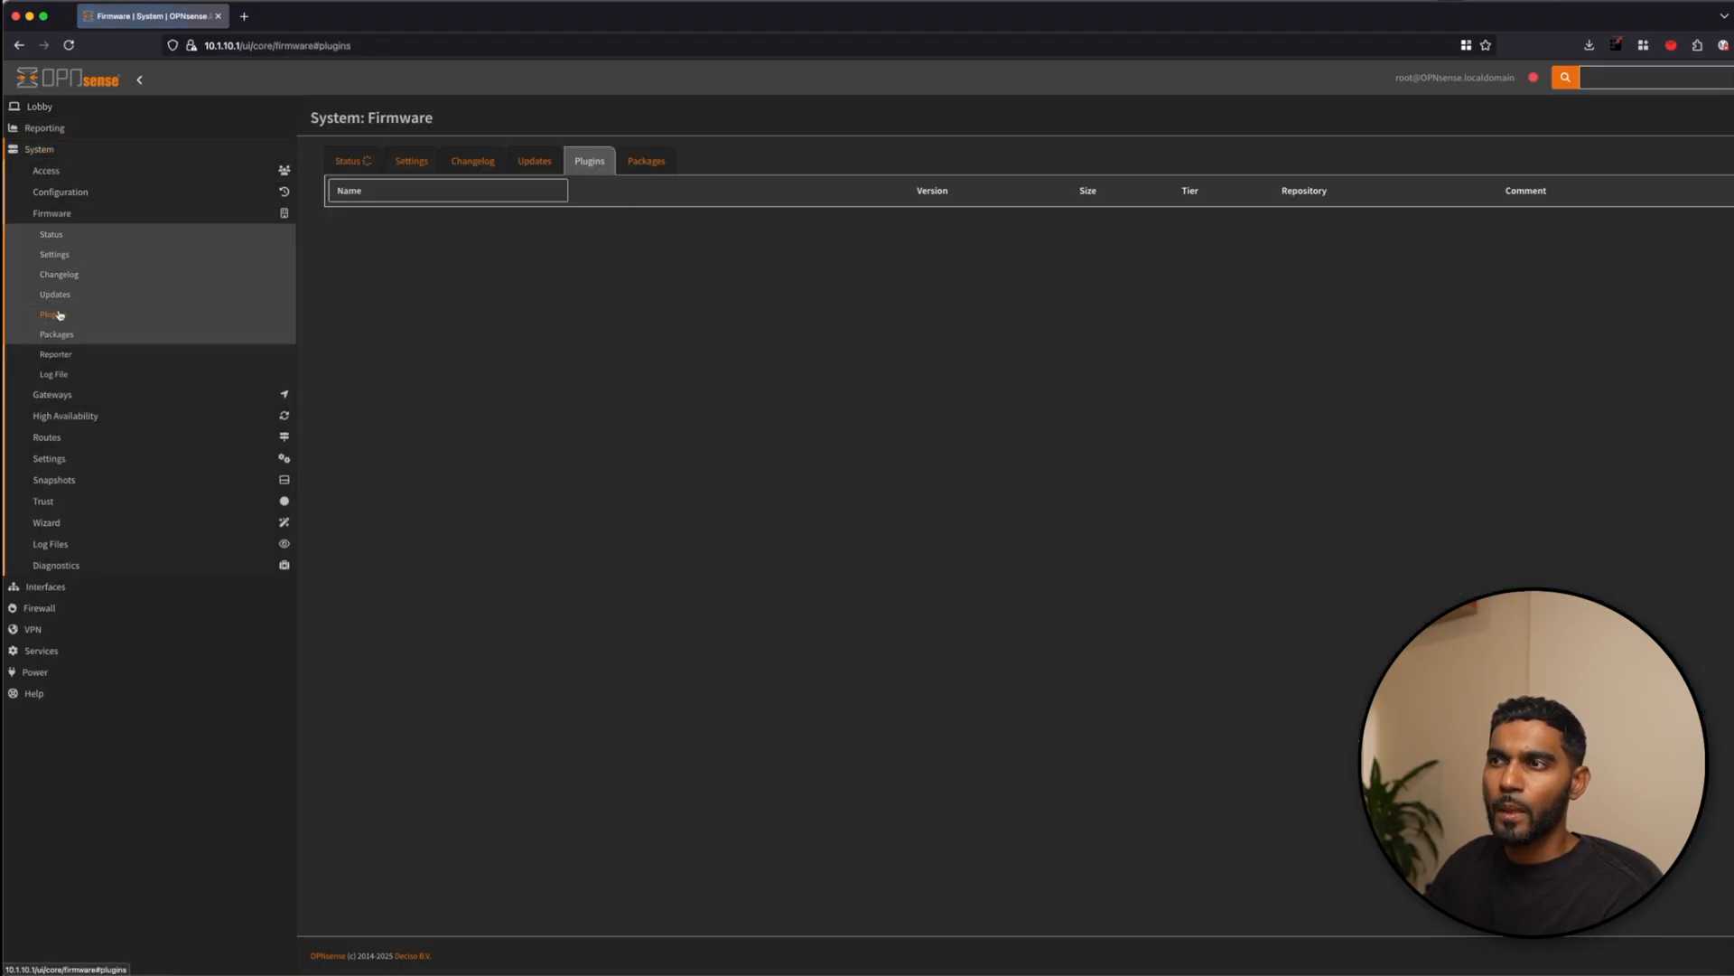
pyautogui.click(52, 314)
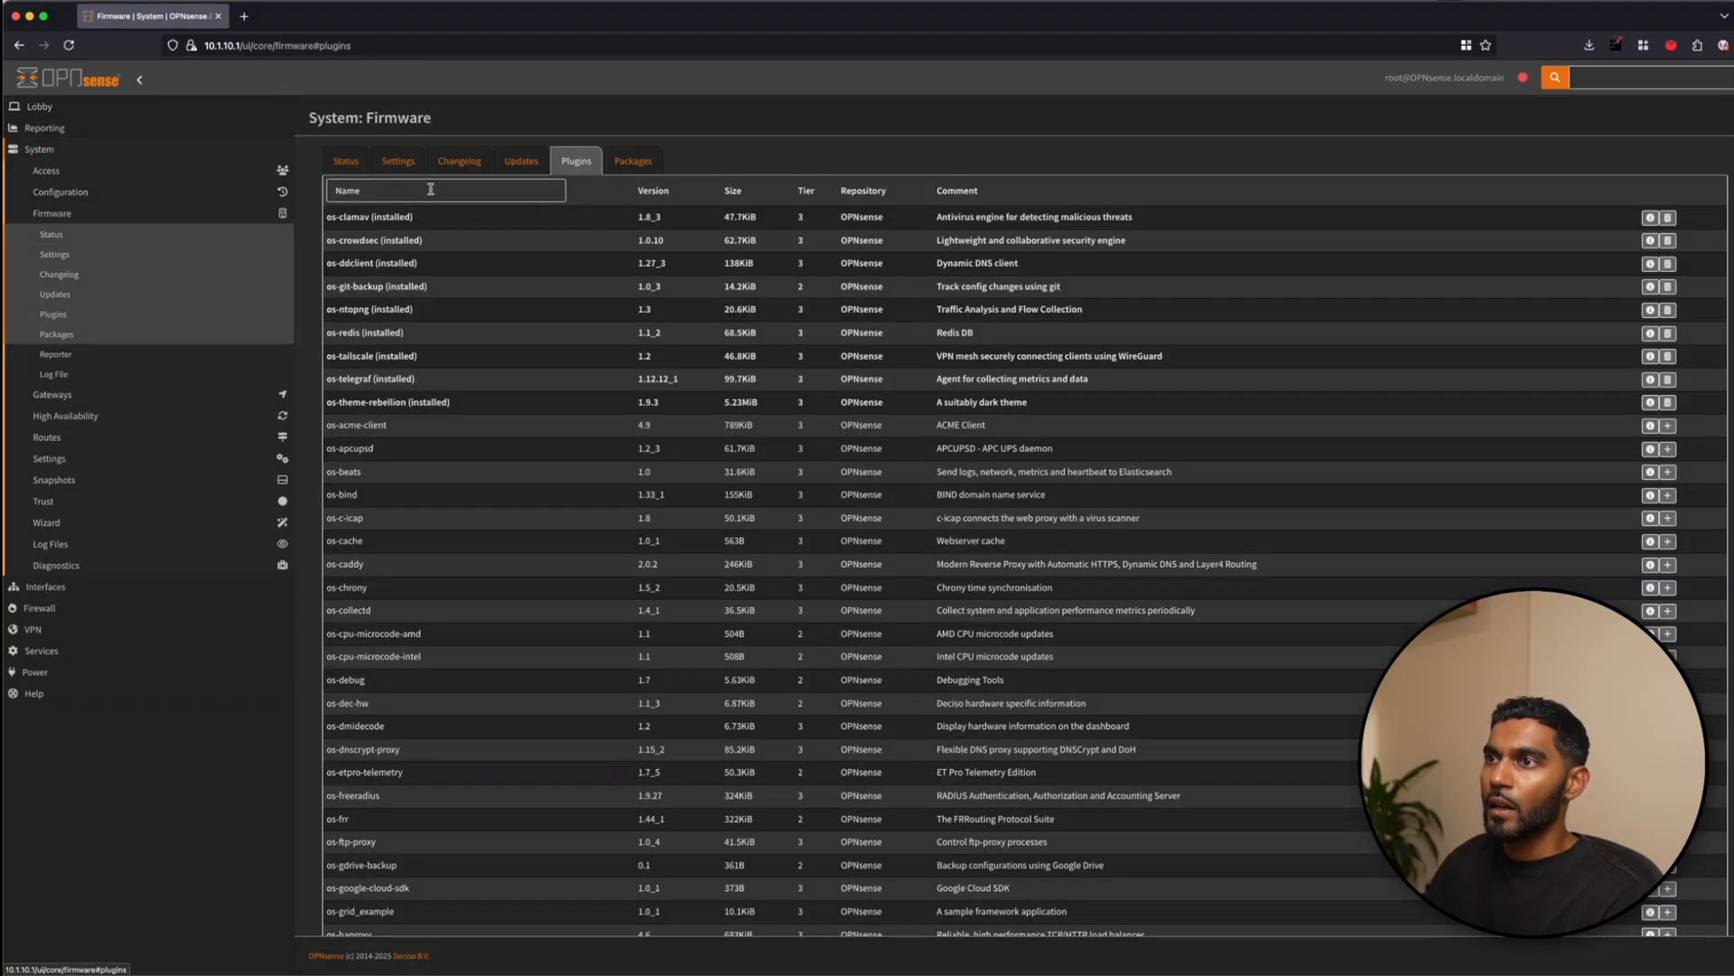
pyautogui.write('crow')
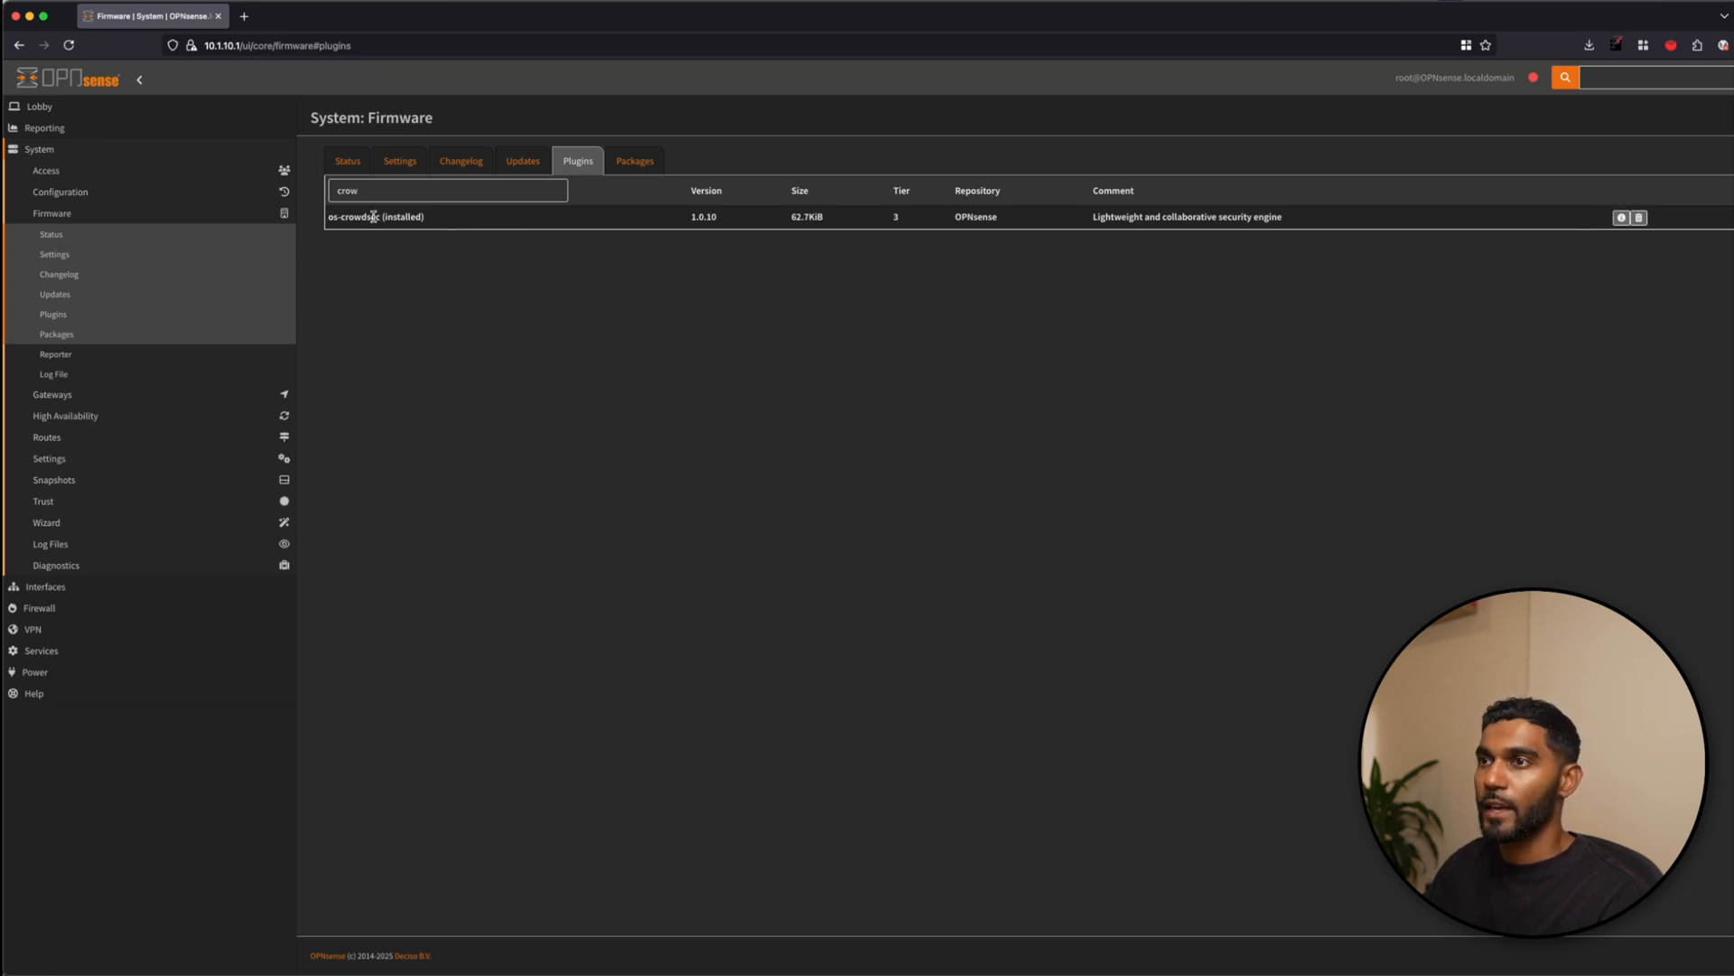
pyautogui.moveTo(398, 245)
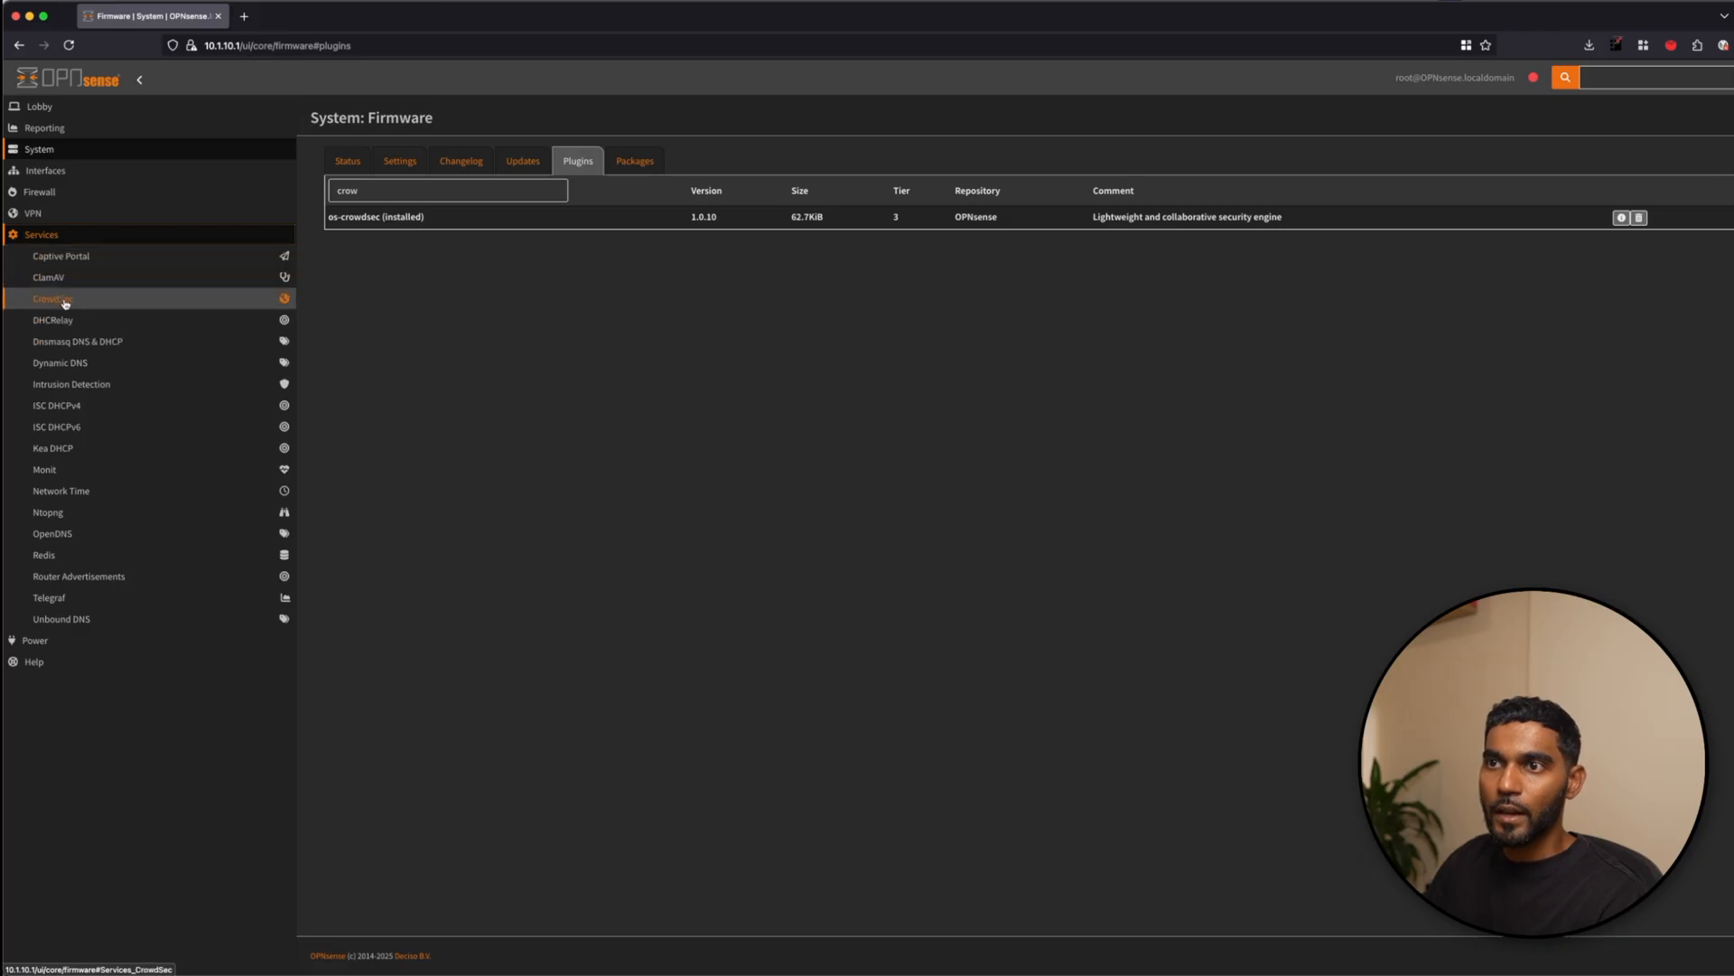
# Open CrowdSec Settings and Overview, checking the Bouncers, Scenarios and Alerts tabs.
pyautogui.click(48, 298)
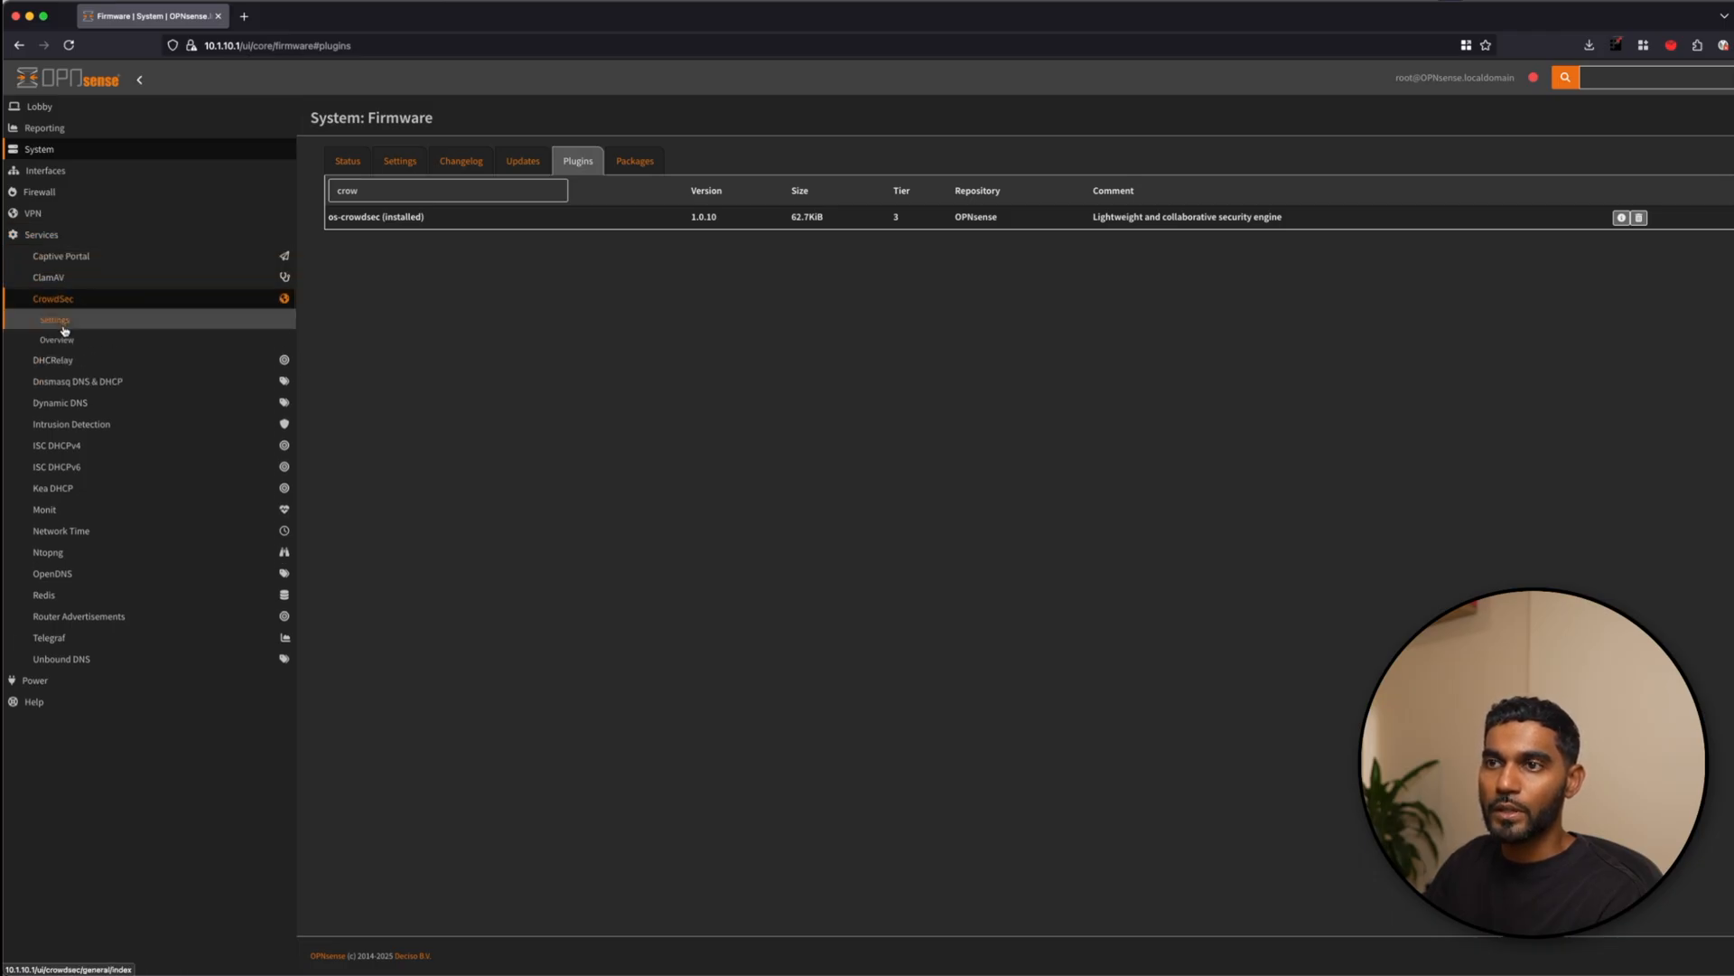
pyautogui.click(54, 320)
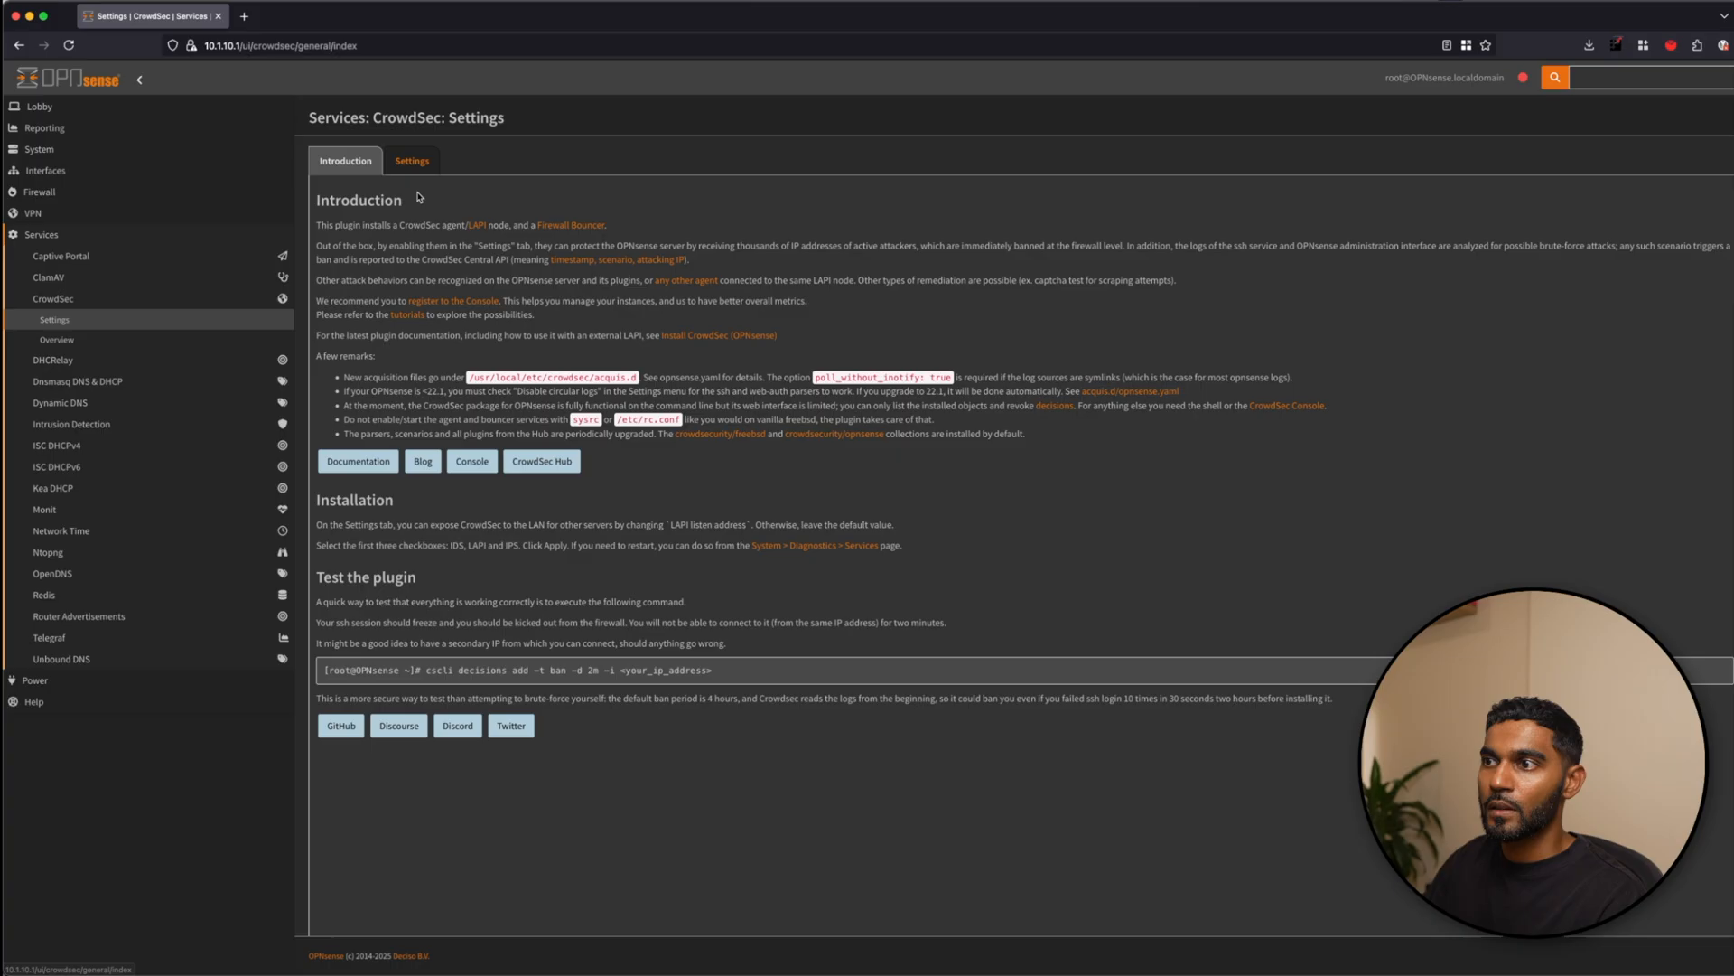
pyautogui.moveTo(297, 626)
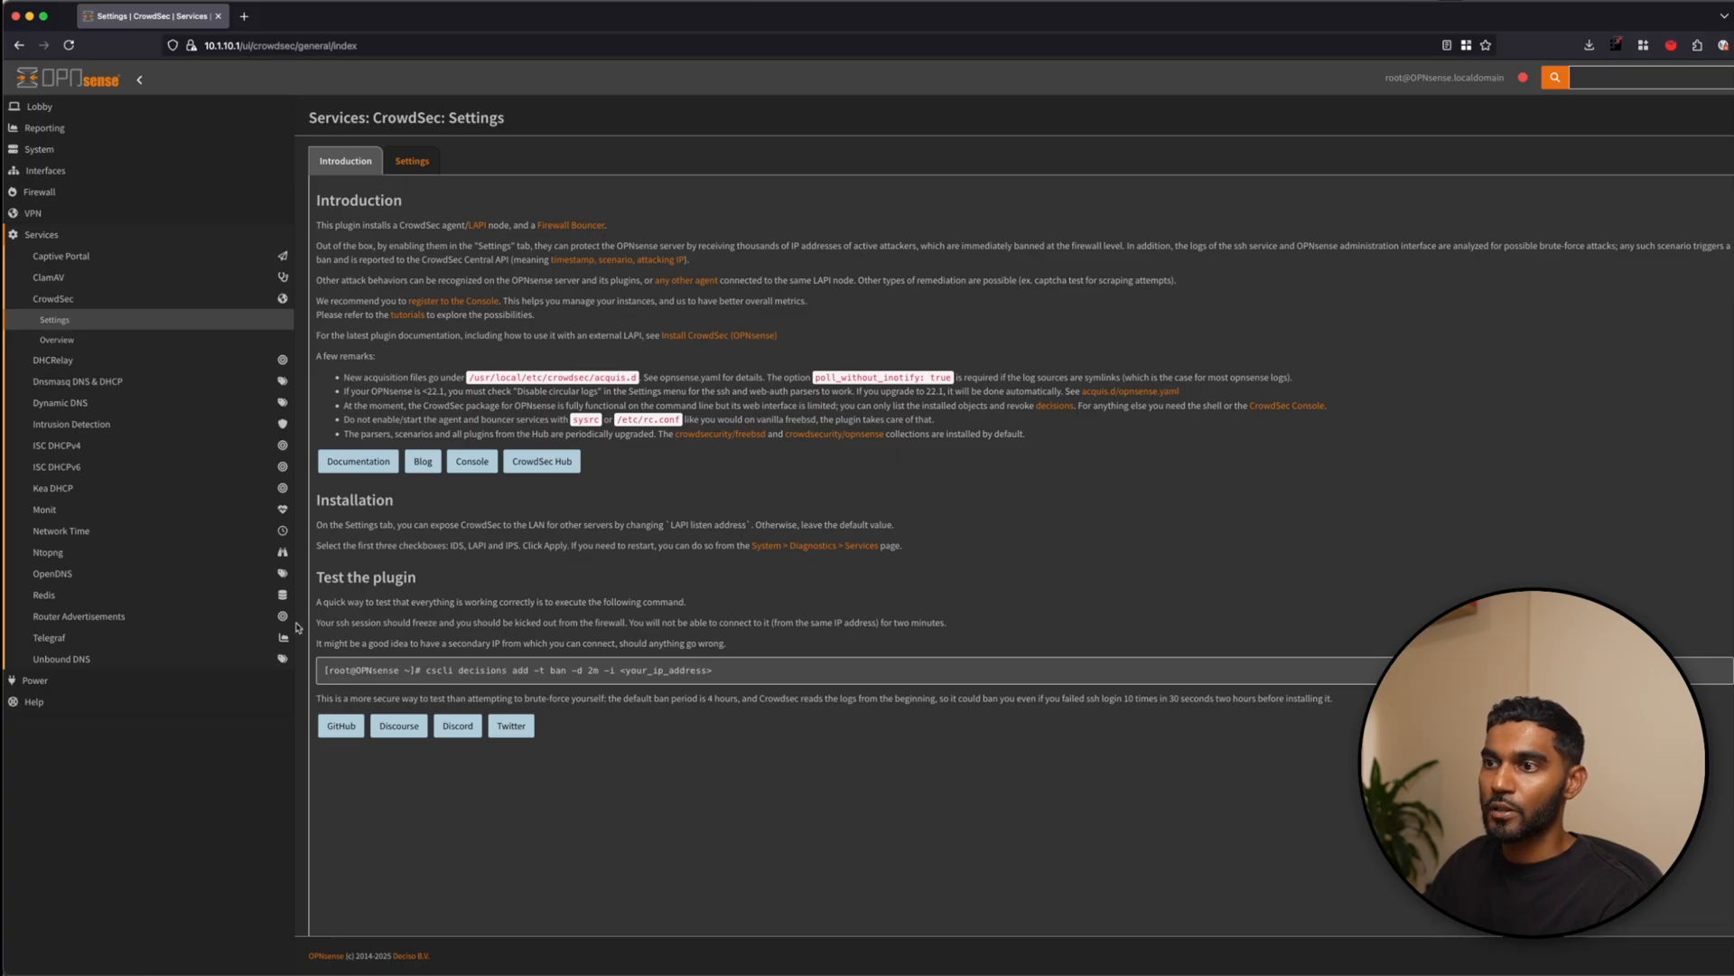
pyautogui.moveTo(695, 683)
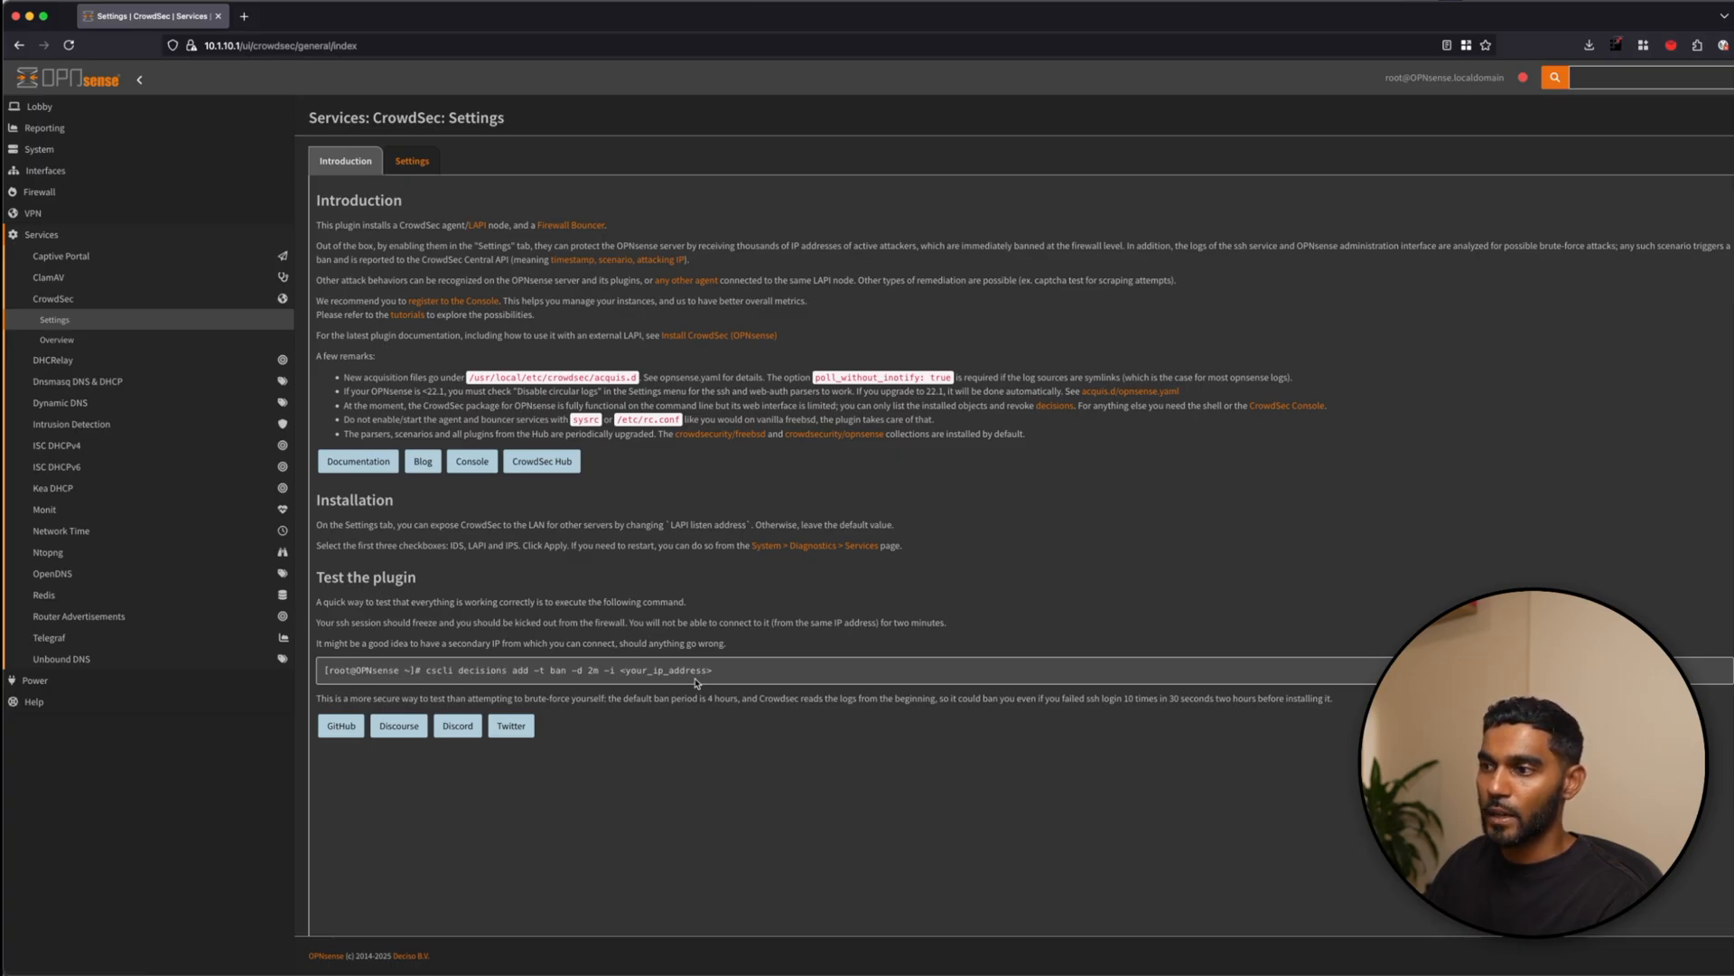
pyautogui.click(56, 340)
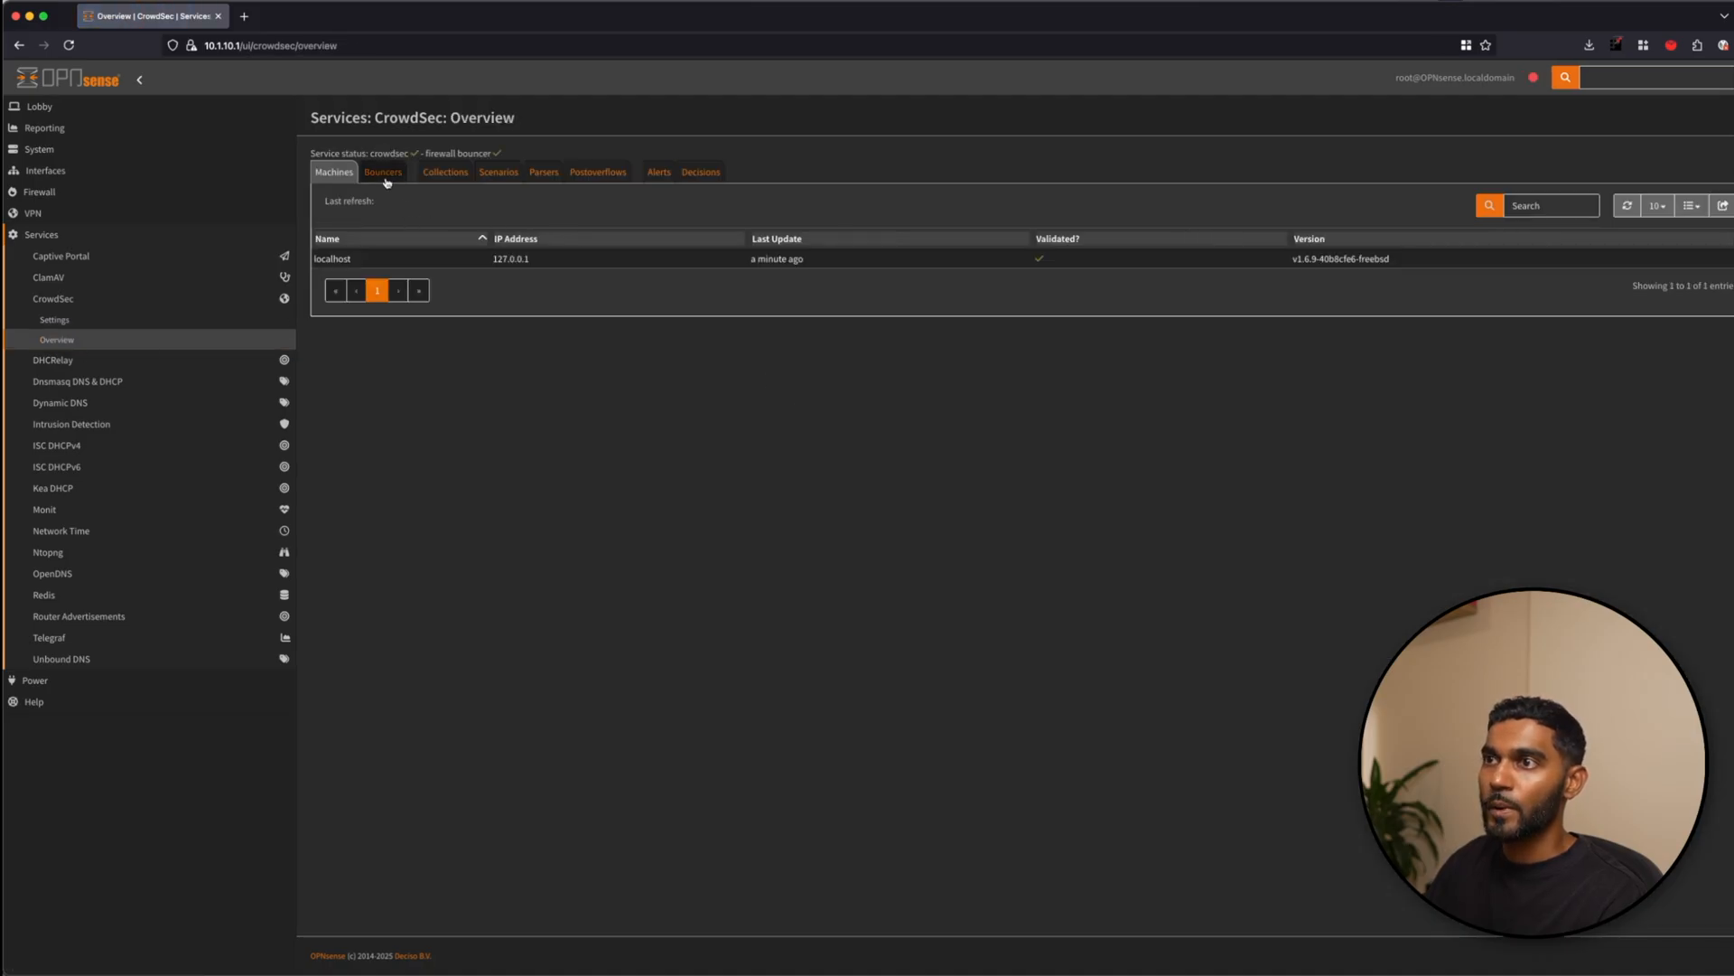
pyautogui.click(383, 172)
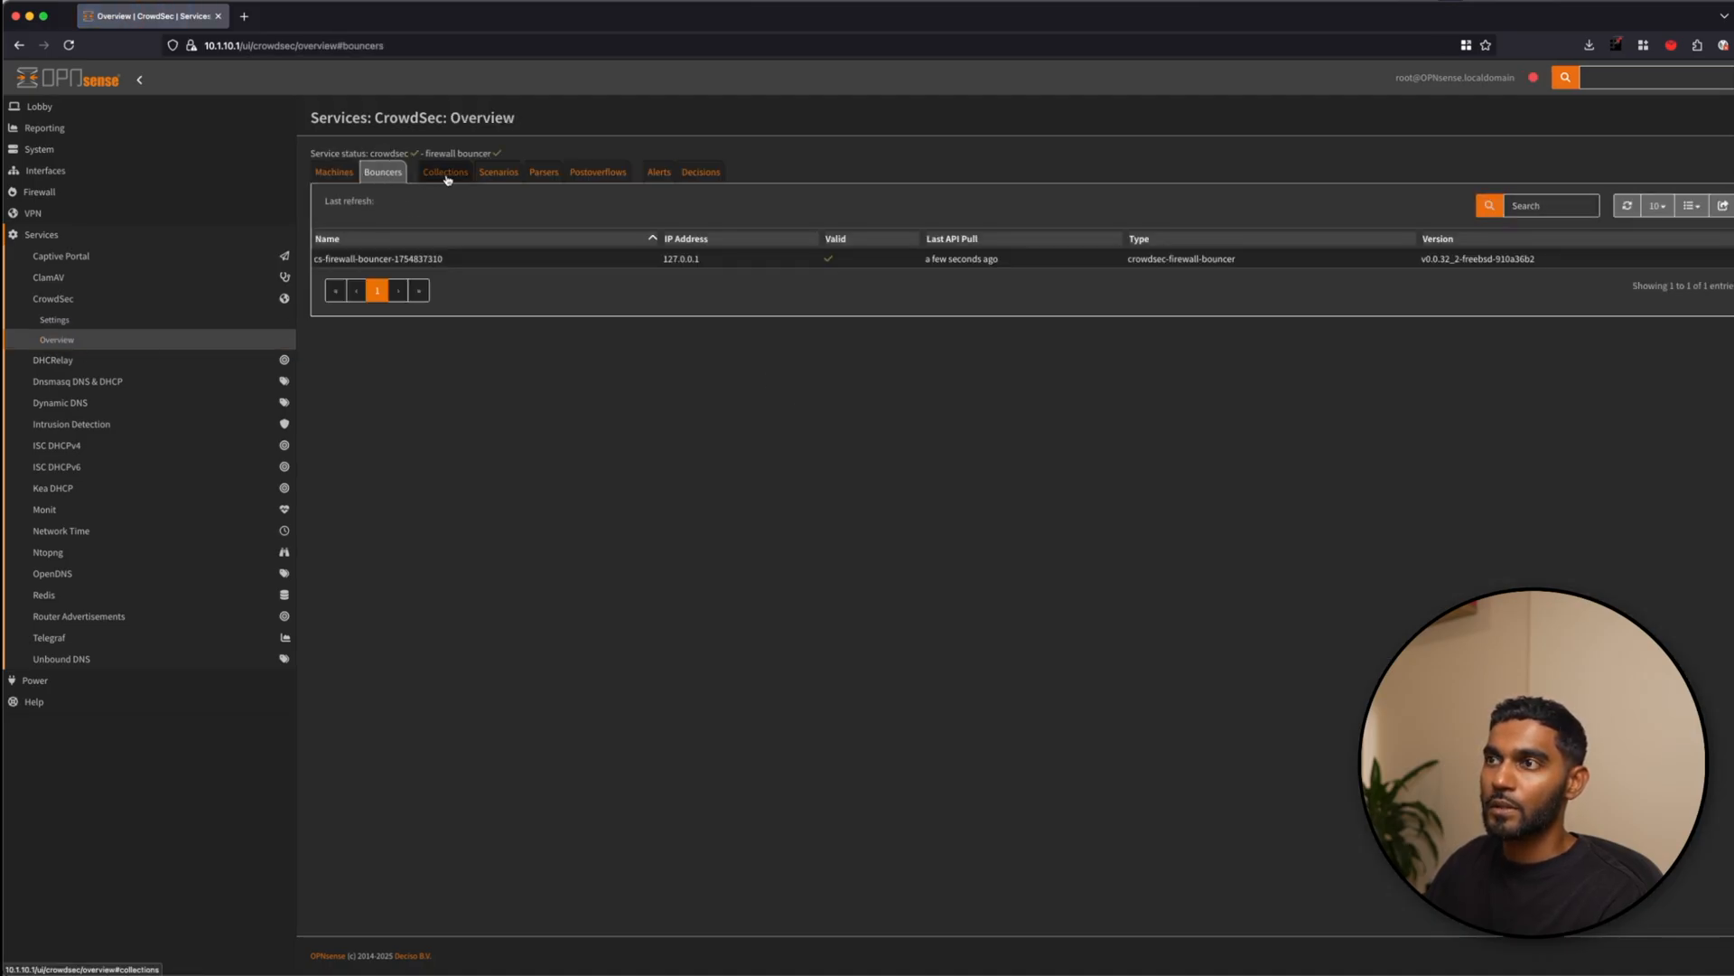
pyautogui.click(497, 171)
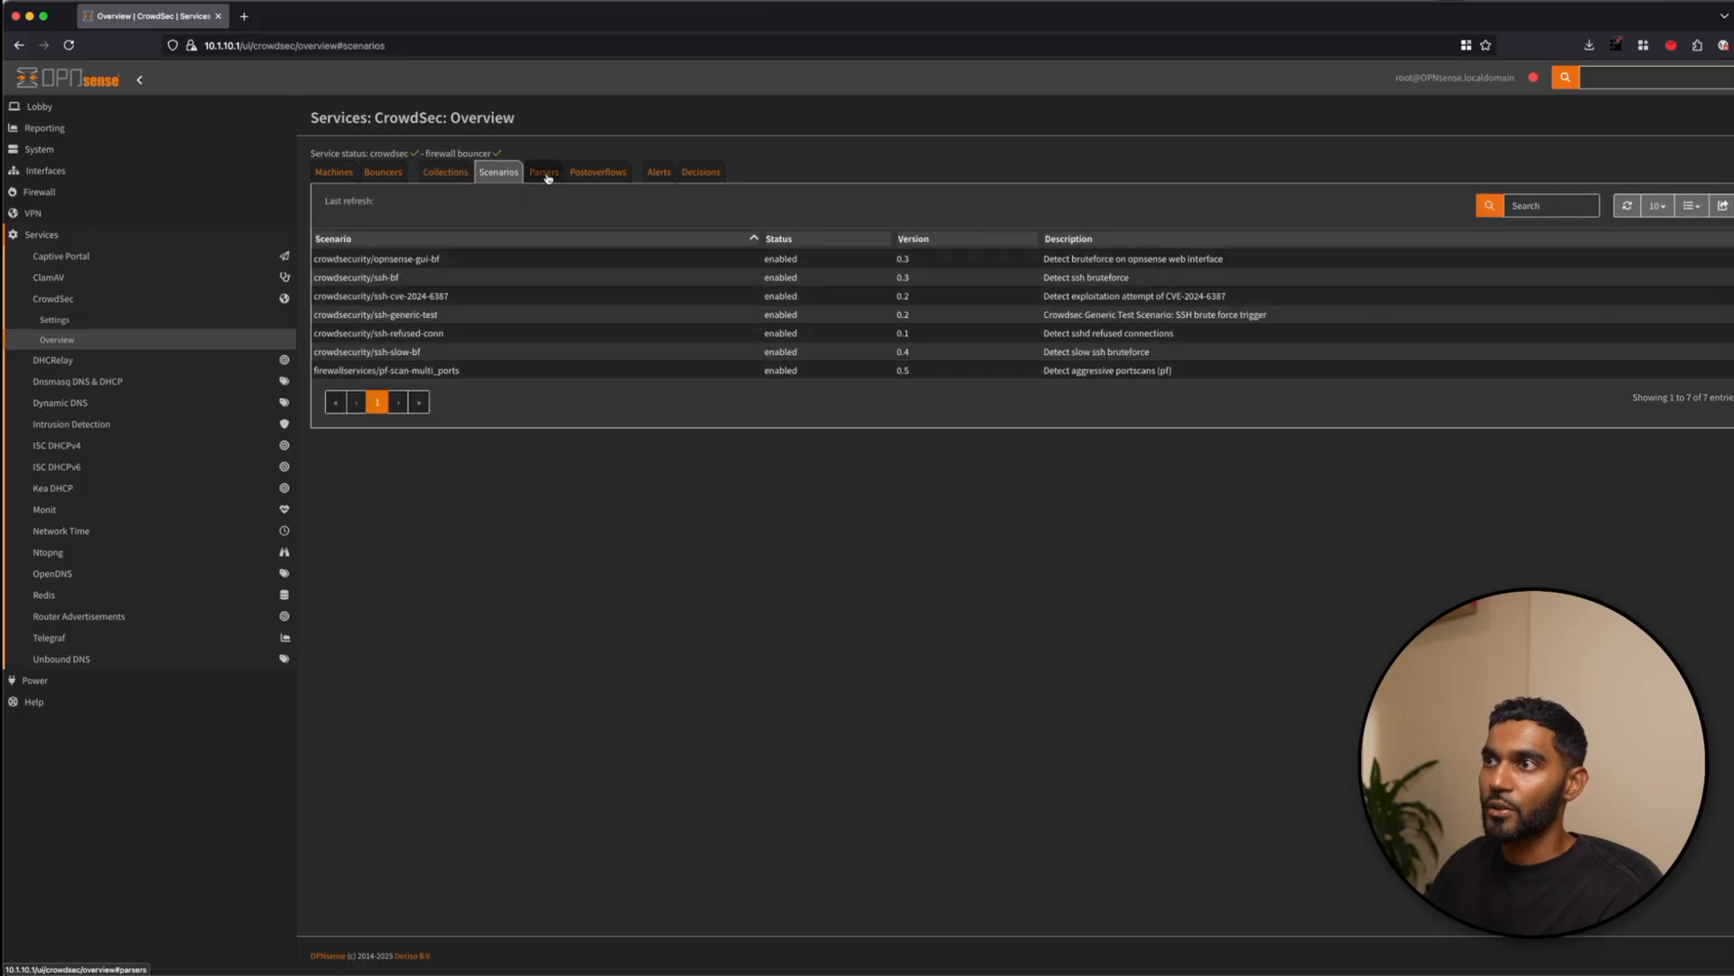
pyautogui.click(659, 171)
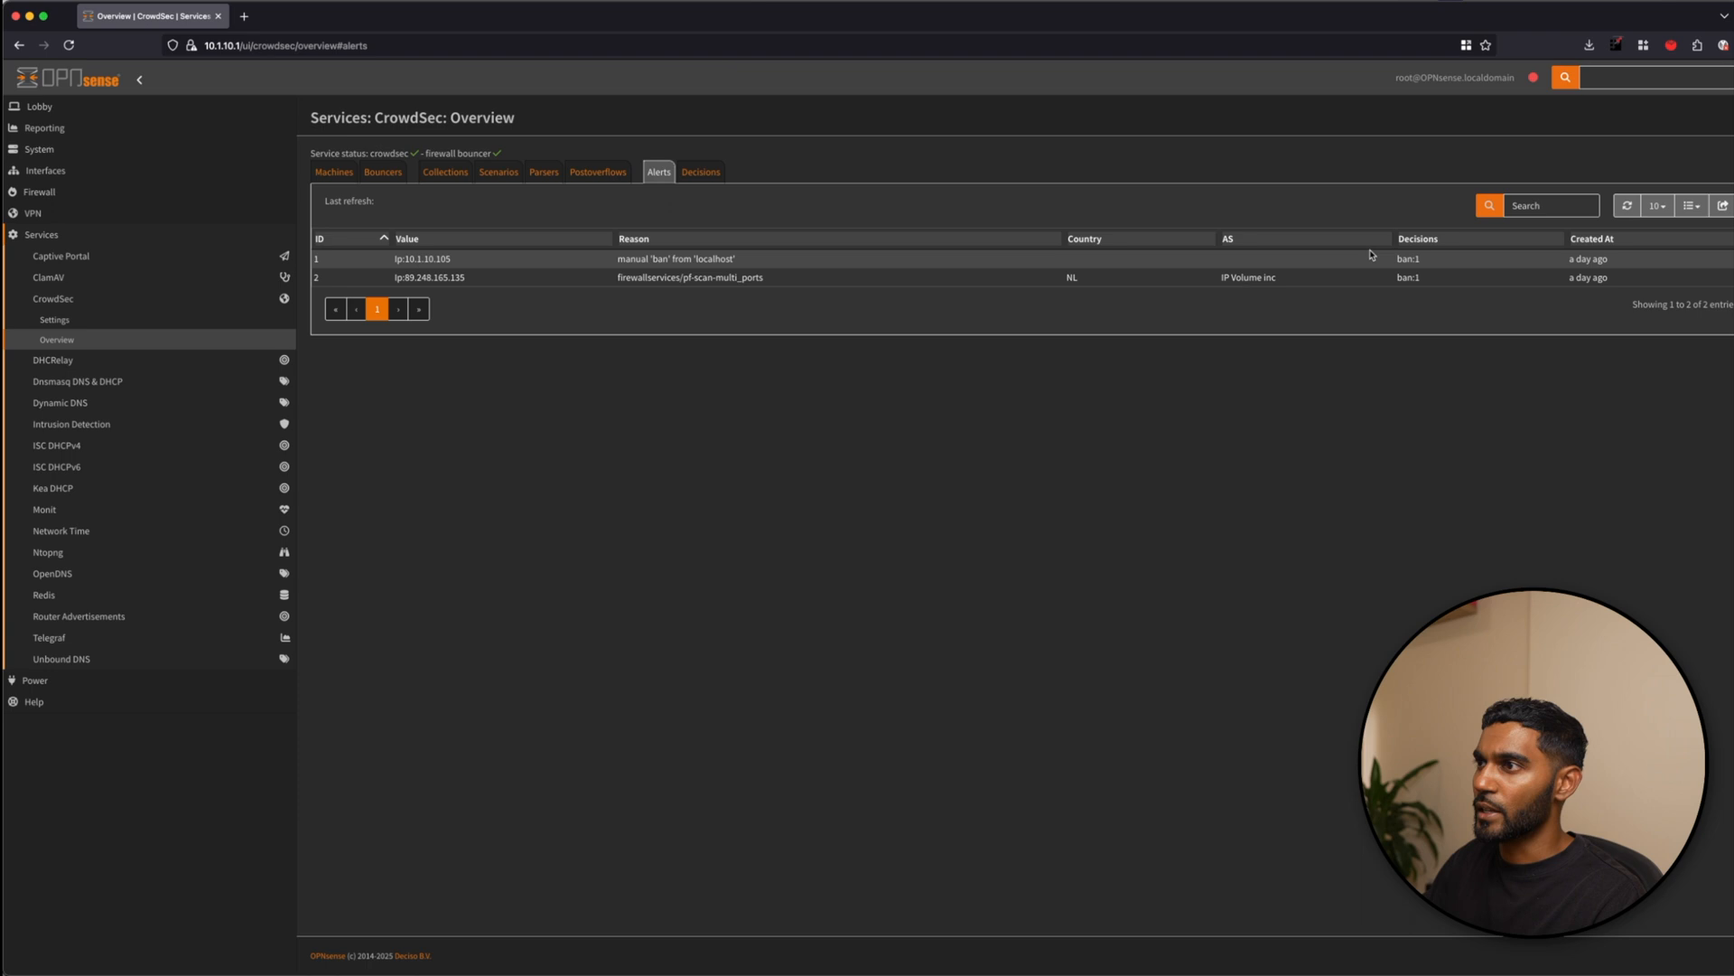
pyautogui.moveTo(561, 266)
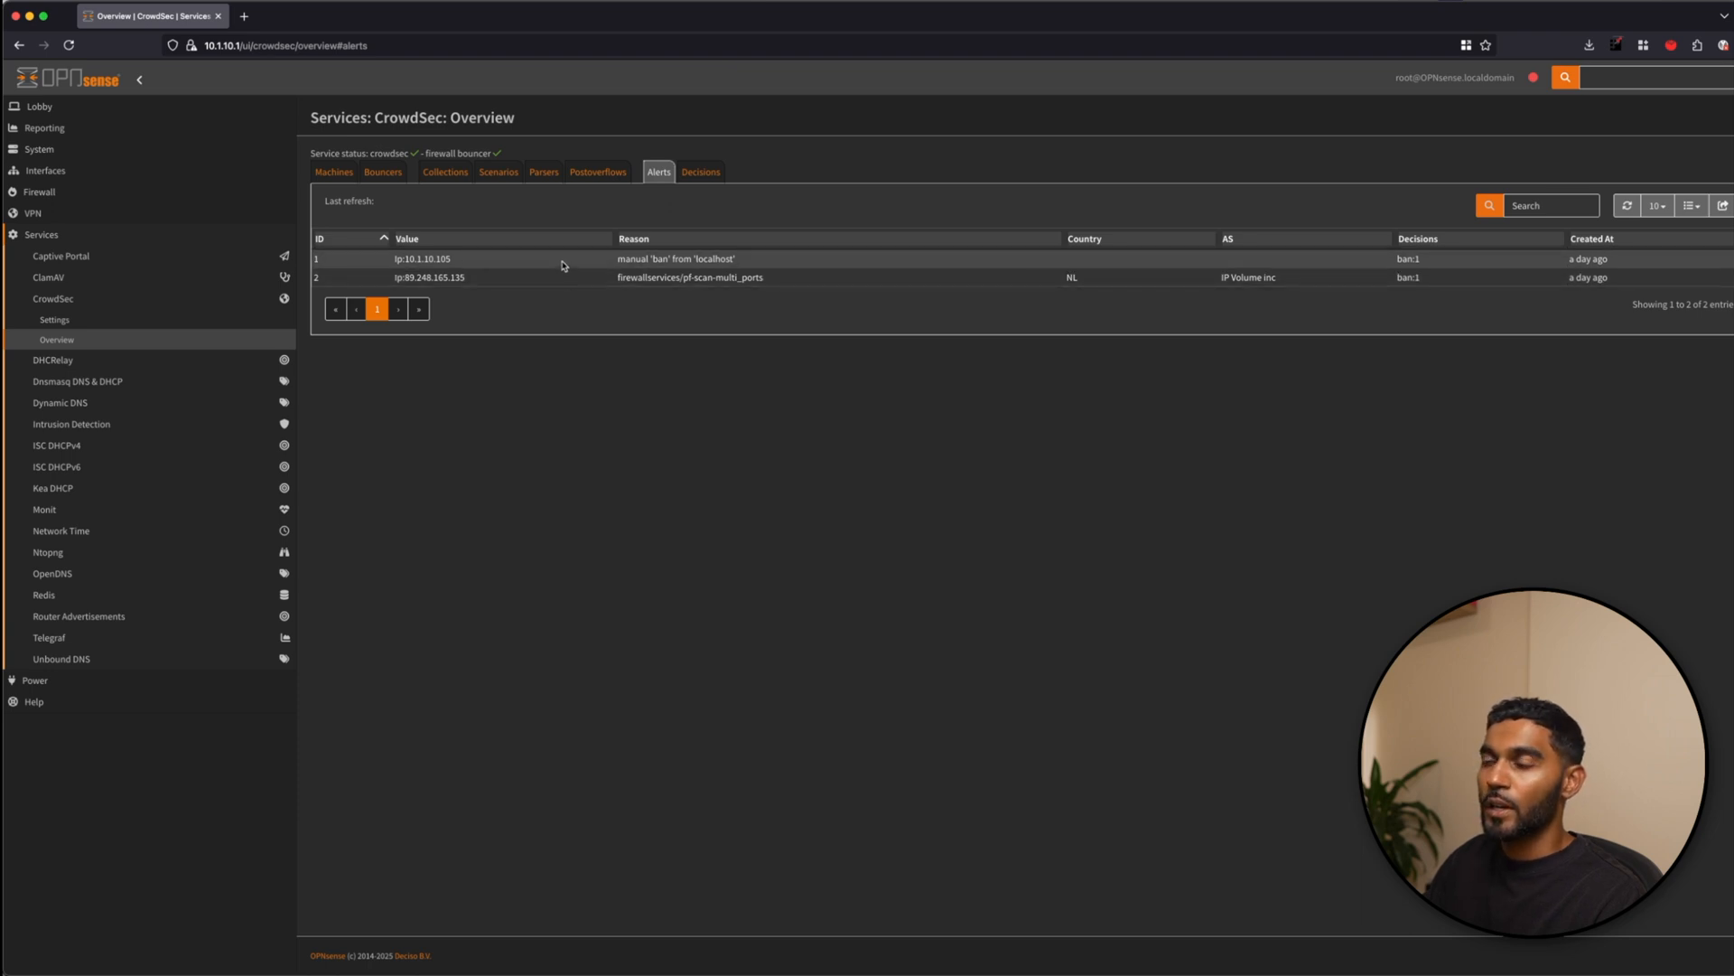
pyautogui.moveTo(466, 262)
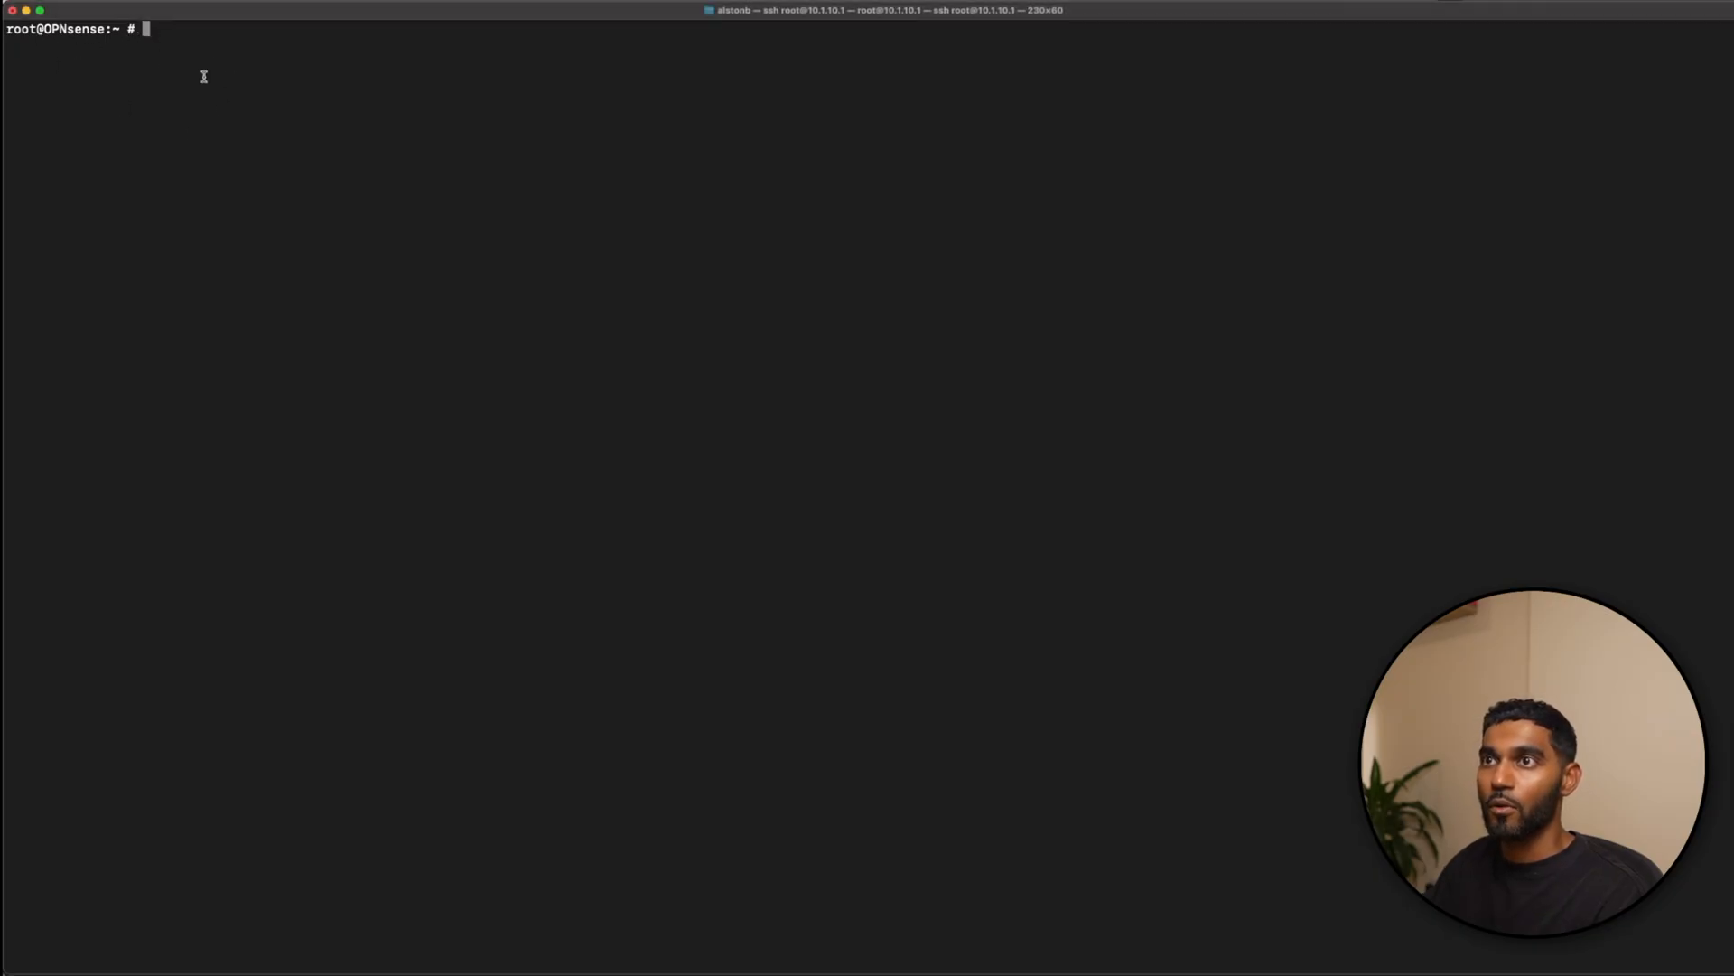
pyautogui.moveTo(542, 366)
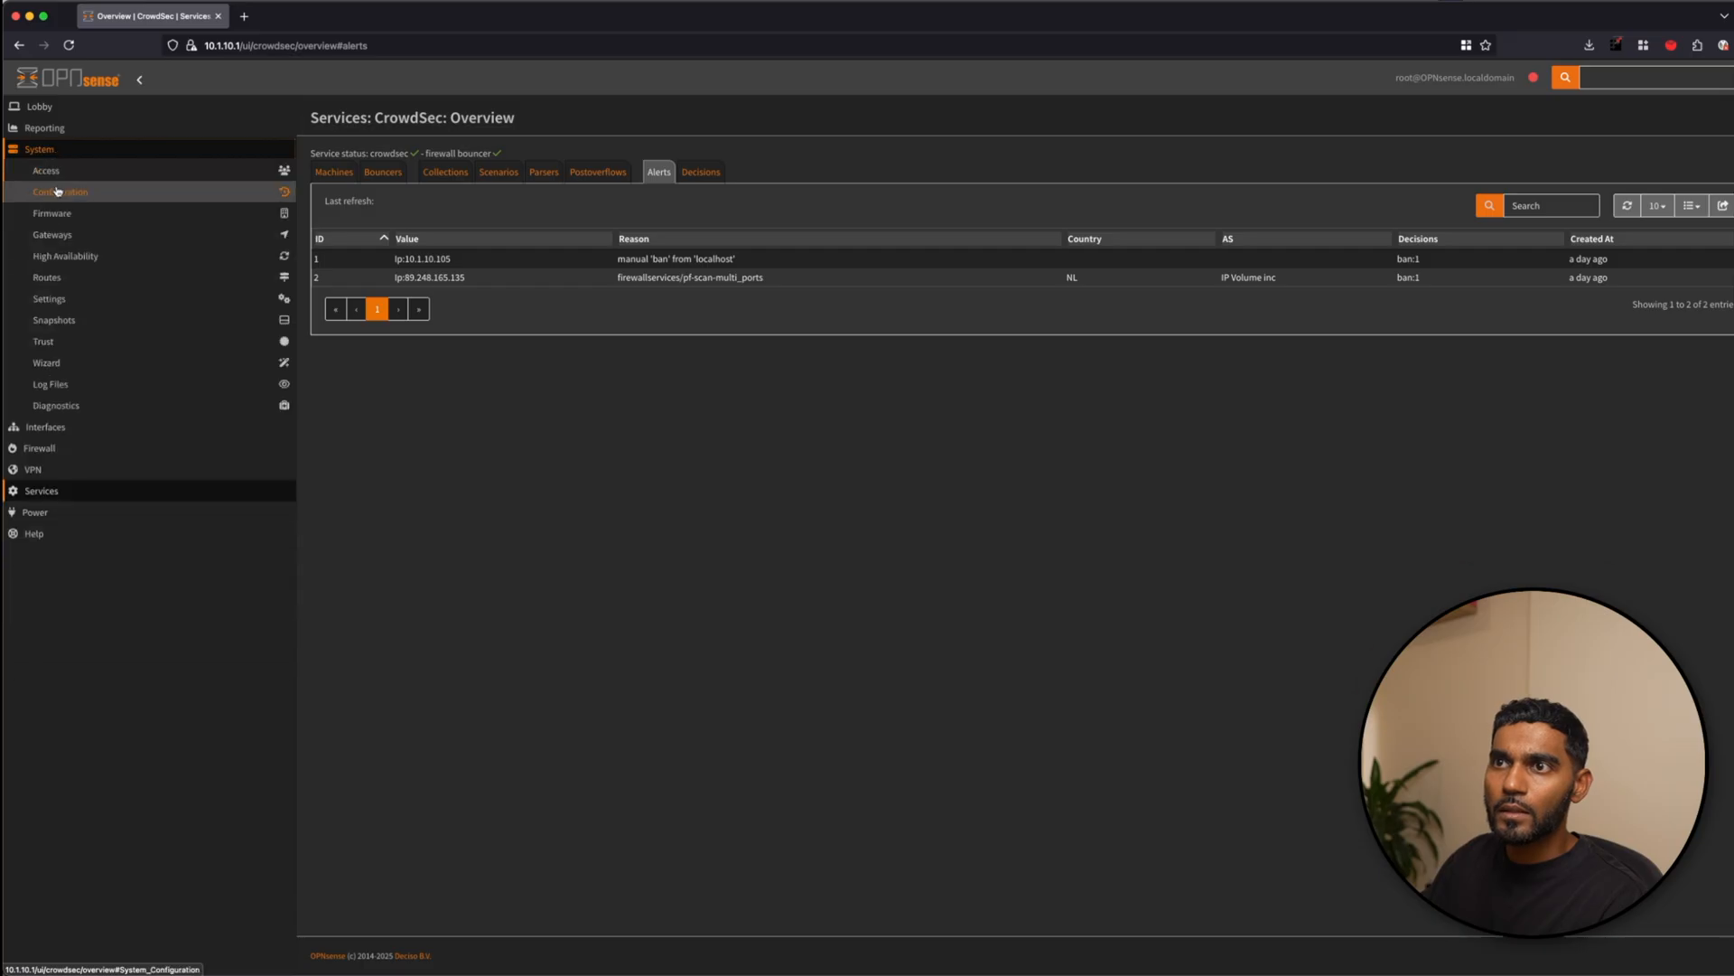
# Check Administration's Secure Shell section for root and password login, then open Terminal.
pyautogui.click(49, 299)
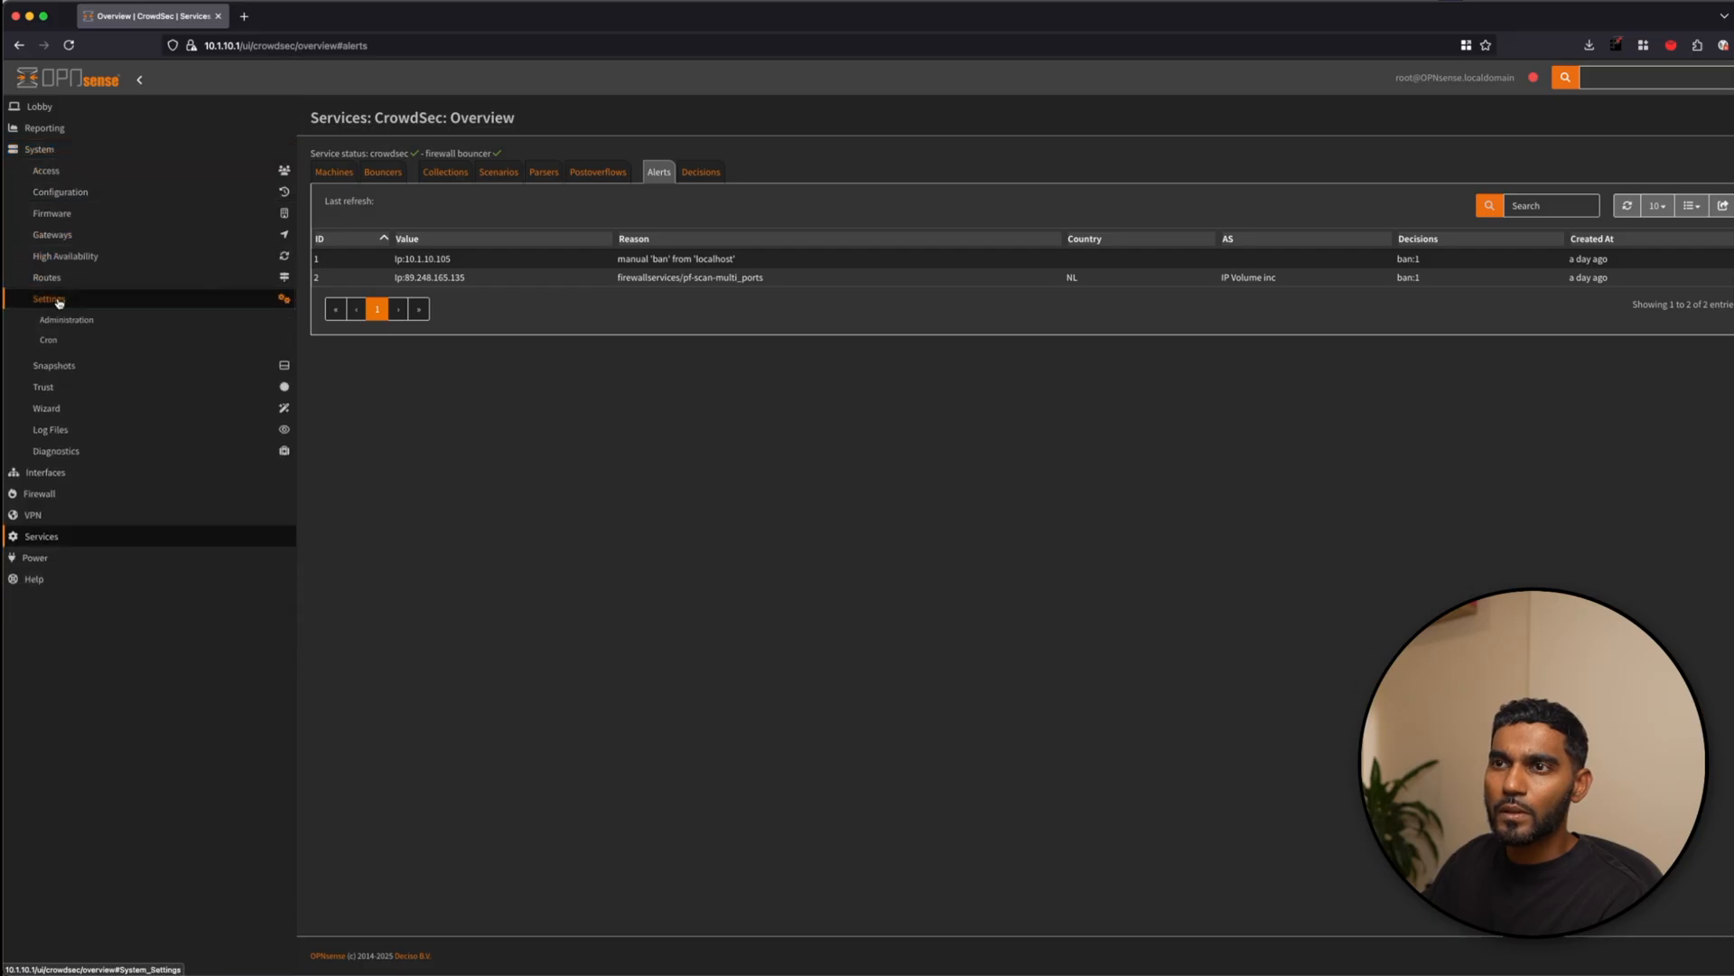
pyautogui.click(66, 320)
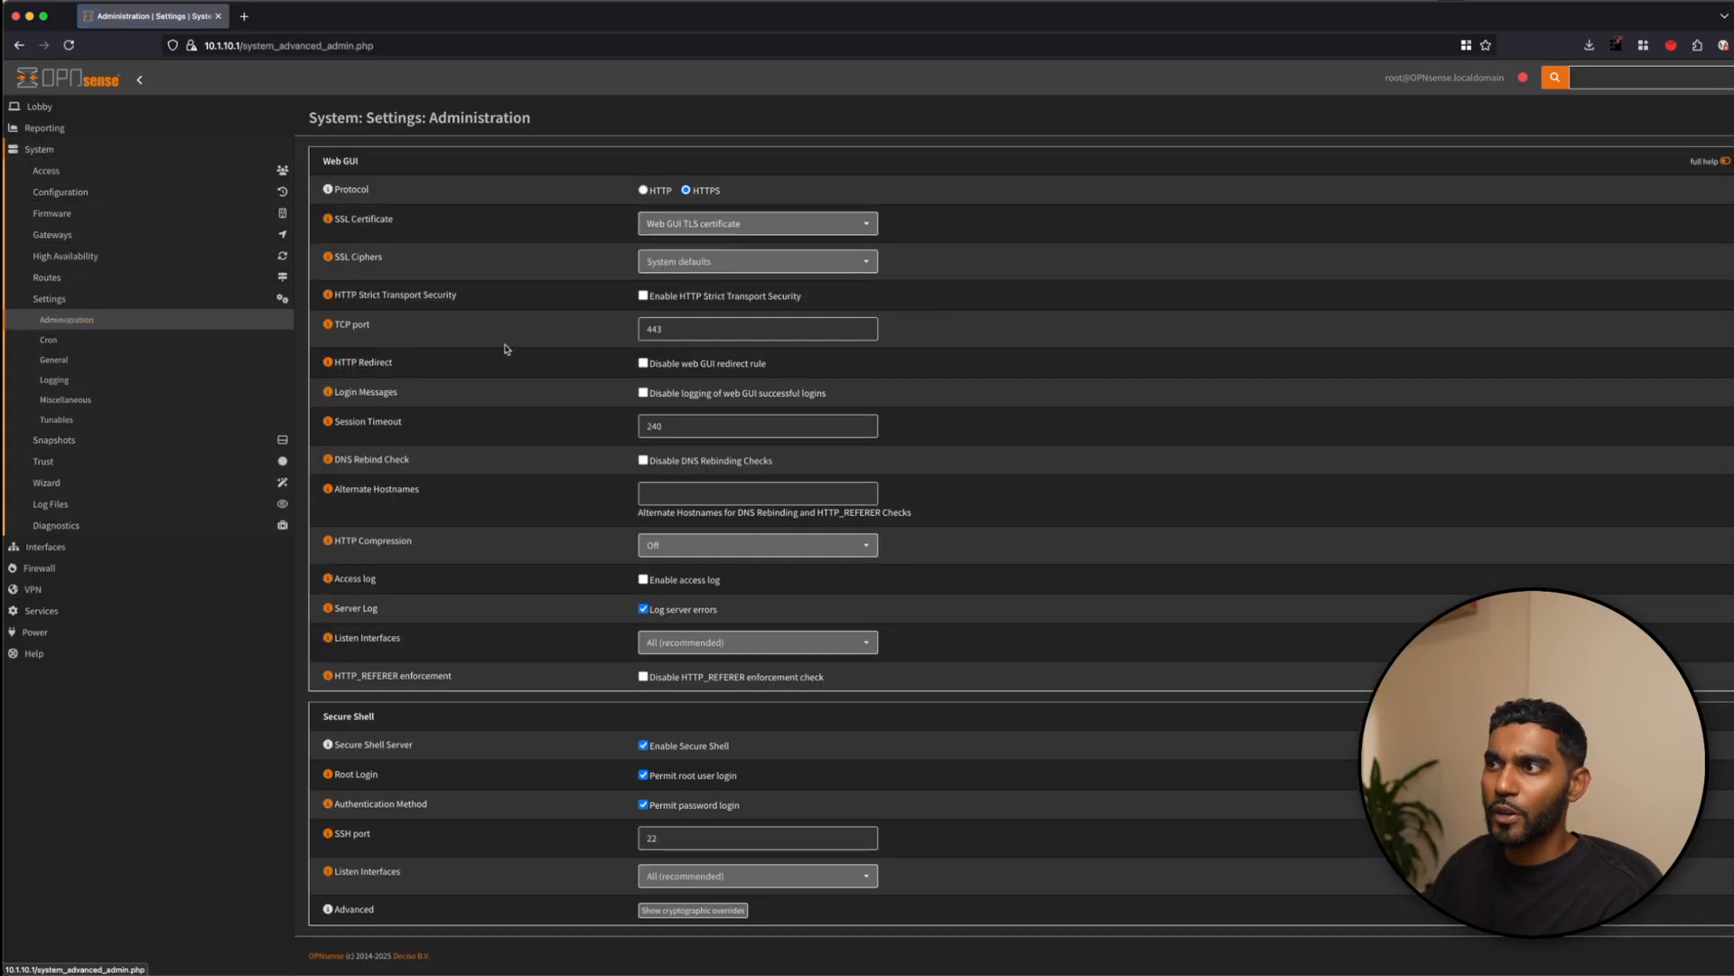
pyautogui.scroll(-3)
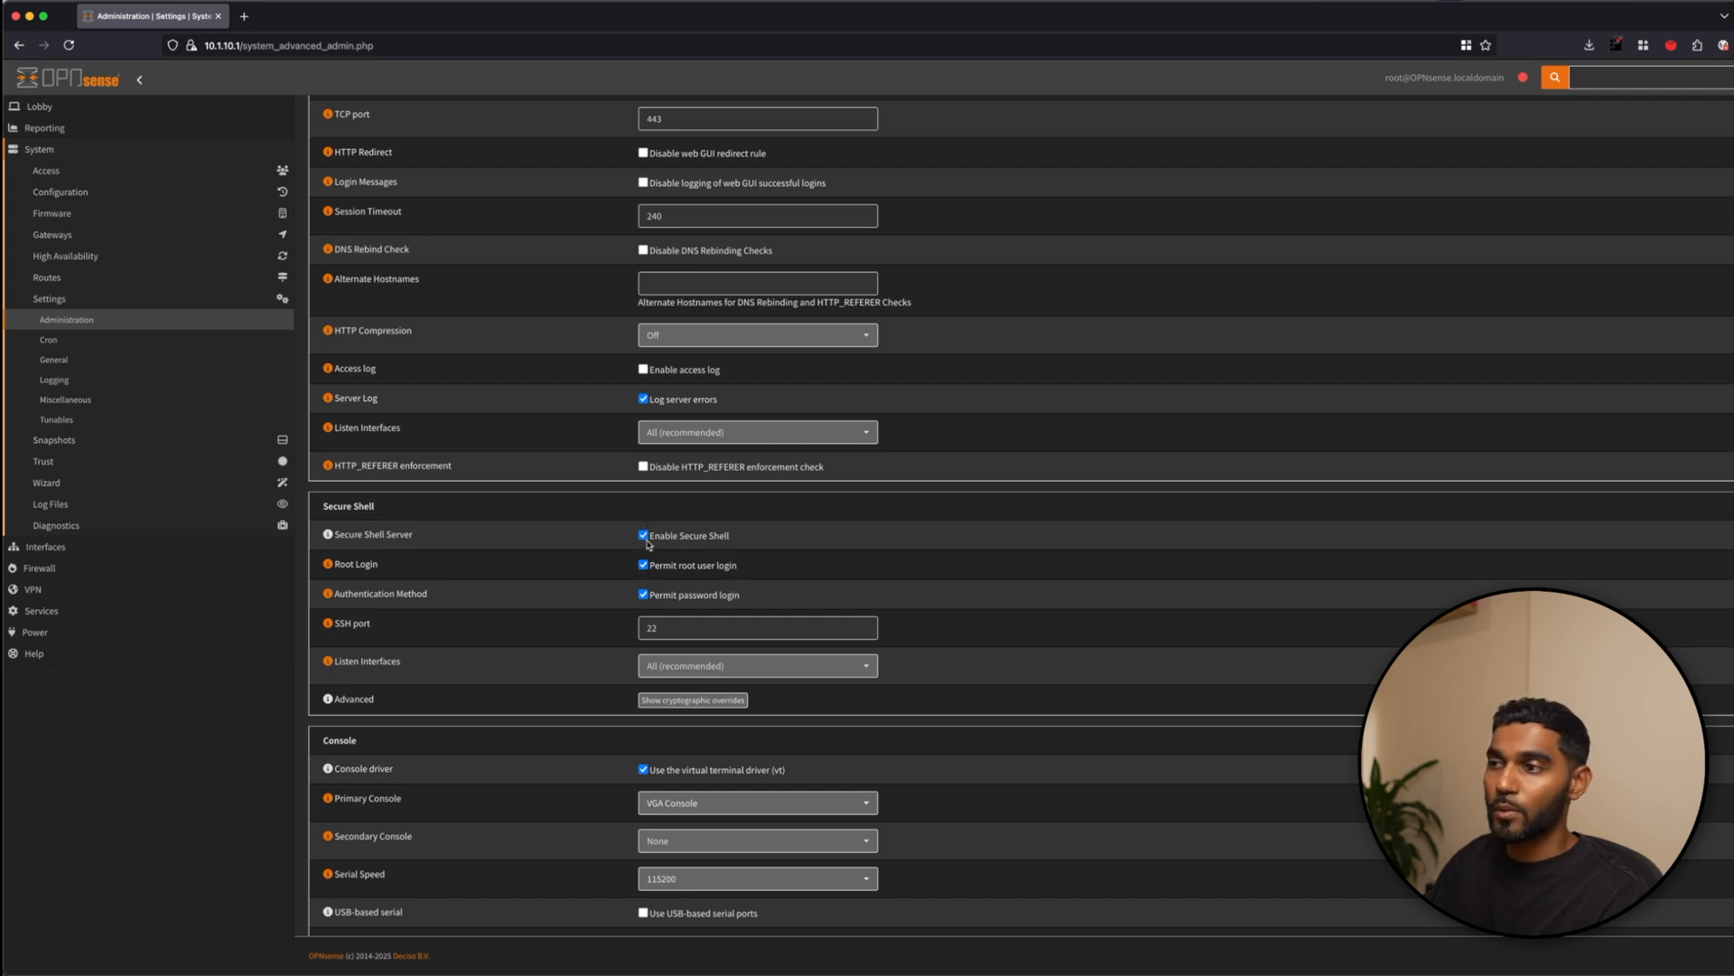
pyautogui.scroll(-3)
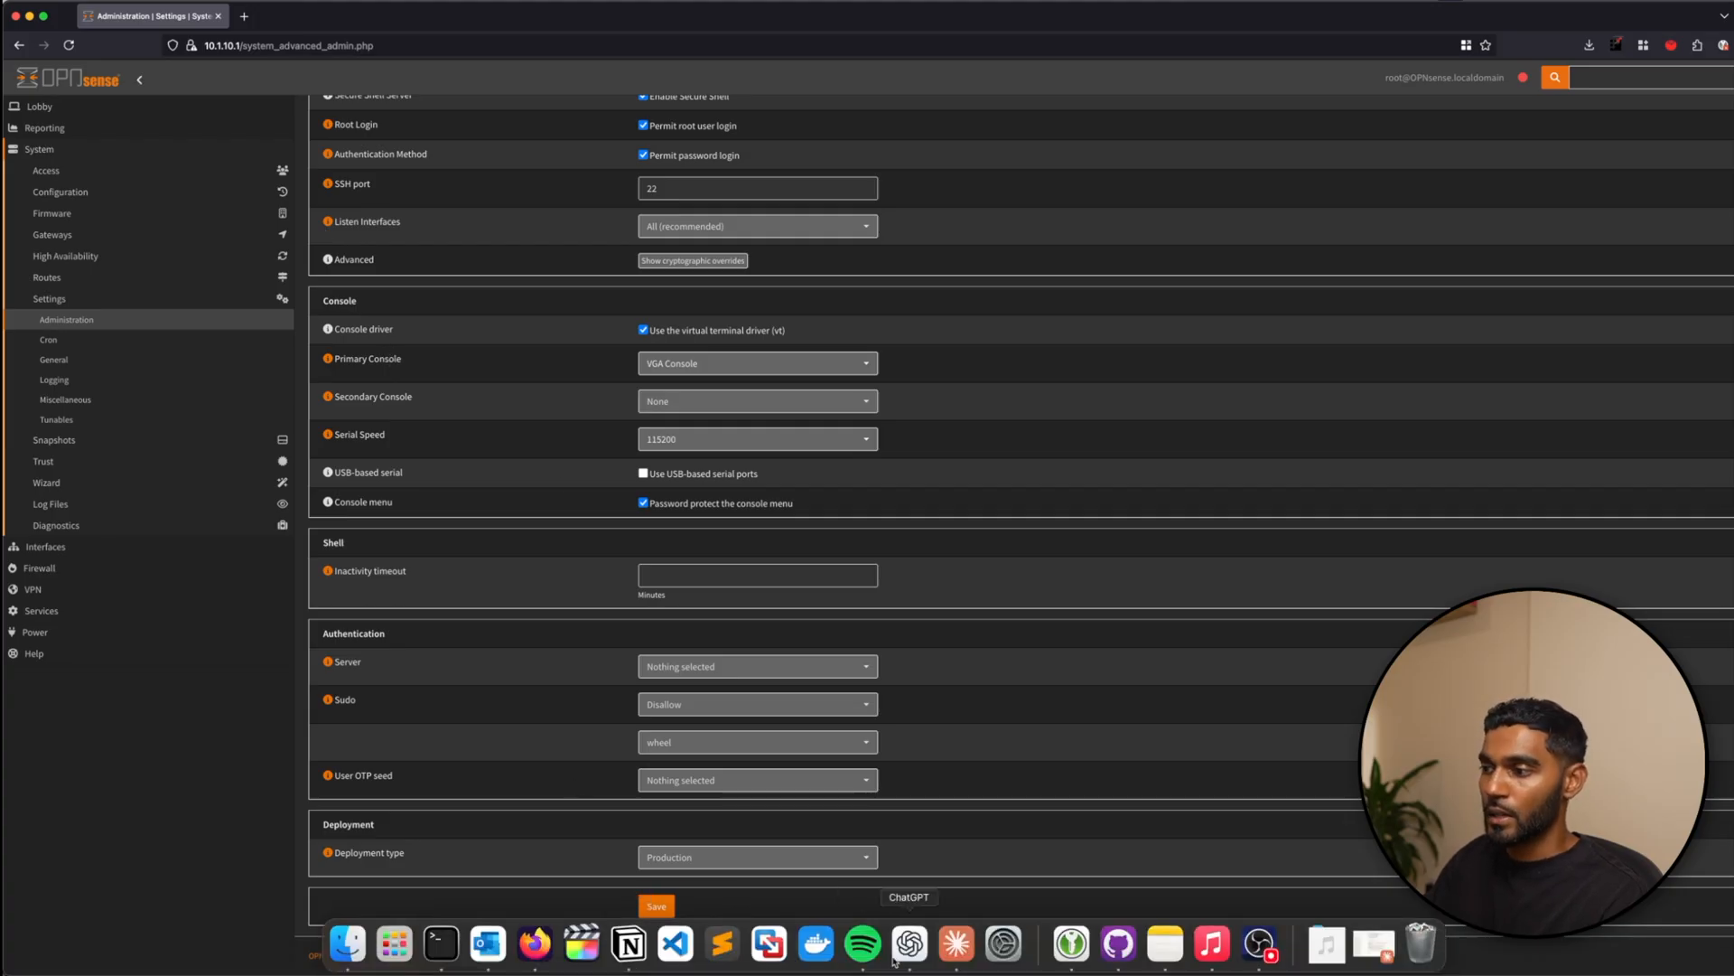
pyautogui.click(439, 945)
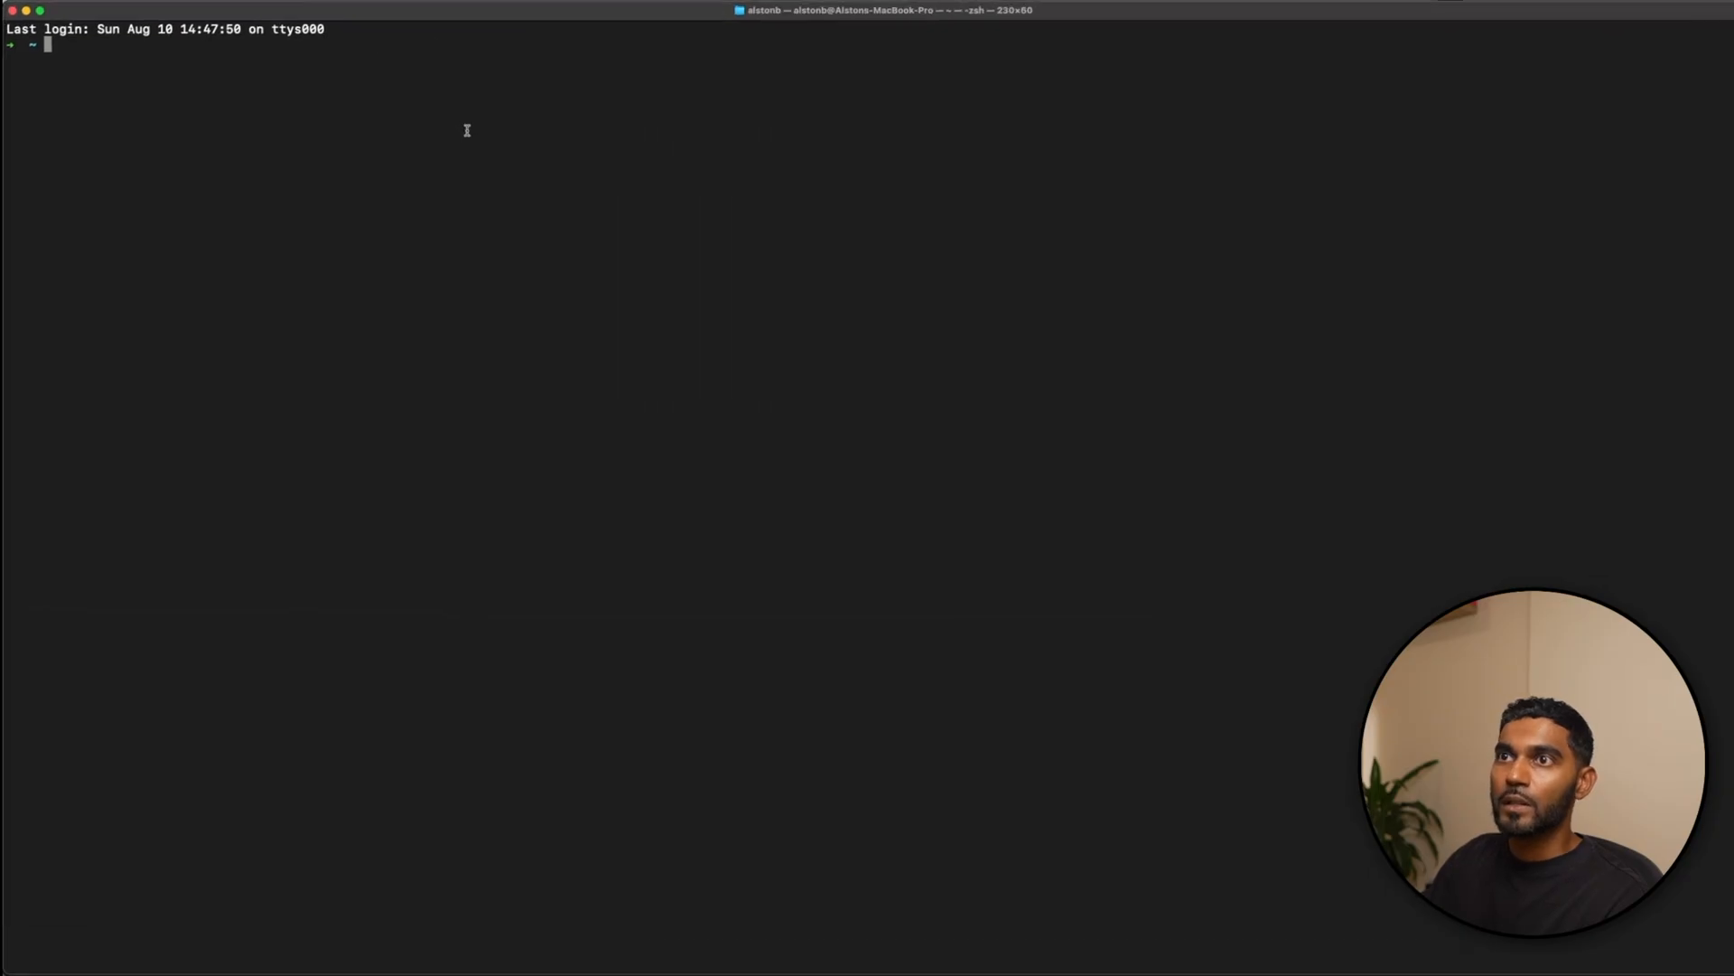
# Run ifconfig, then echo $SSH_CLIENT | awk '{print $1}' to print 10.1.10.105.
pyautogui.write('ifconfig')
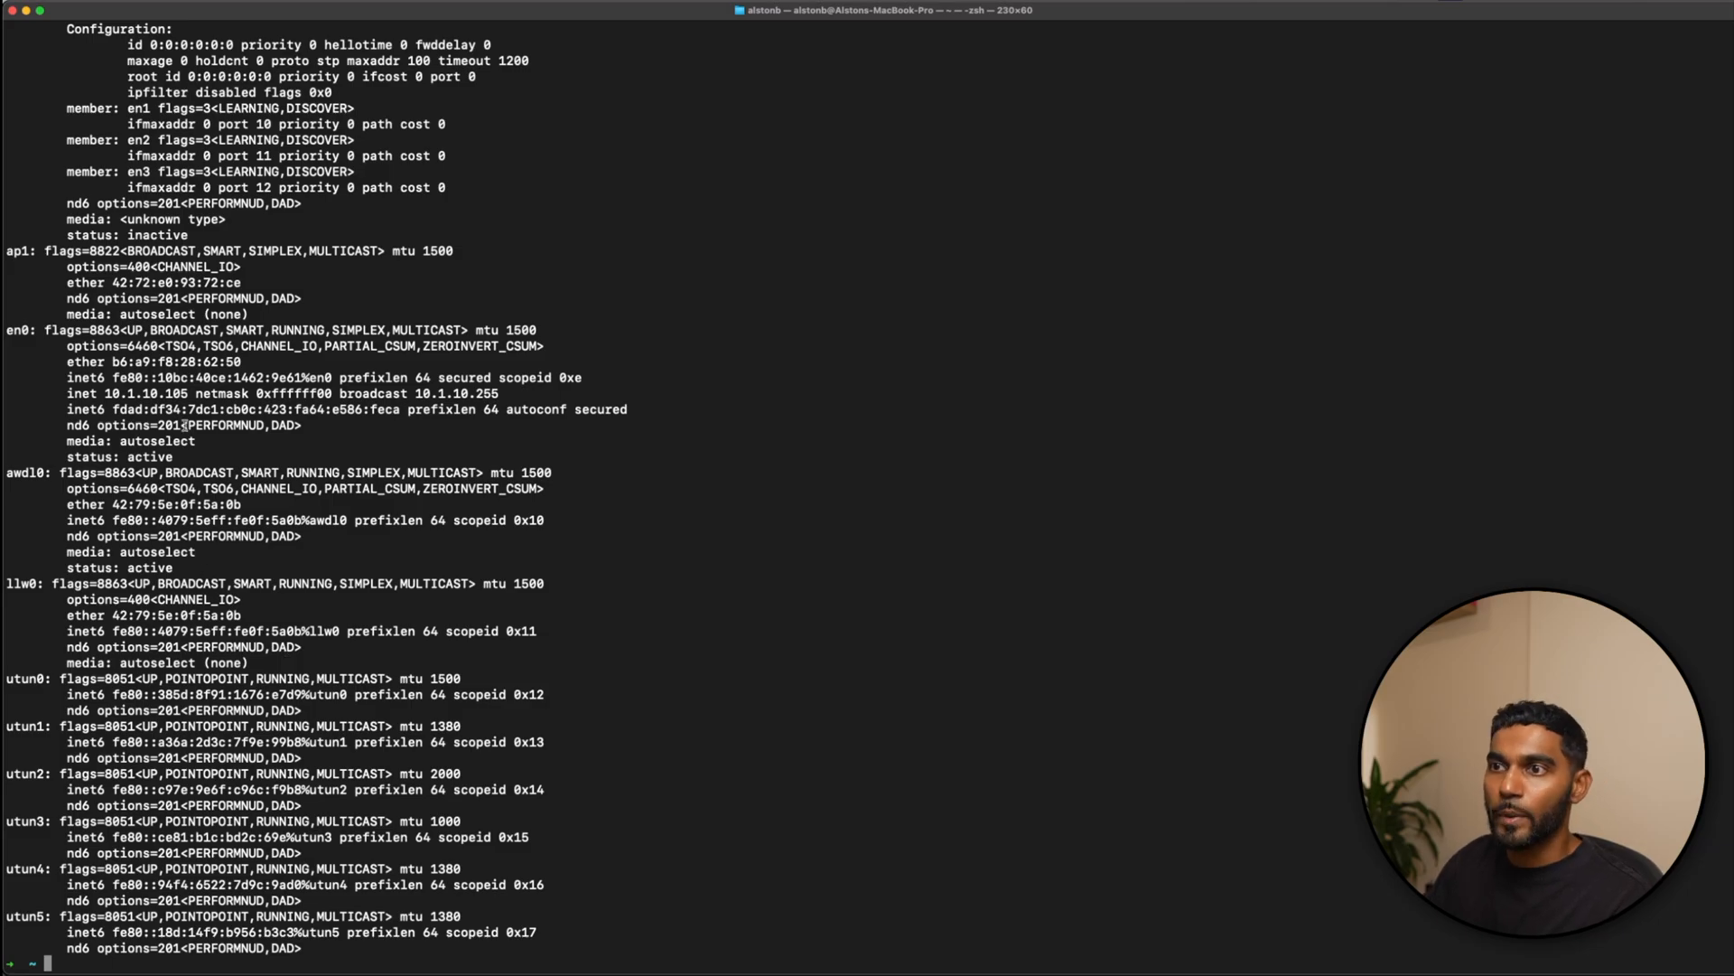
pyautogui.doubleClick(143, 392)
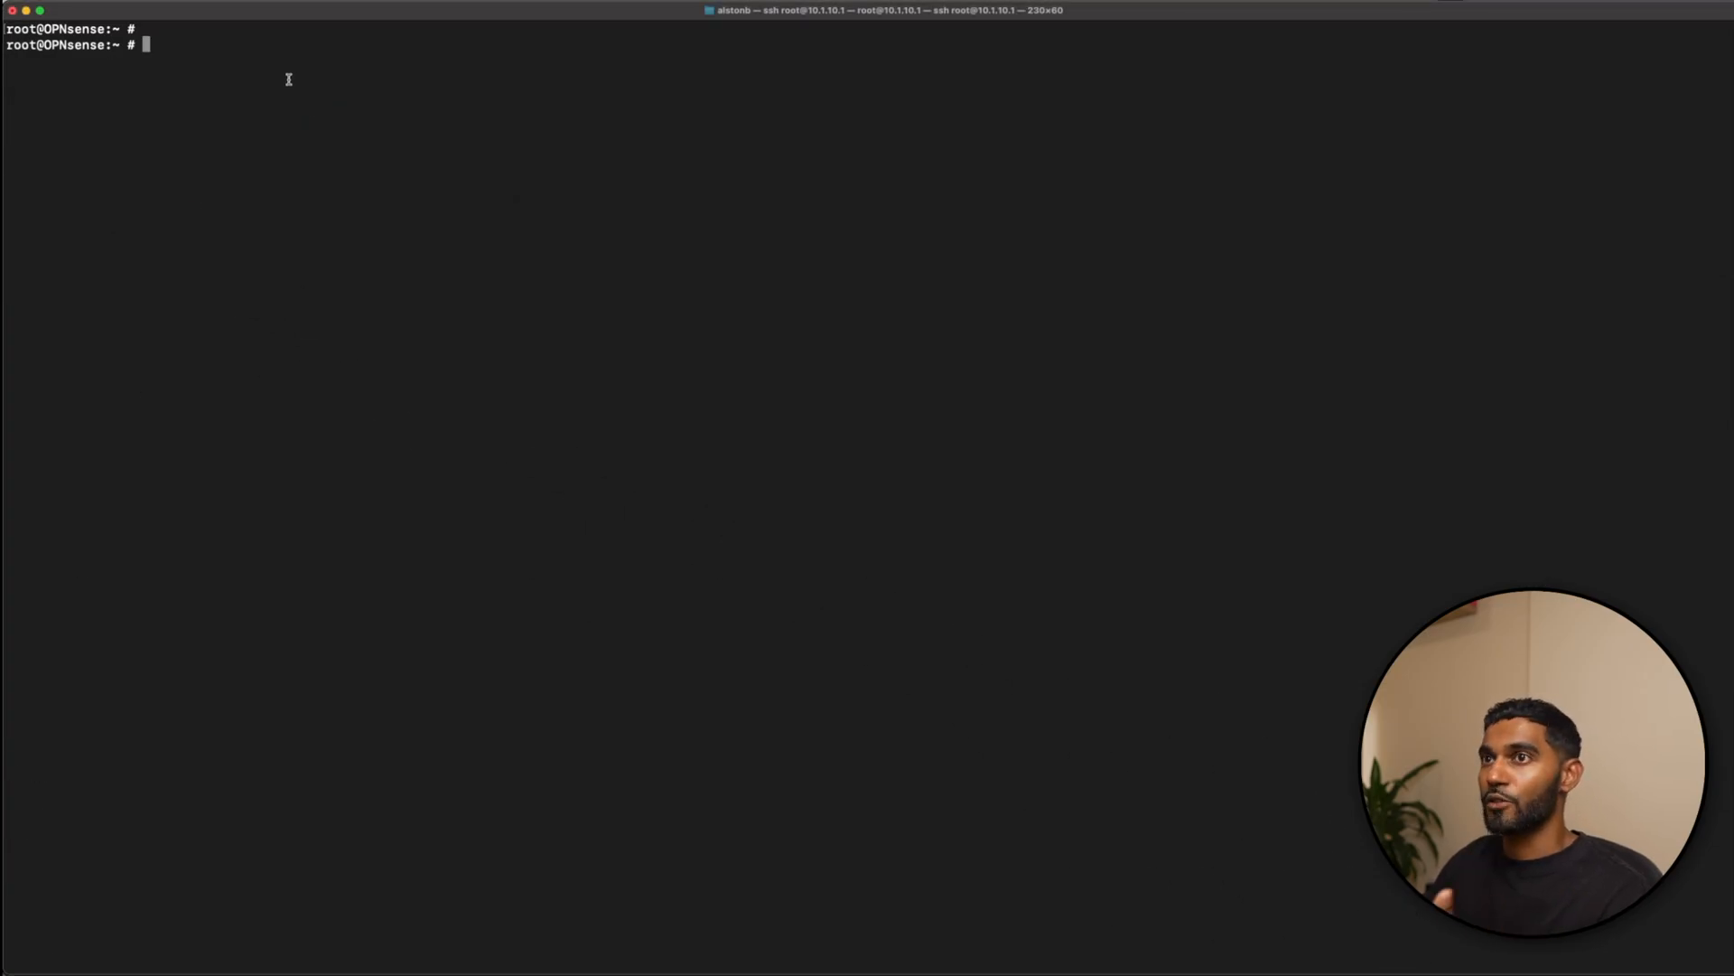
pyautogui.moveTo(257, 88)
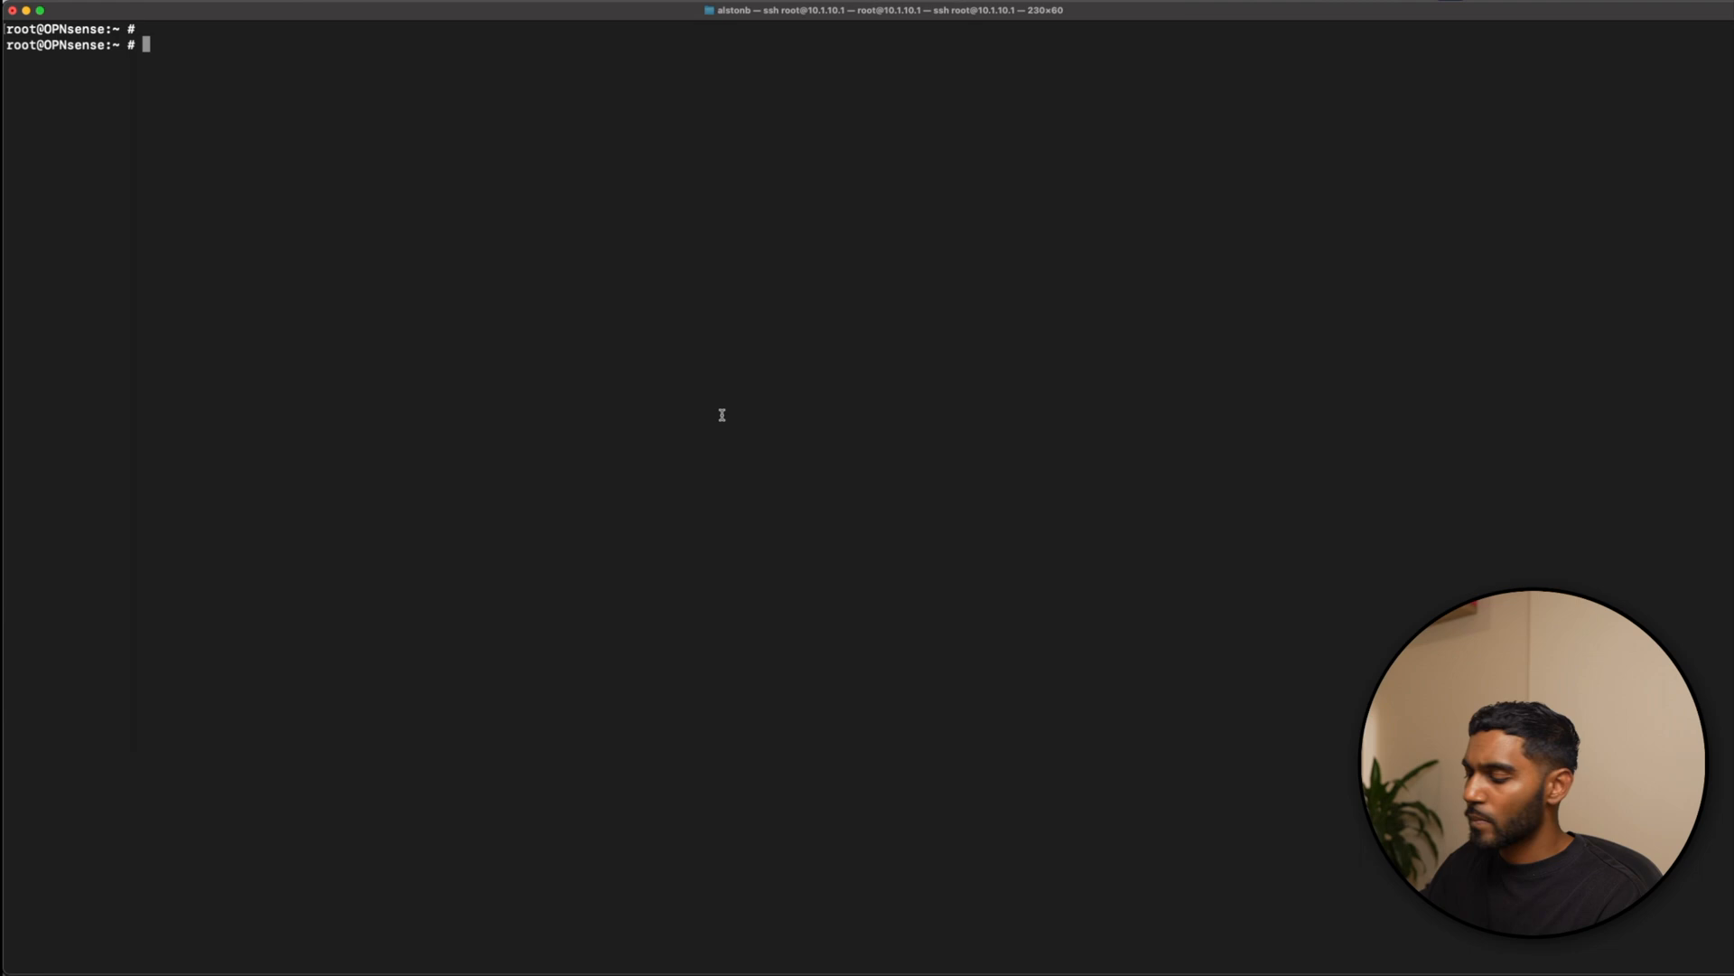
pyautogui.write('echo $SSH')
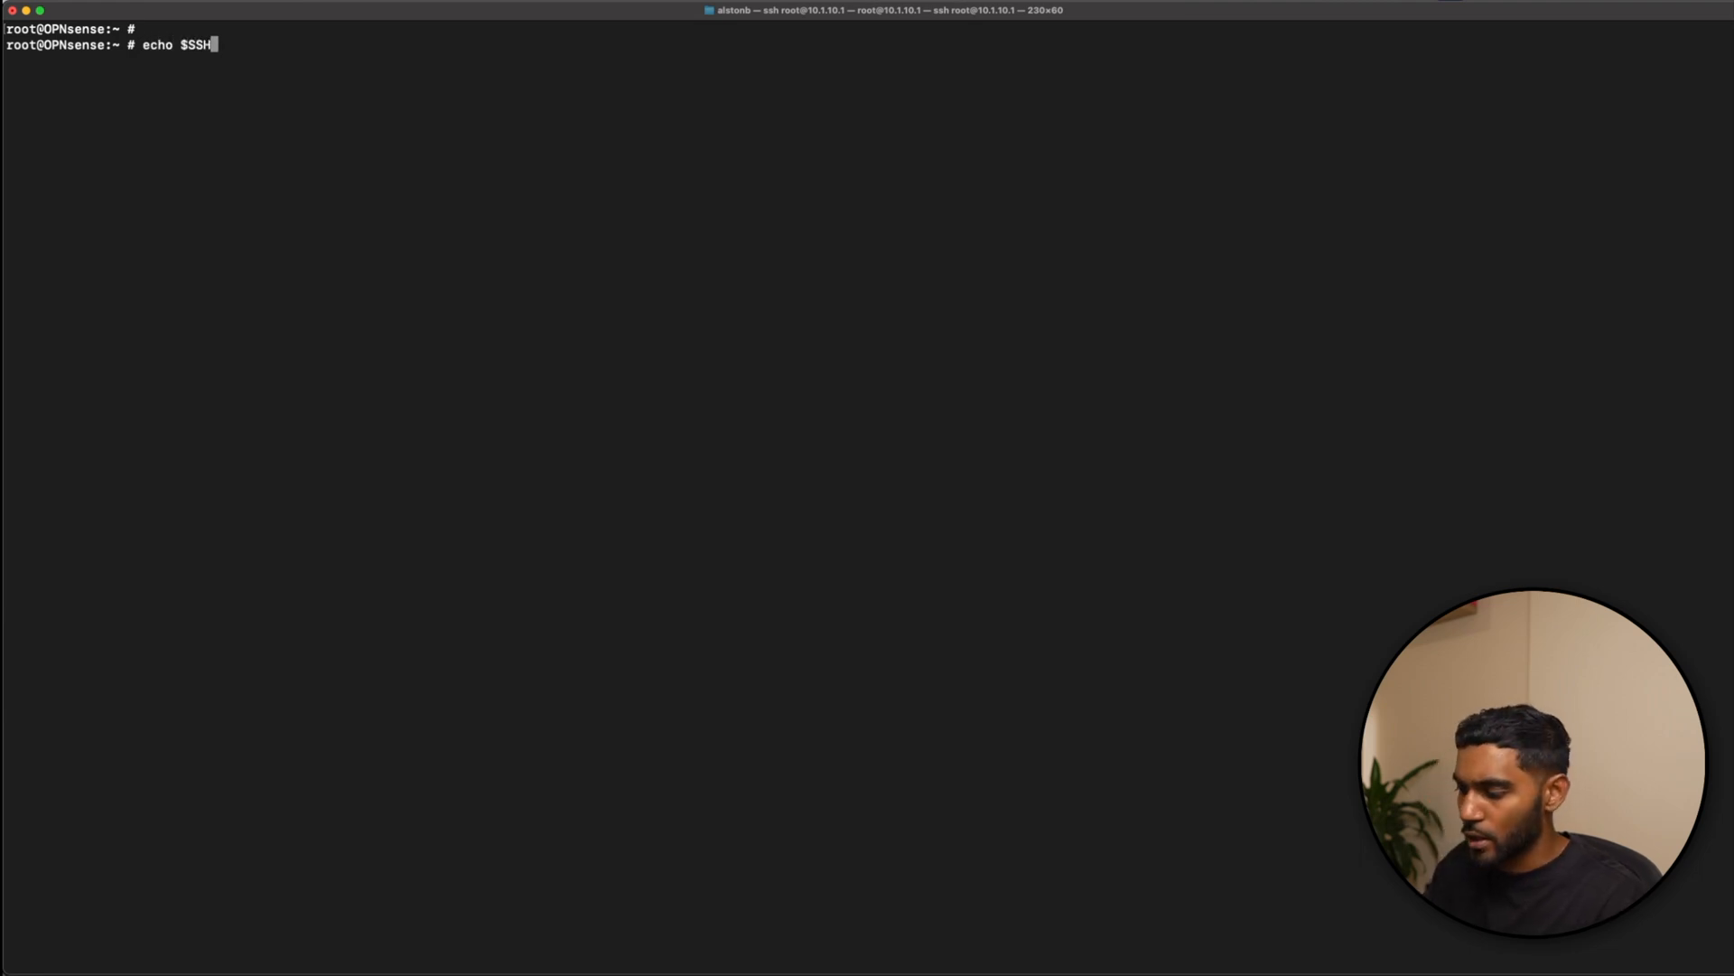
pyautogui.write('_CLIE')
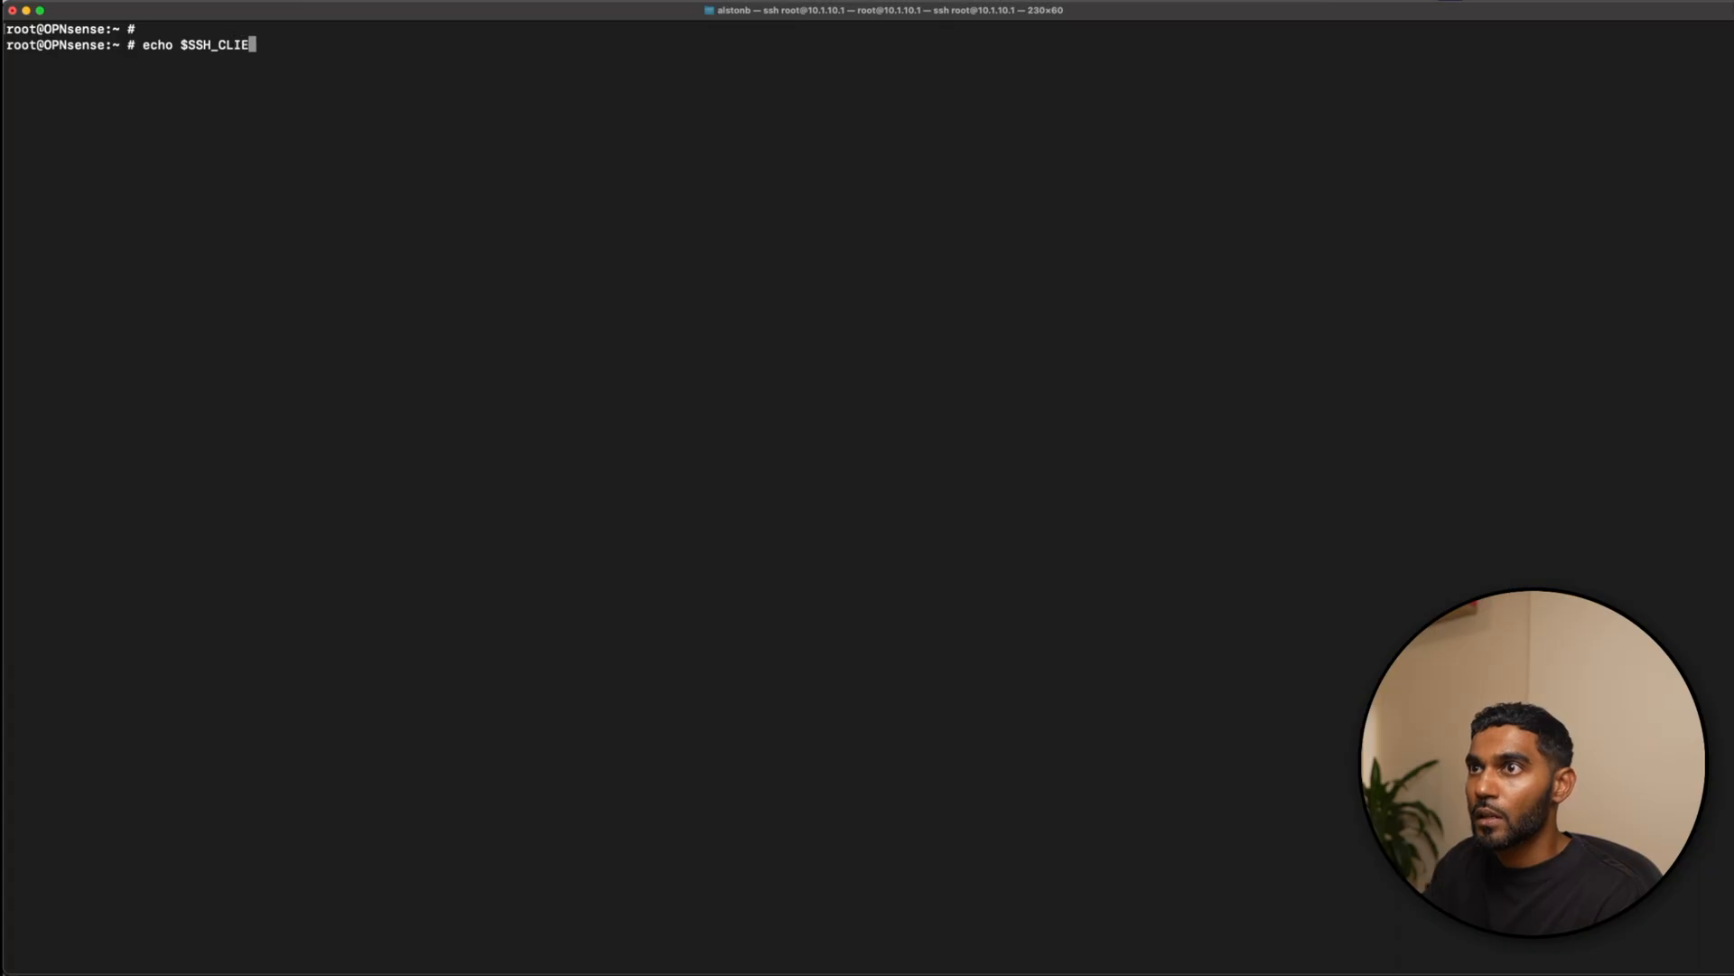
pyautogui.write('NT Z')
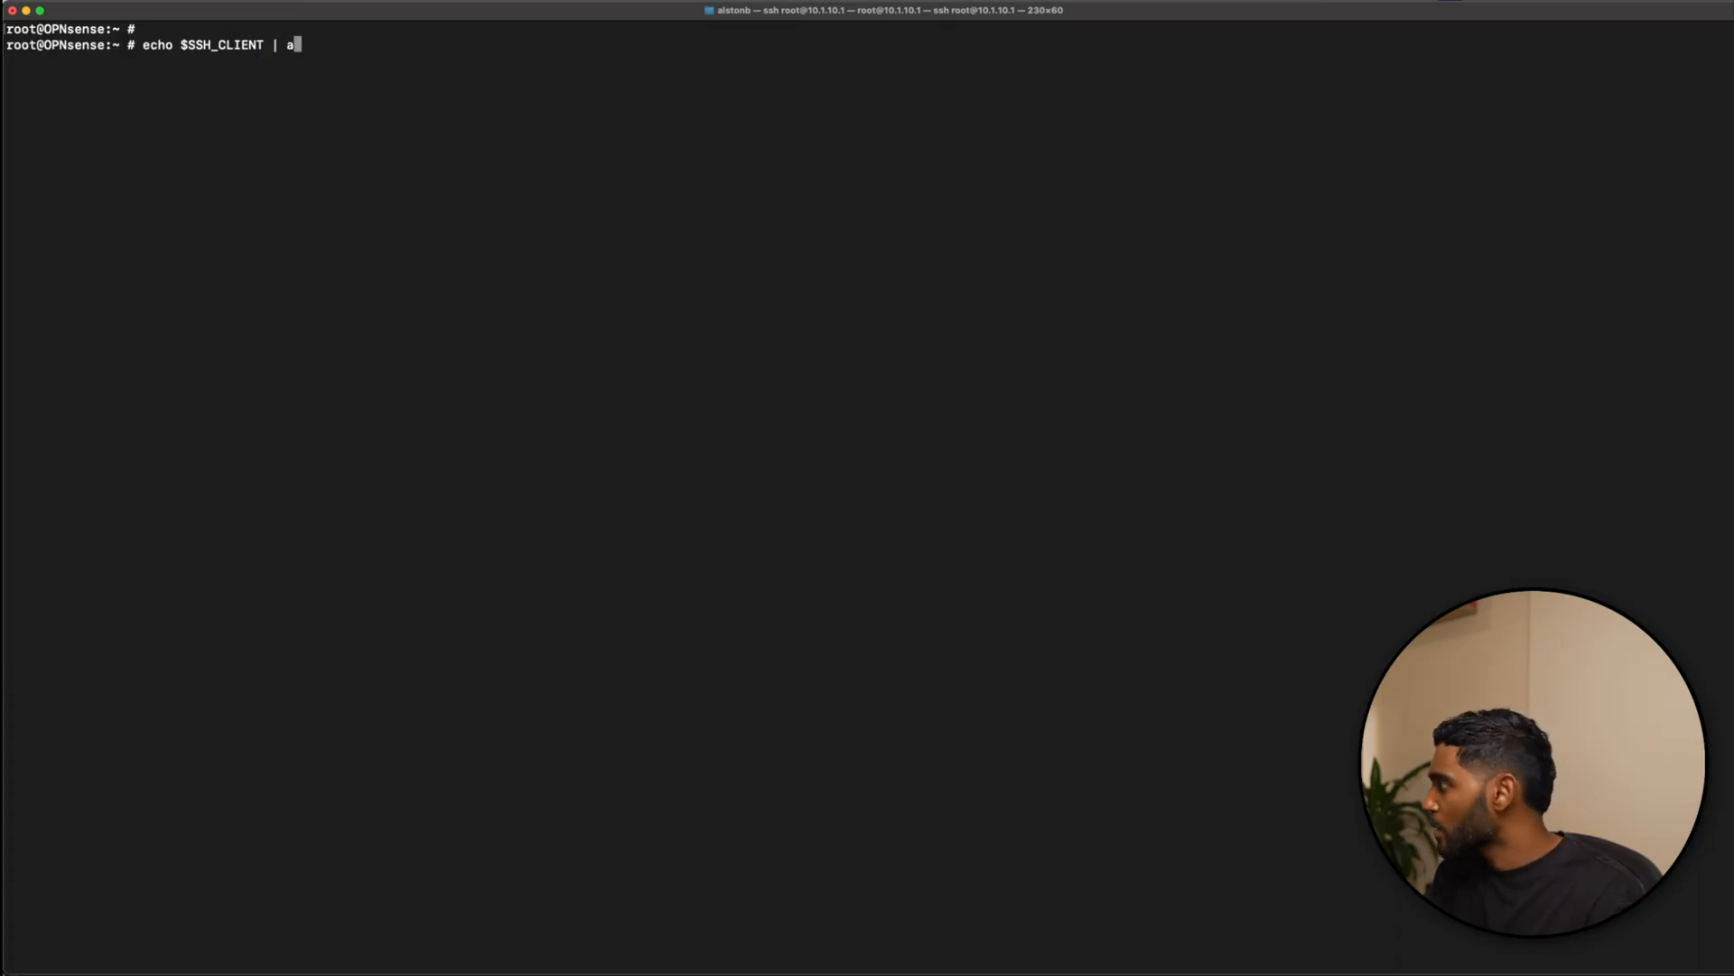
pyautogui.write("wk '{")
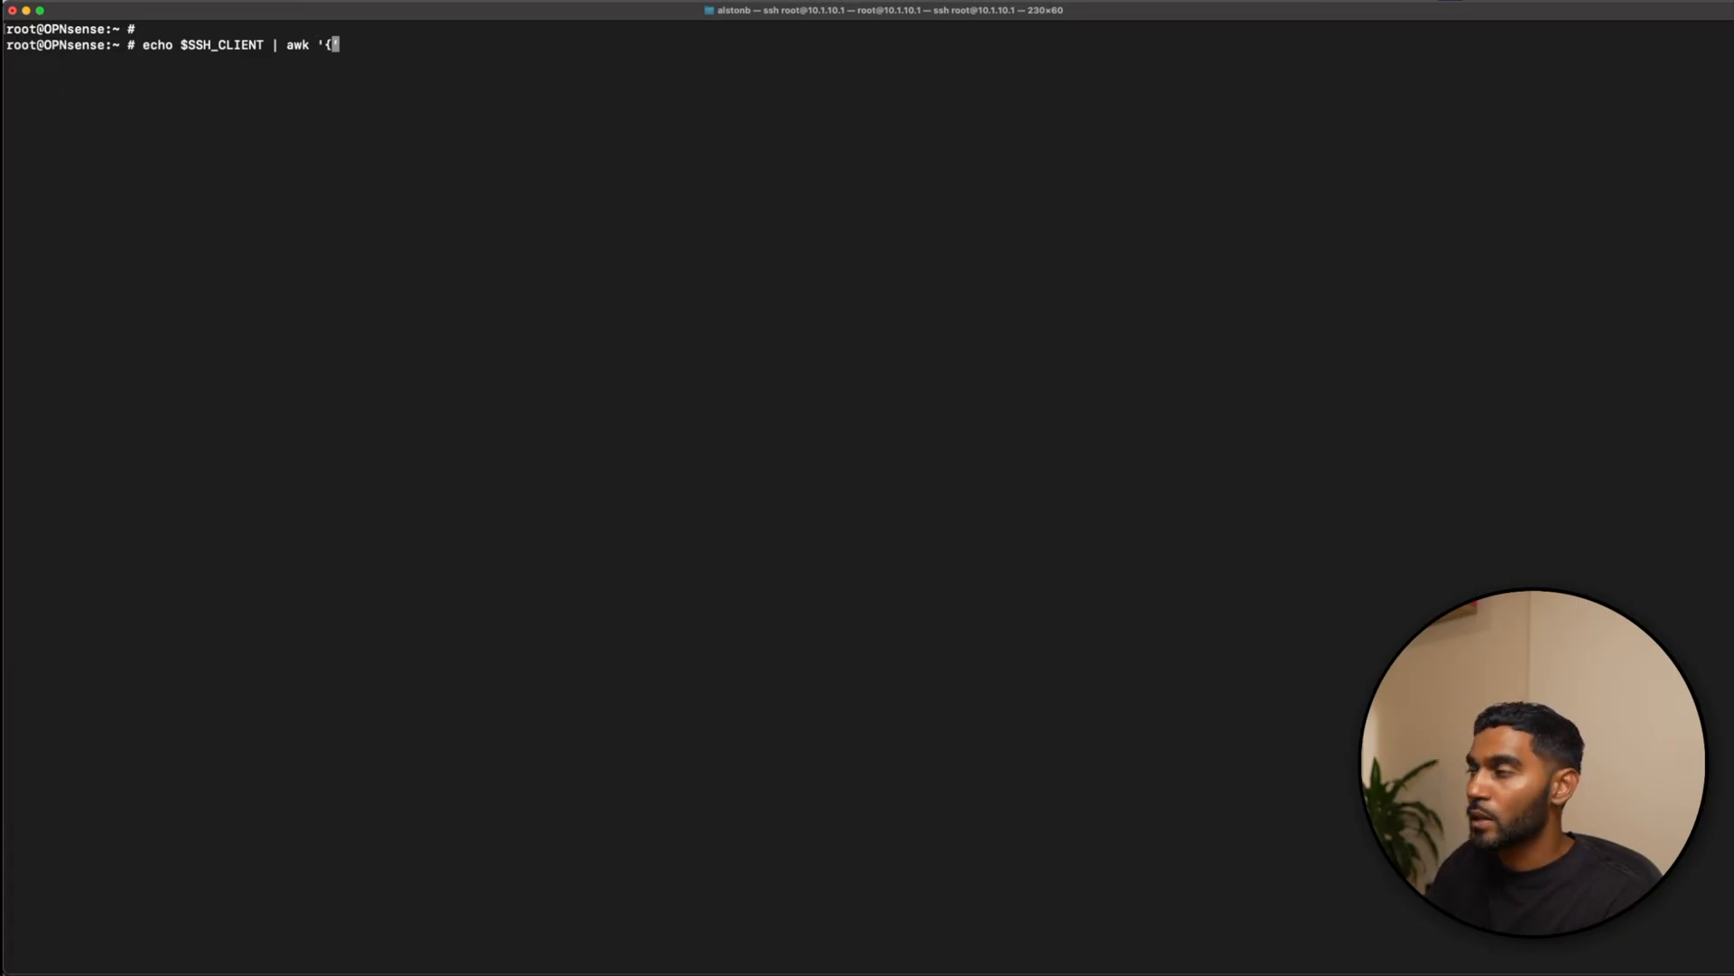
pyautogui.write('print $}')
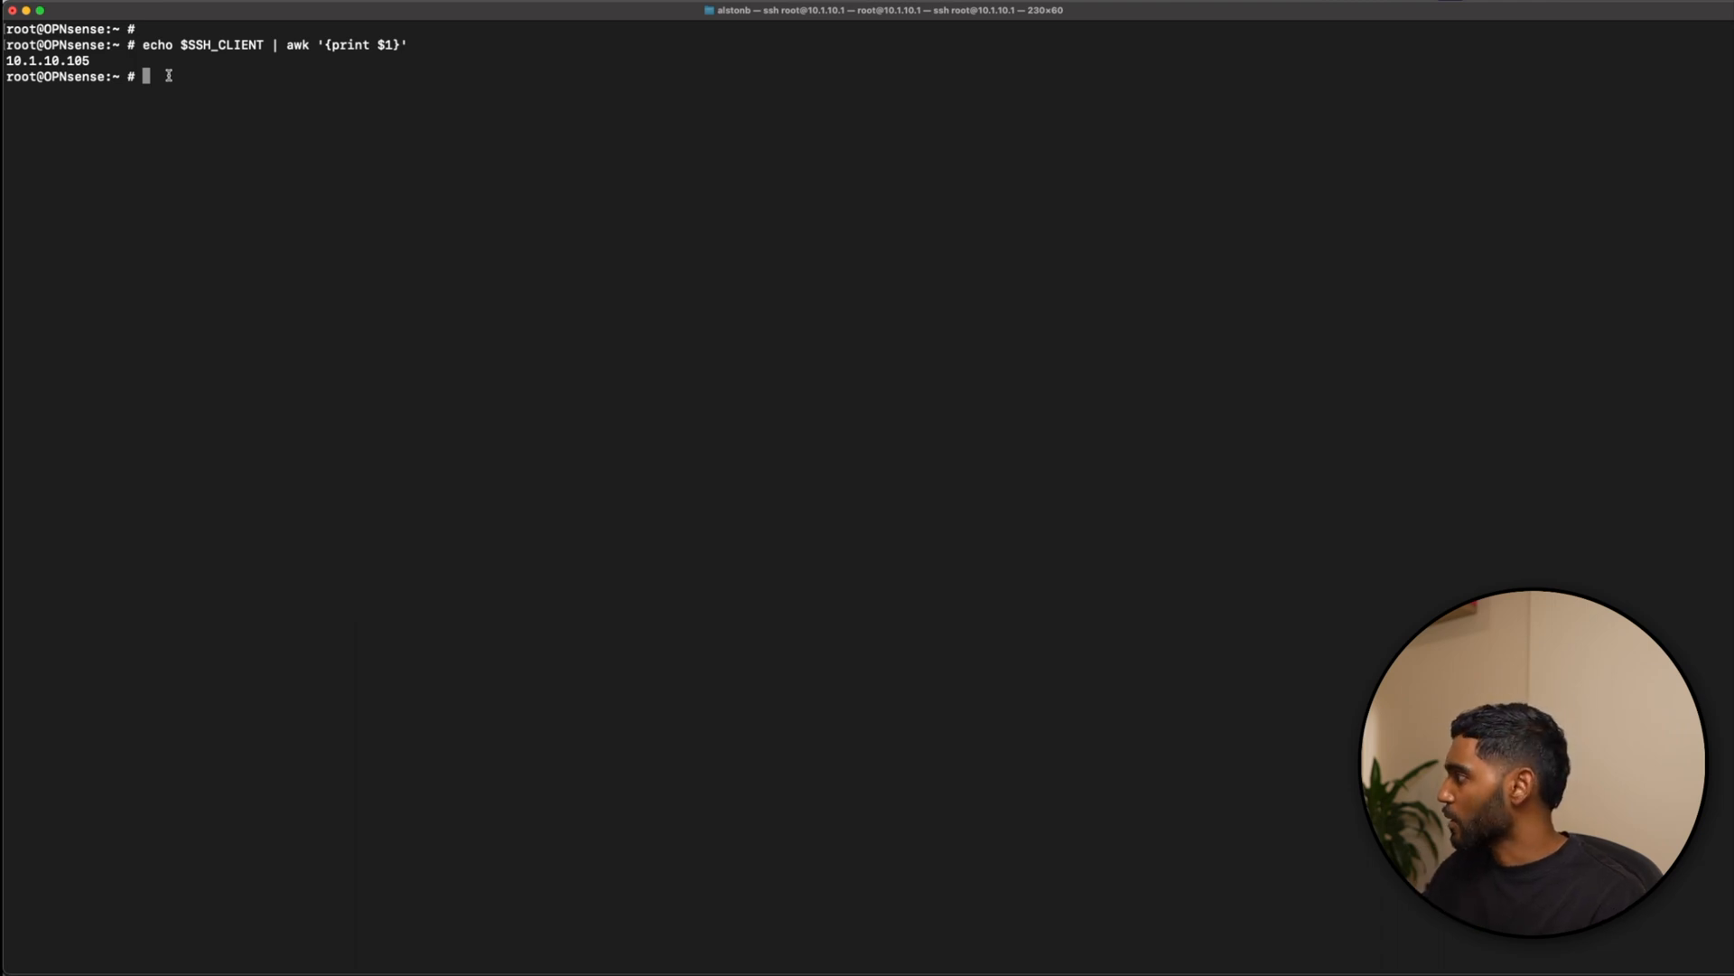
# Enter cscli decision add -t ban -d 2m -i 10.1.10.105.
pyautogui.write('cscli decision a')
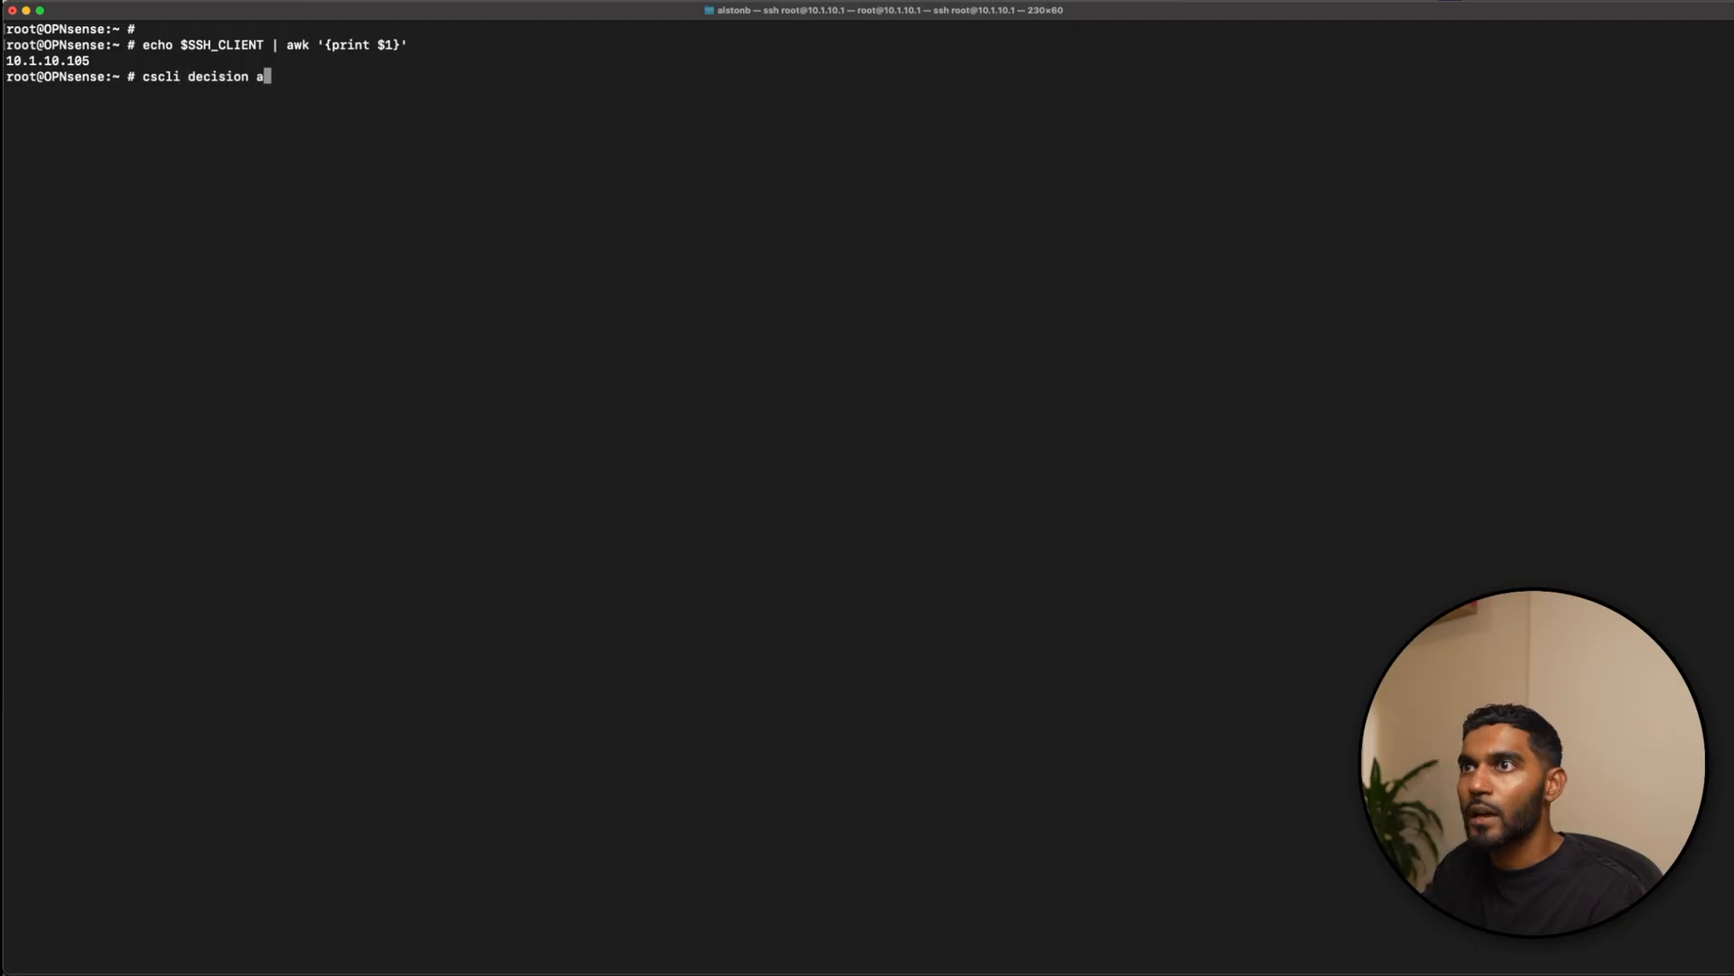
pyautogui.write('dd')
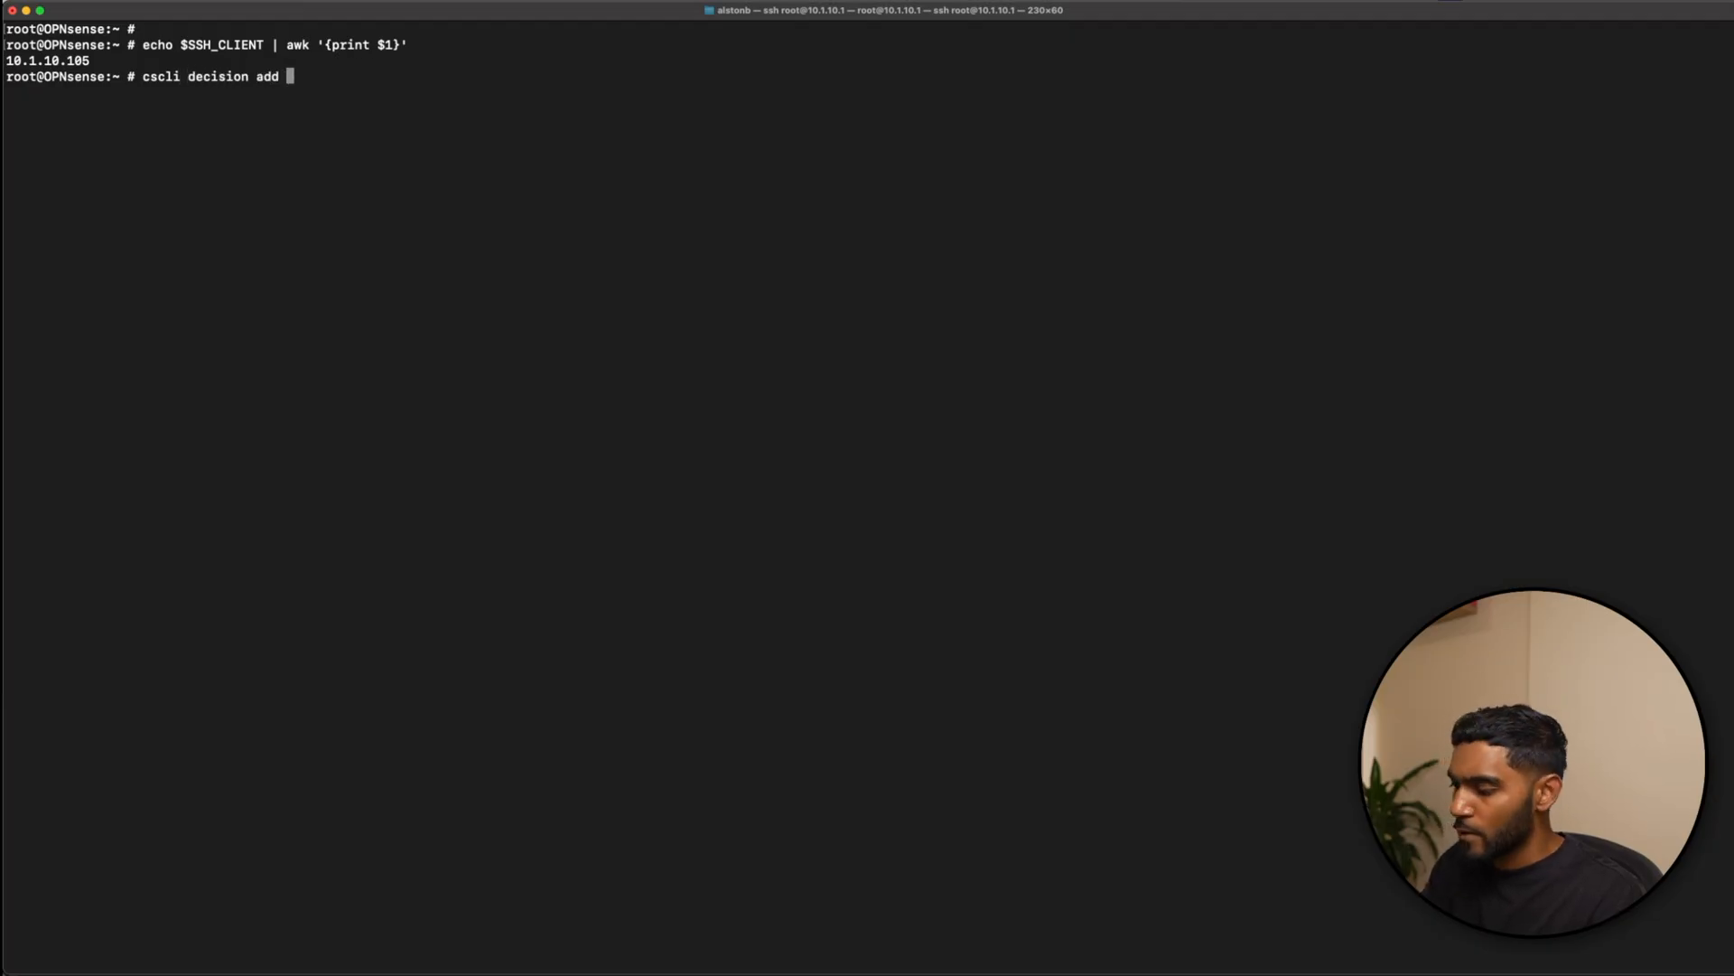
pyautogui.write('-t ban')
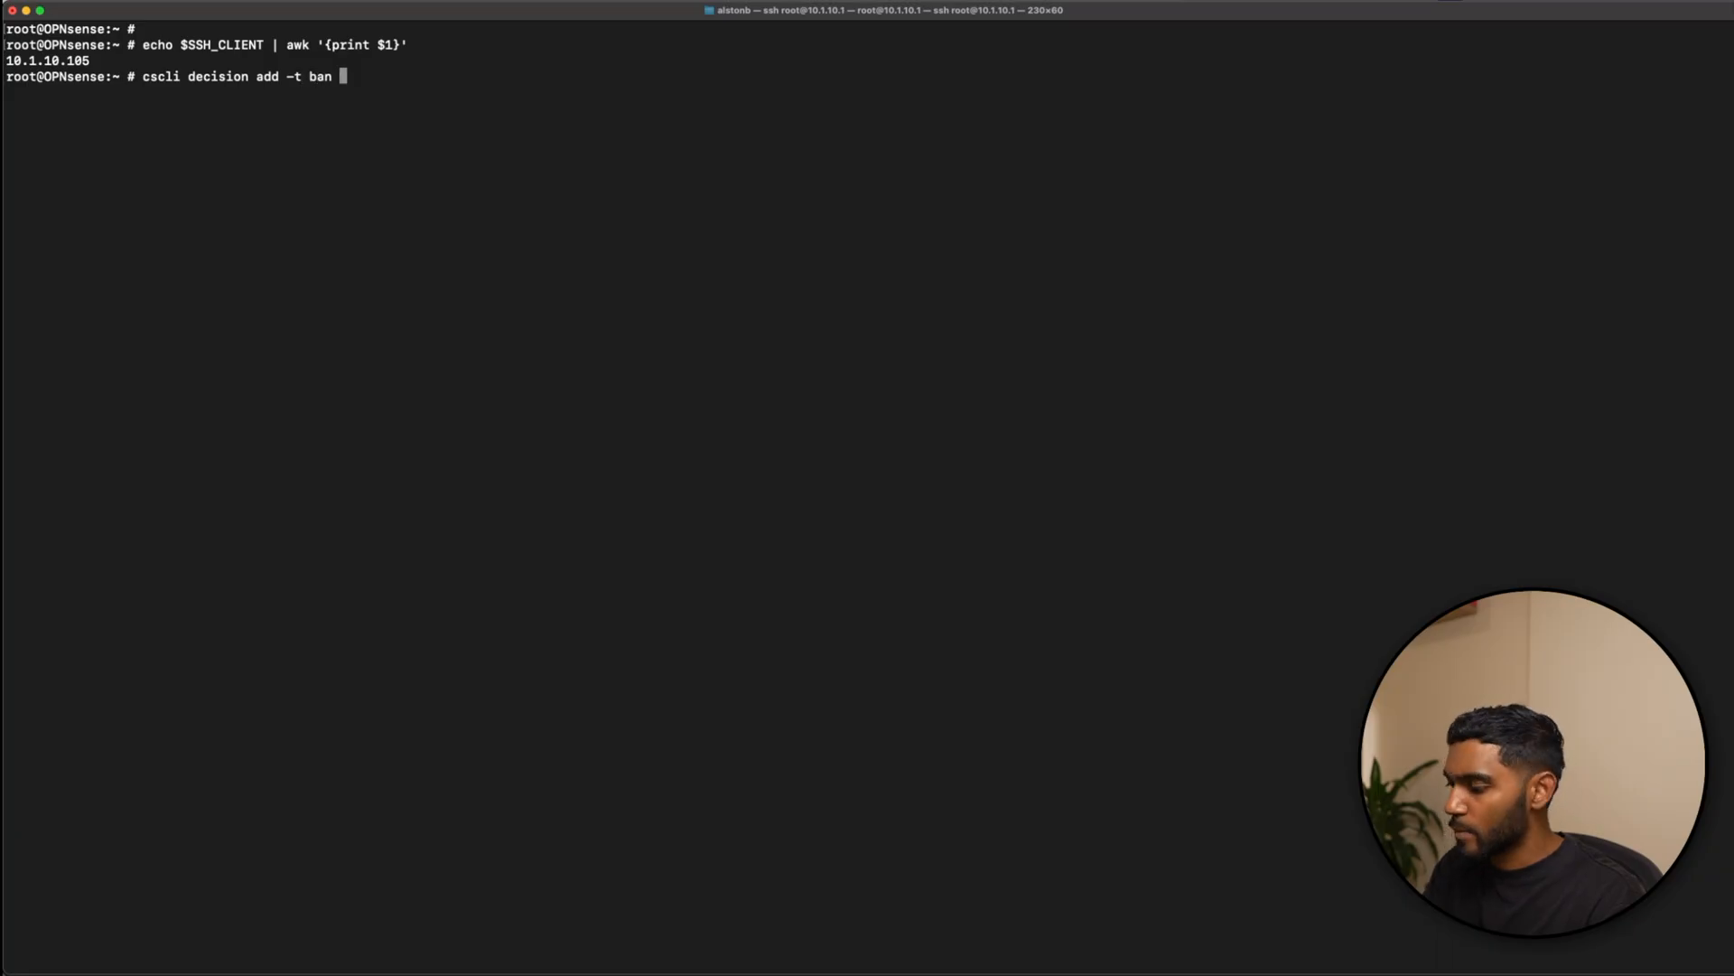
pyautogui.write('-d 2m')
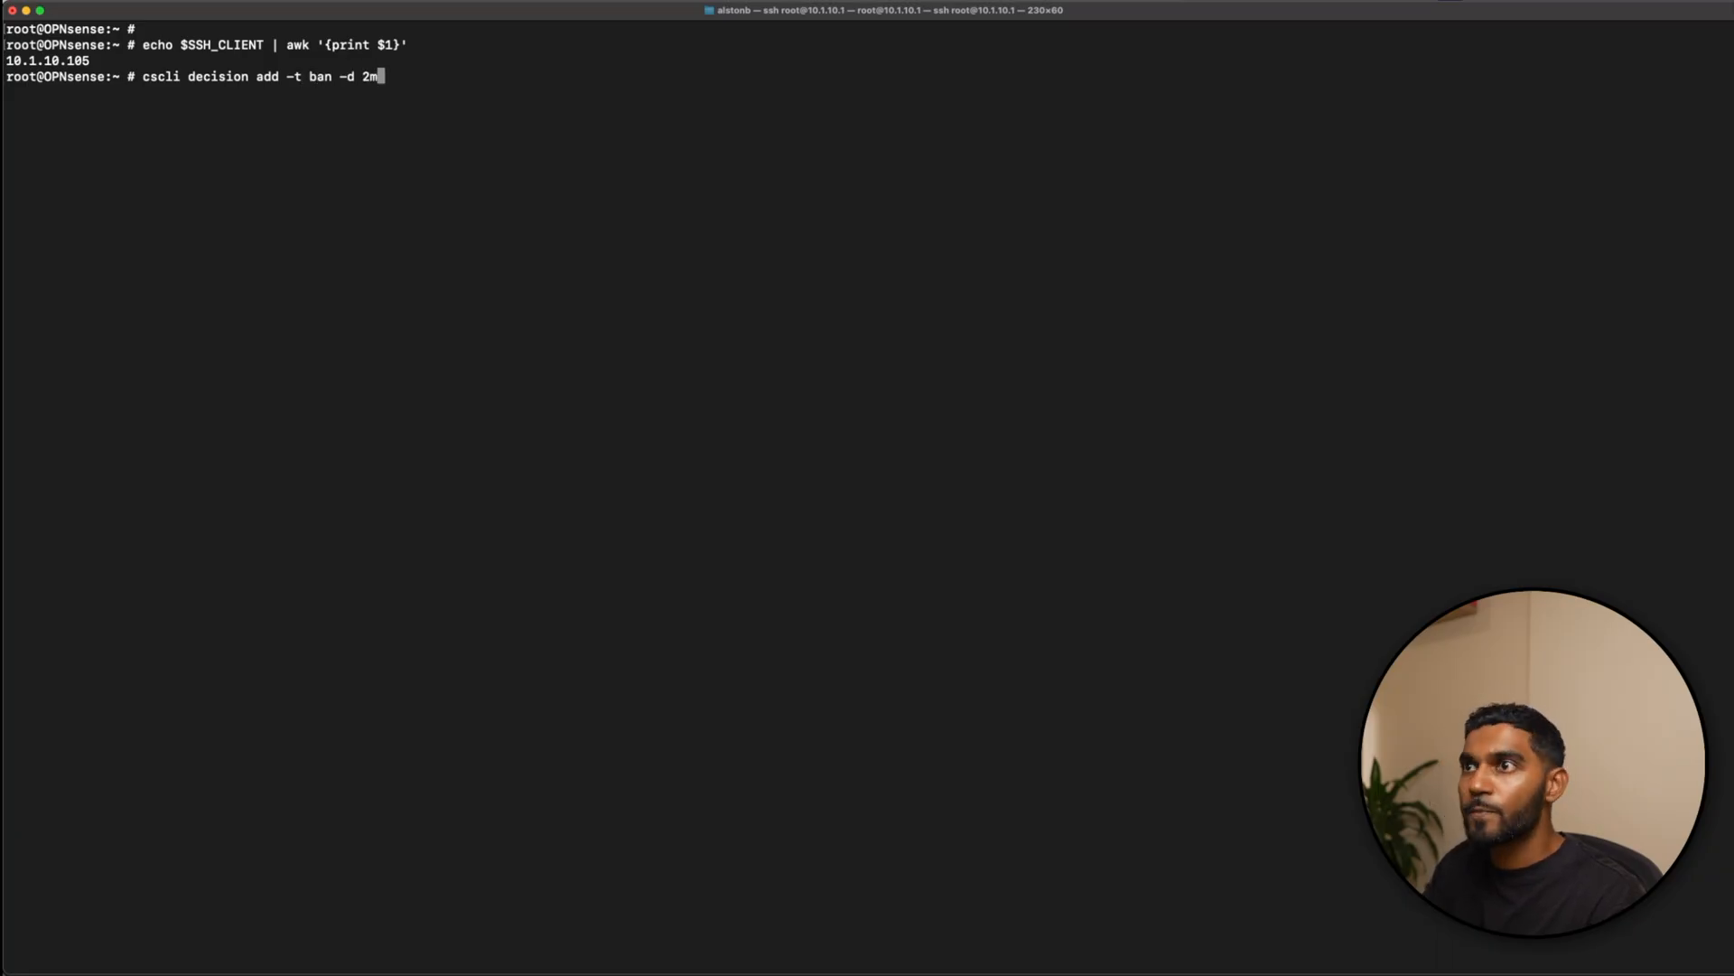
pyautogui.write('" "')
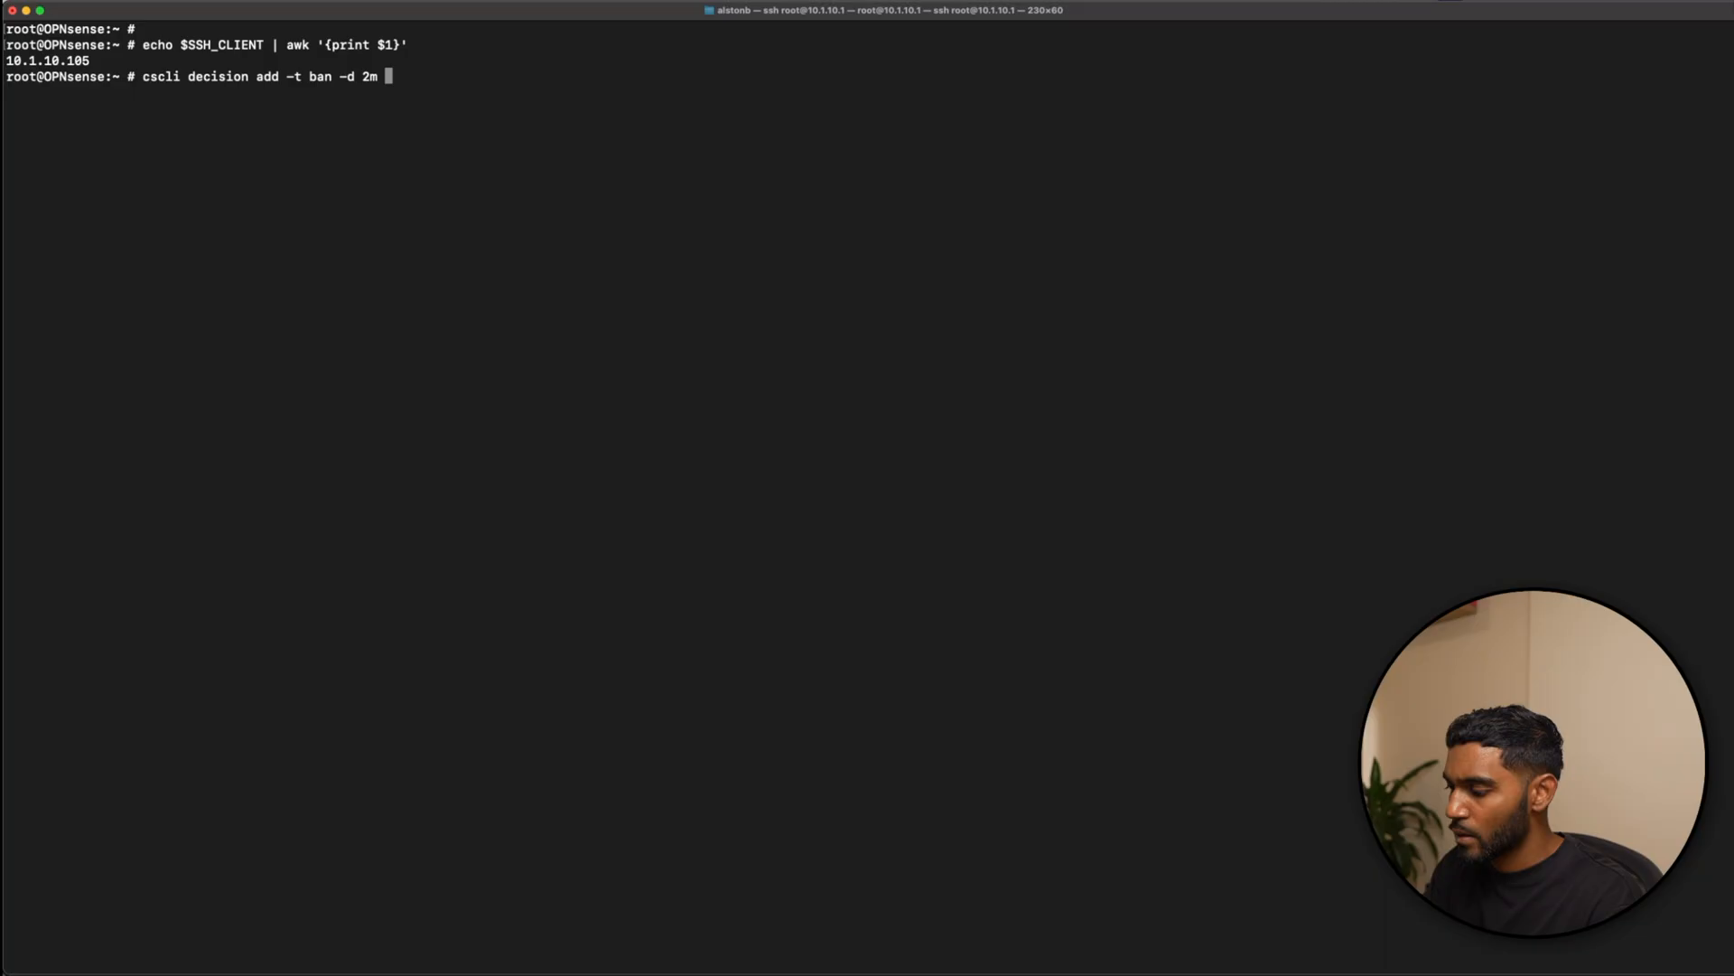
pyautogui.write('-i 1')
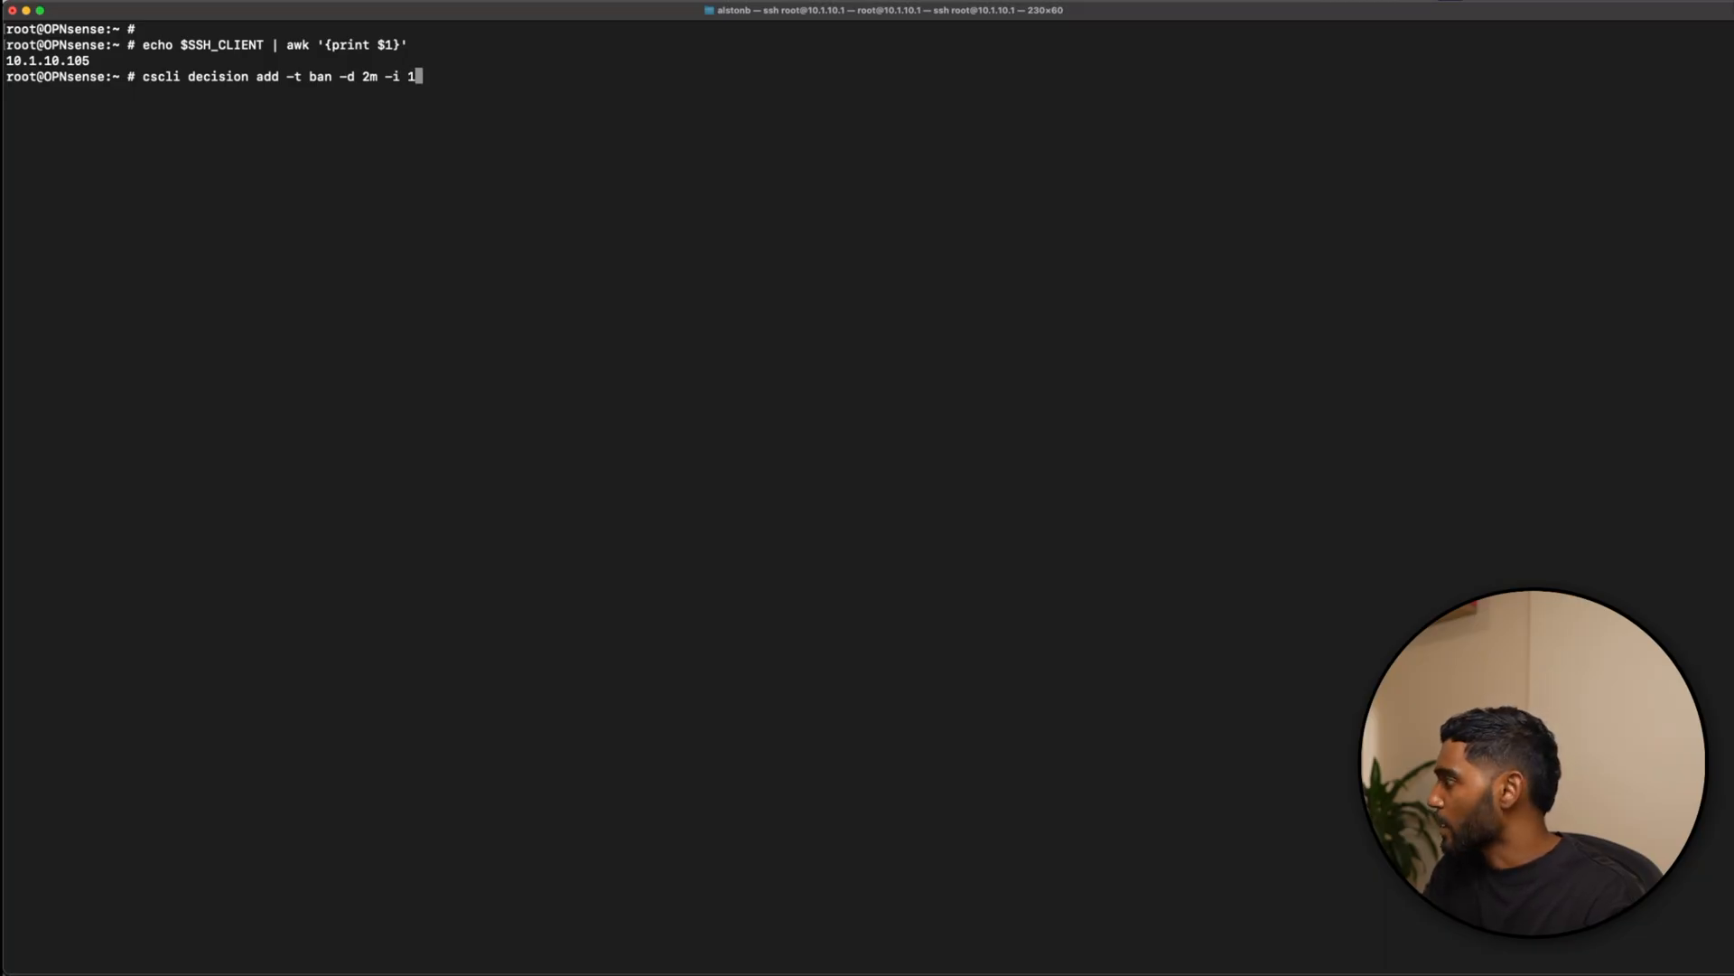
pyautogui.write('0.1.10.')
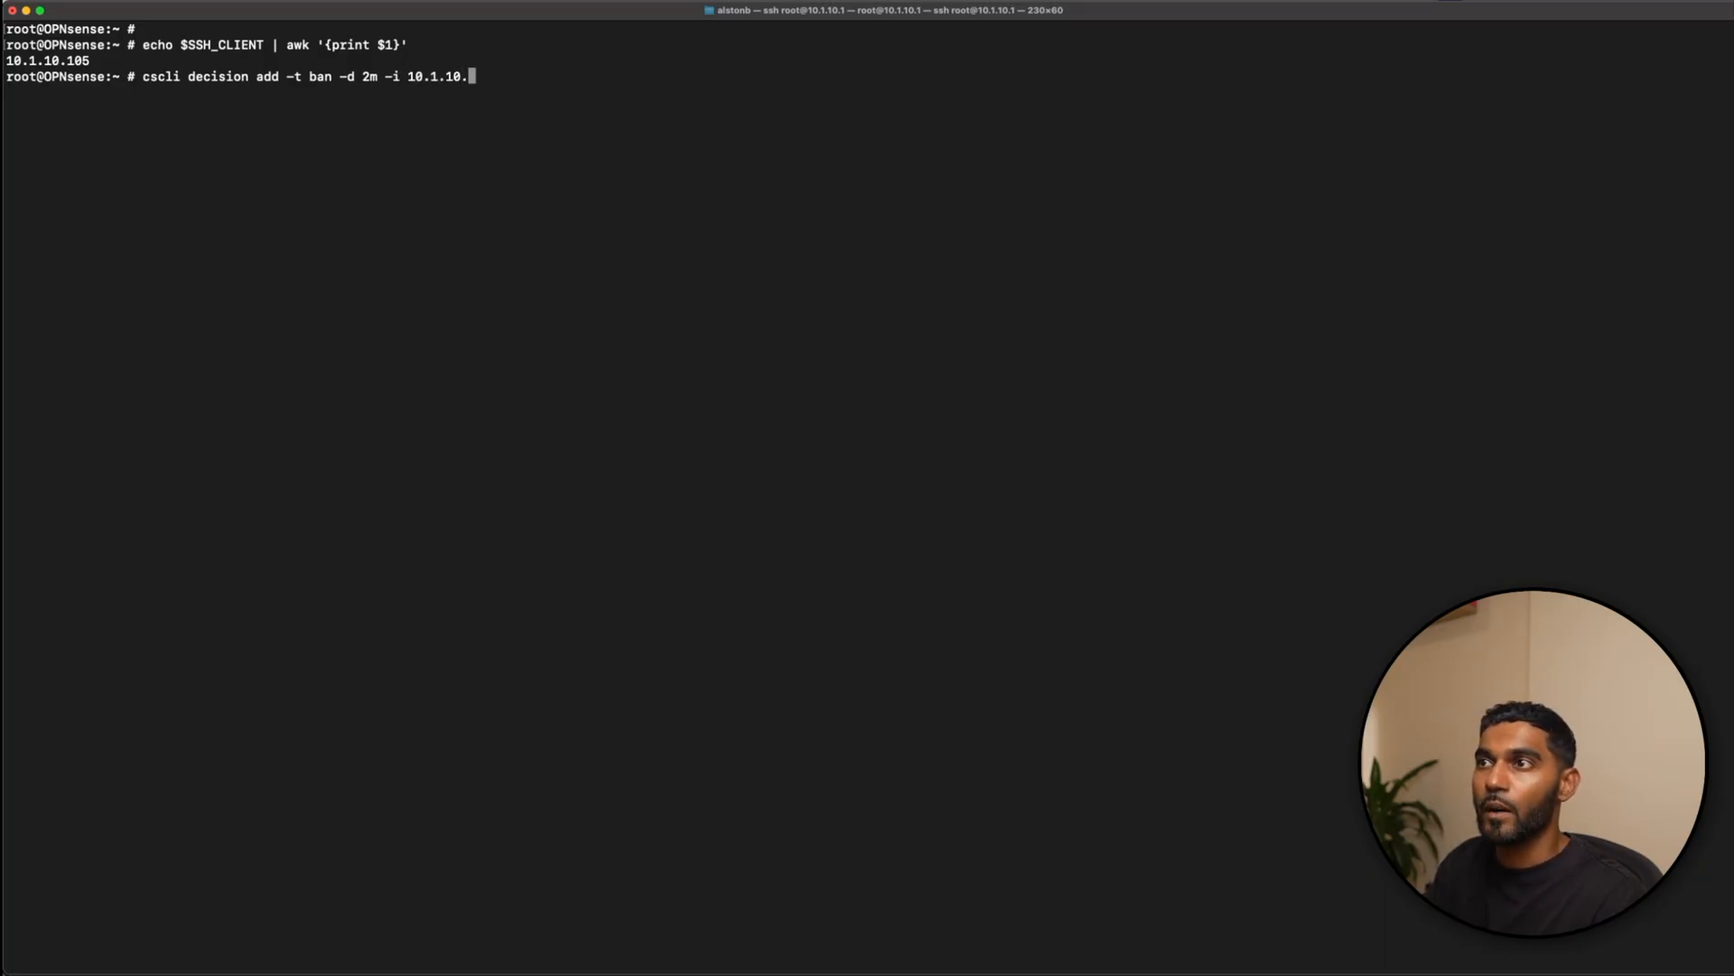
pyautogui.write('105')
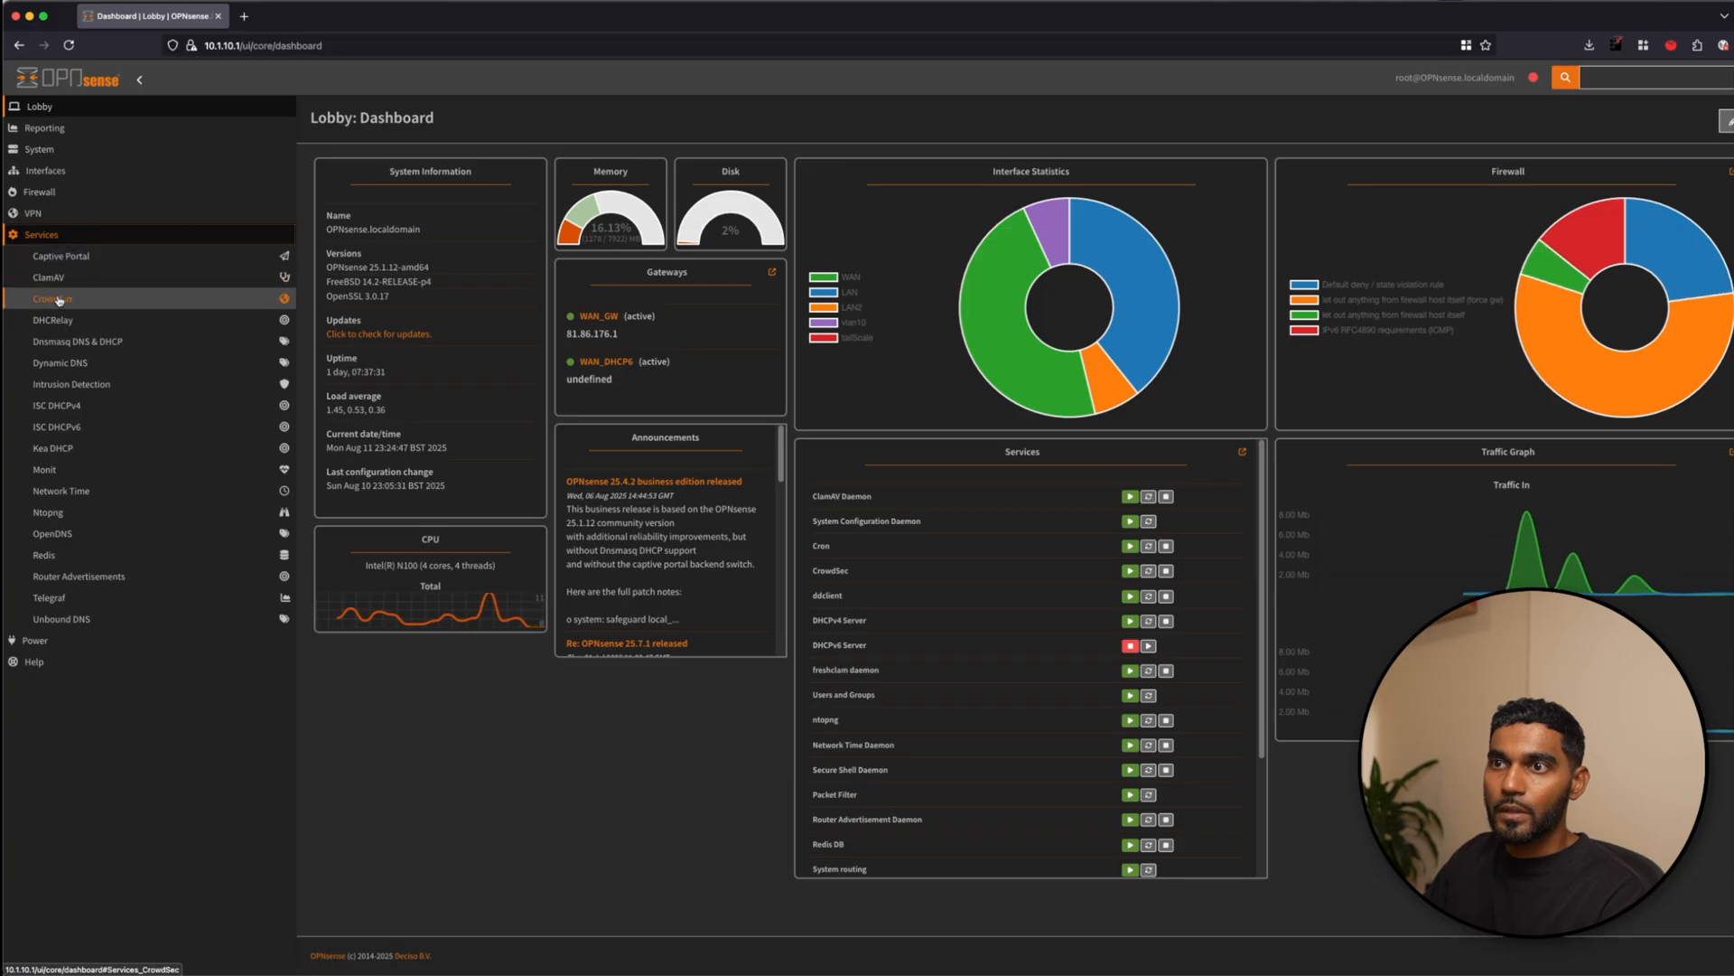
# View CrowdSec's Scenarios and Parsers tabs, then pick out the manual ban alert on 10.1.10.105.
pyautogui.click(52, 299)
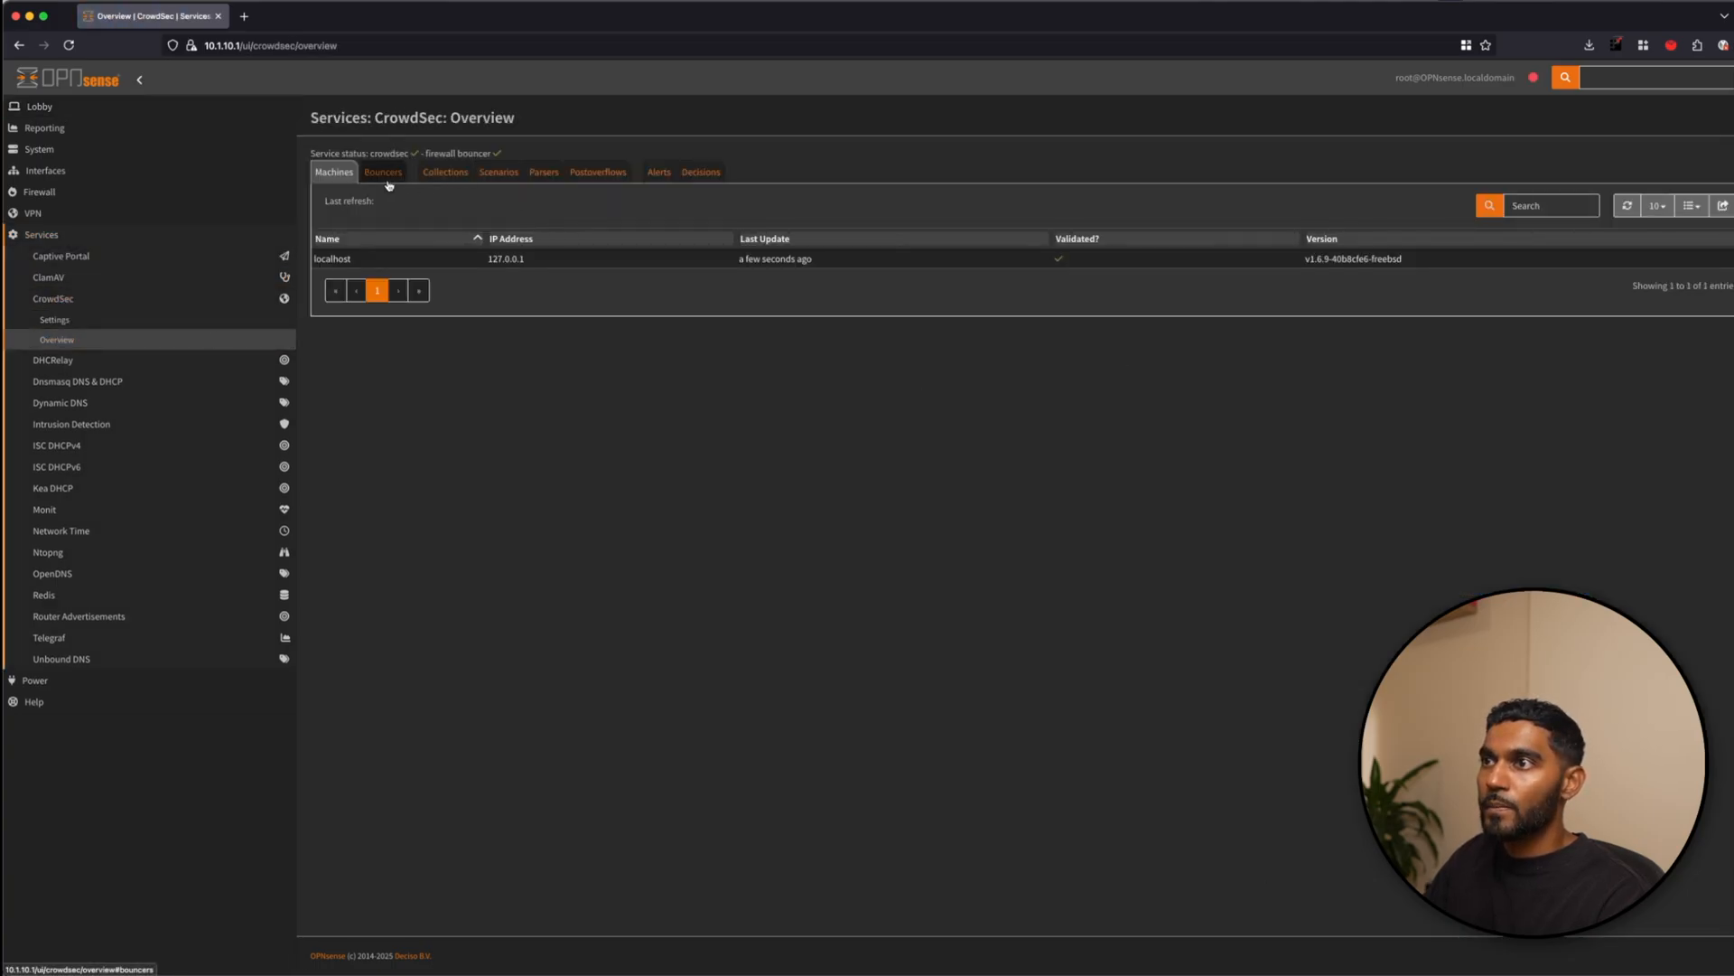
pyautogui.click(498, 172)
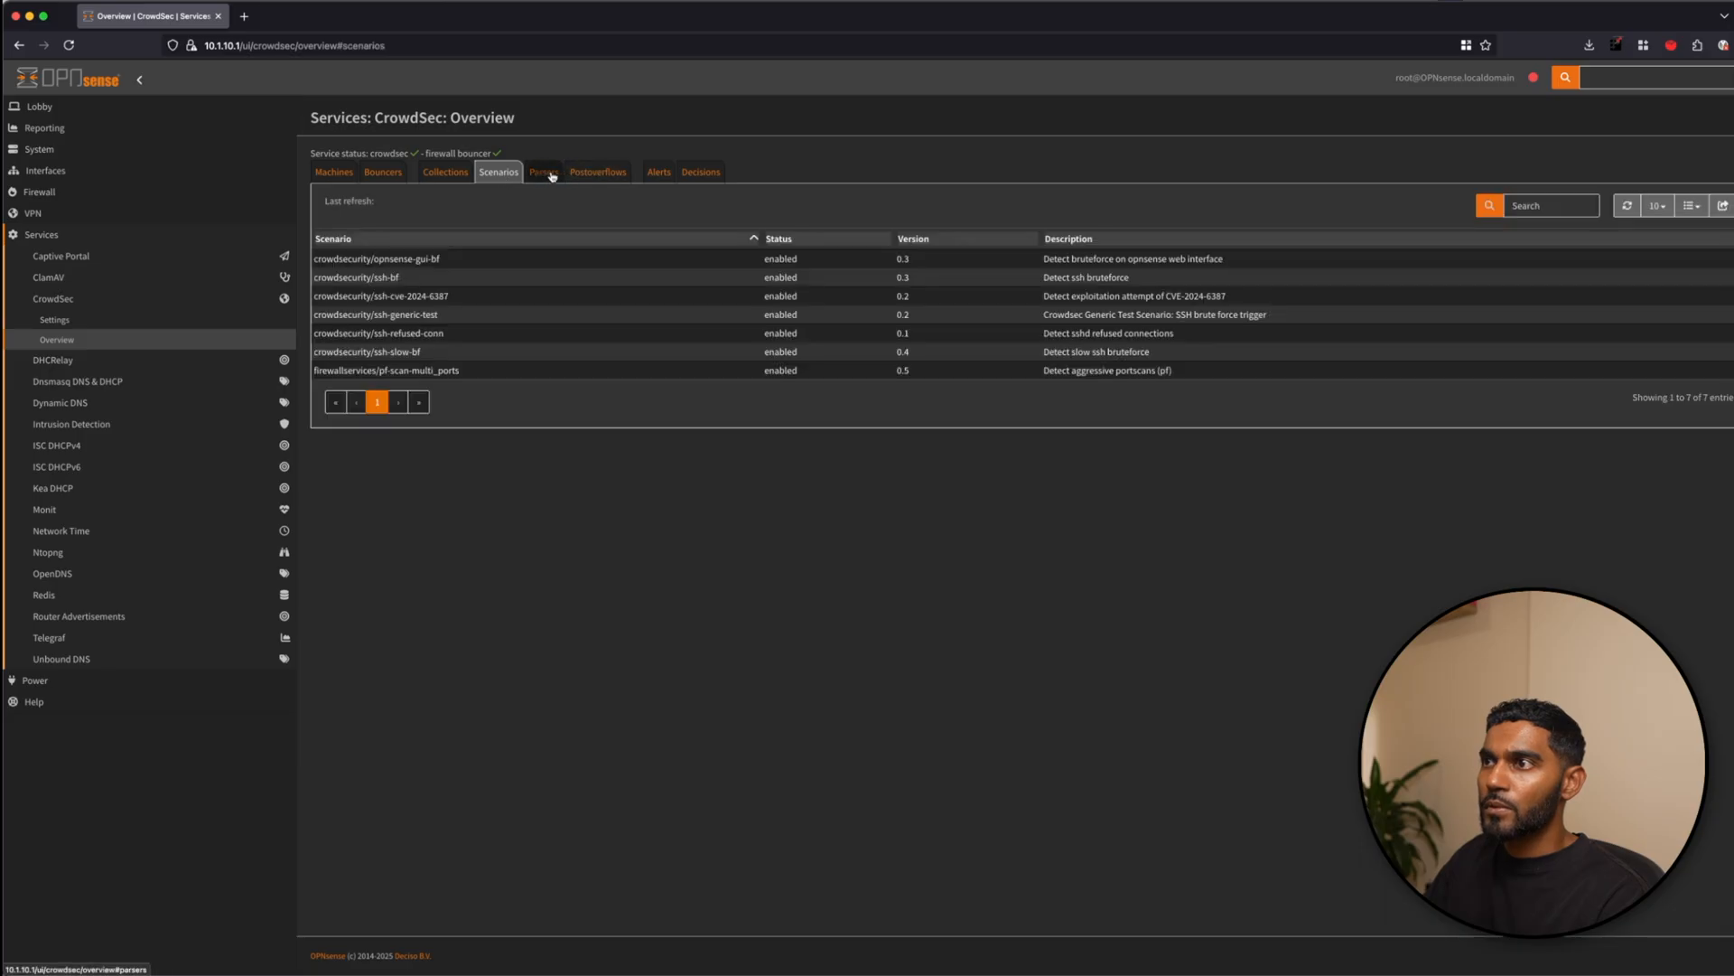
pyautogui.click(659, 171)
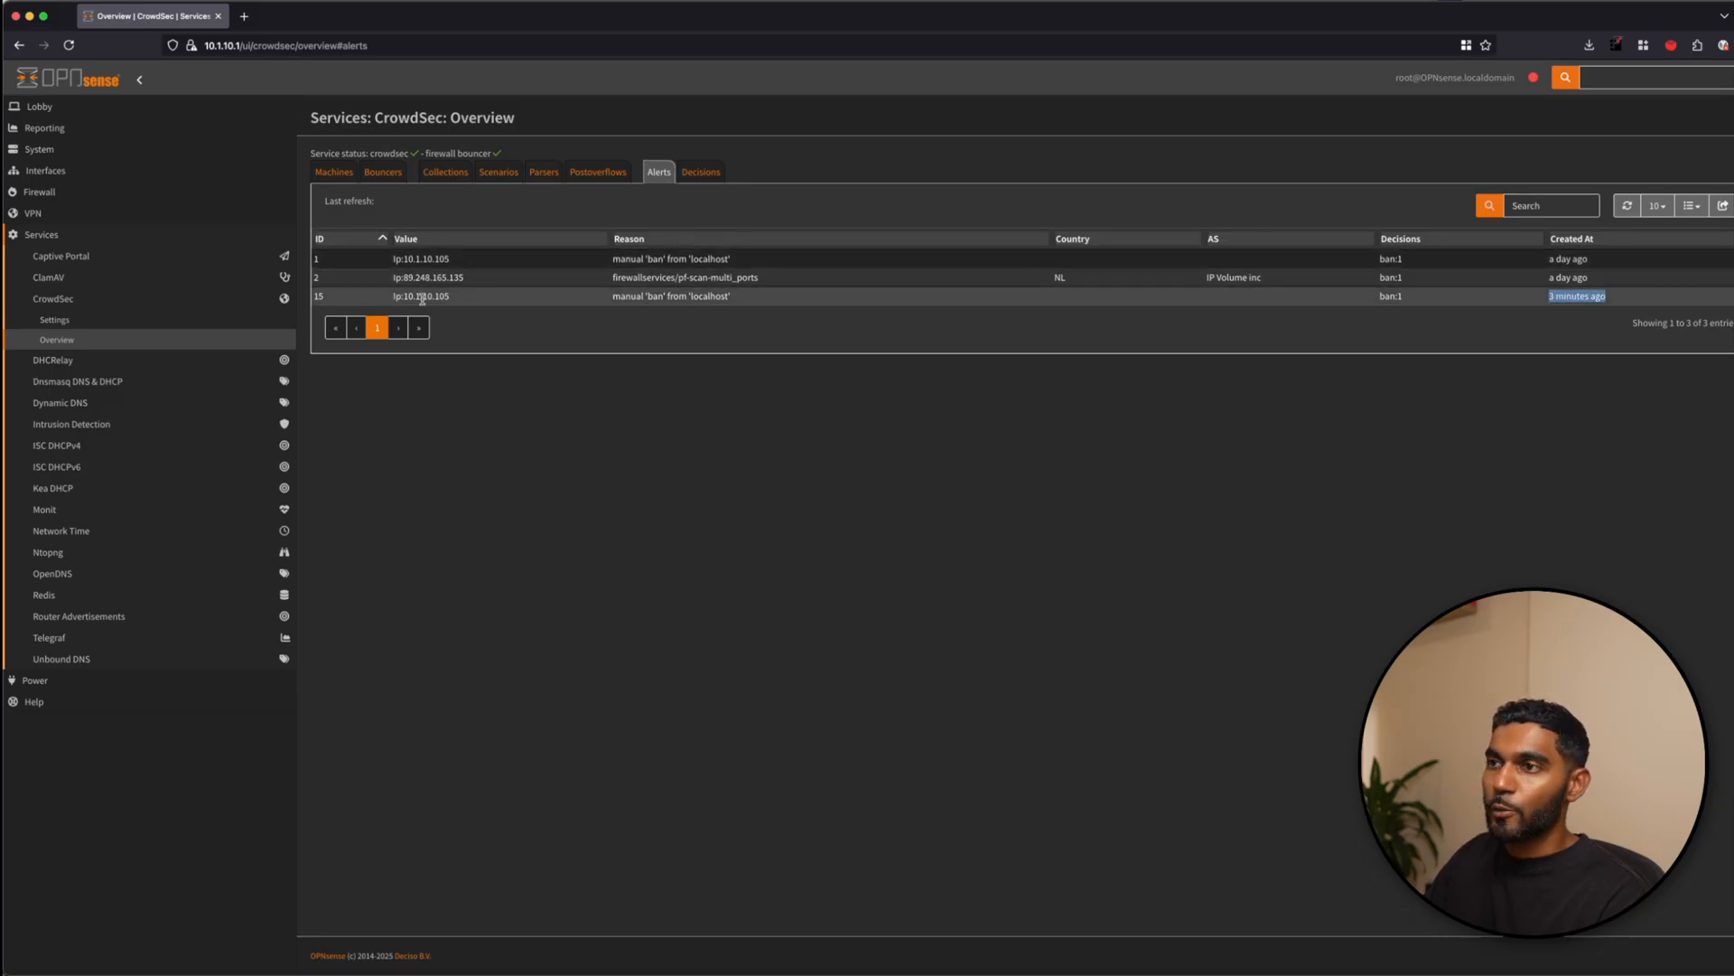
pyautogui.doubleClick(420, 296)
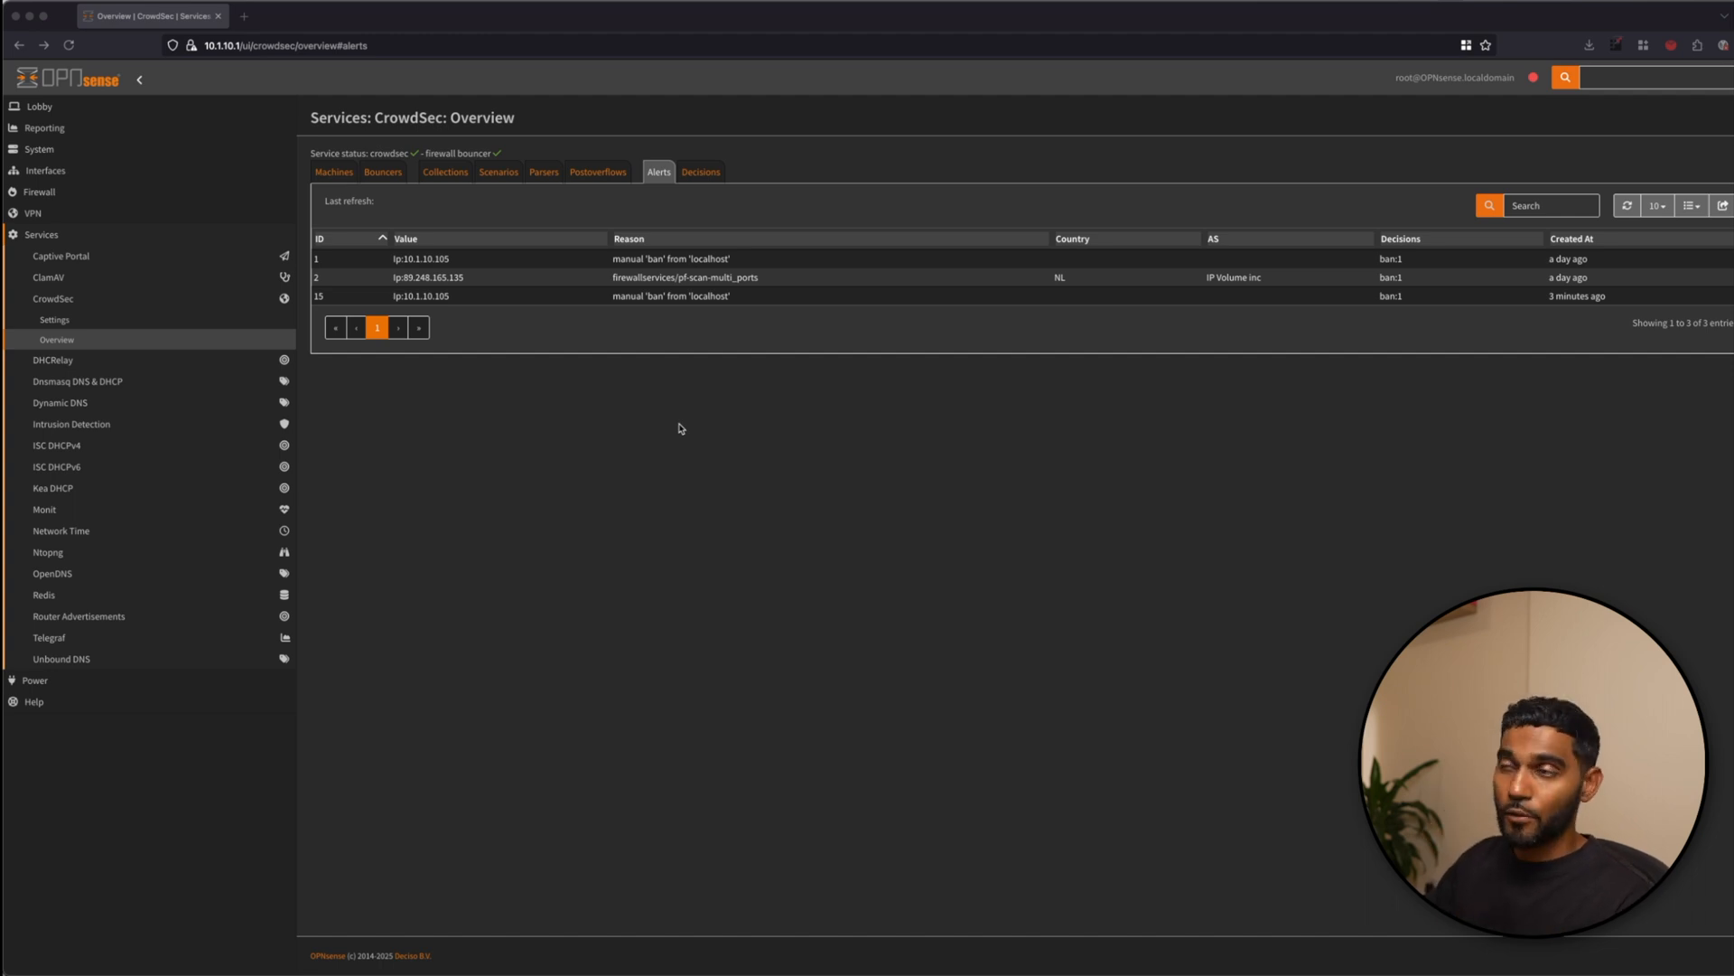
pyautogui.moveTo(263, 18)
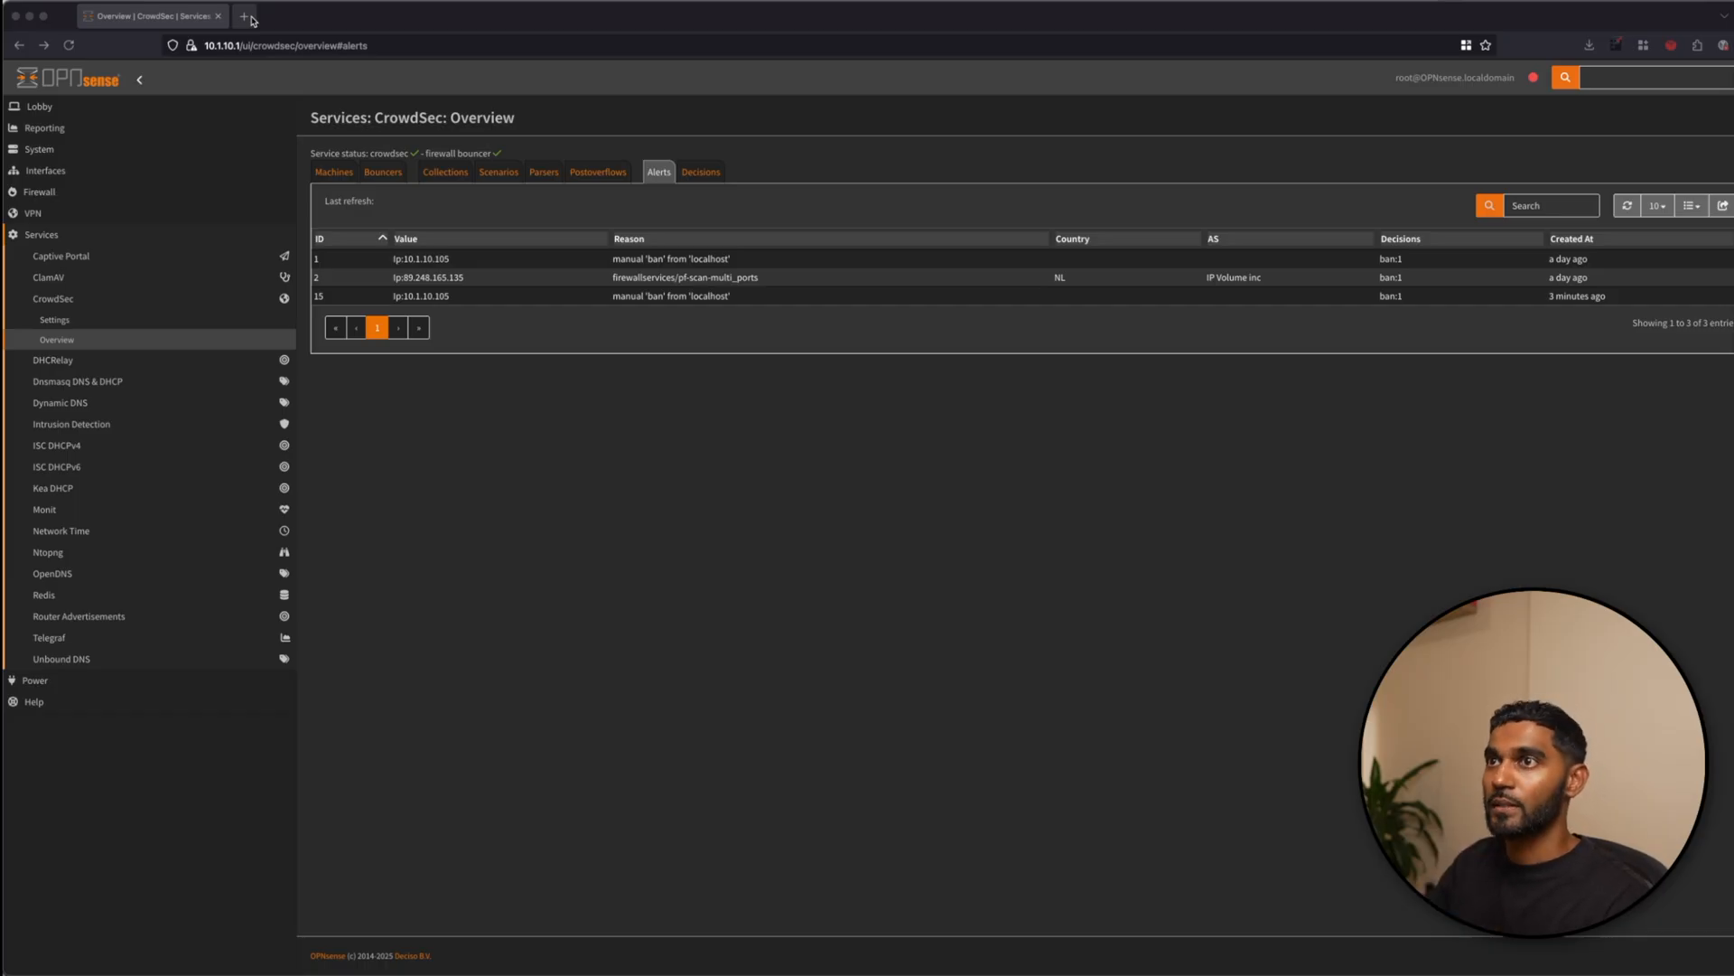
# Open Cloudflare's user profile and start creating a new API token.
pyautogui.write('c')
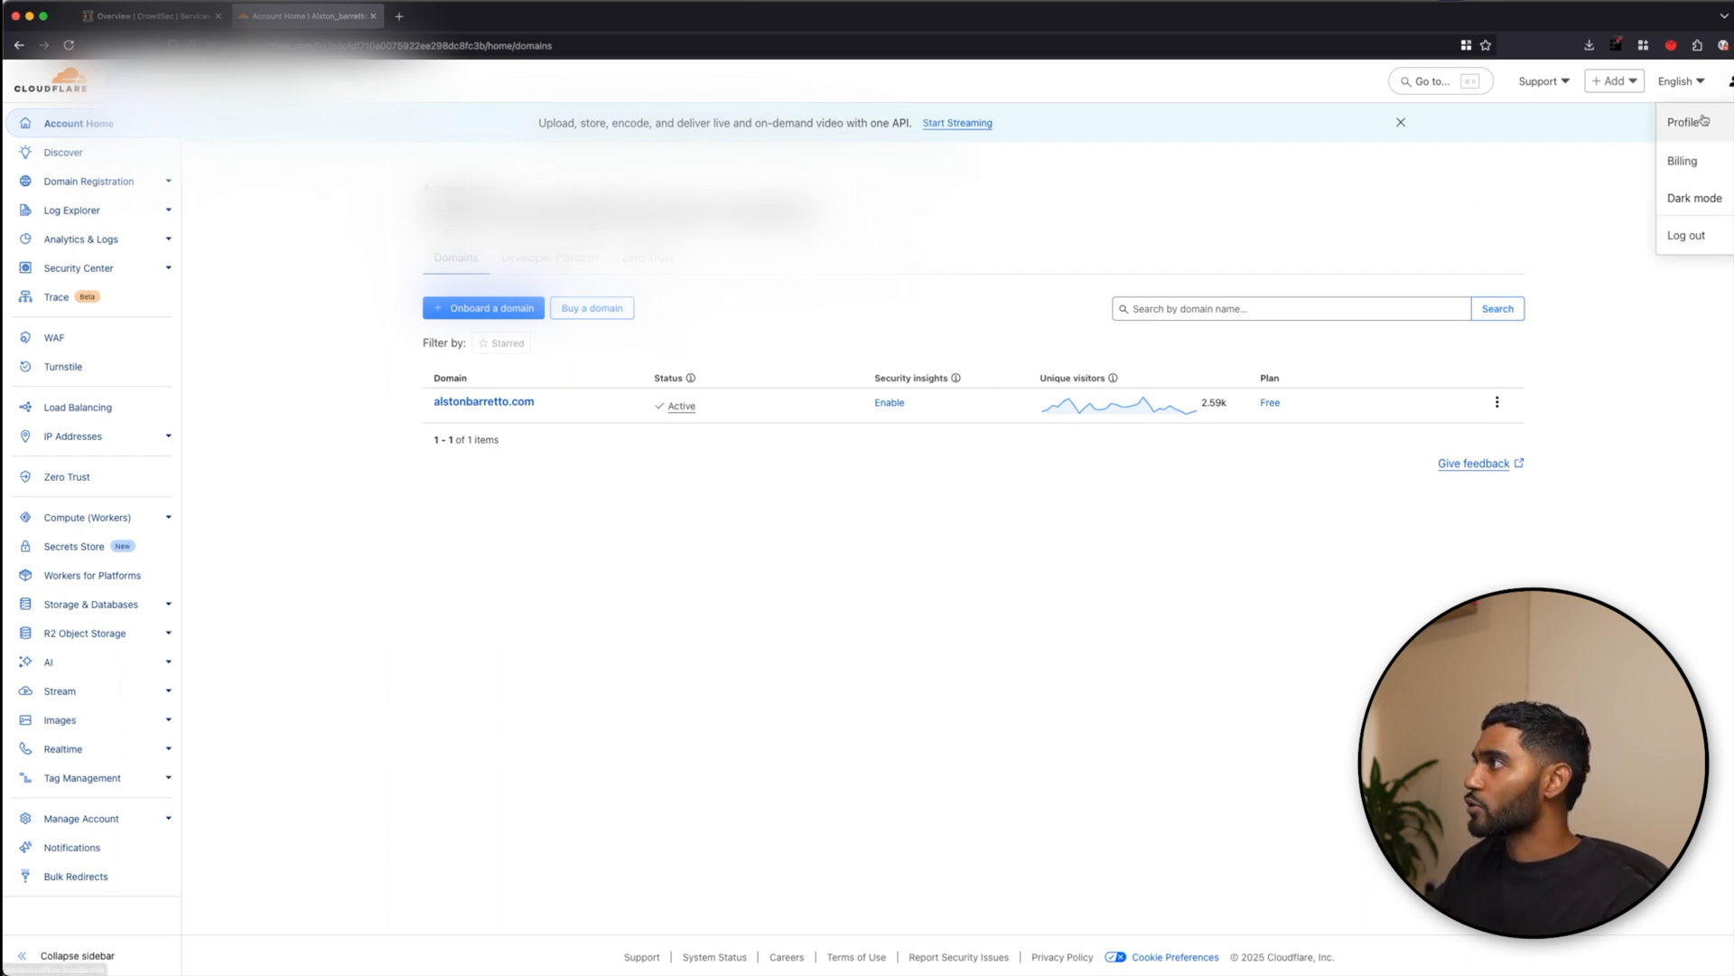
pyautogui.click(1686, 122)
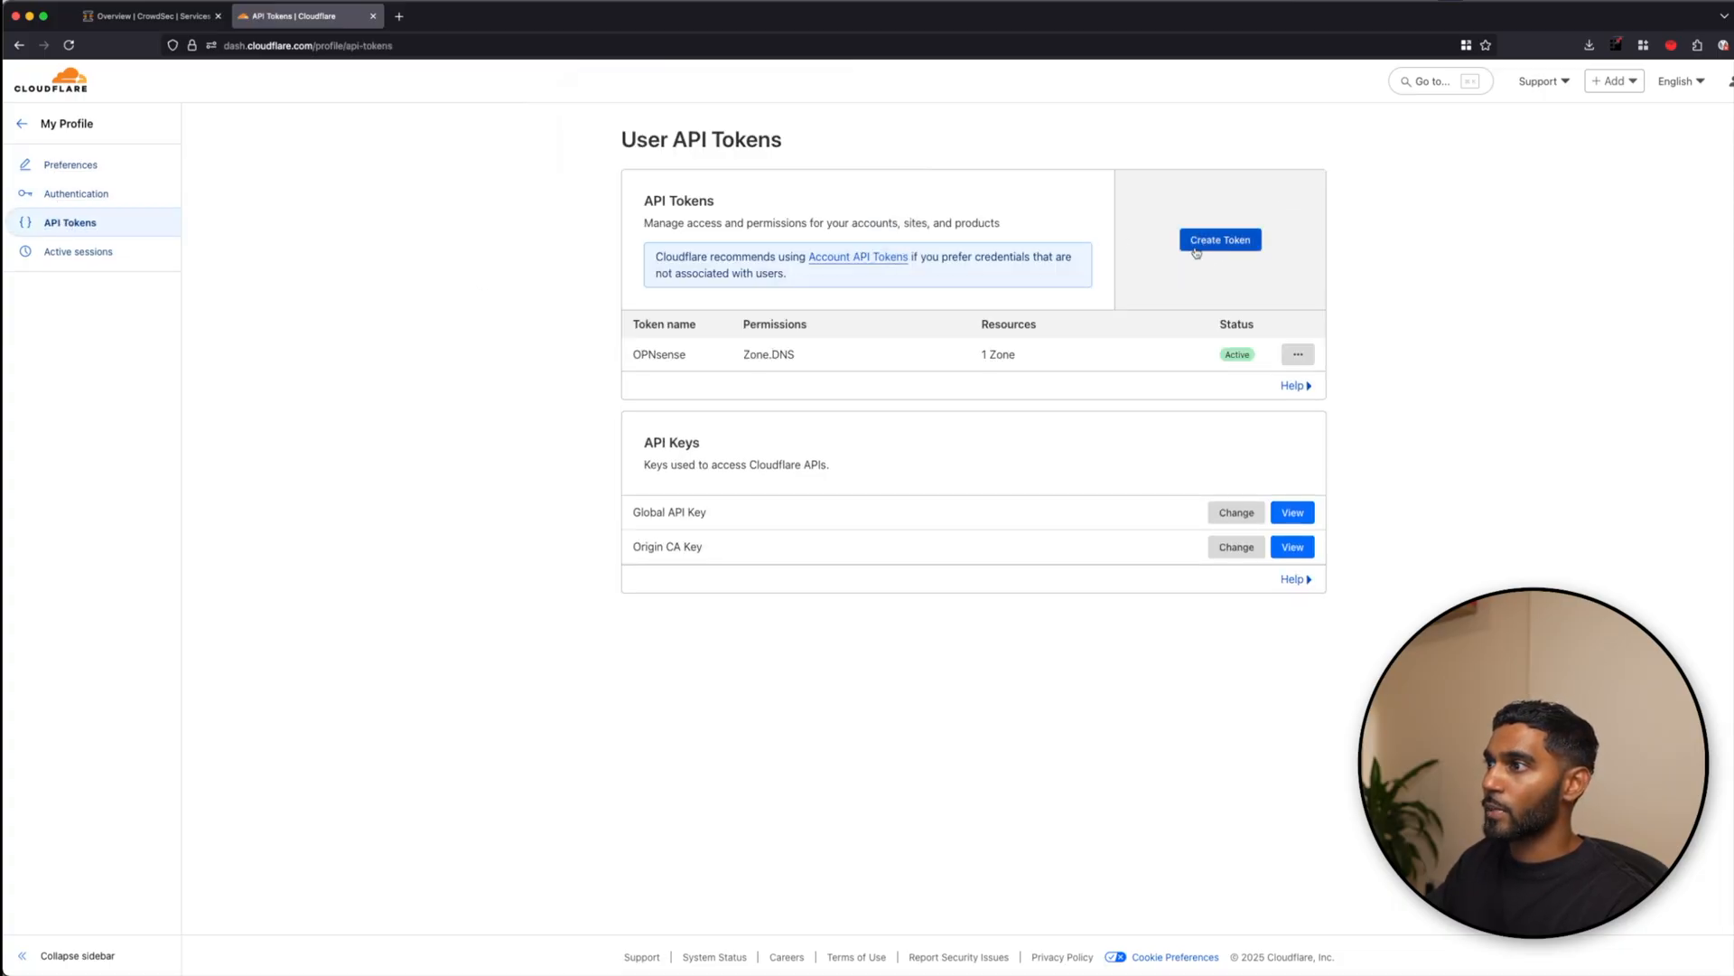
pyautogui.click(1219, 239)
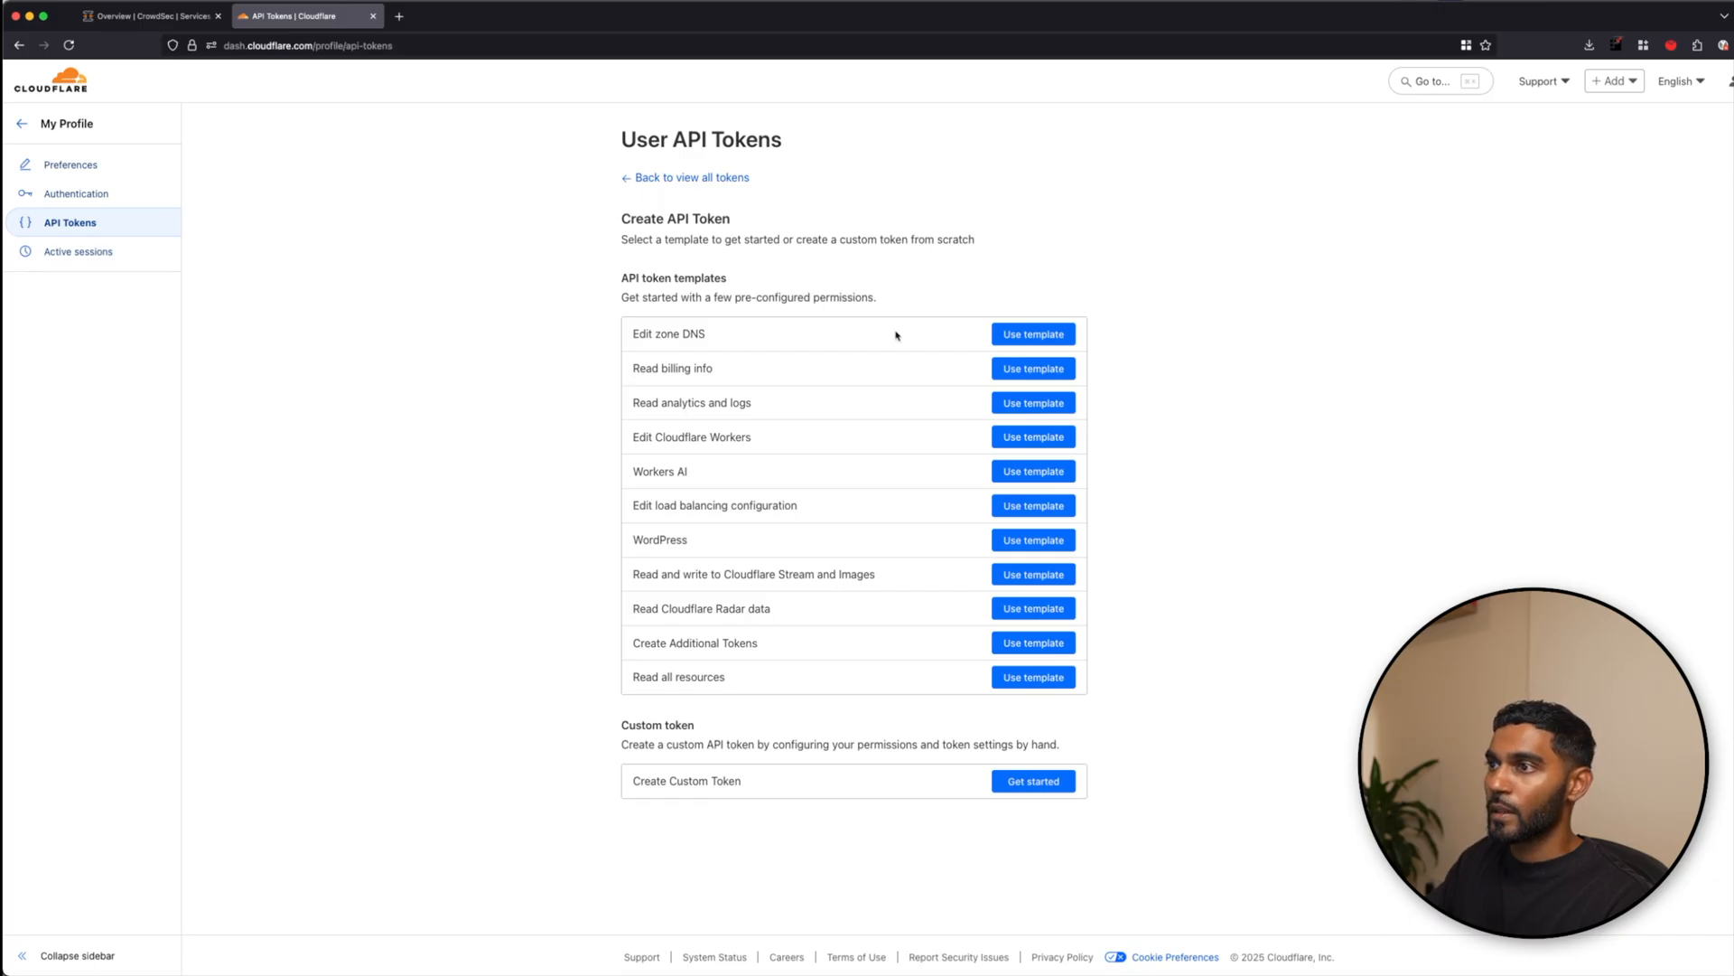
# Preview an Edit zone DNS token limited to the one domain, then return to API Tokens.
pyautogui.click(1030, 333)
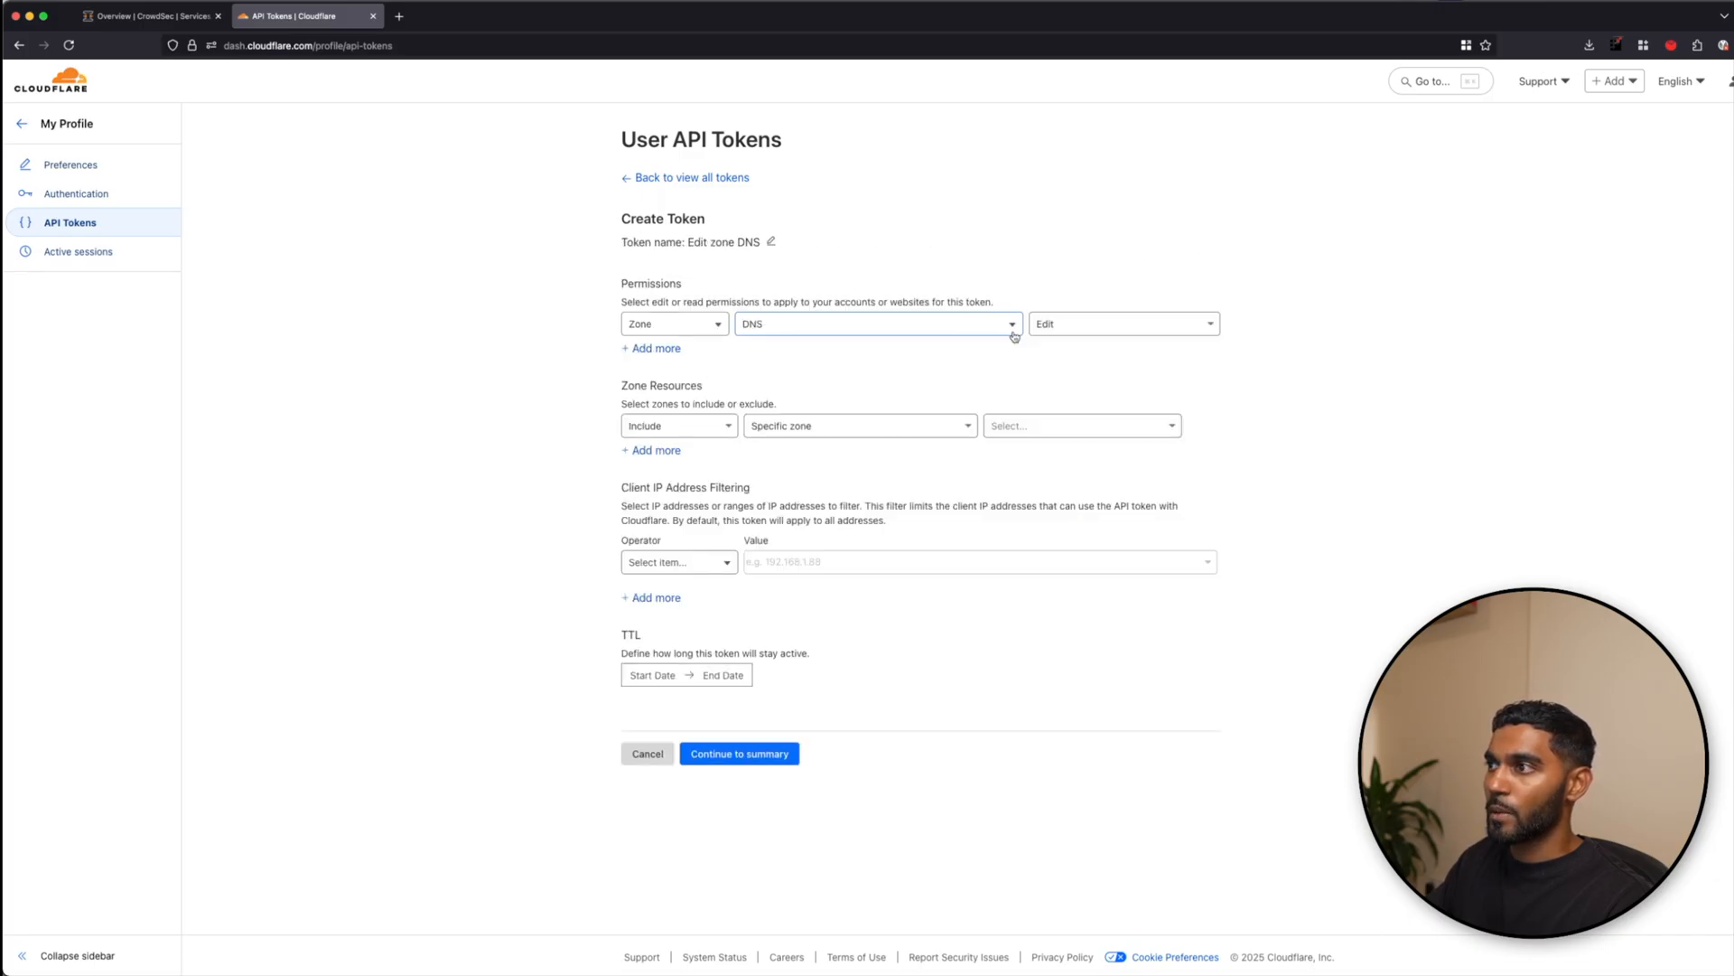
pyautogui.click(1079, 426)
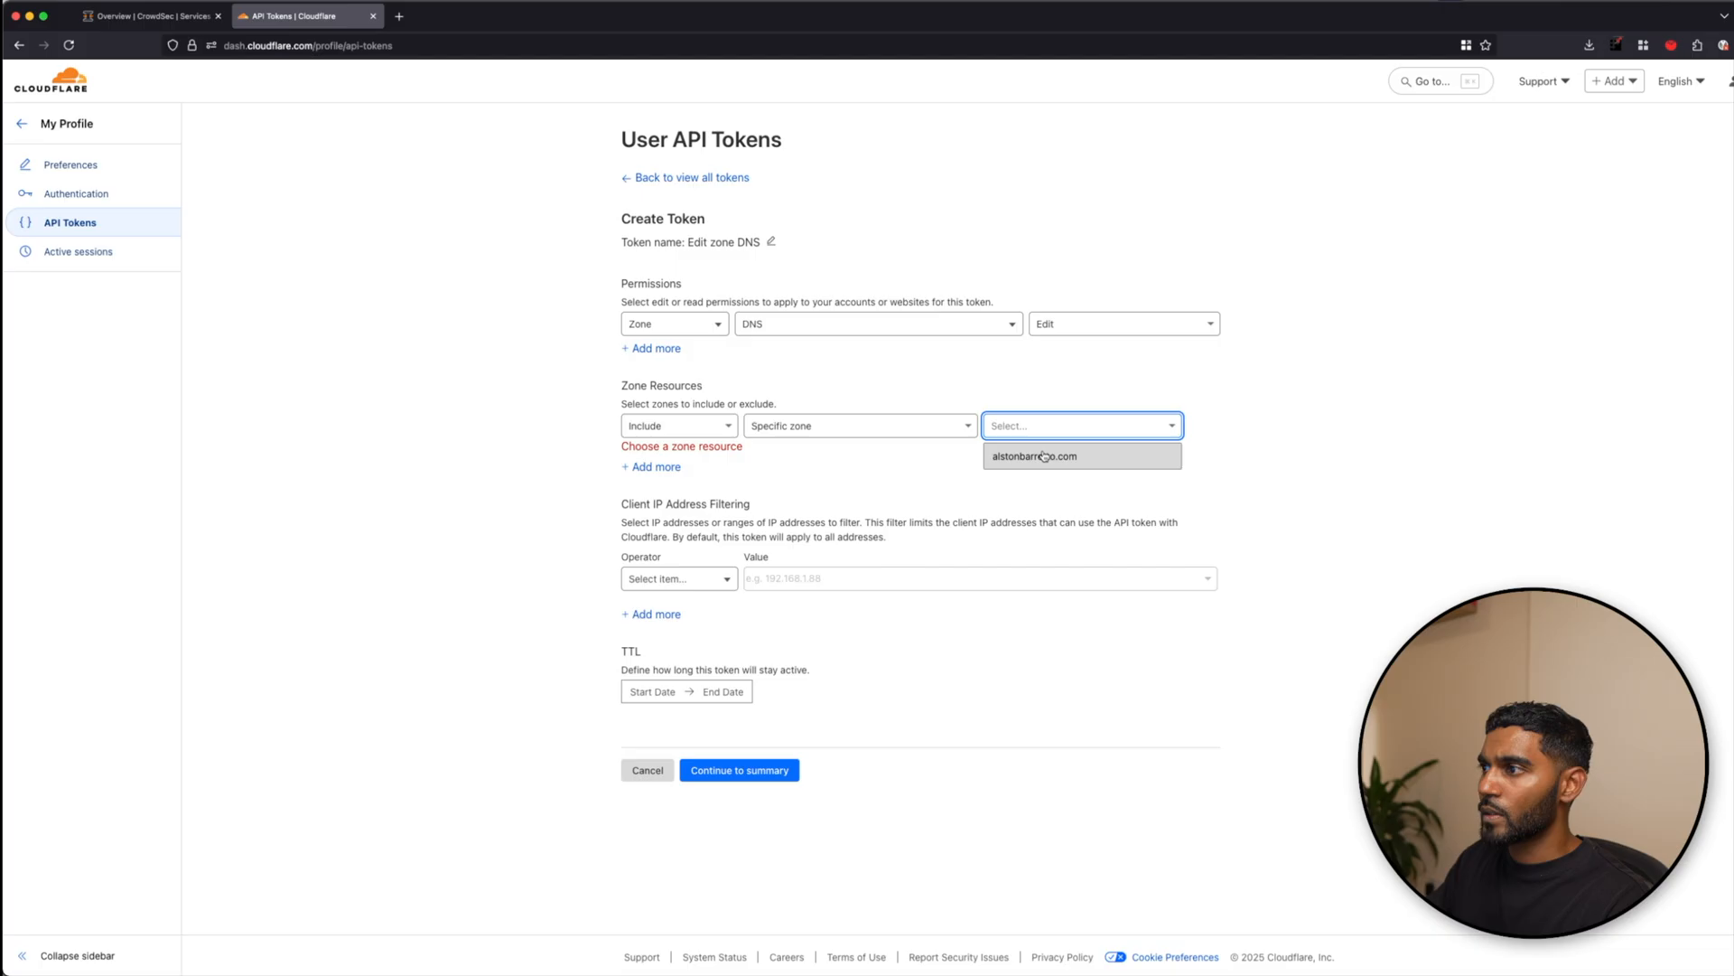
pyautogui.click(1033, 455)
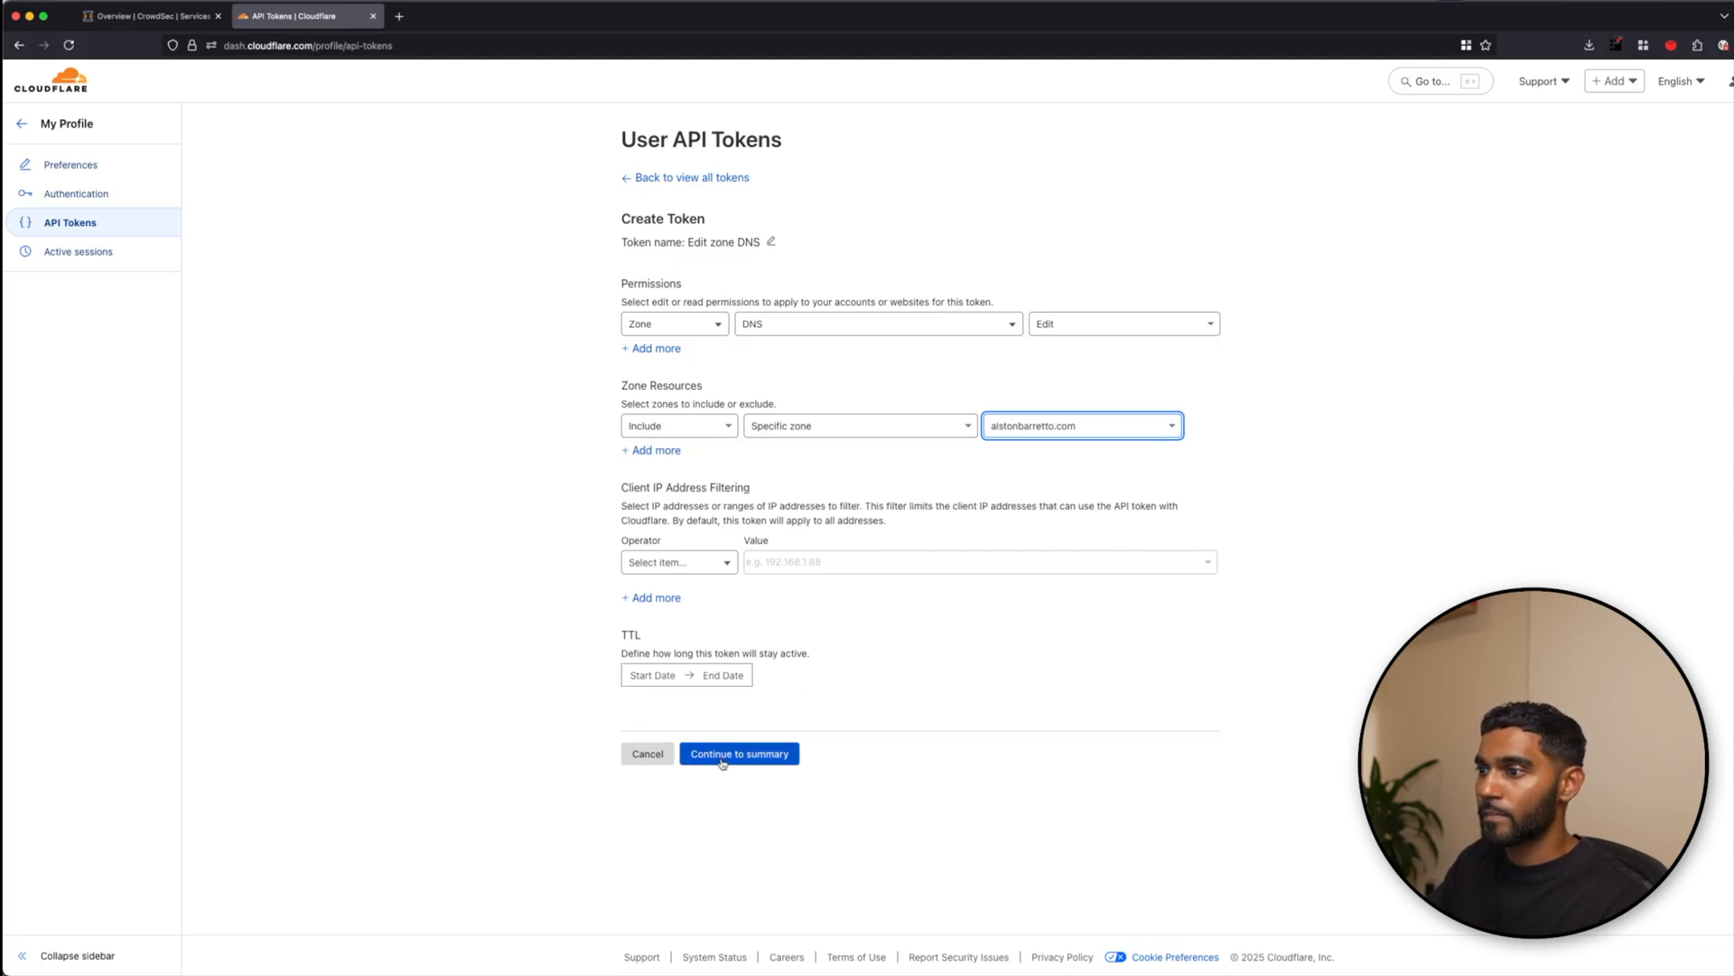
pyautogui.click(739, 753)
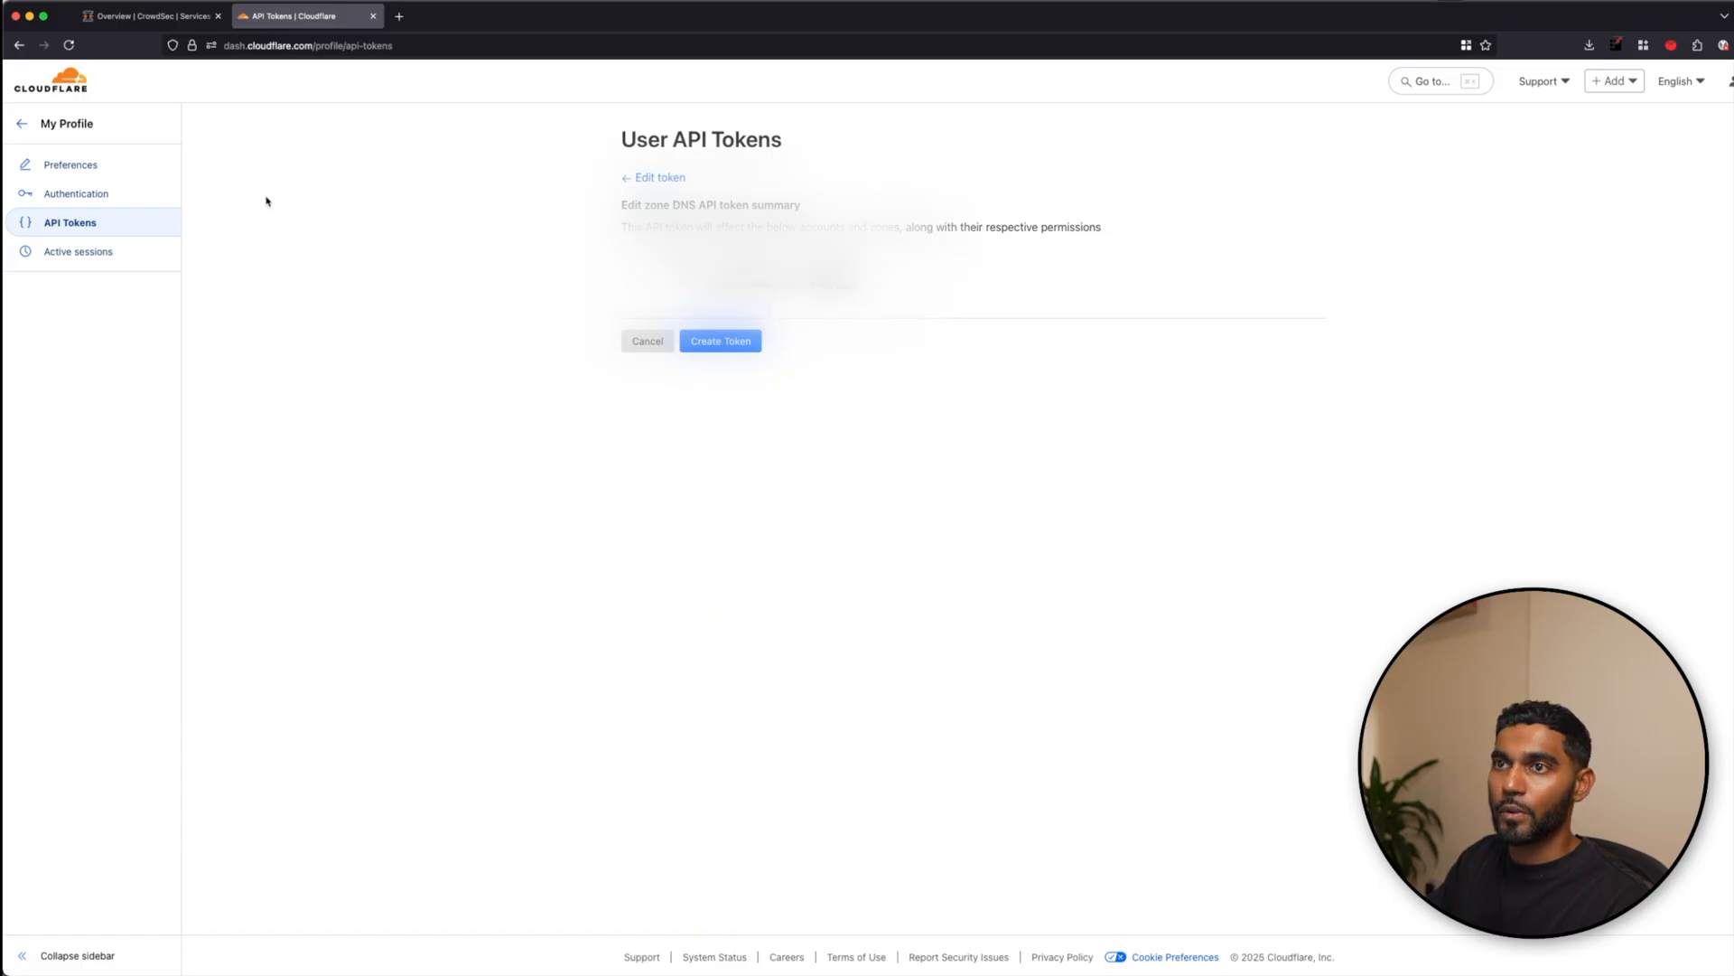
pyautogui.click(75, 193)
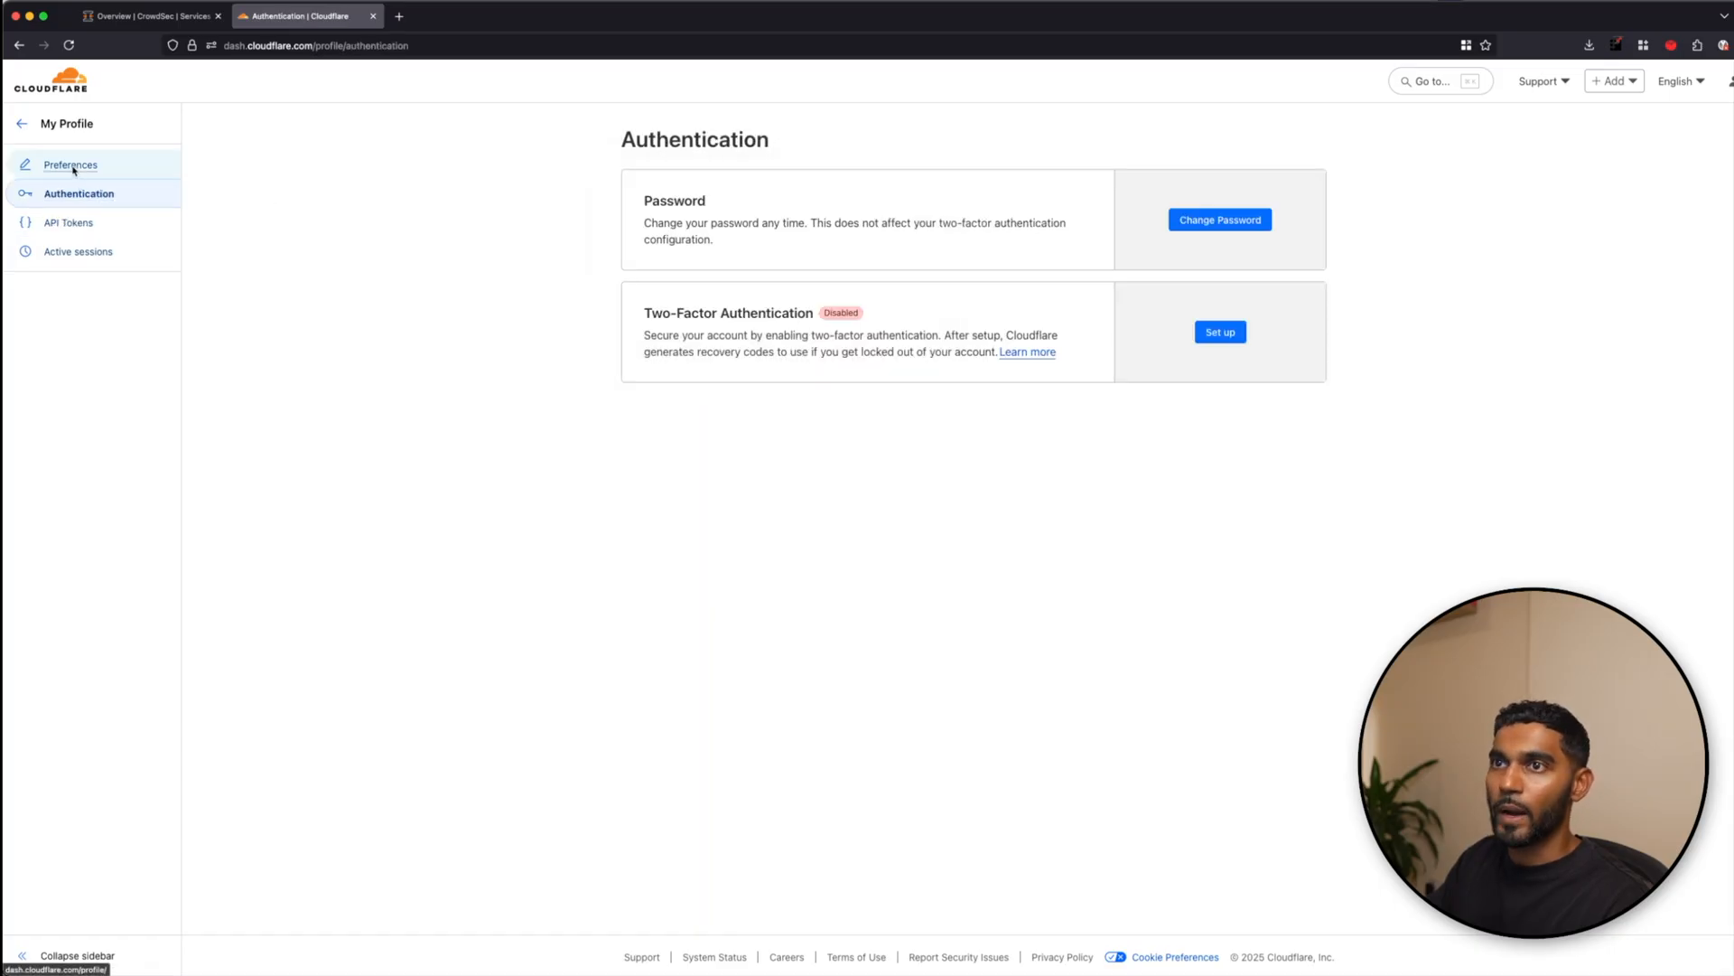
pyautogui.click(69, 223)
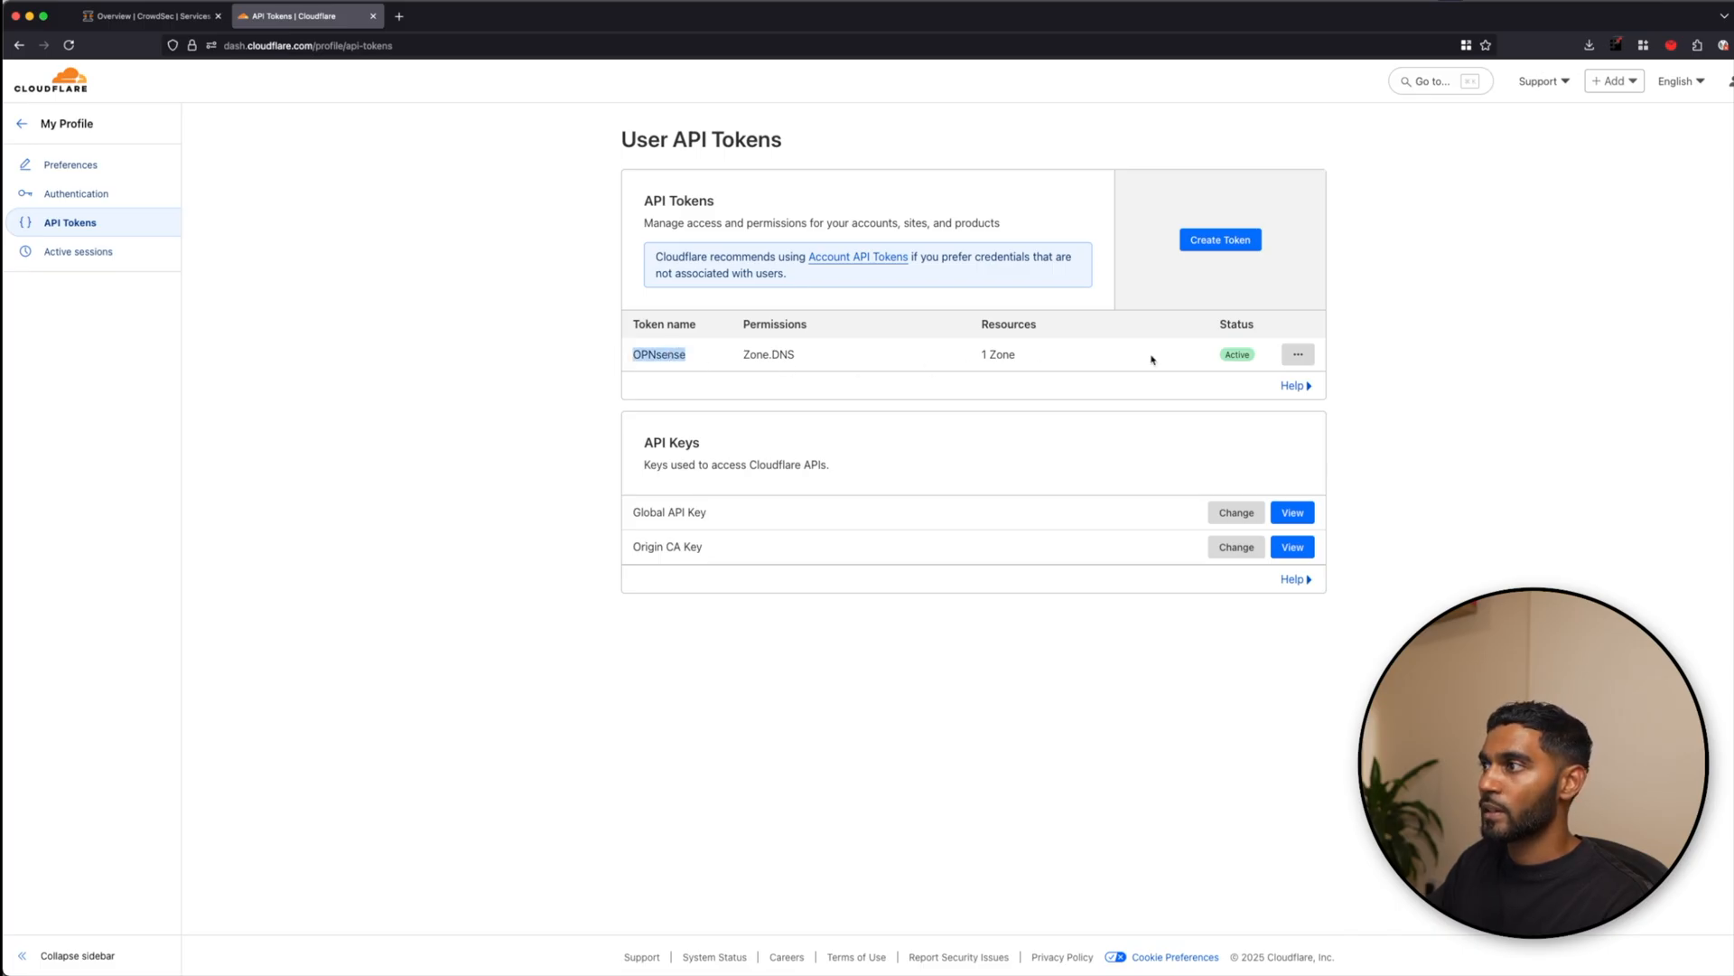
pyautogui.moveTo(1080, 398)
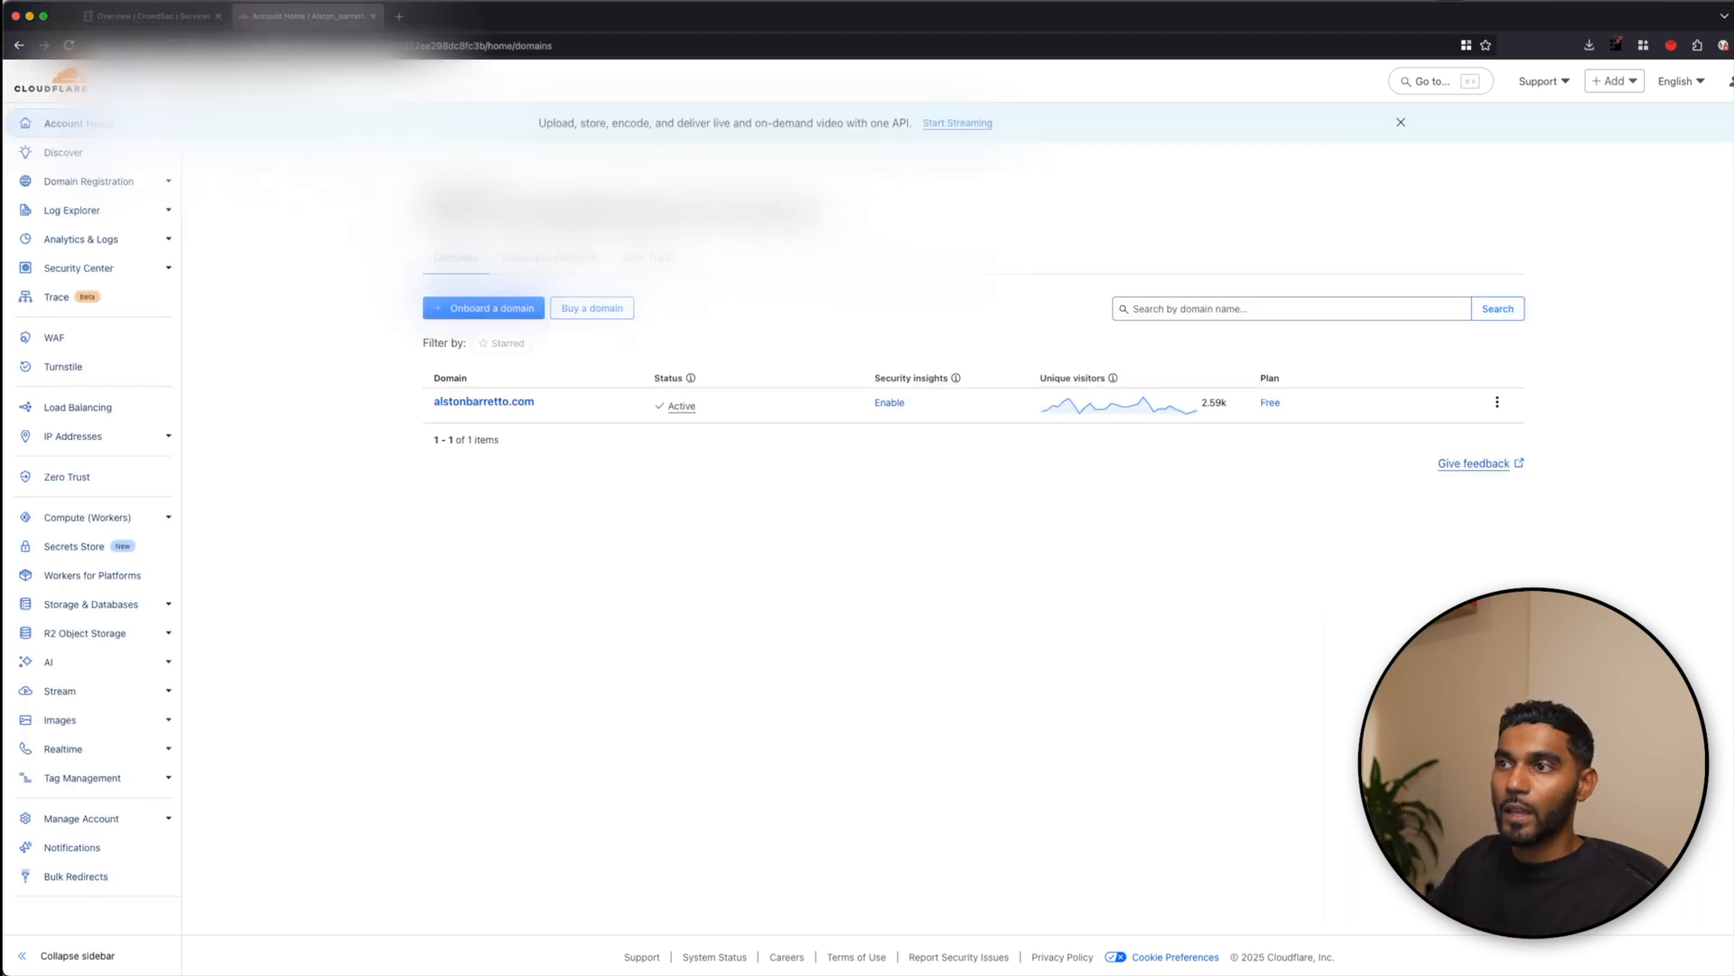
pyautogui.click(483, 400)
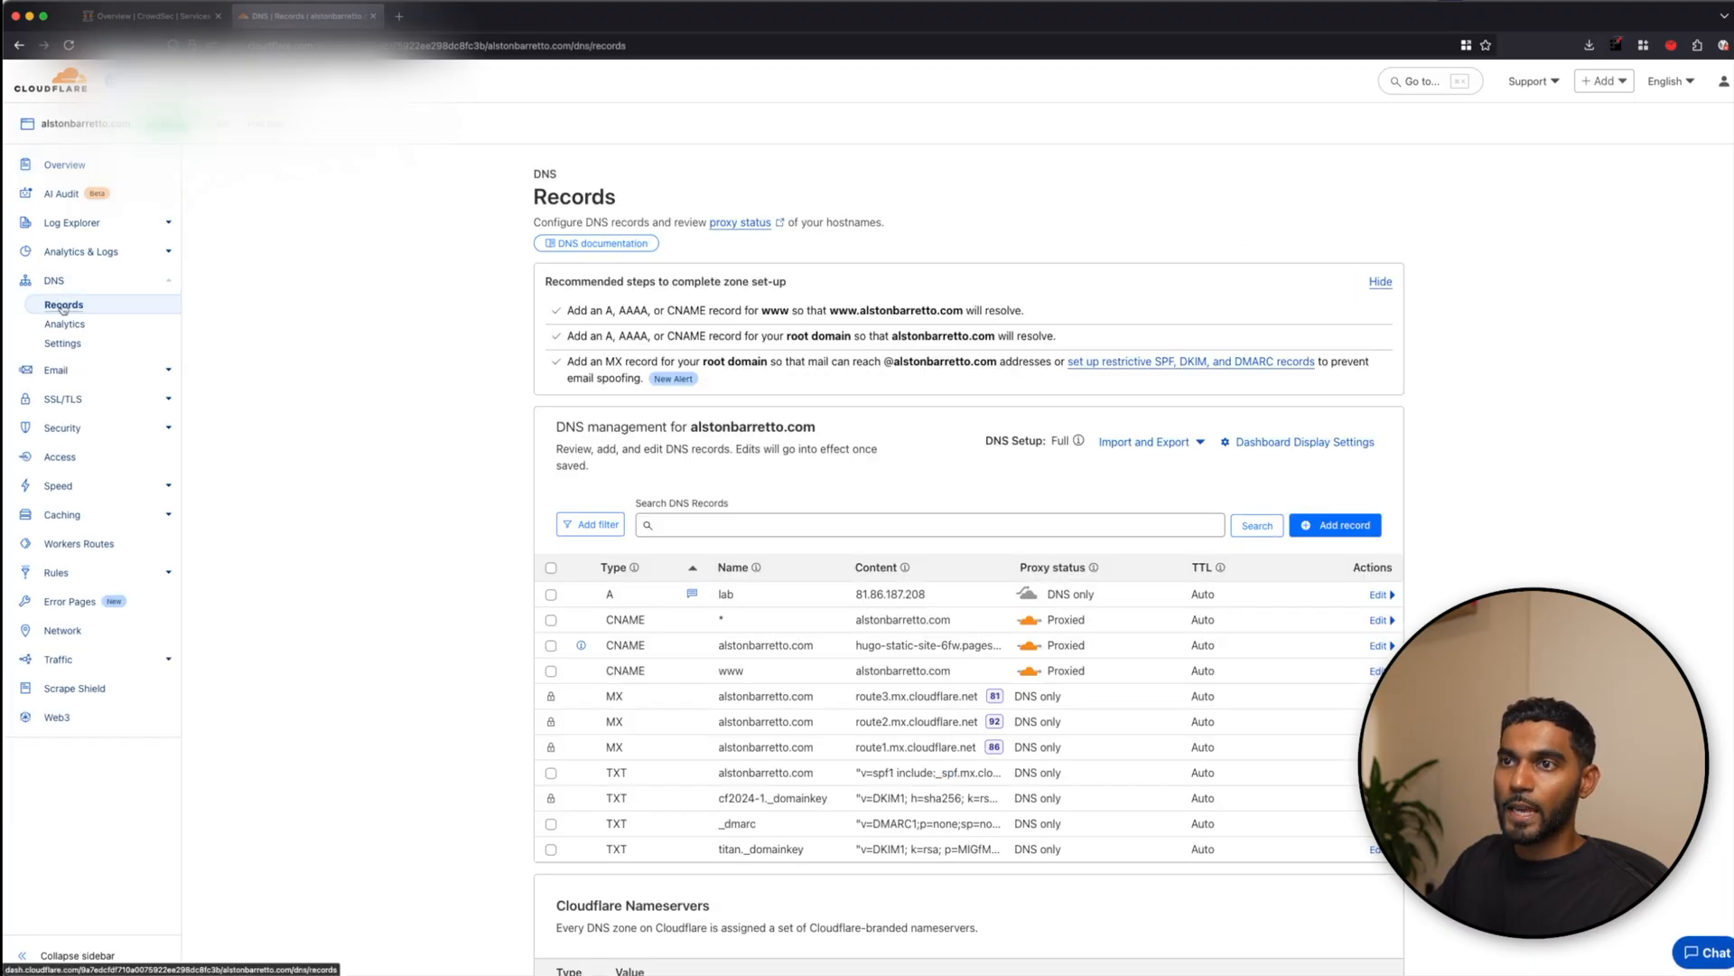
pyautogui.click(1335, 524)
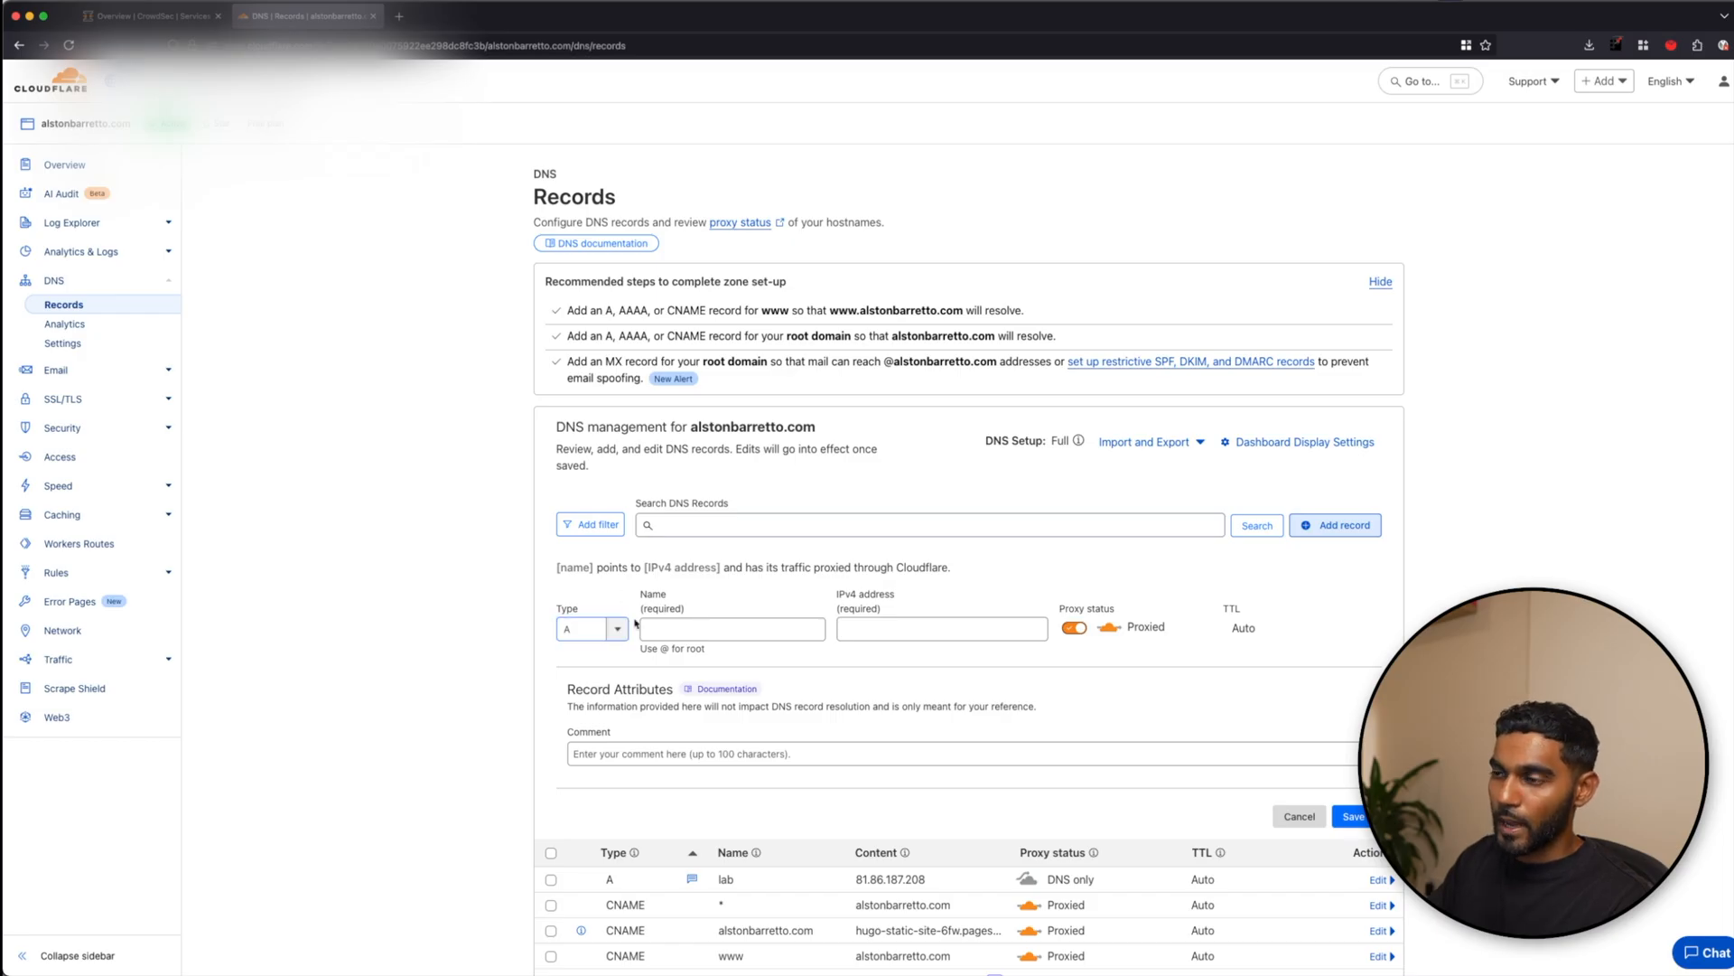
pyautogui.click(731, 629)
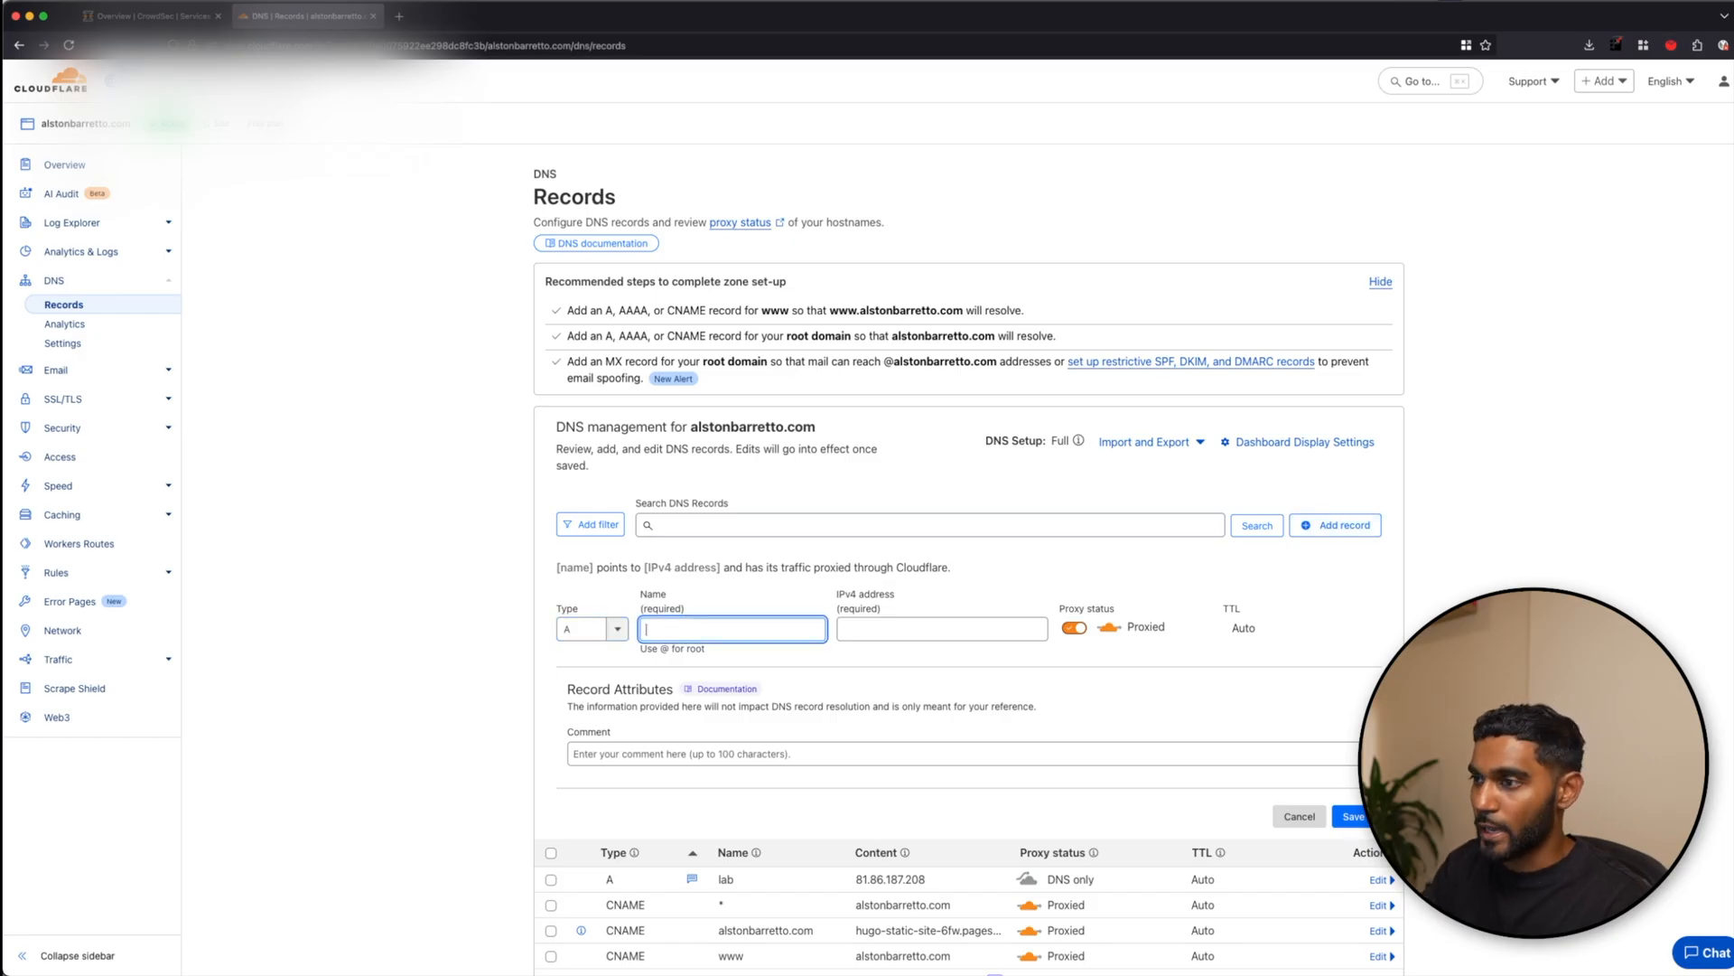
pyautogui.write('ddns')
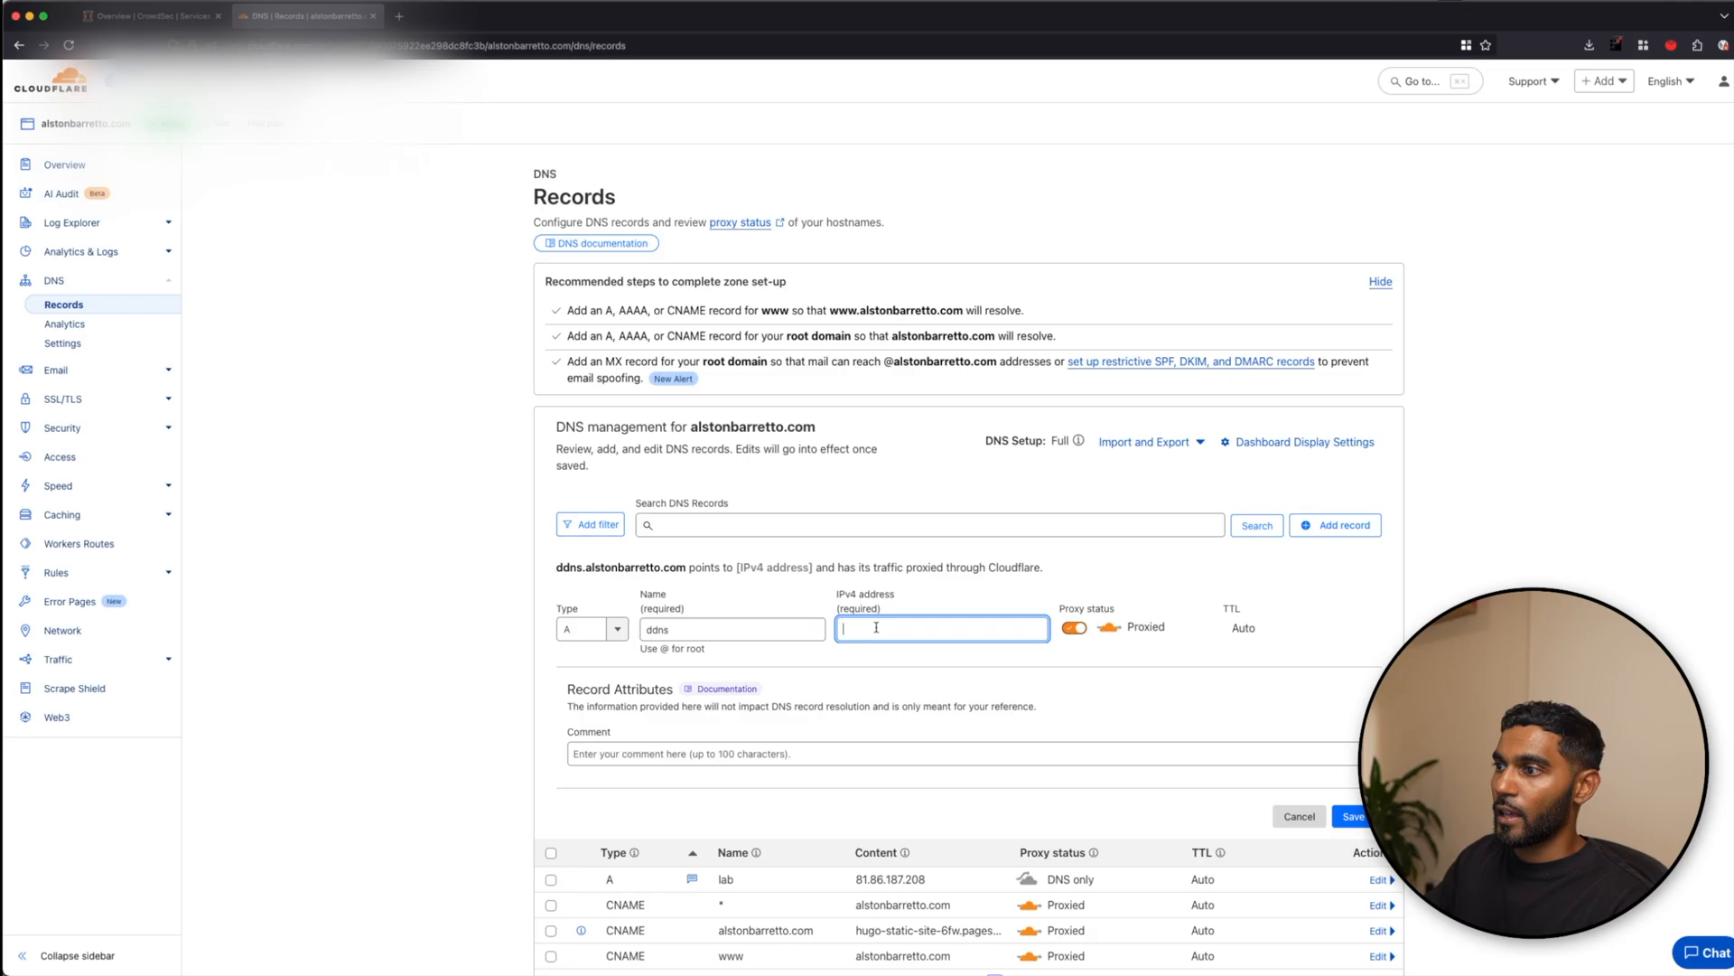
pyautogui.write('1.1.1.1')
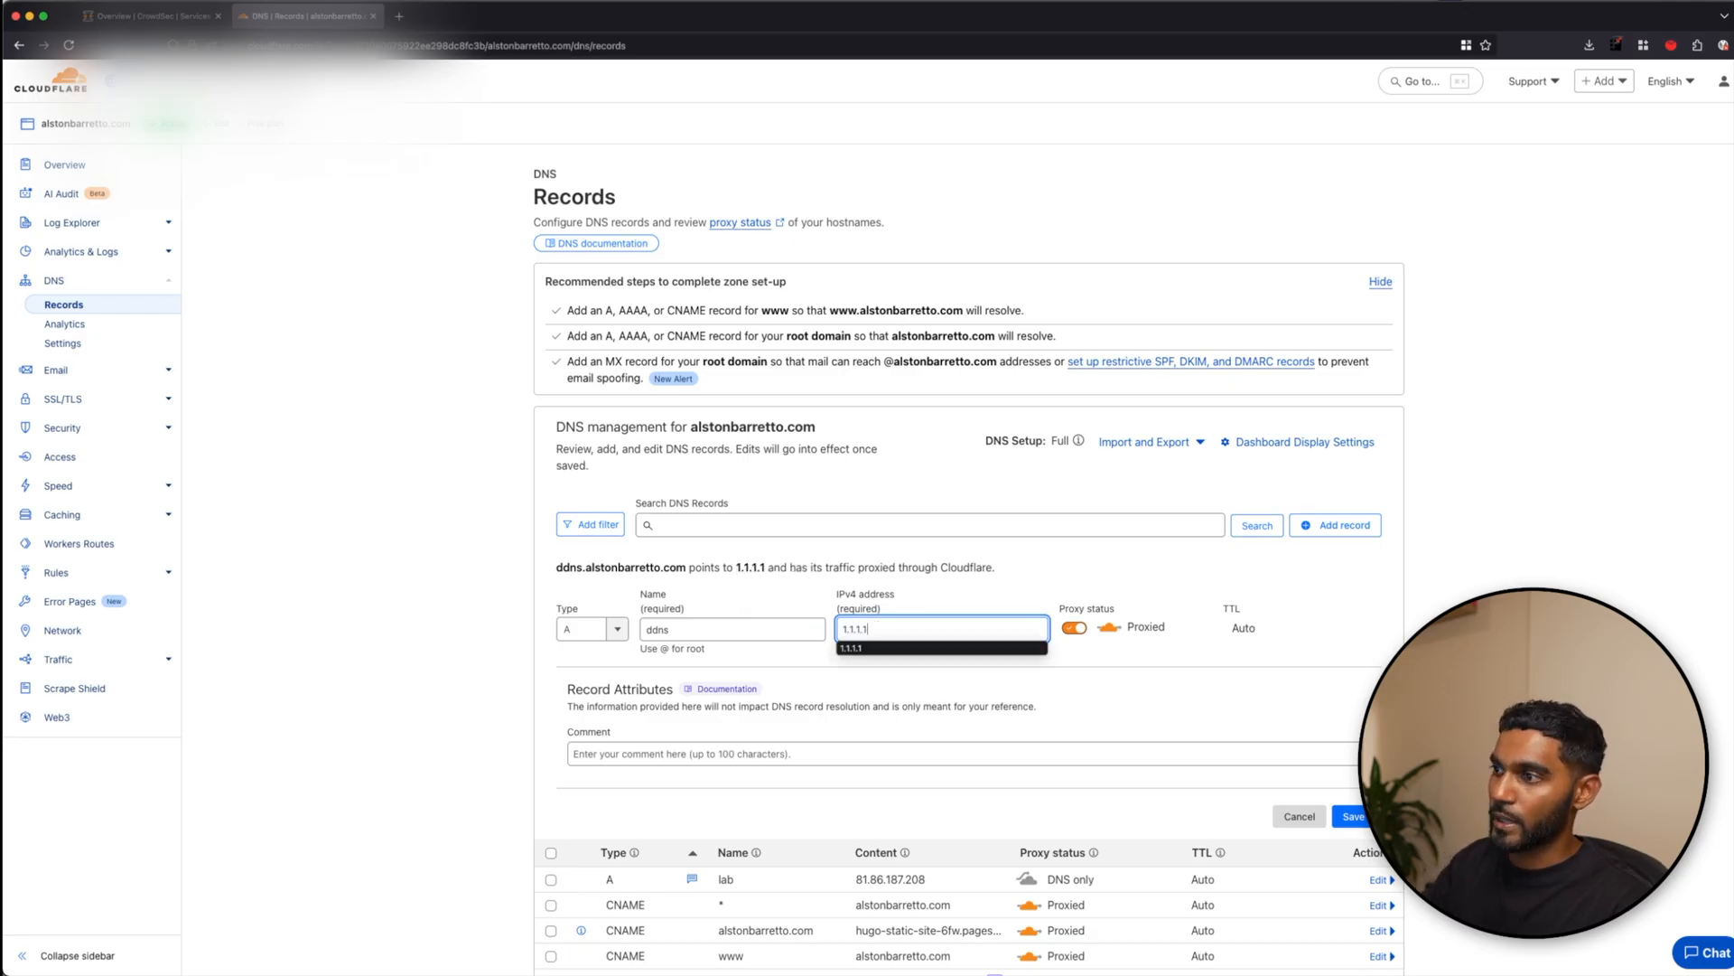
pyautogui.click(1072, 627)
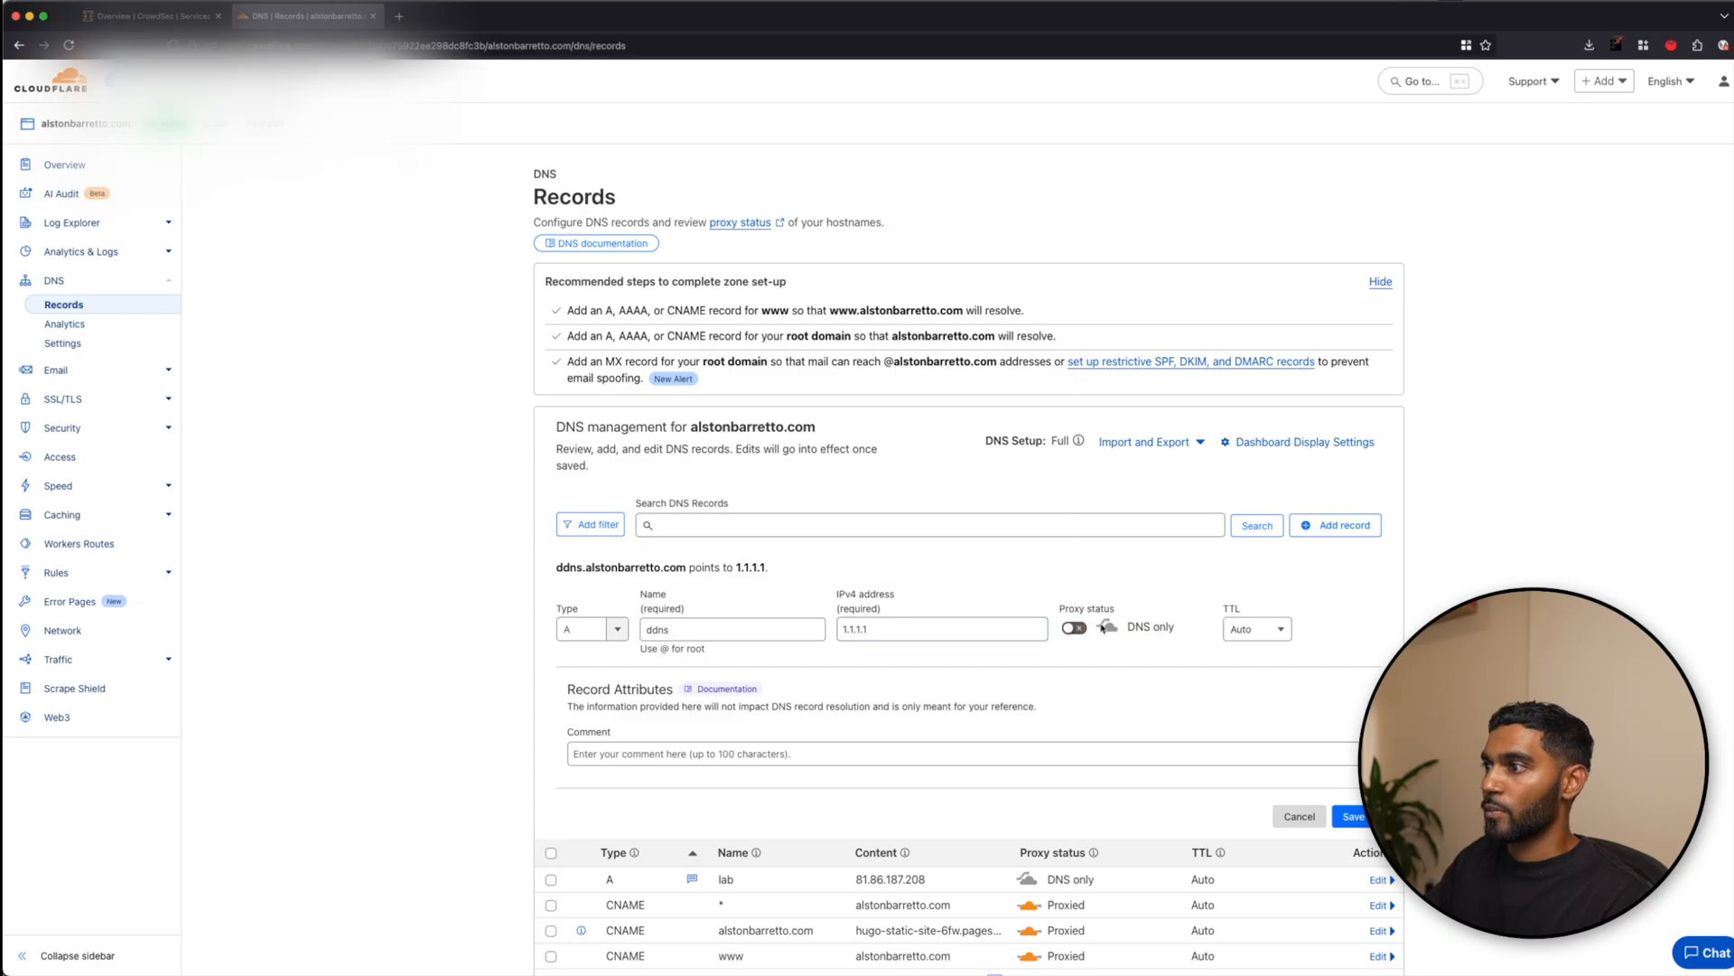
pyautogui.click(1071, 627)
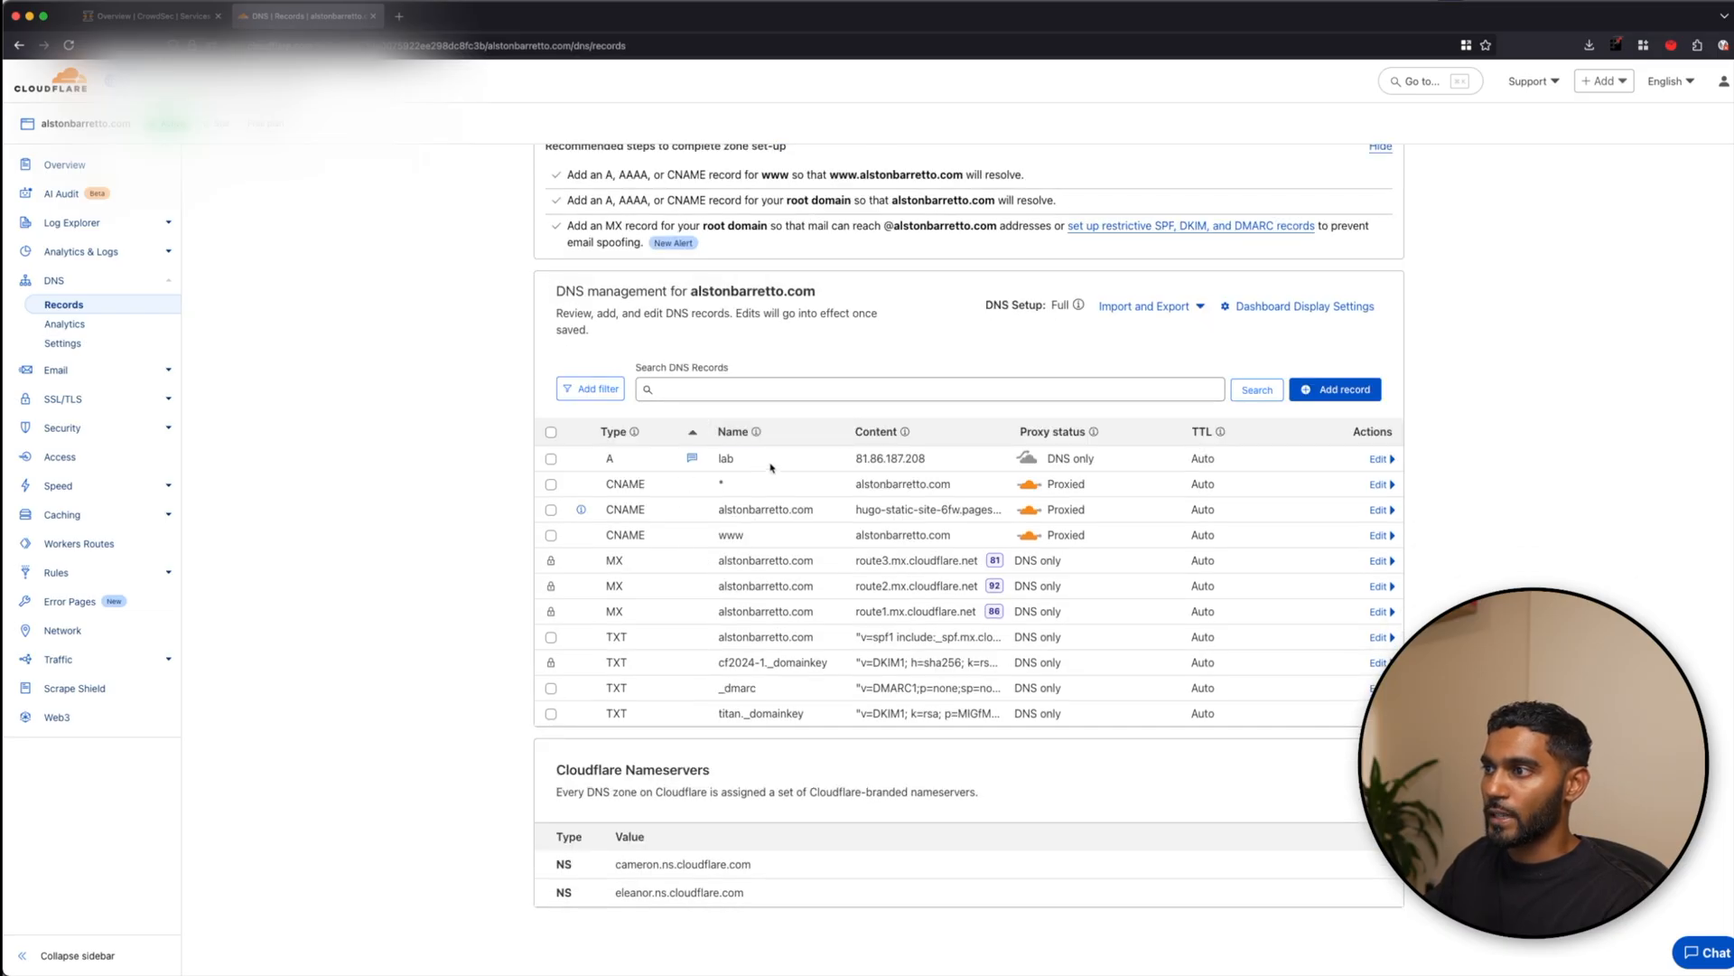
pyautogui.doubleClick(889, 458)
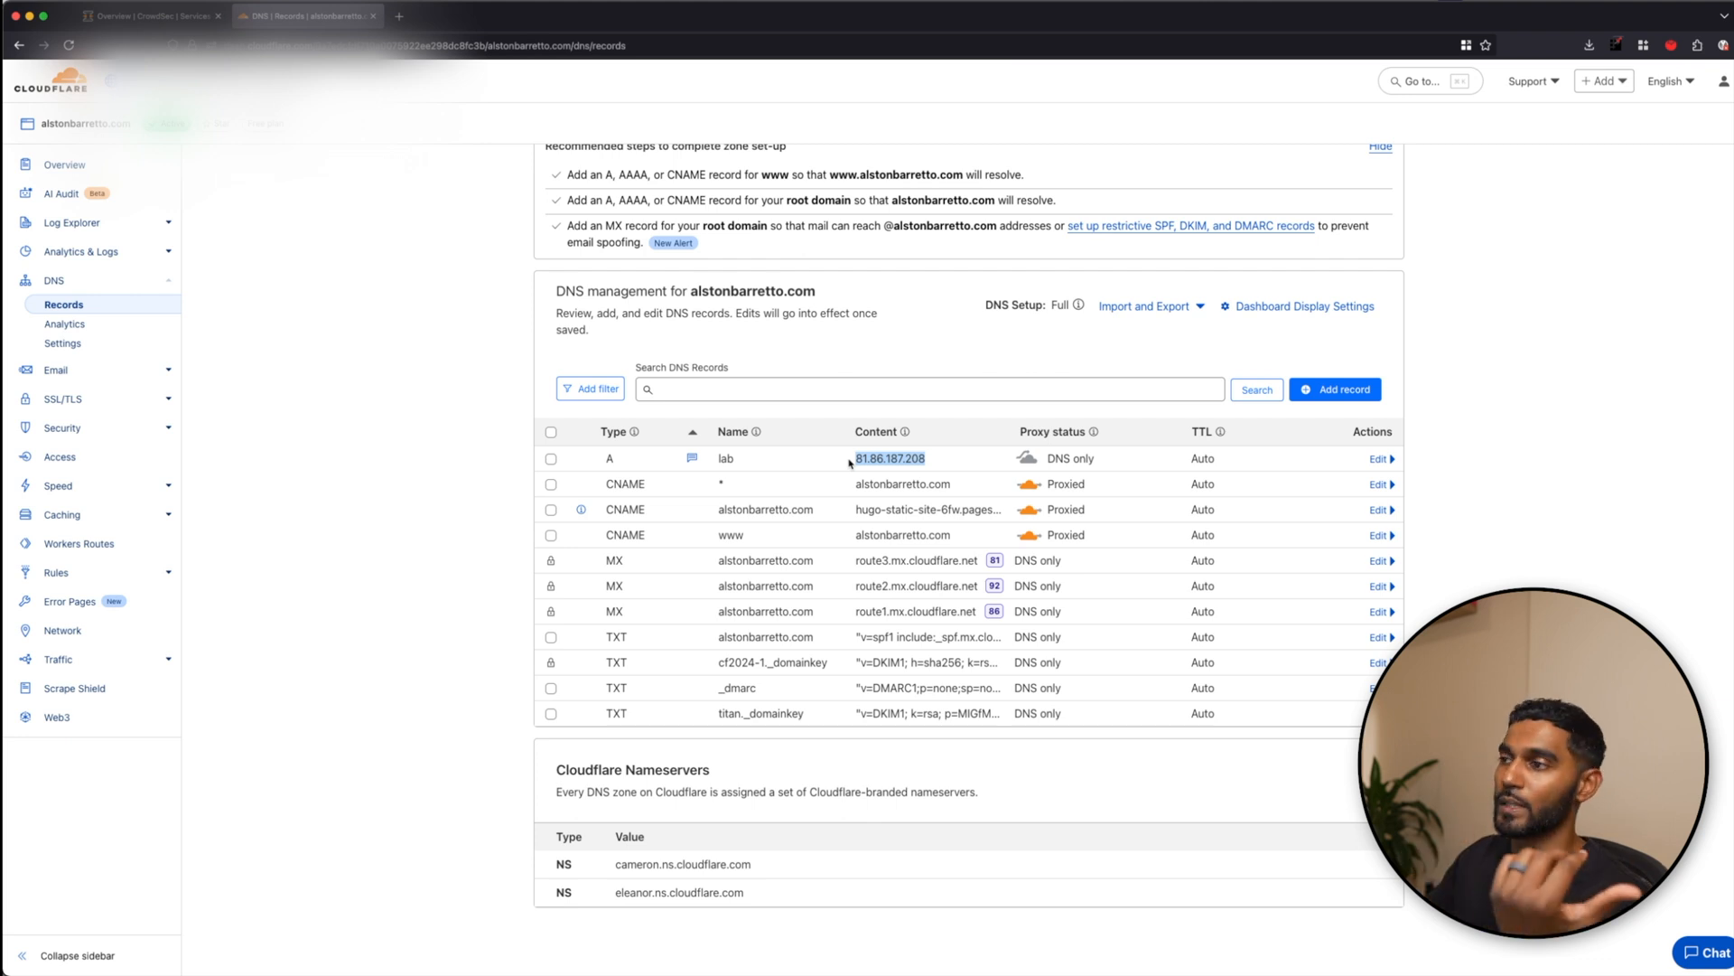
pyautogui.click(144, 15)
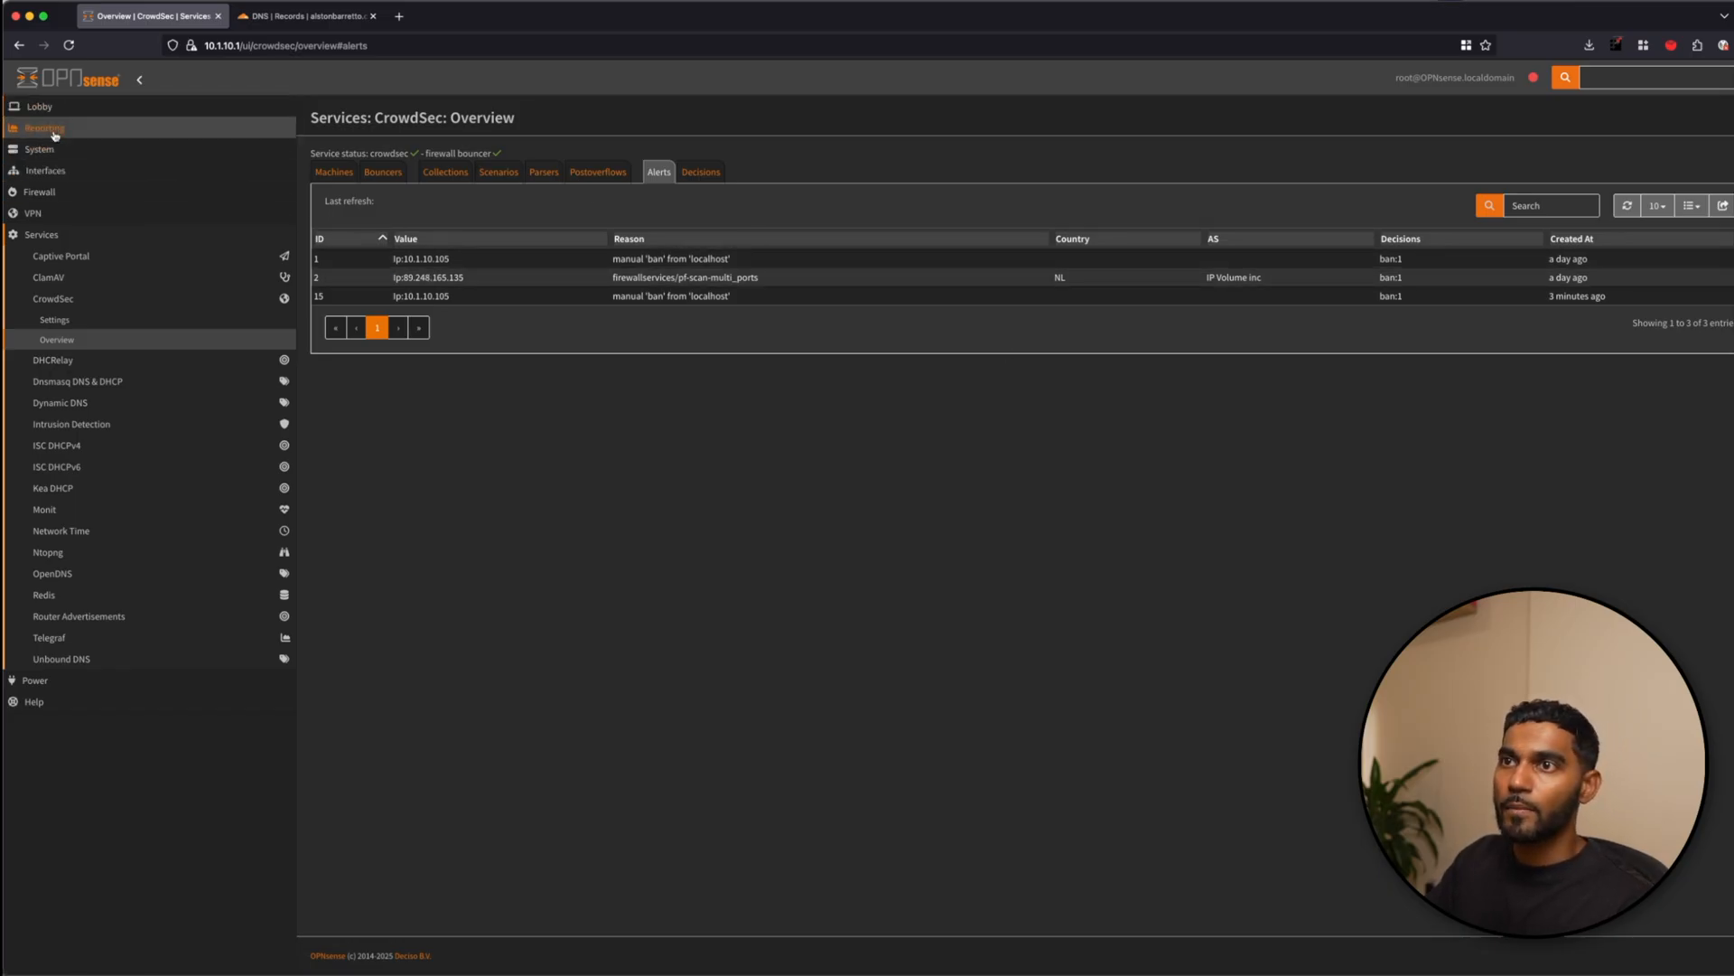
pyautogui.moveTo(45, 171)
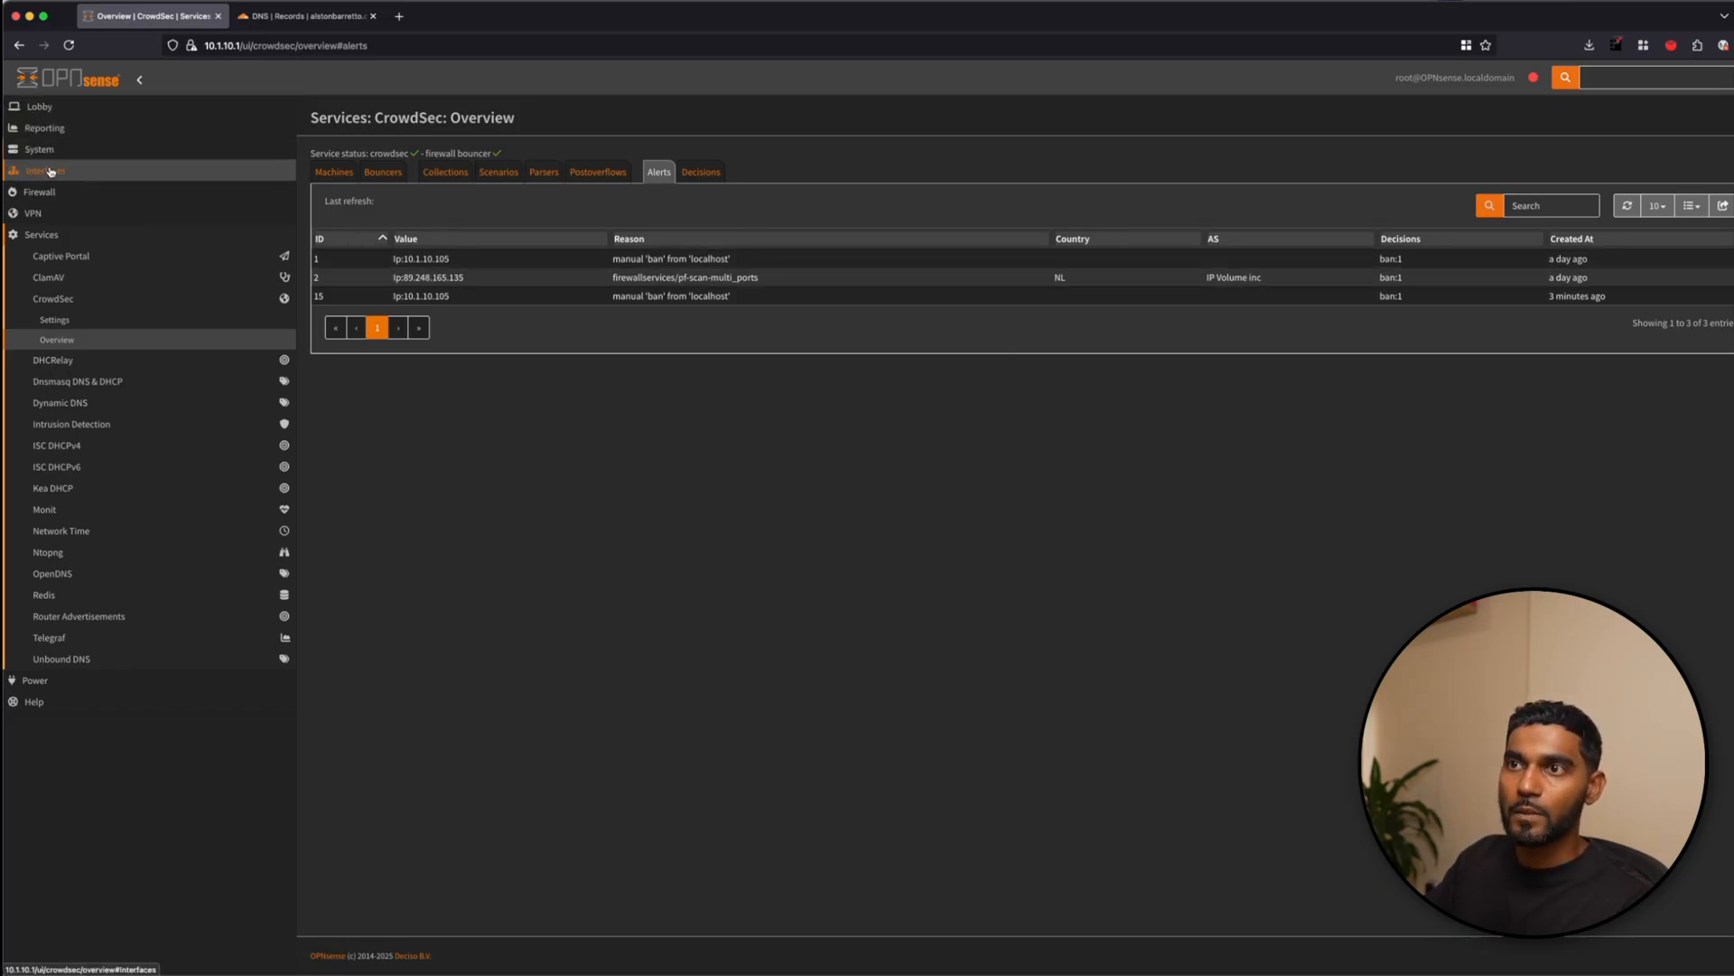
# Filter the plugin list by 'dd' and highlight the os-ddclient Dynamic DNS client, version 1.27_3.
pyautogui.click(39, 148)
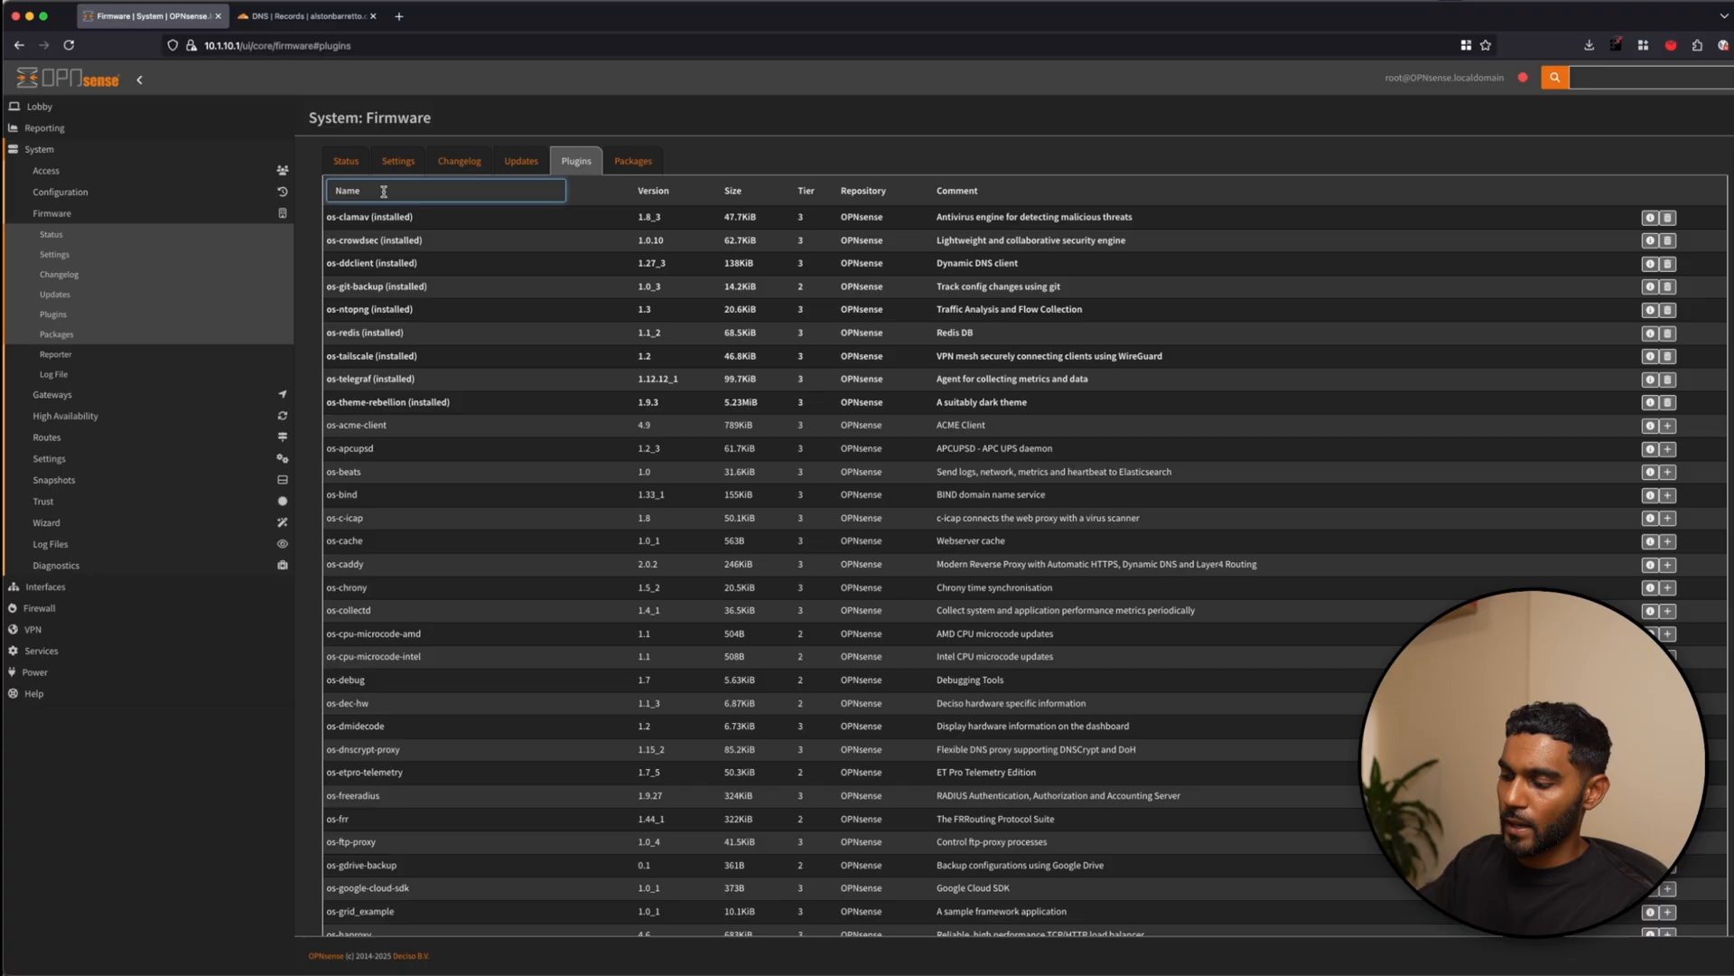
pyautogui.write('dd')
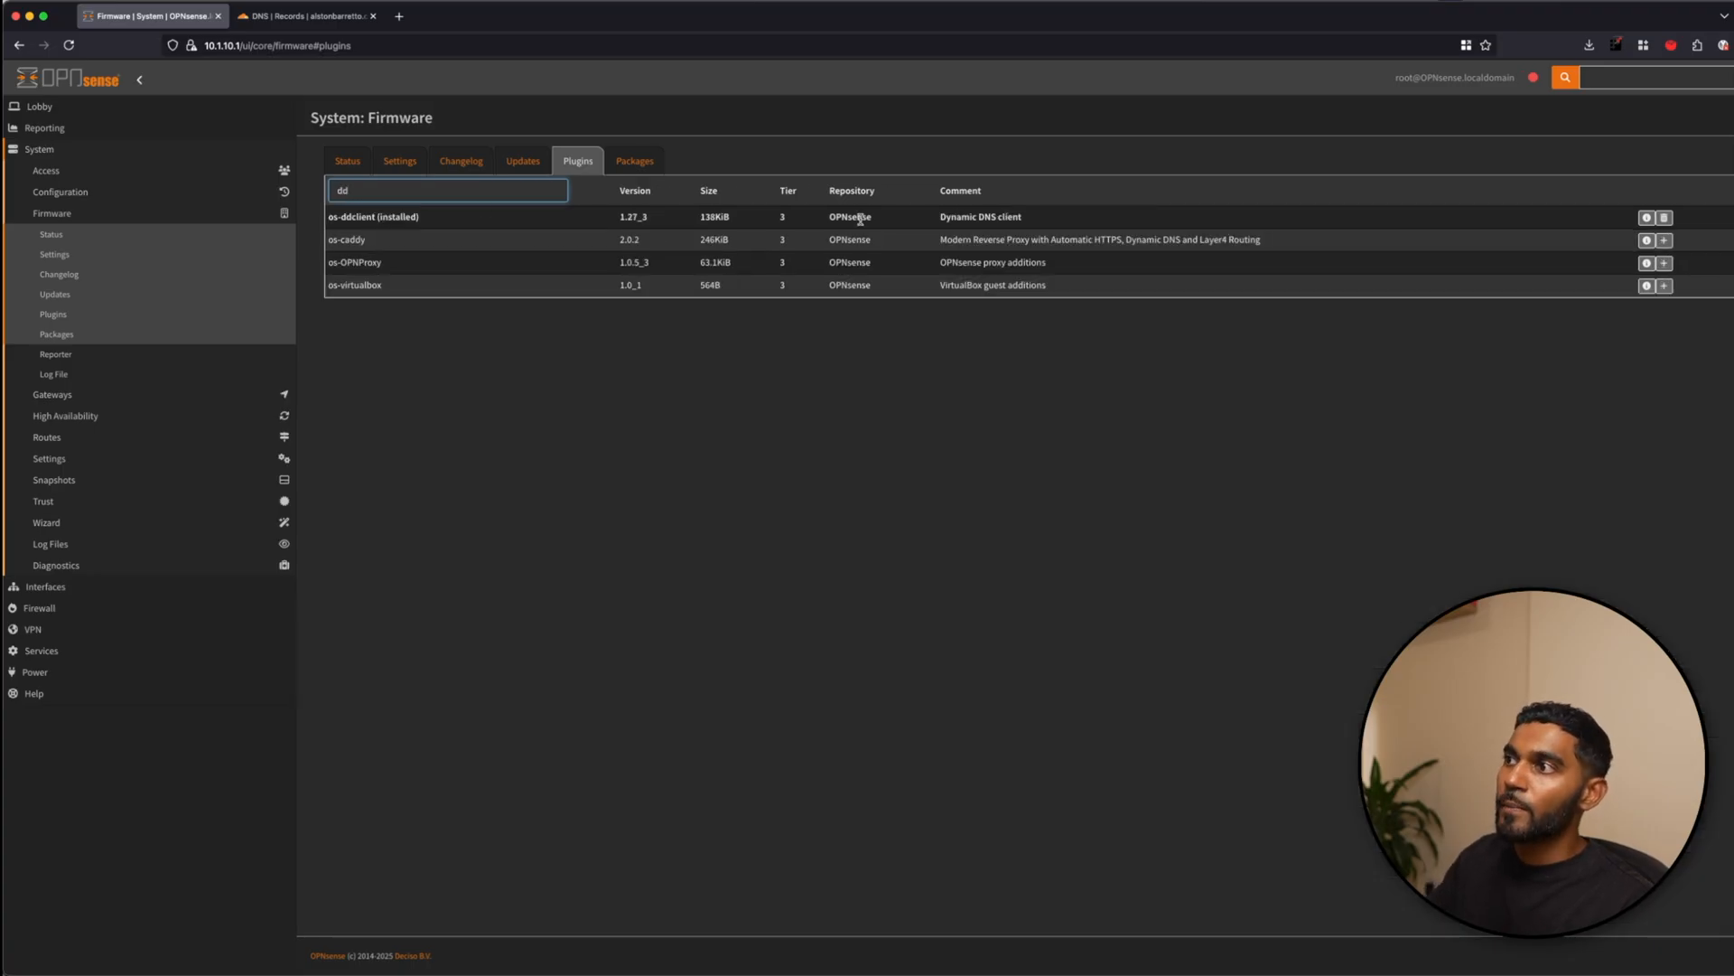
pyautogui.doubleClick(980, 217)
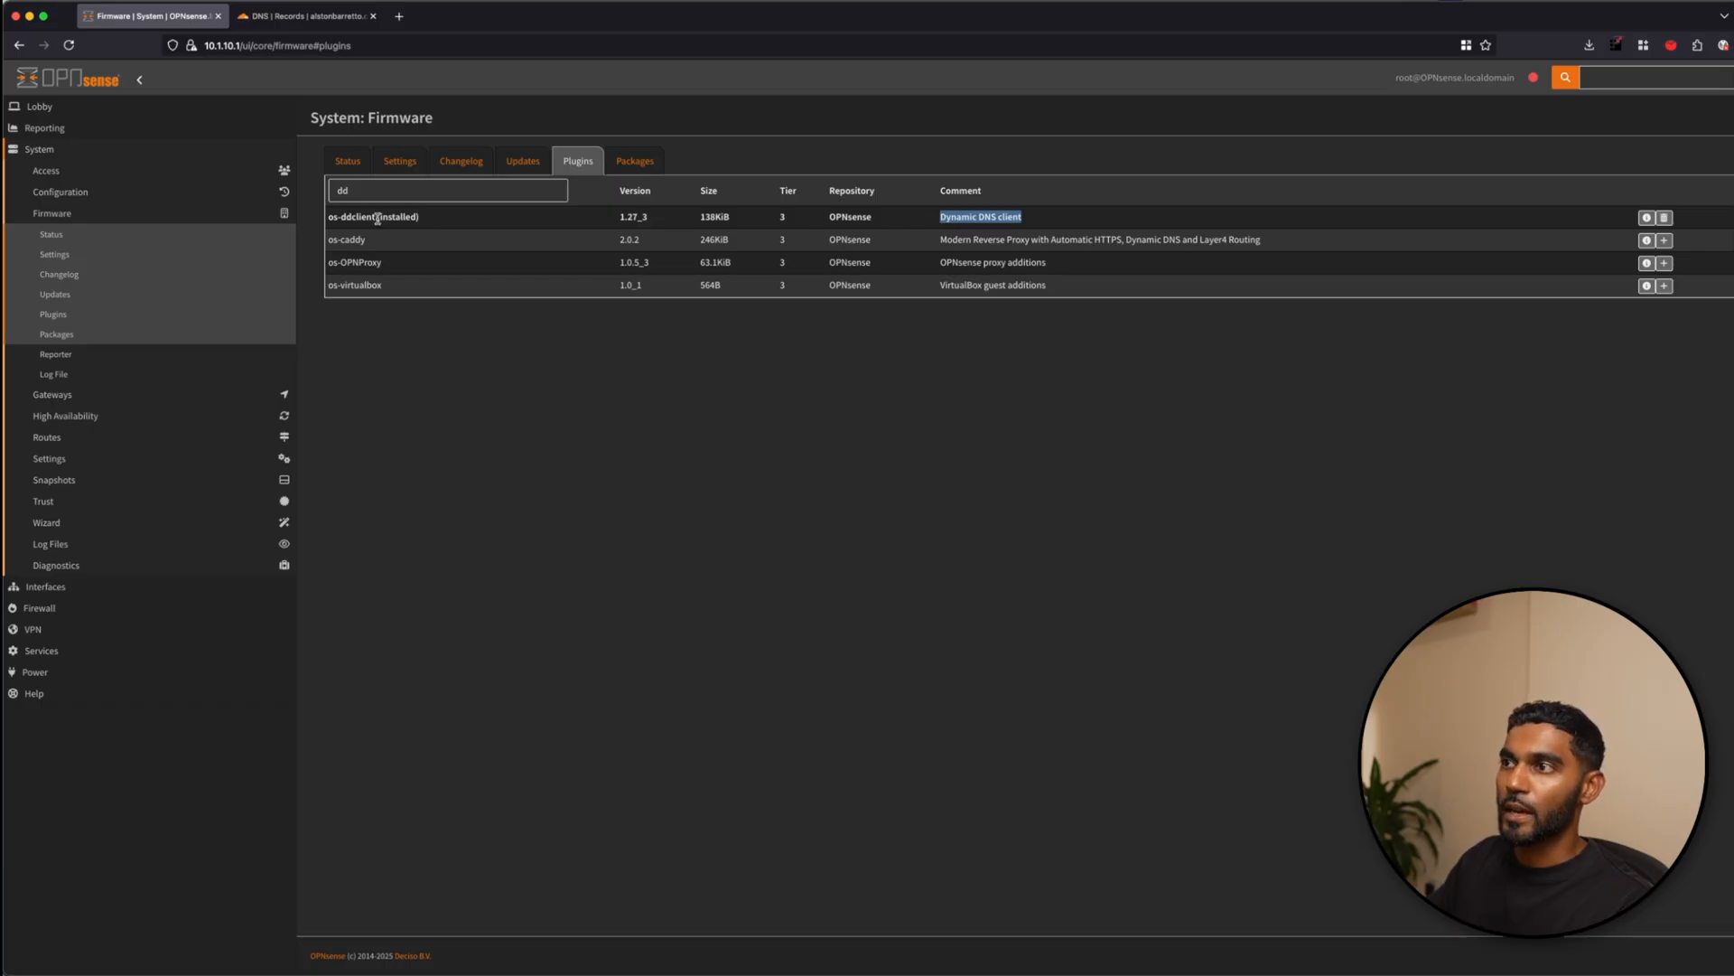
pyautogui.moveTo(43, 650)
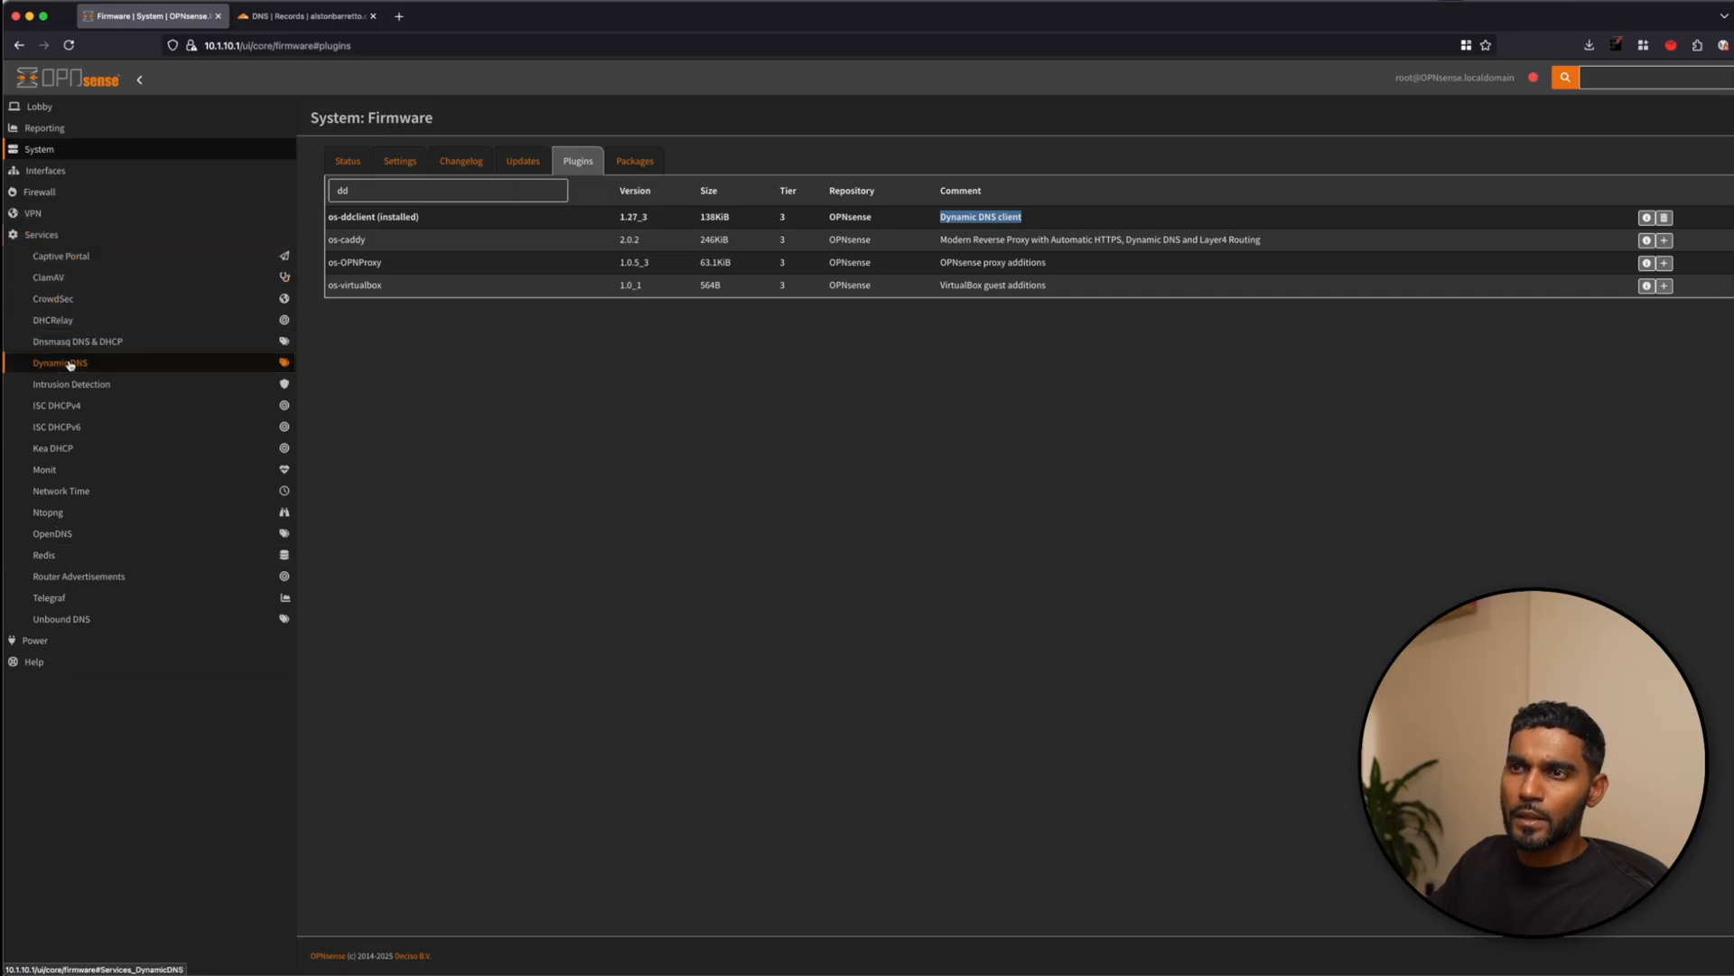
# Open Dynamic DNS settings and start a new account, selecting the username and password fields.
pyautogui.click(59, 361)
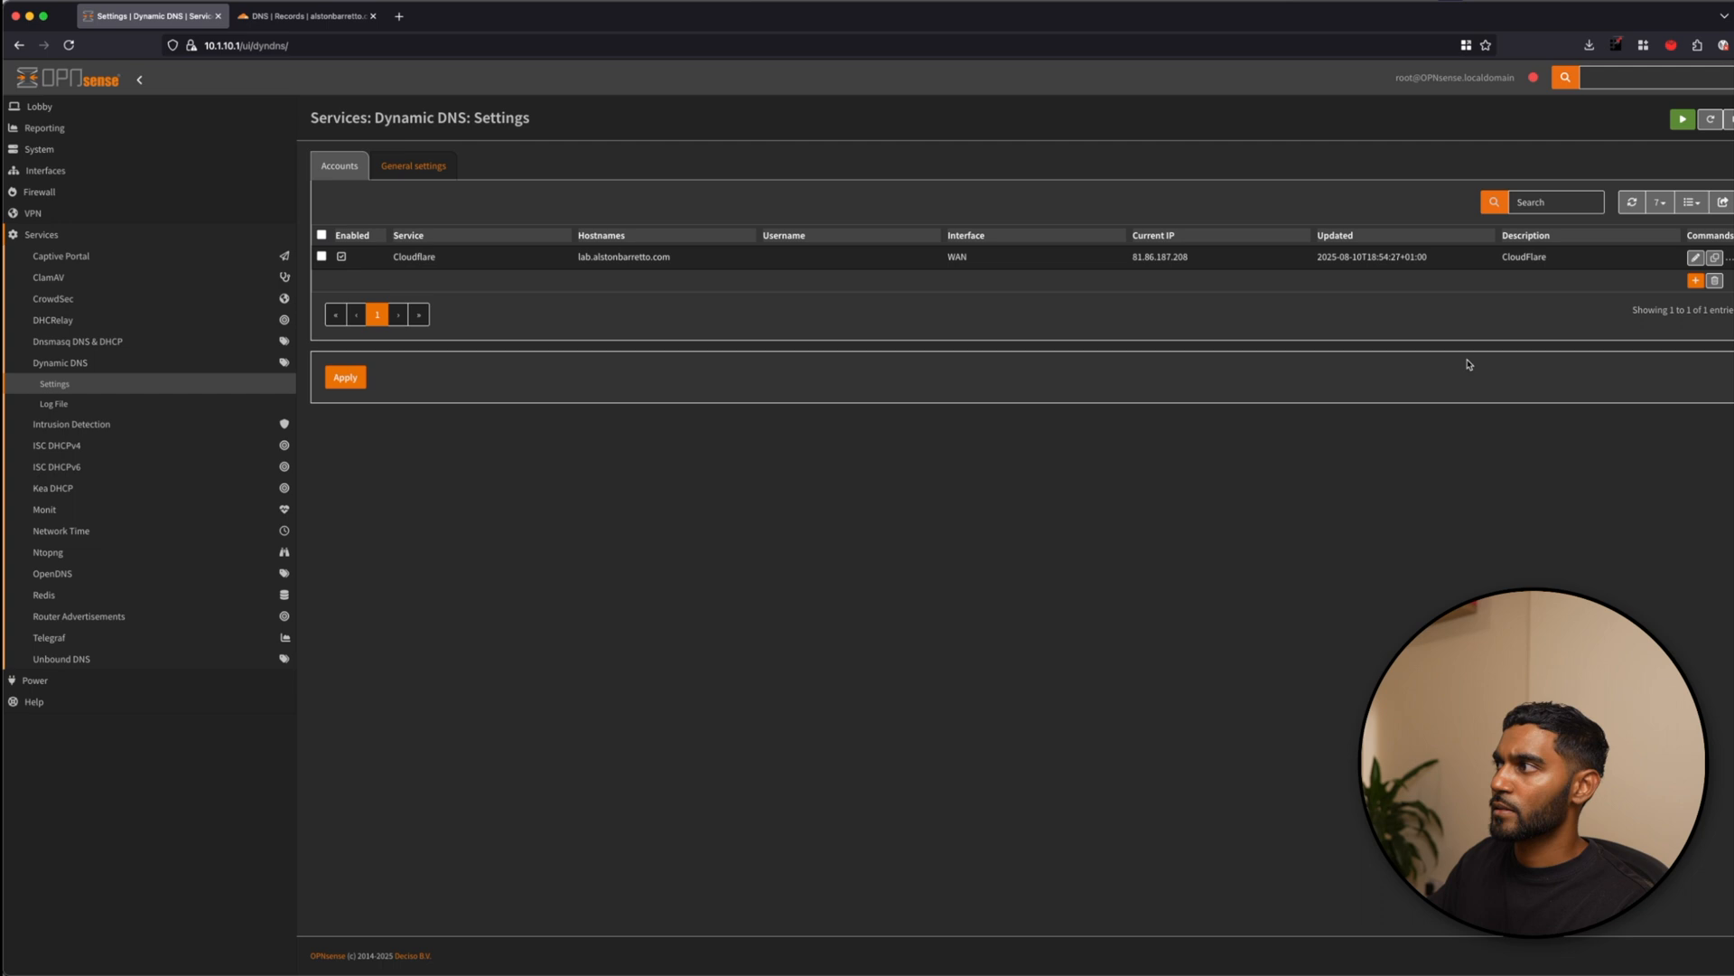
pyautogui.click(1694, 257)
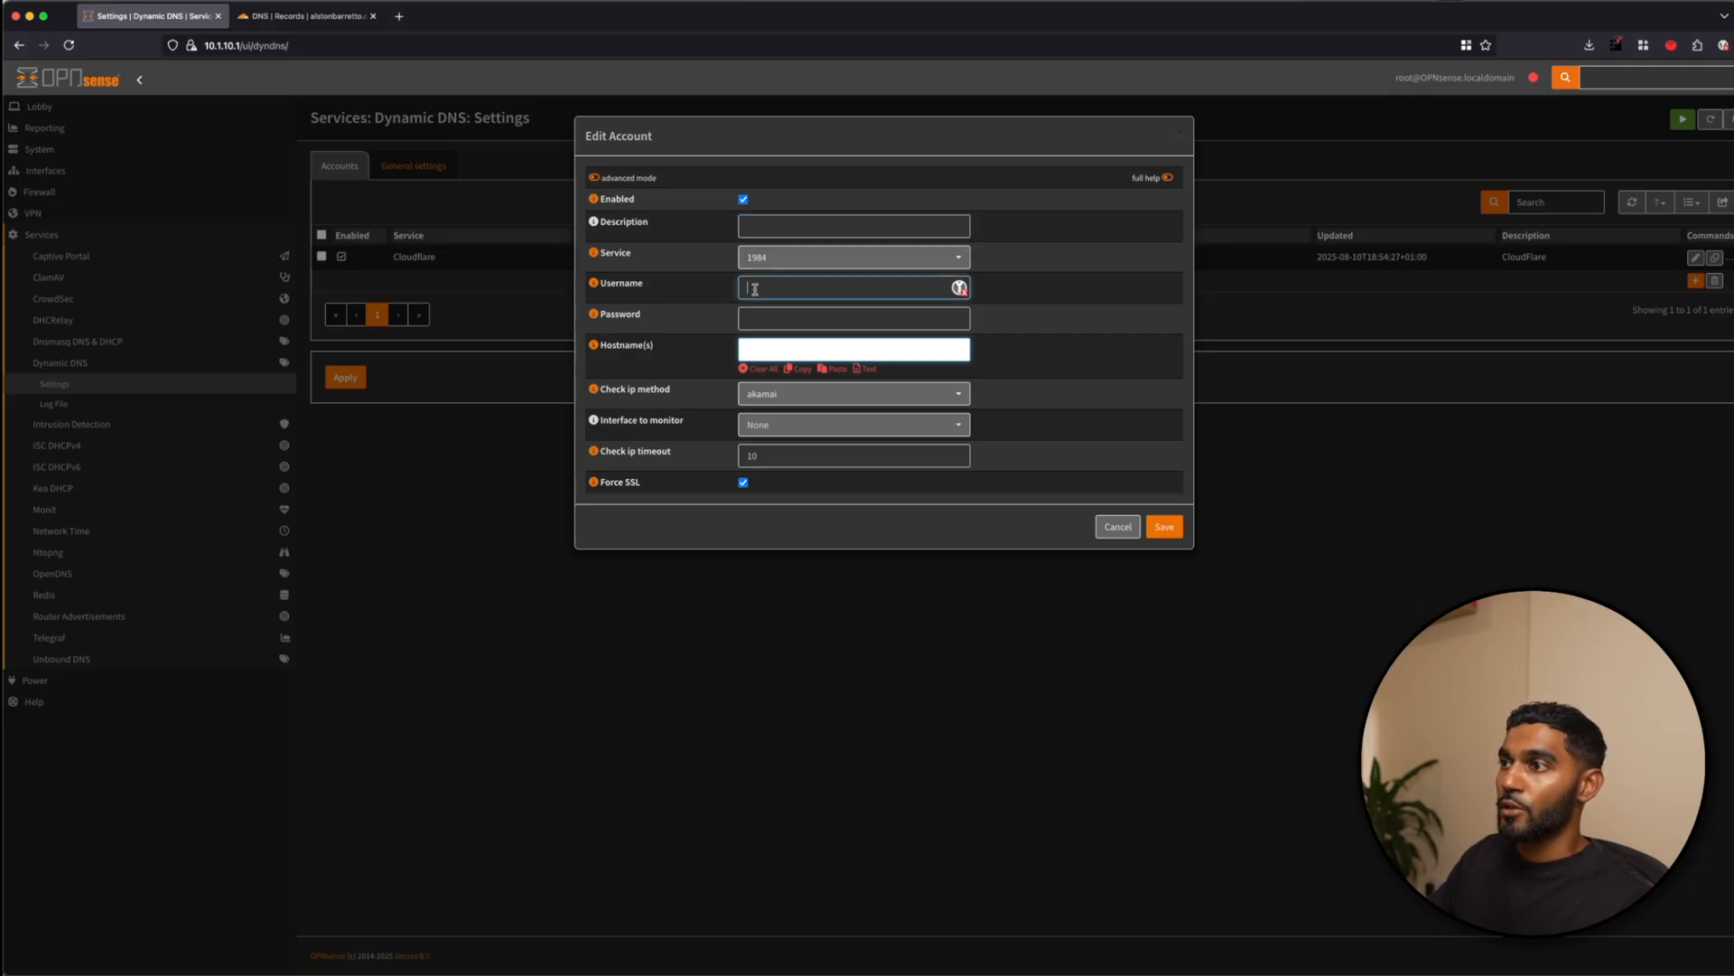
pyautogui.click(852, 319)
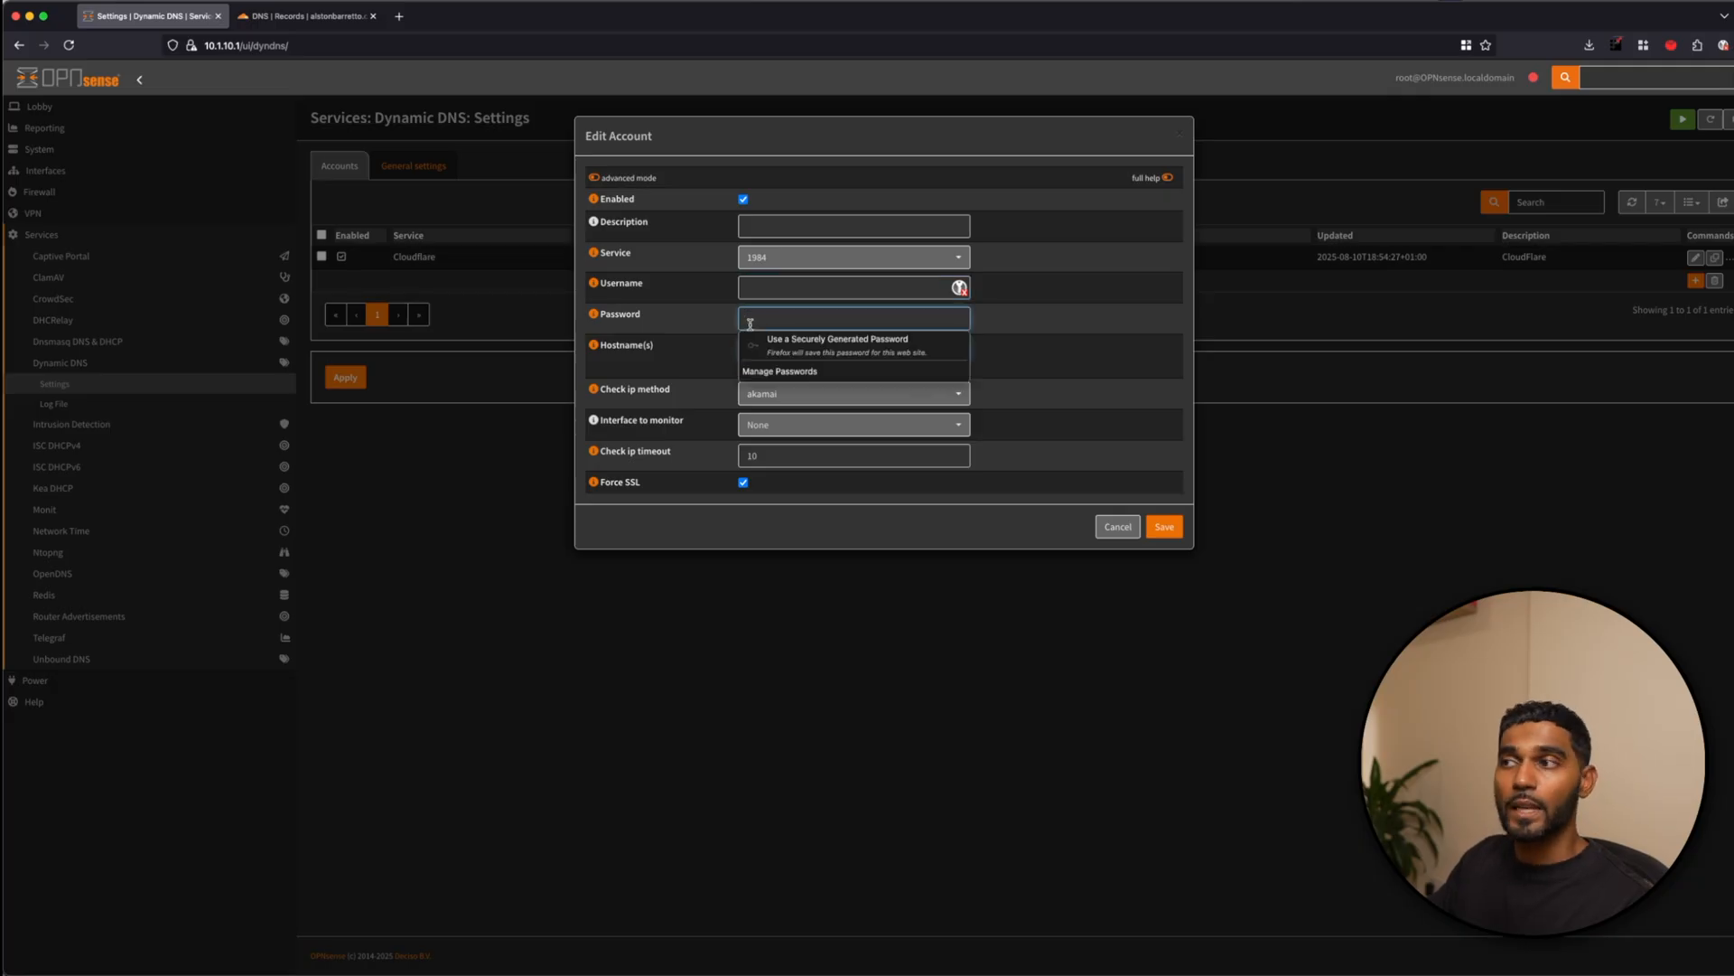
pyautogui.click(853, 349)
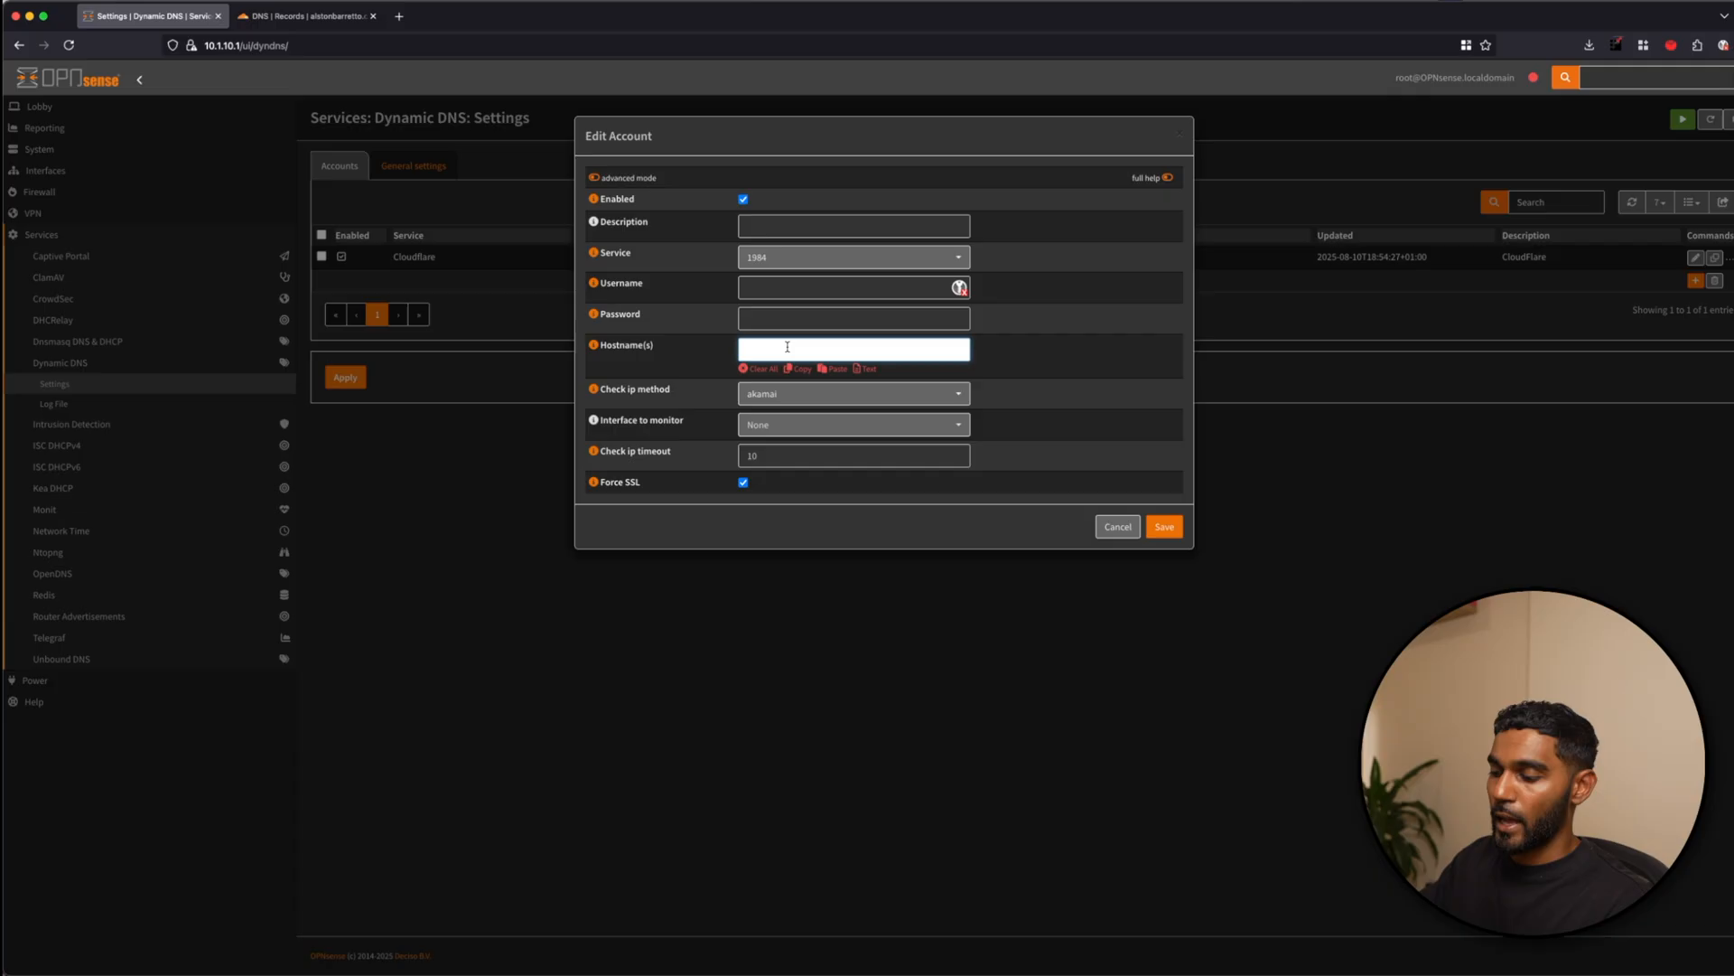
# Try example hostname and domain, set Check ip method to Interface on WAN, then cancel.
pyautogui.write('hostnma')
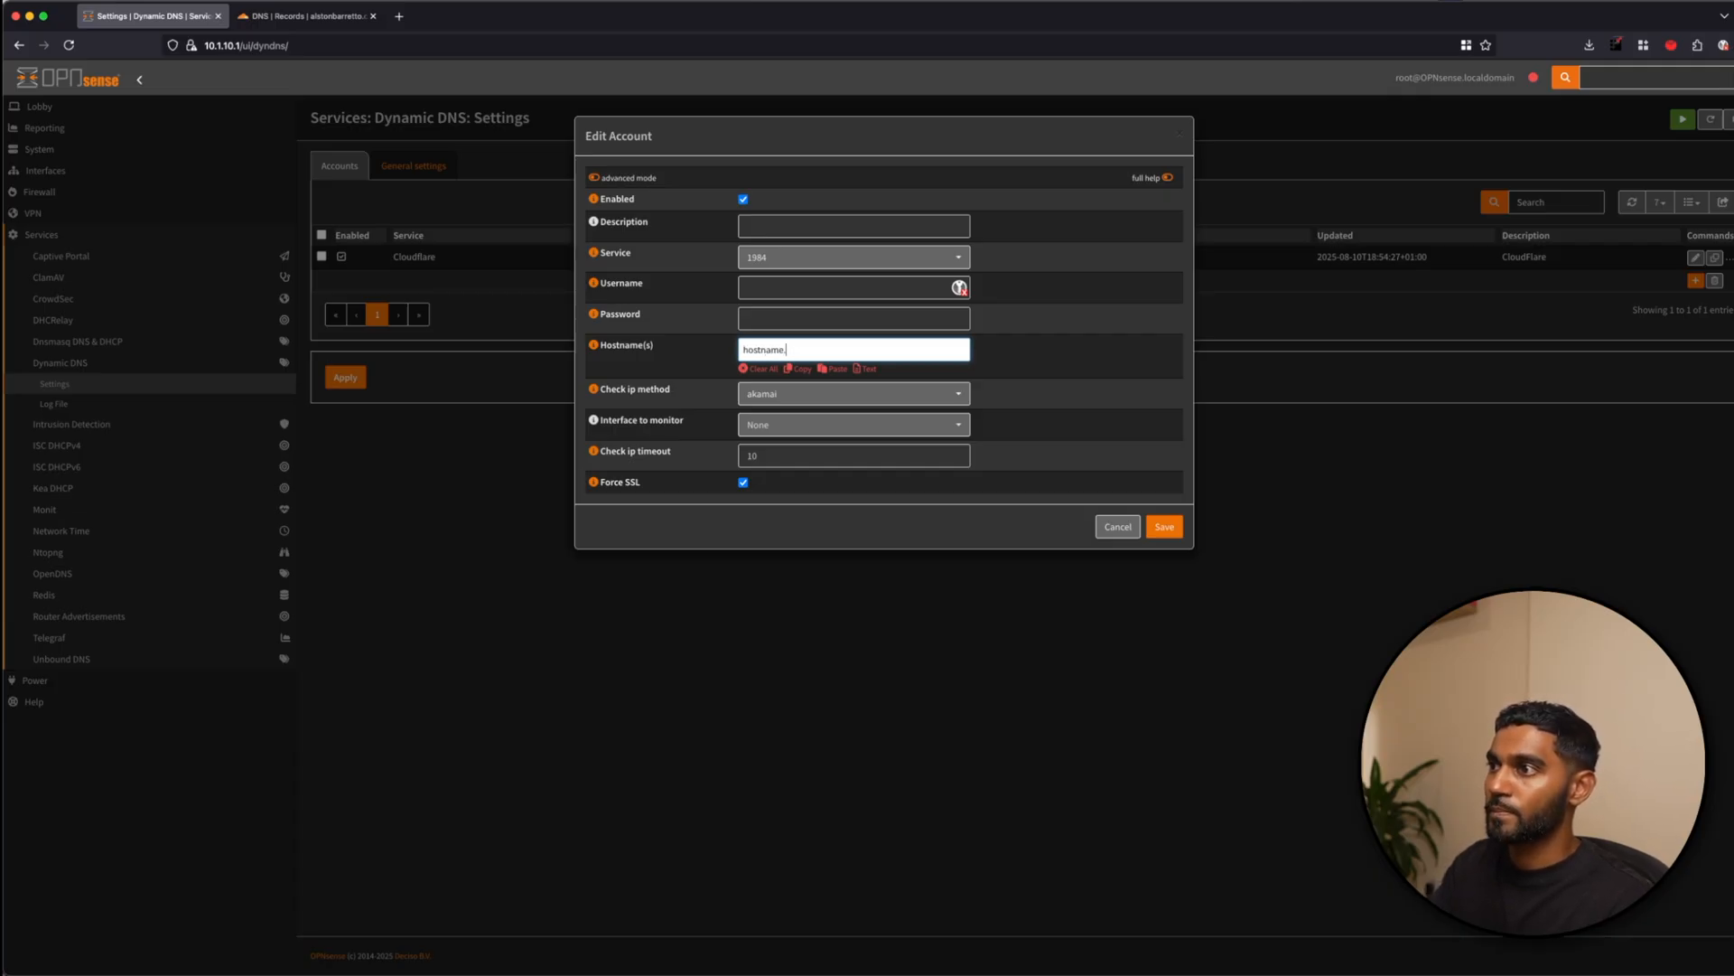
pyautogui.write('domain.com')
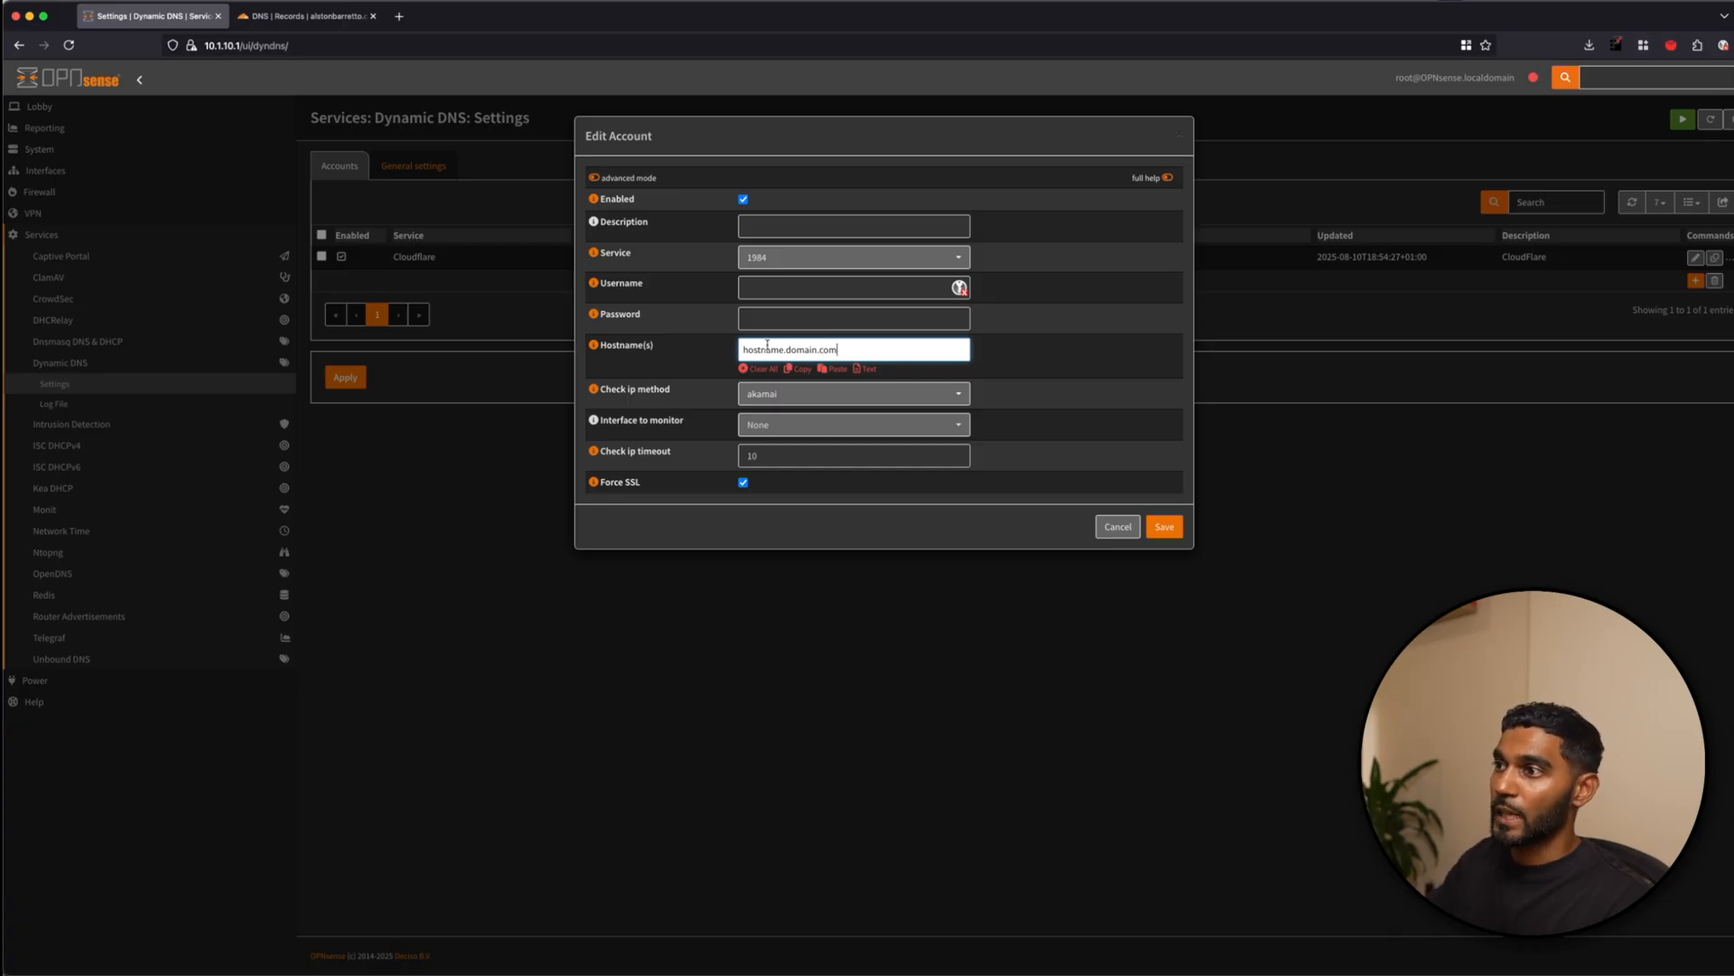
pyautogui.press('Enter')
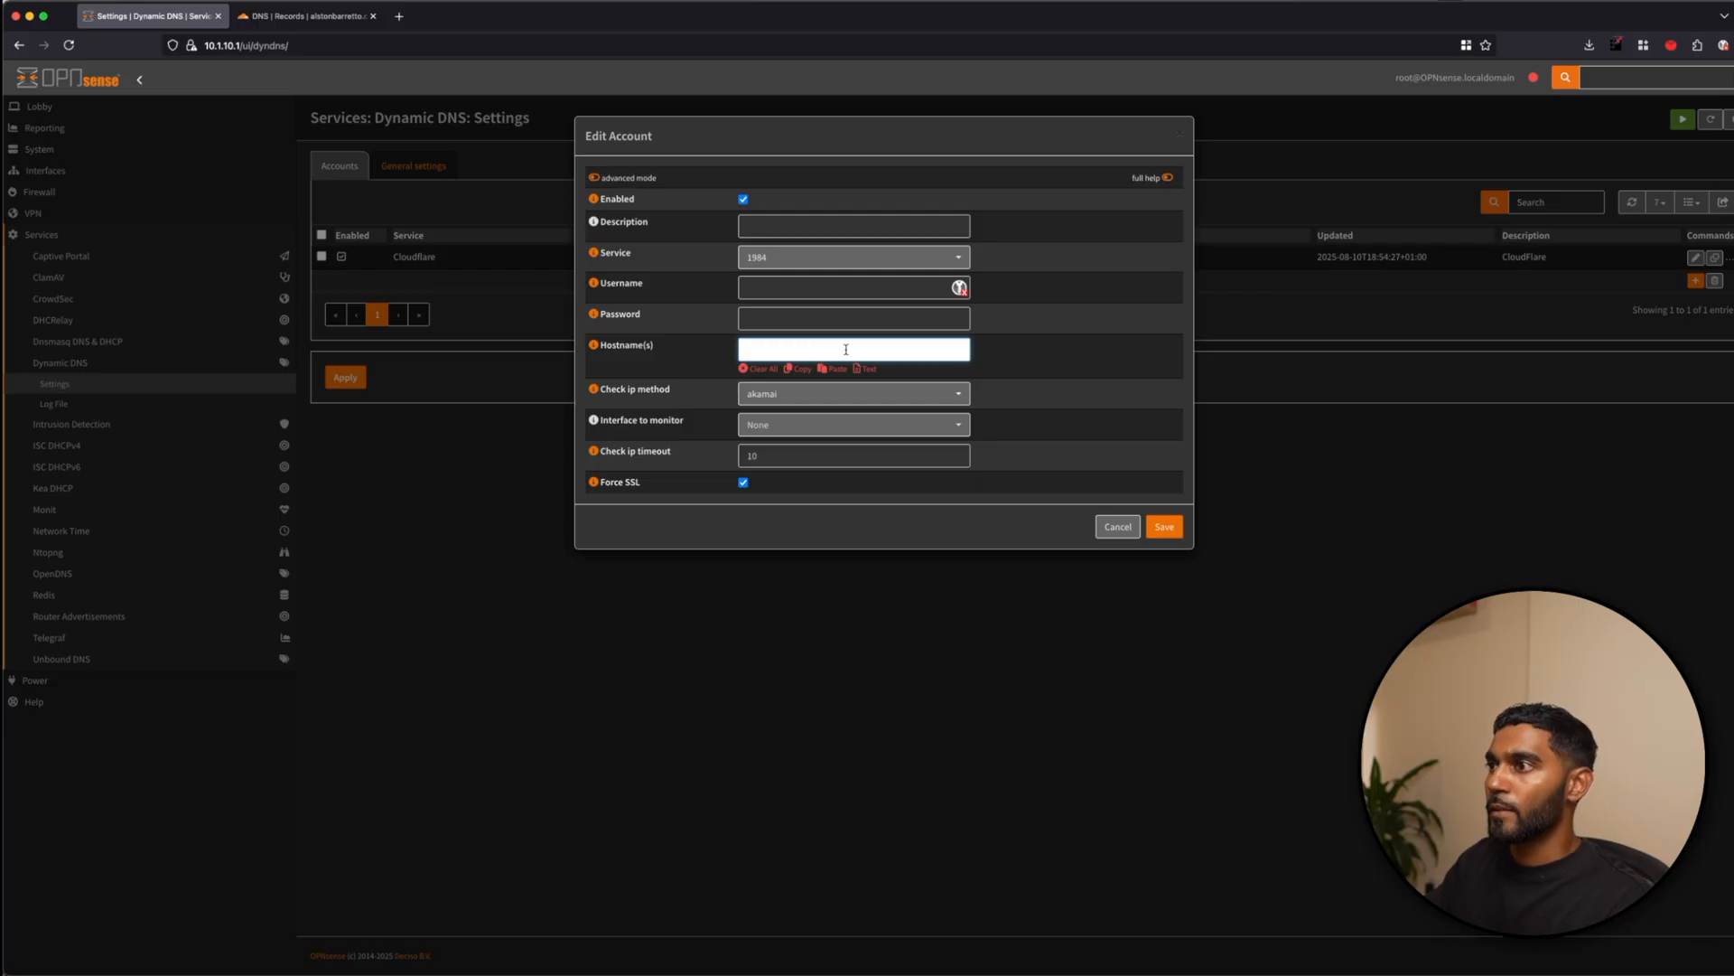
pyautogui.write('interface')
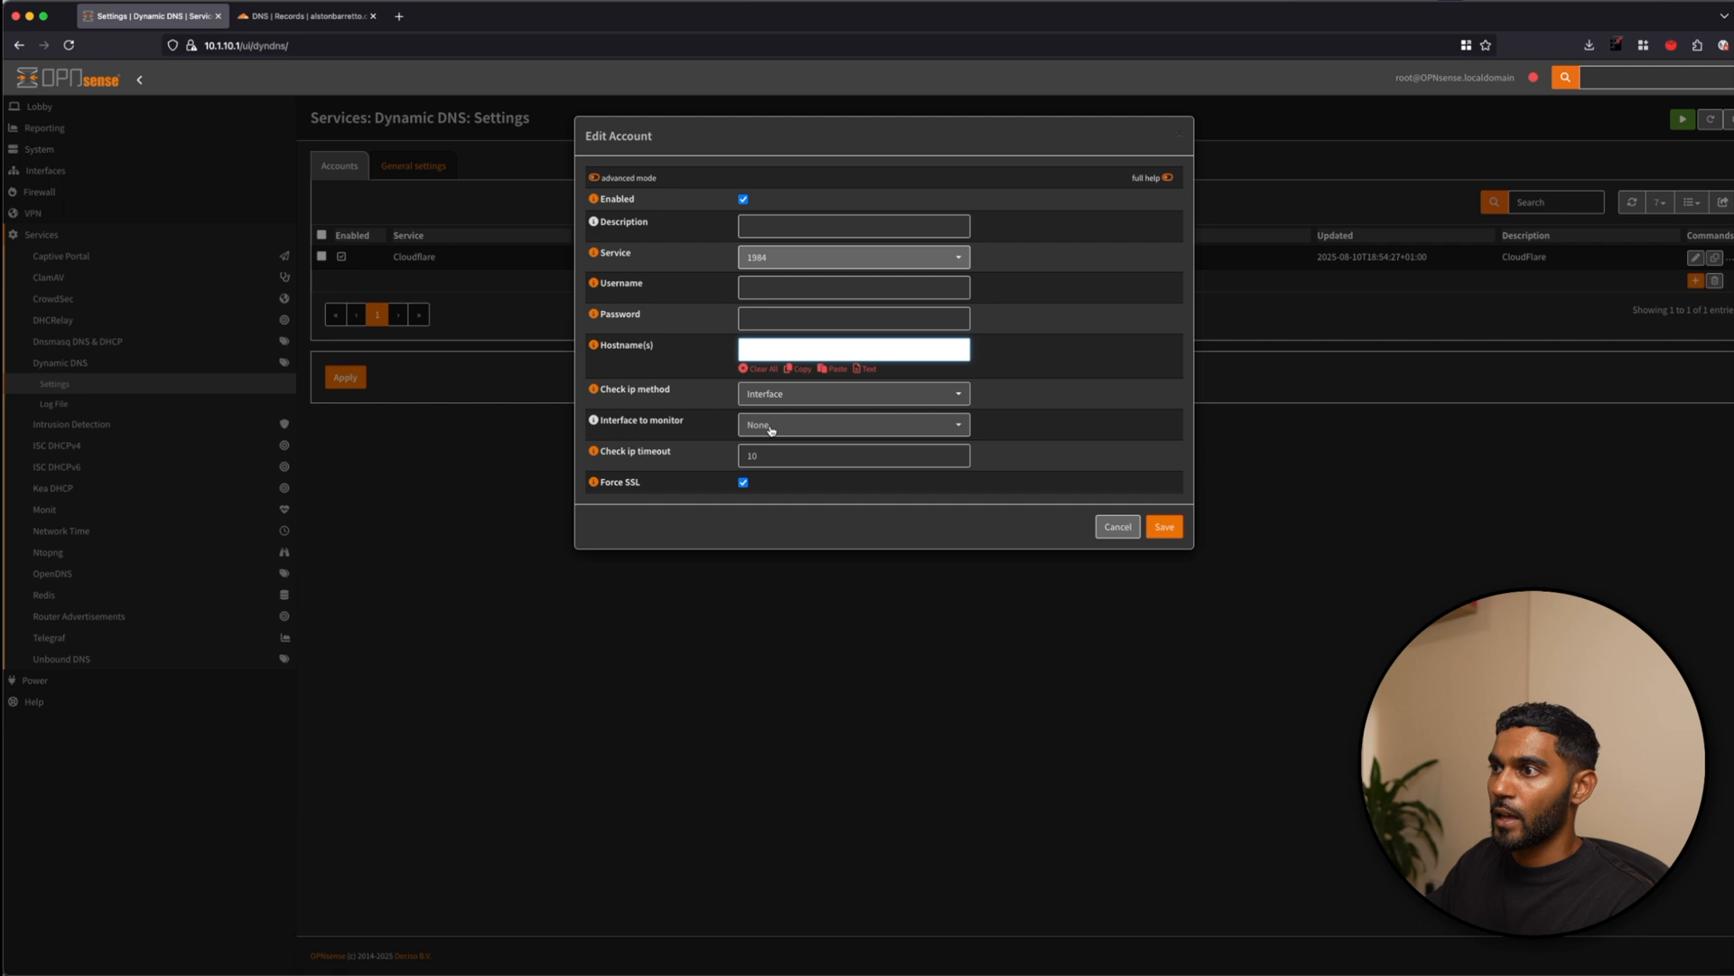
pyautogui.click(851, 423)
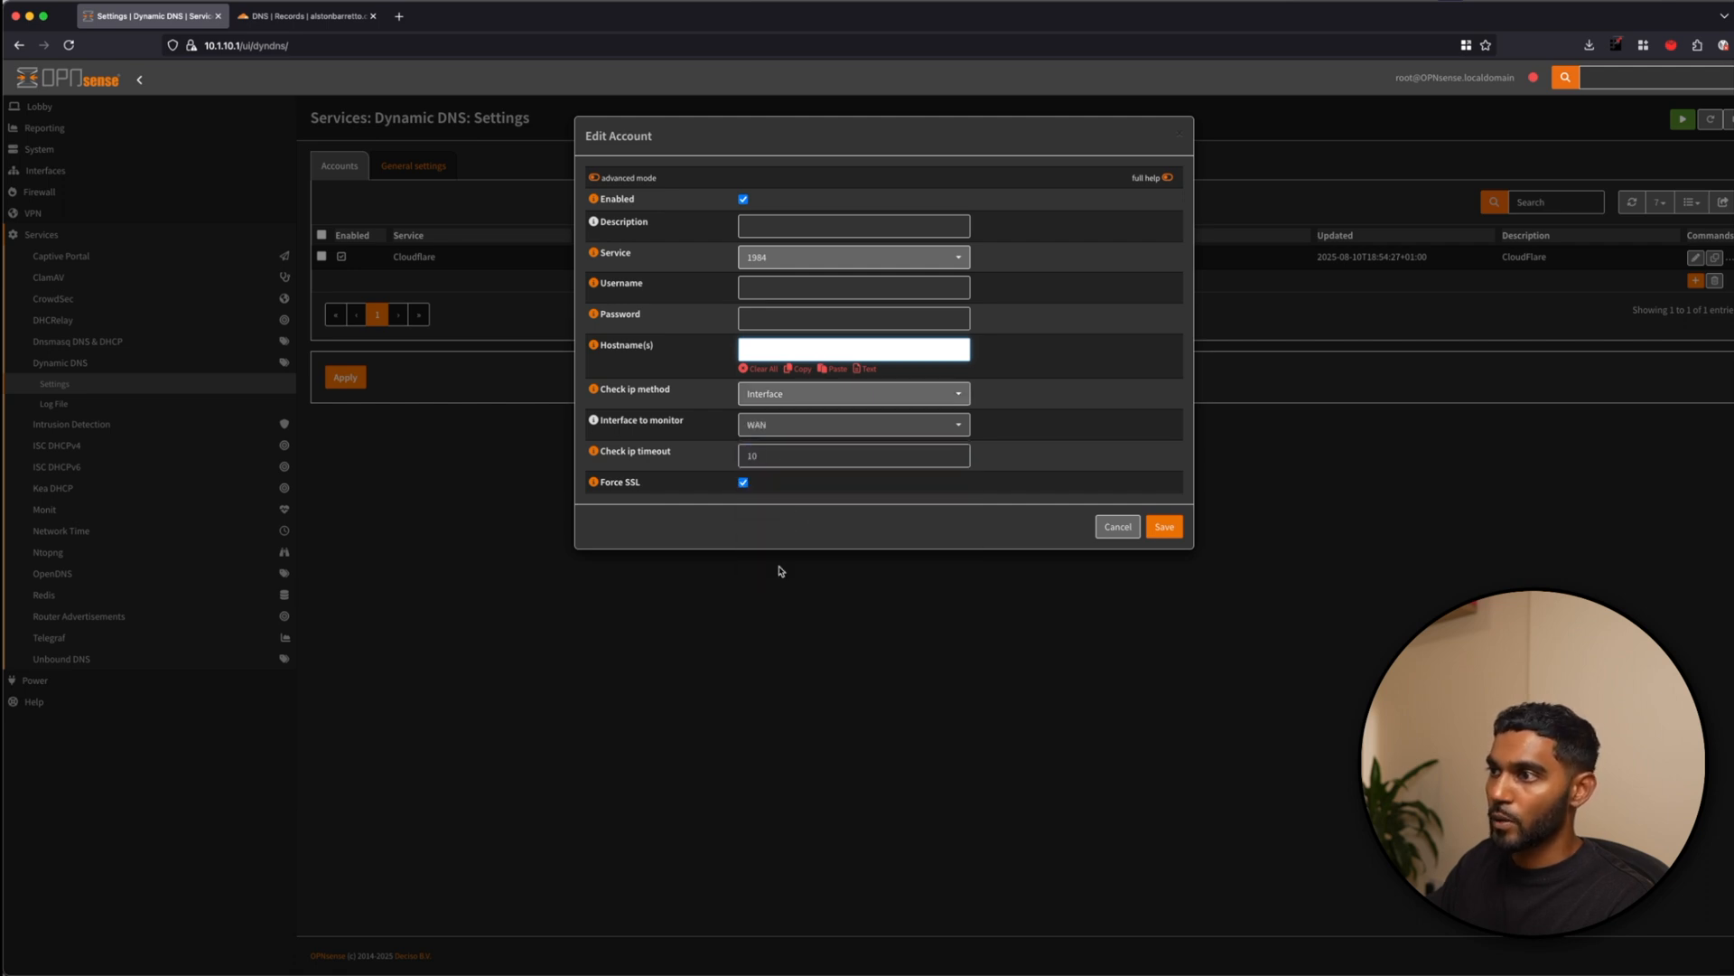
pyautogui.click(1163, 526)
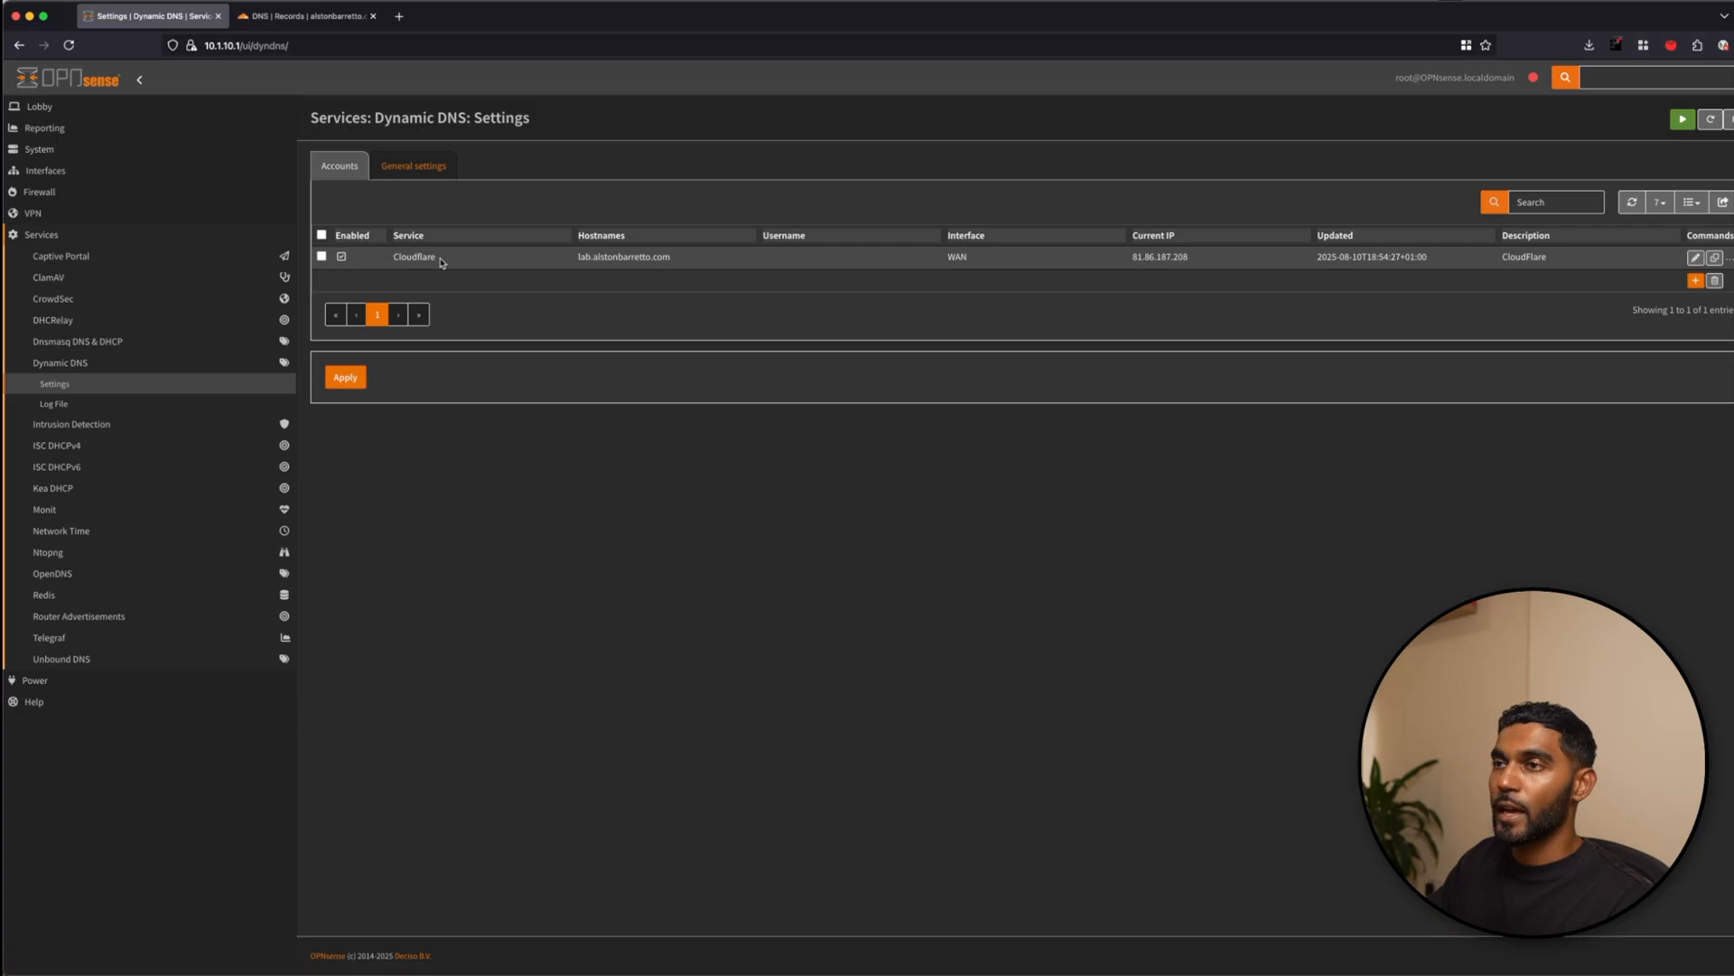
pyautogui.click(413, 166)
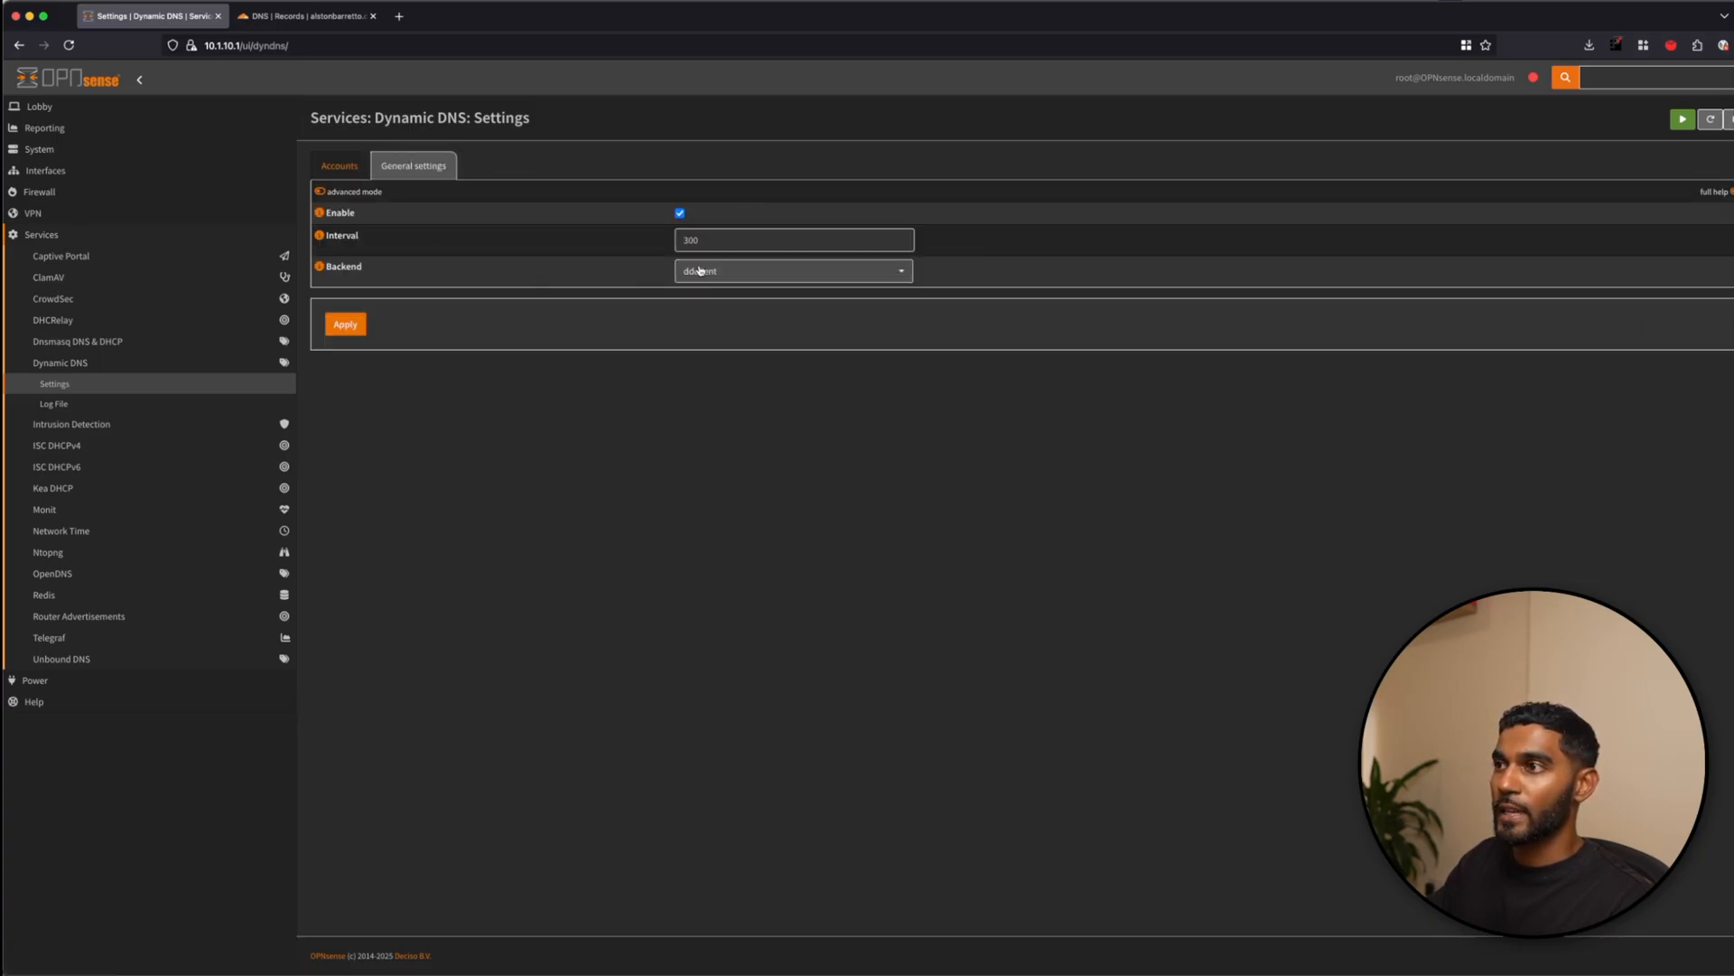
pyautogui.click(792, 271)
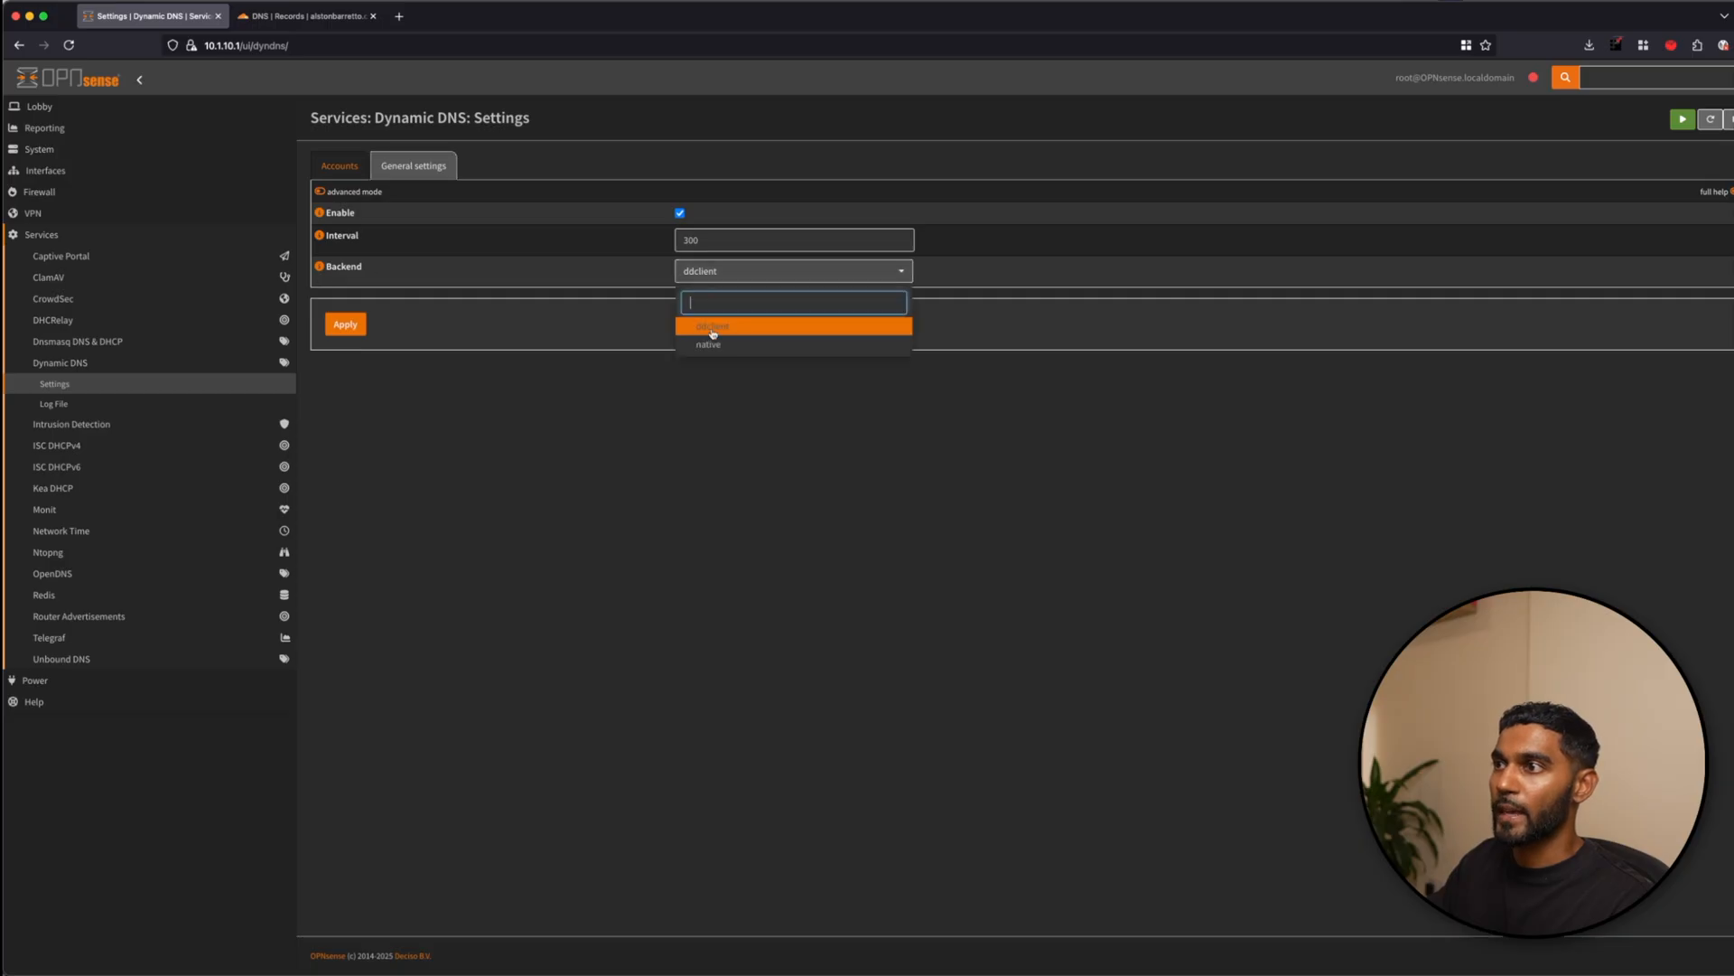
pyautogui.click(713, 326)
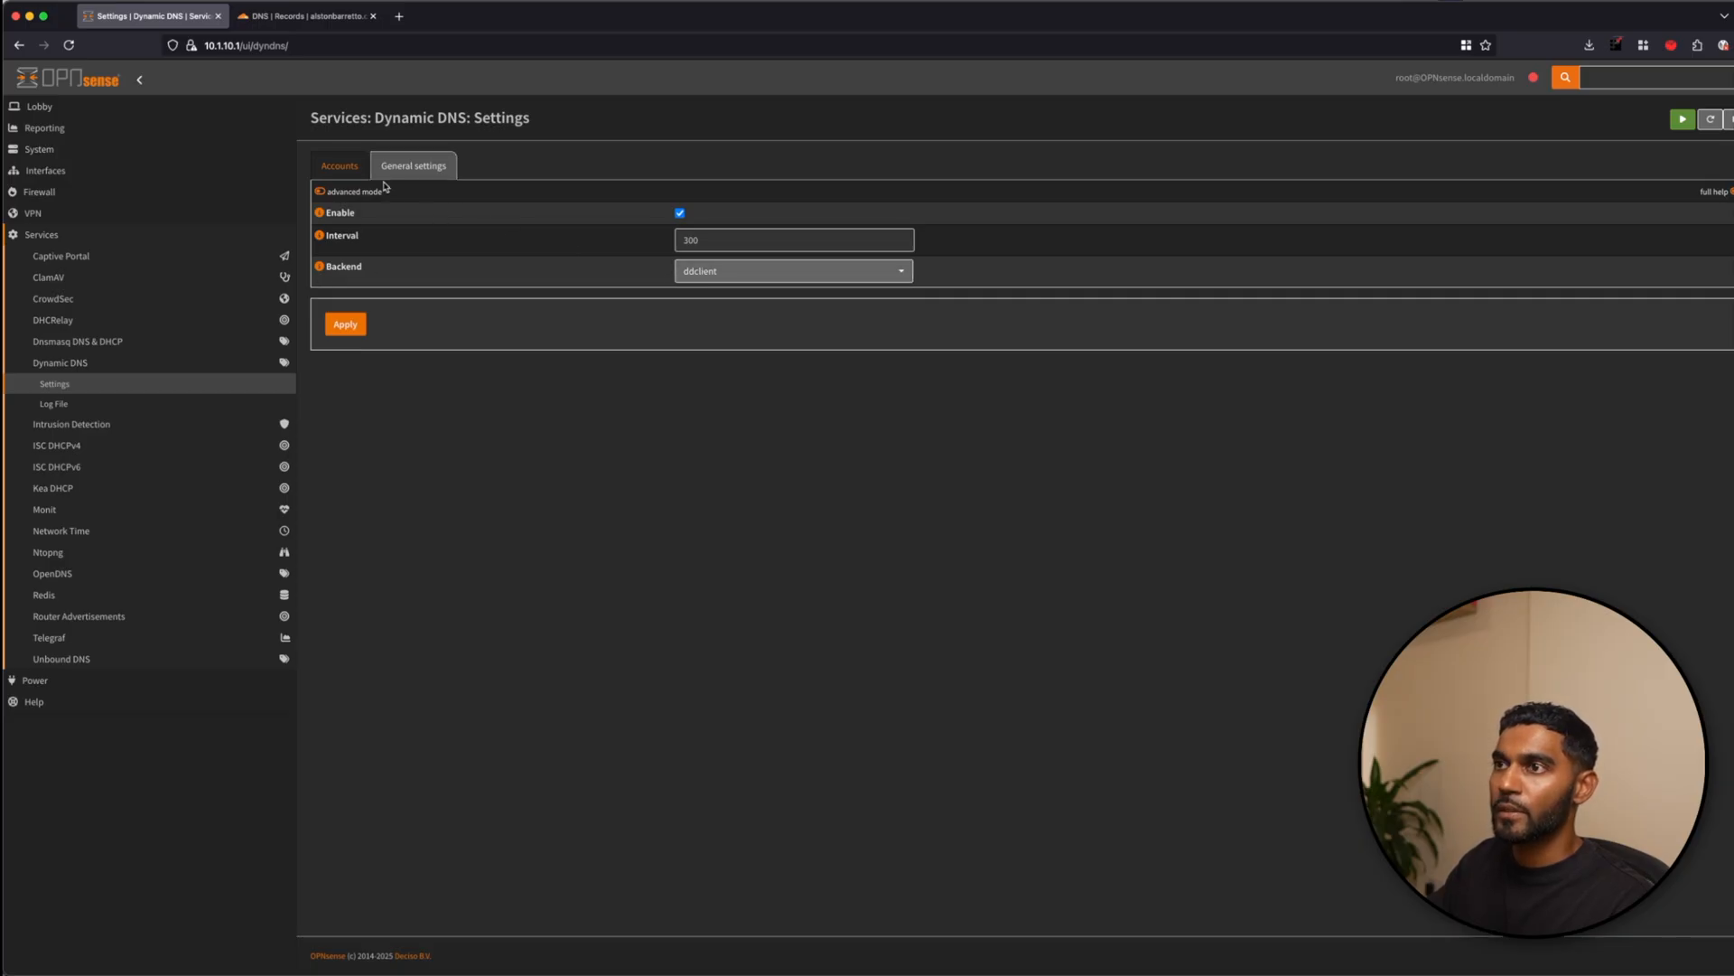
pyautogui.click(339, 166)
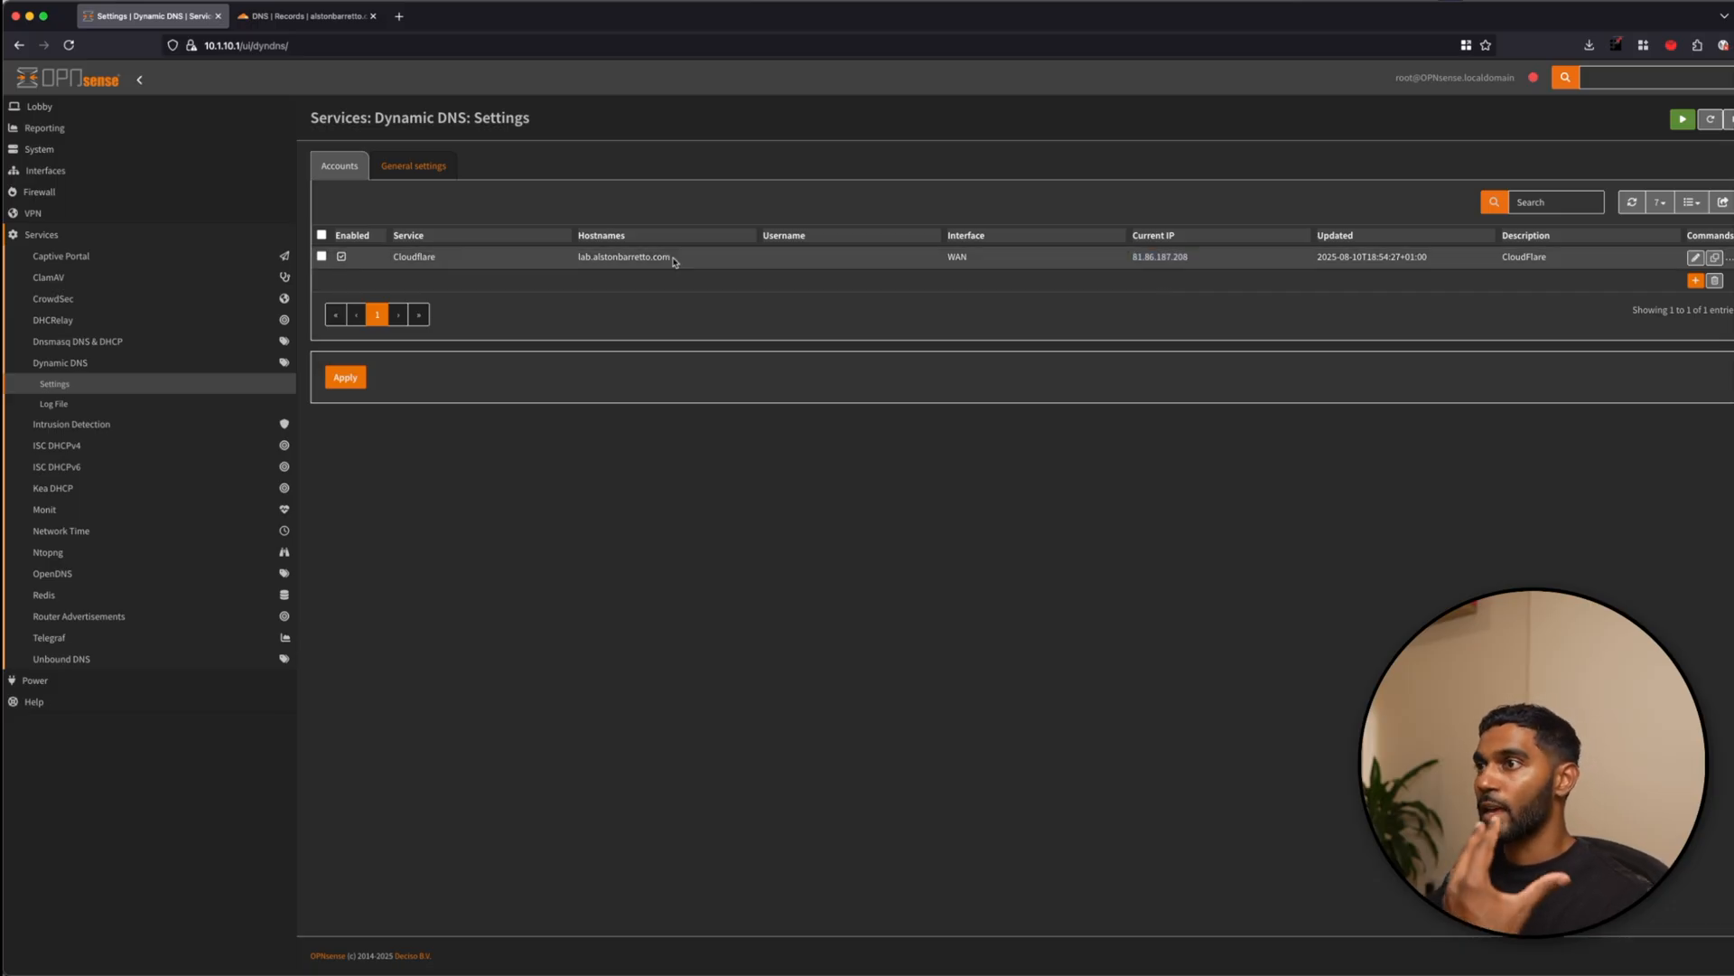
pyautogui.moveTo(687, 256)
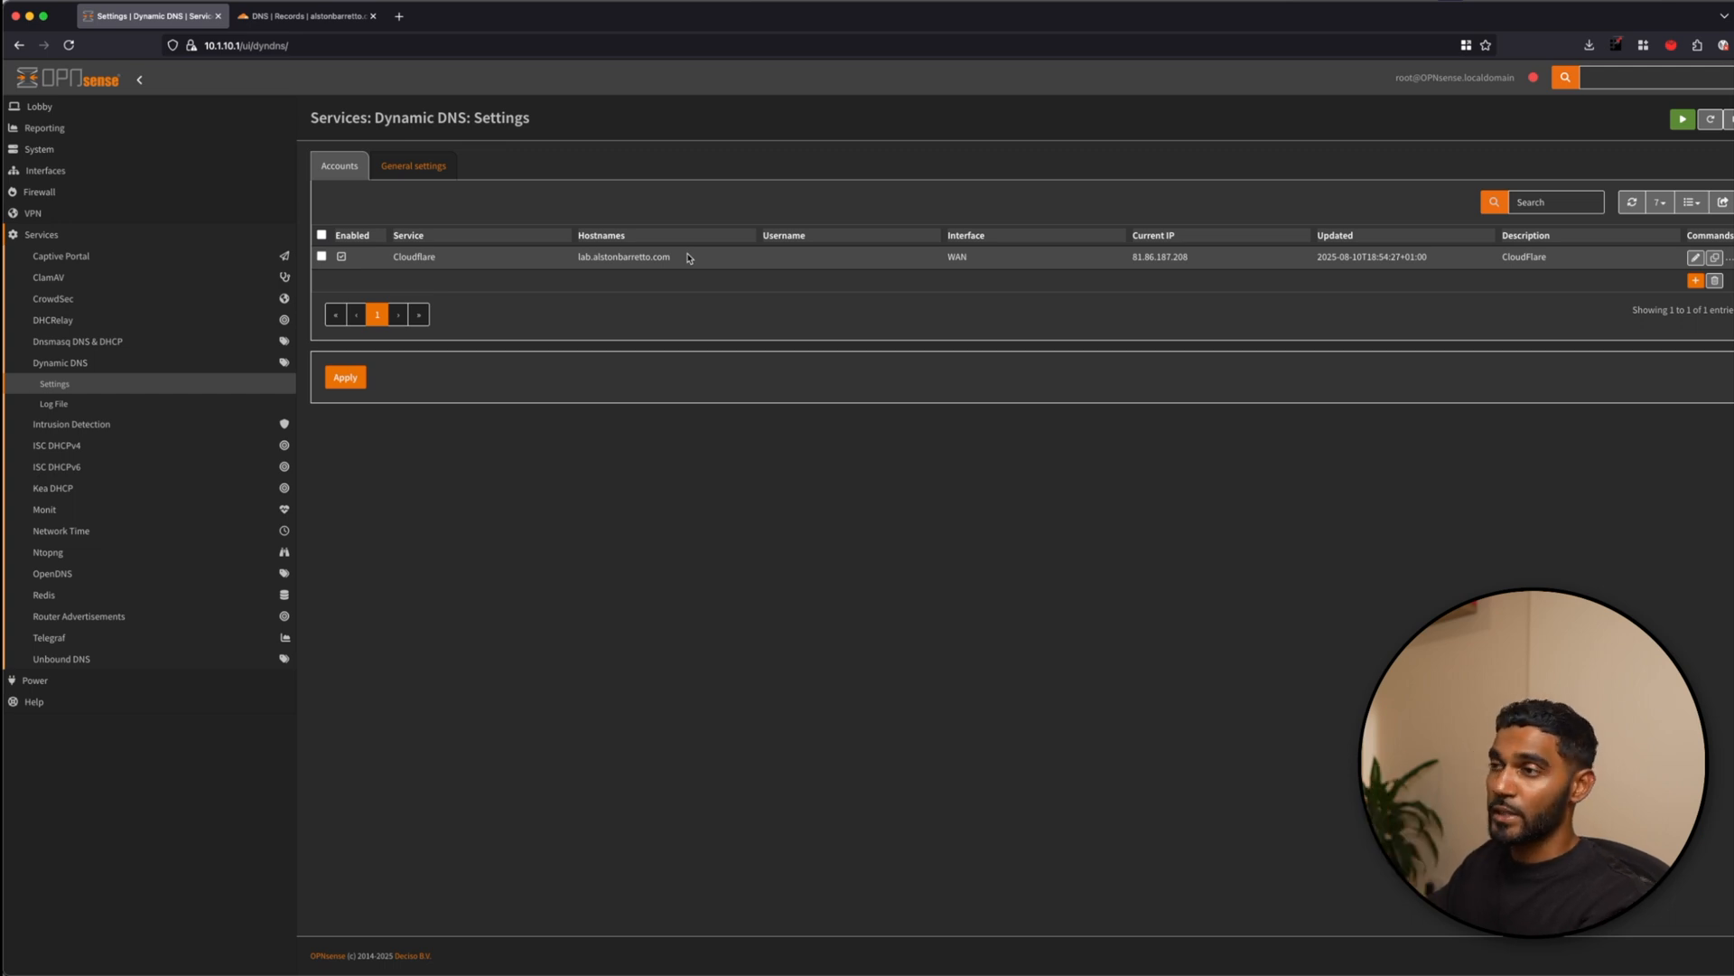
pyautogui.doubleClick(622, 255)
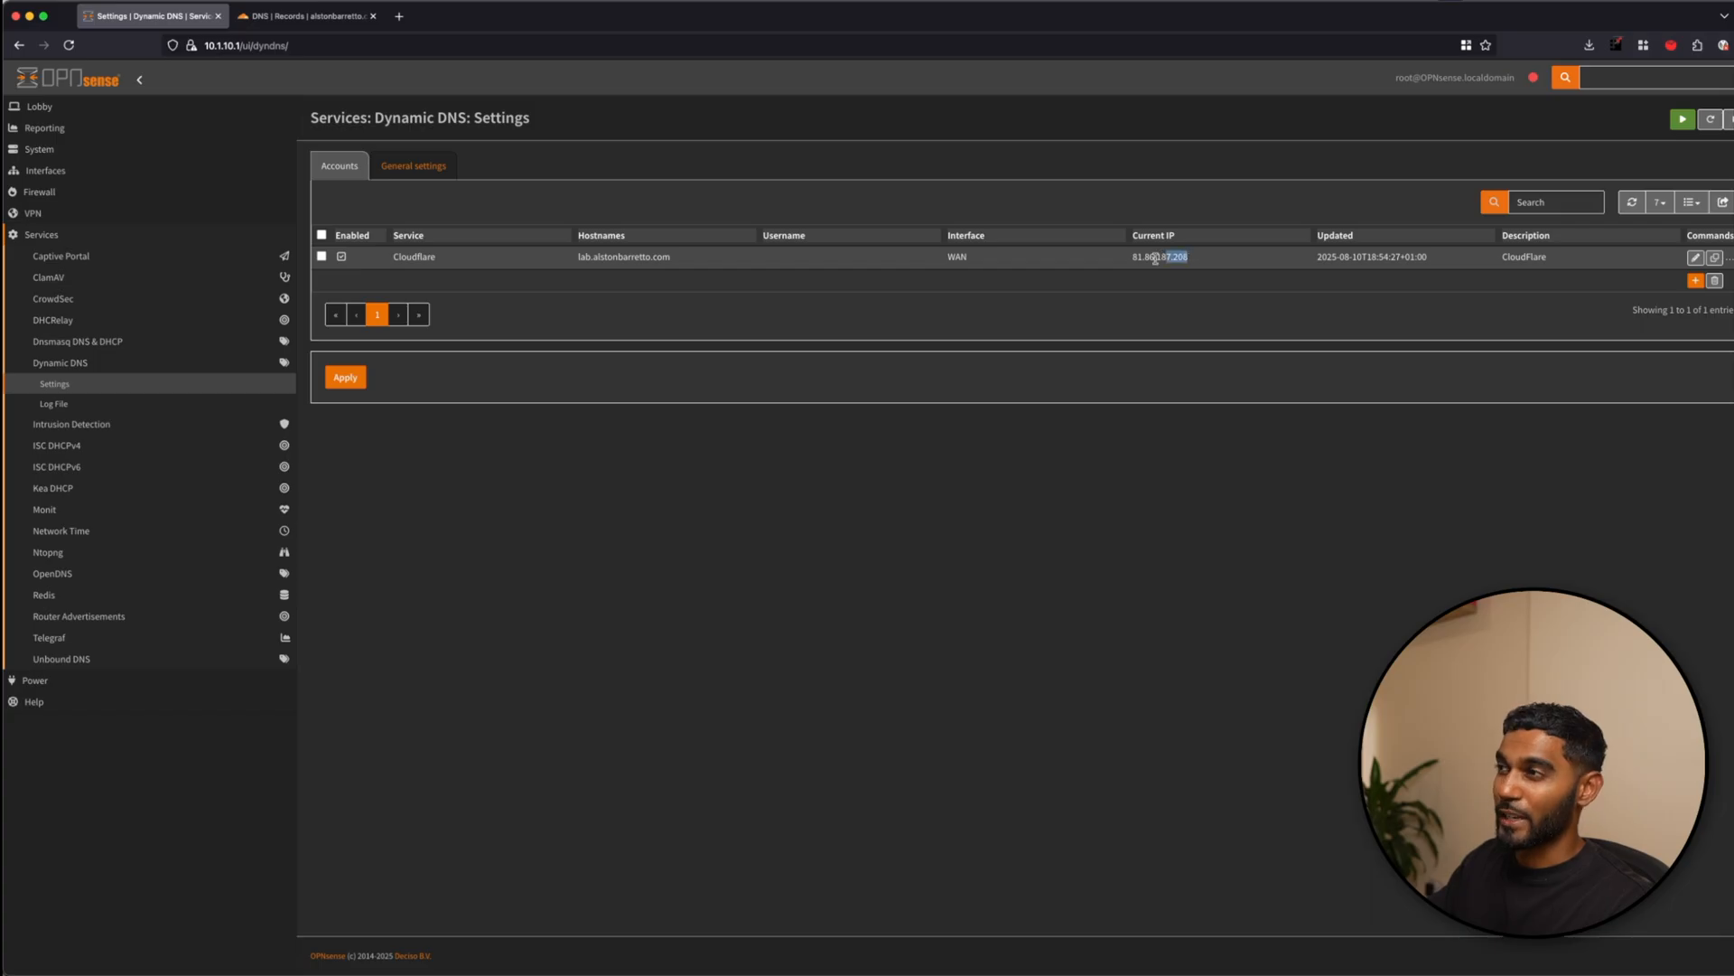
pyautogui.doubleClick(1159, 256)
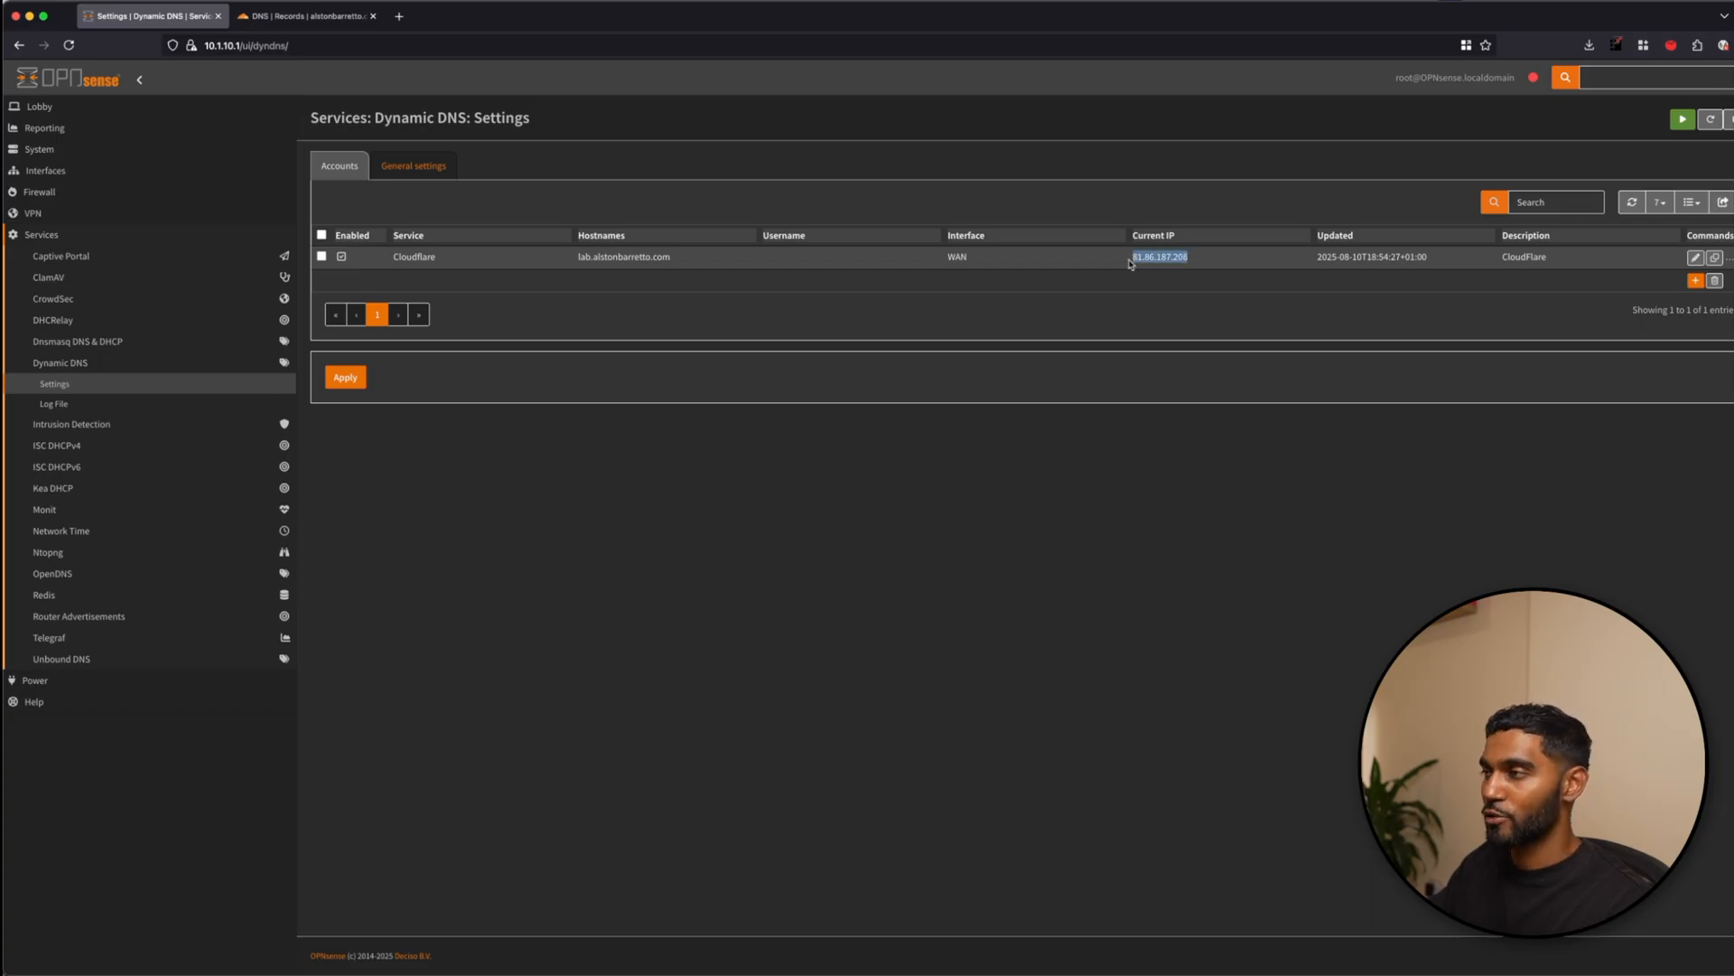
pyautogui.moveTo(952, 271)
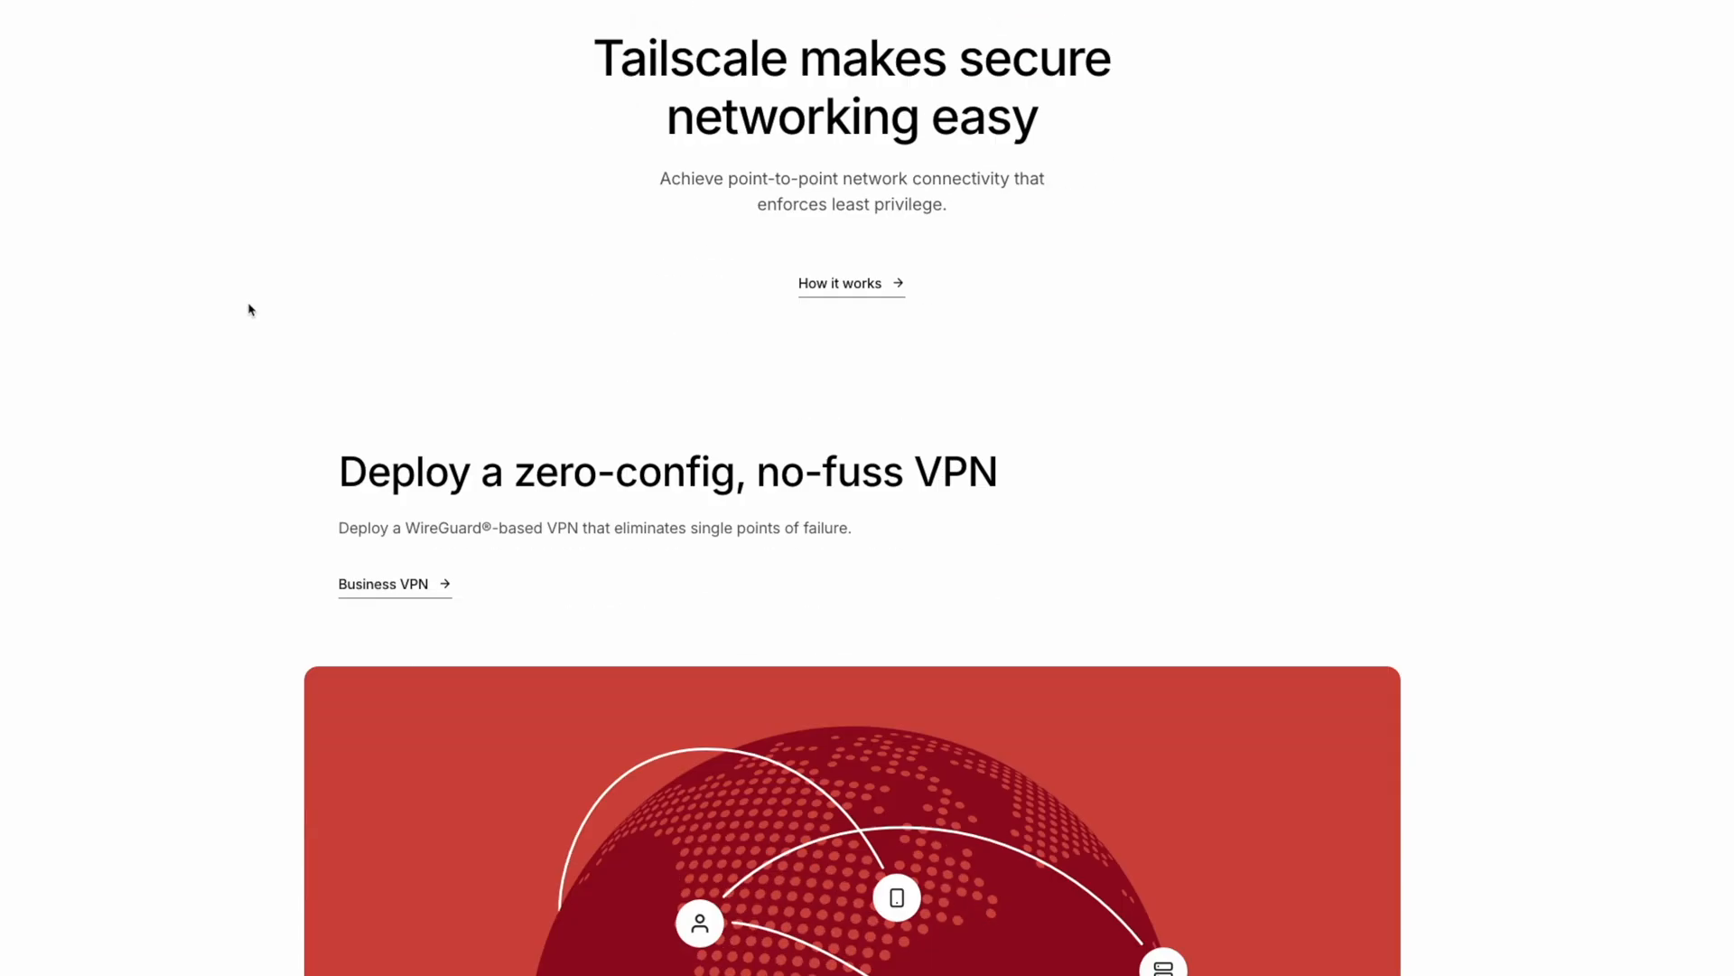
# Scroll through the Tailscale homepage's secure networking feature sections.
pyautogui.scroll(-3)
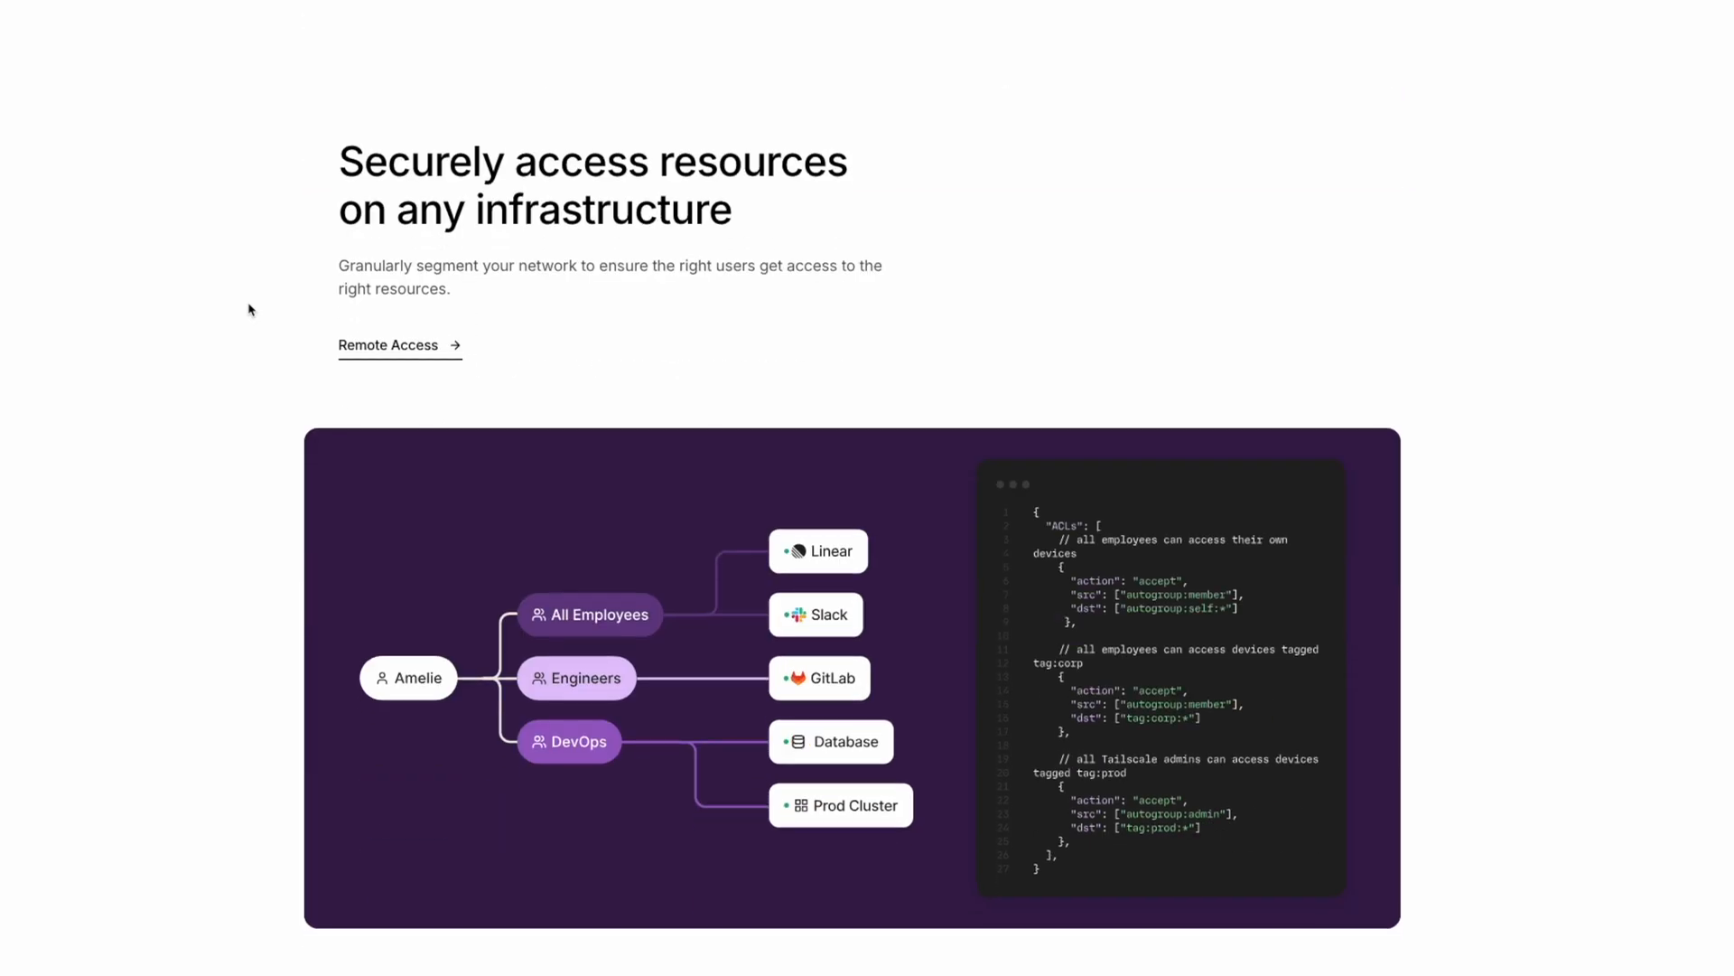
pyautogui.scroll(-3)
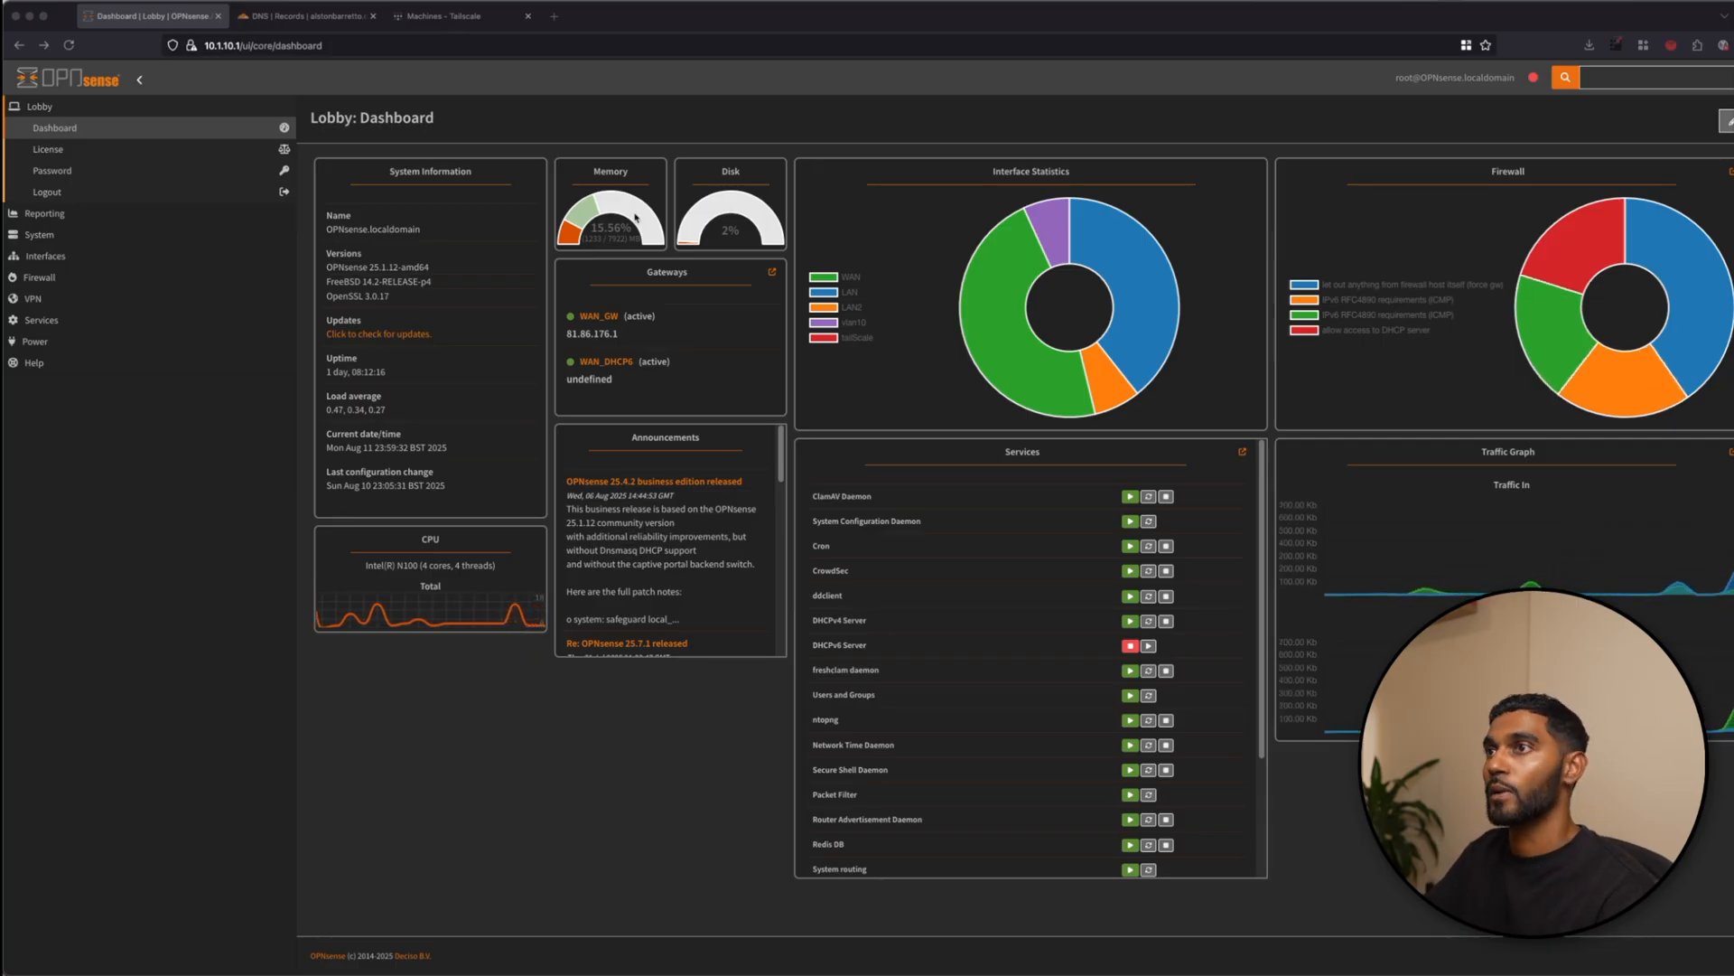
# Generate a Tailscale auth key with default settings under Settings > Keys.
pyautogui.click(460, 16)
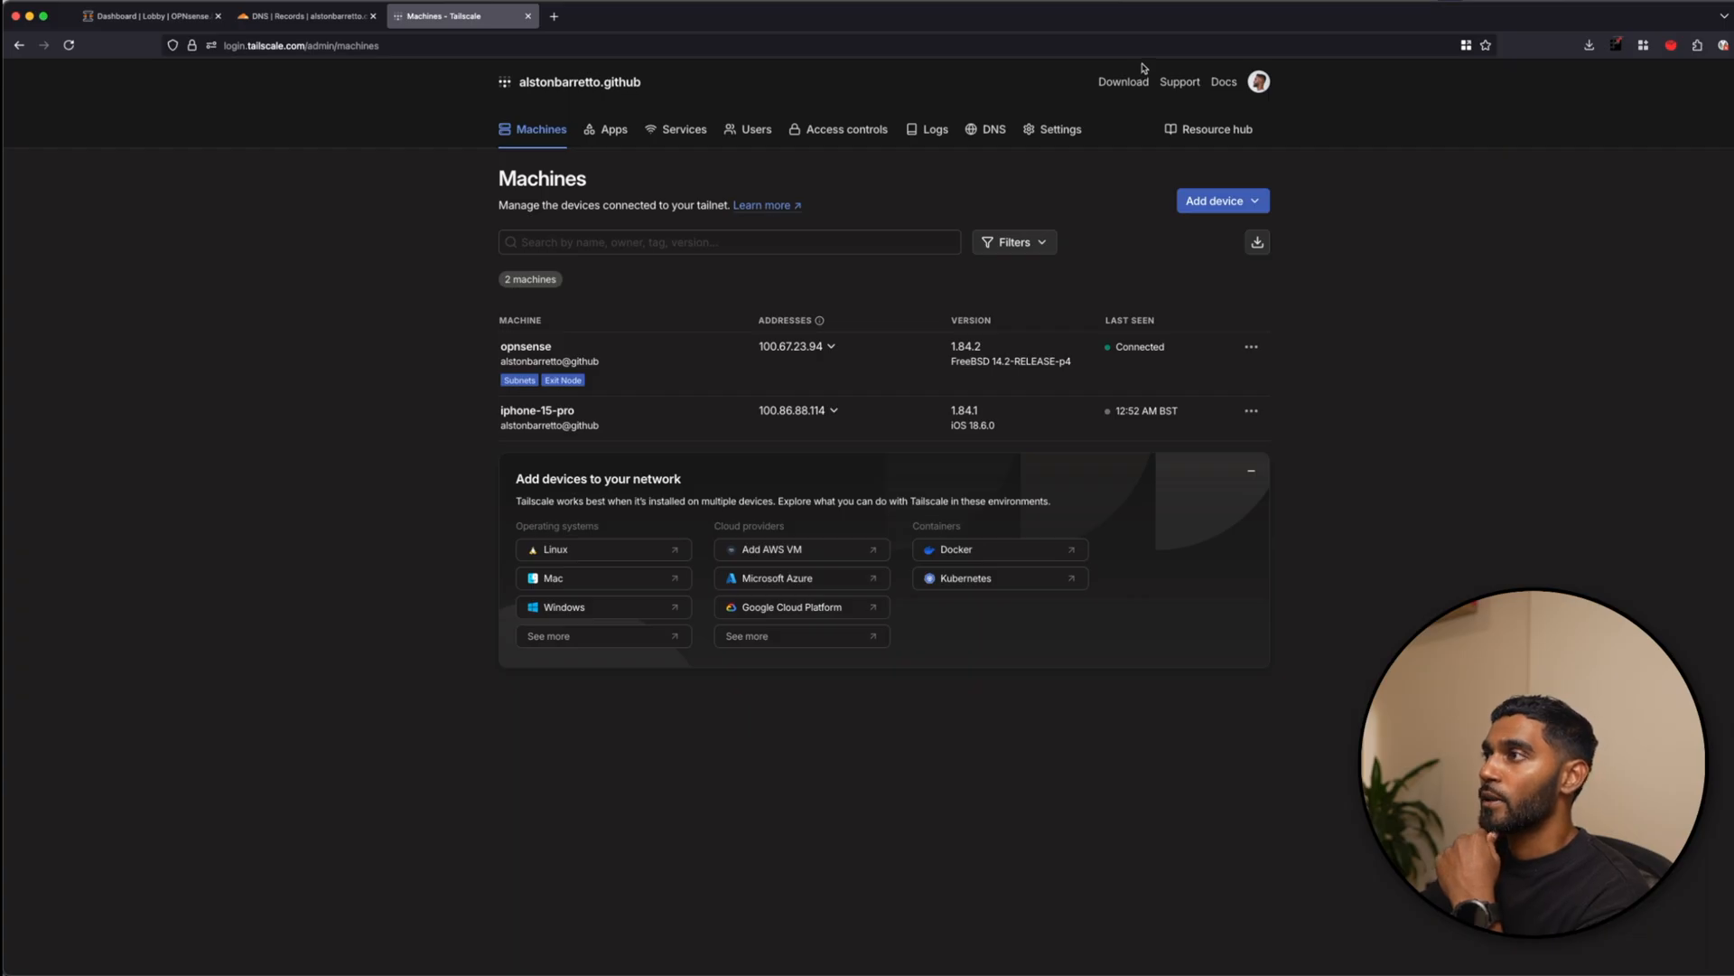
pyautogui.moveTo(982, 263)
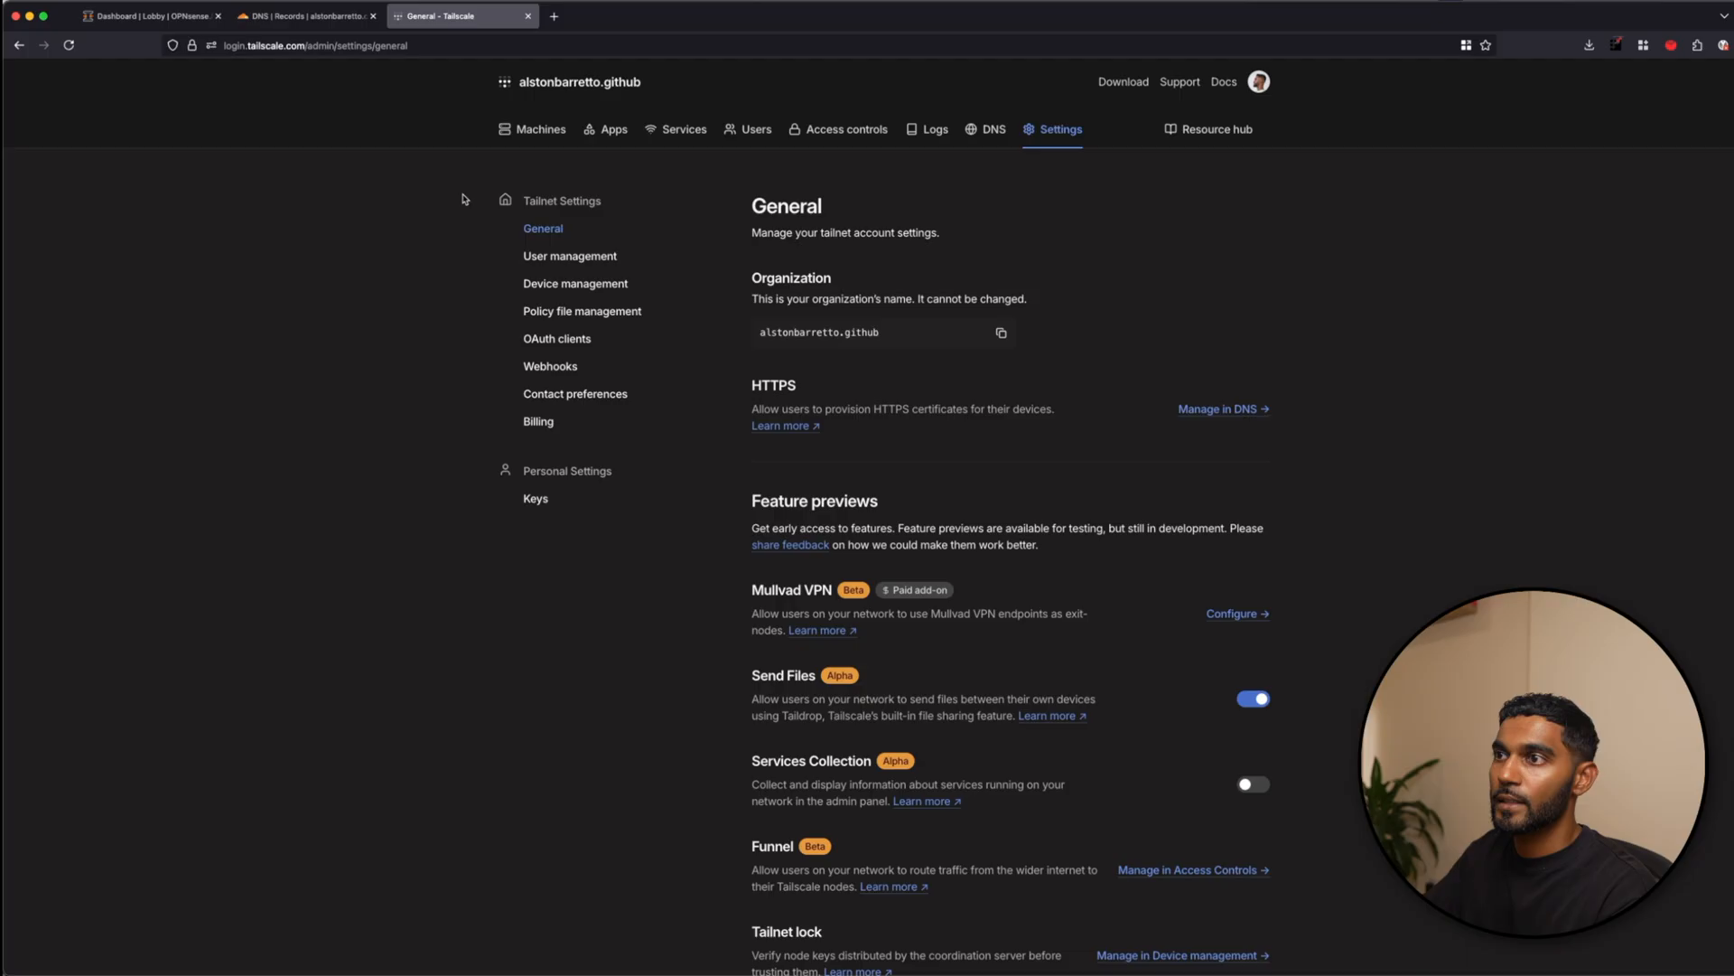
pyautogui.click(536, 498)
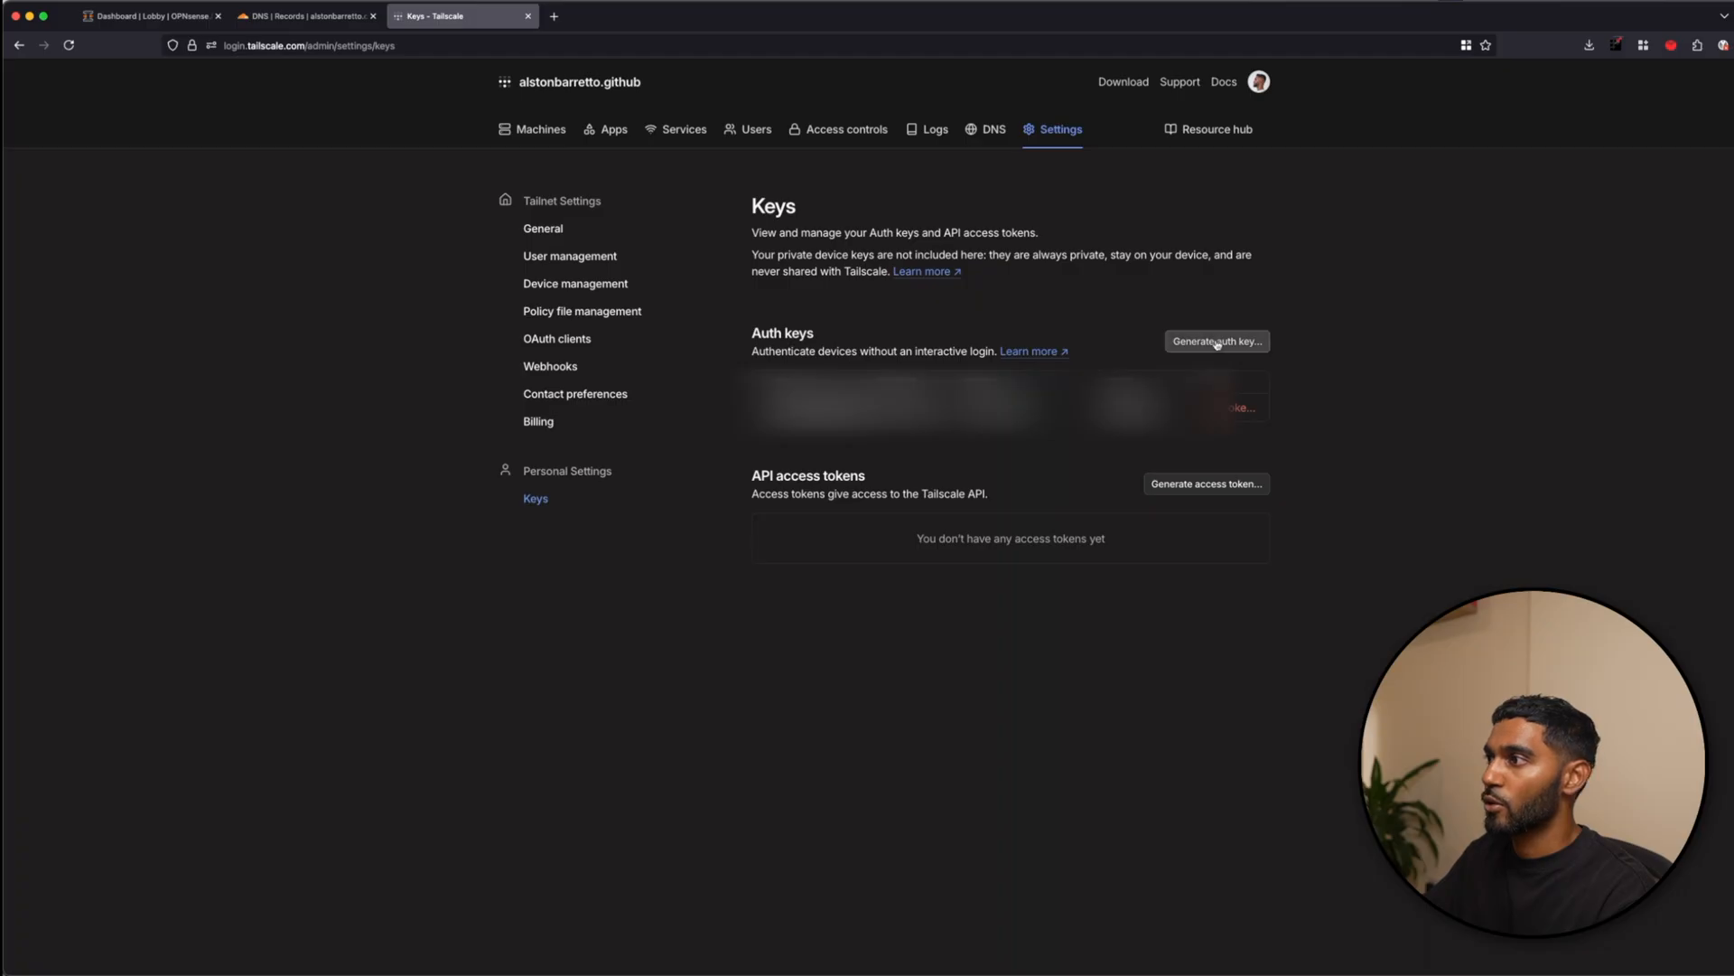
pyautogui.click(1216, 340)
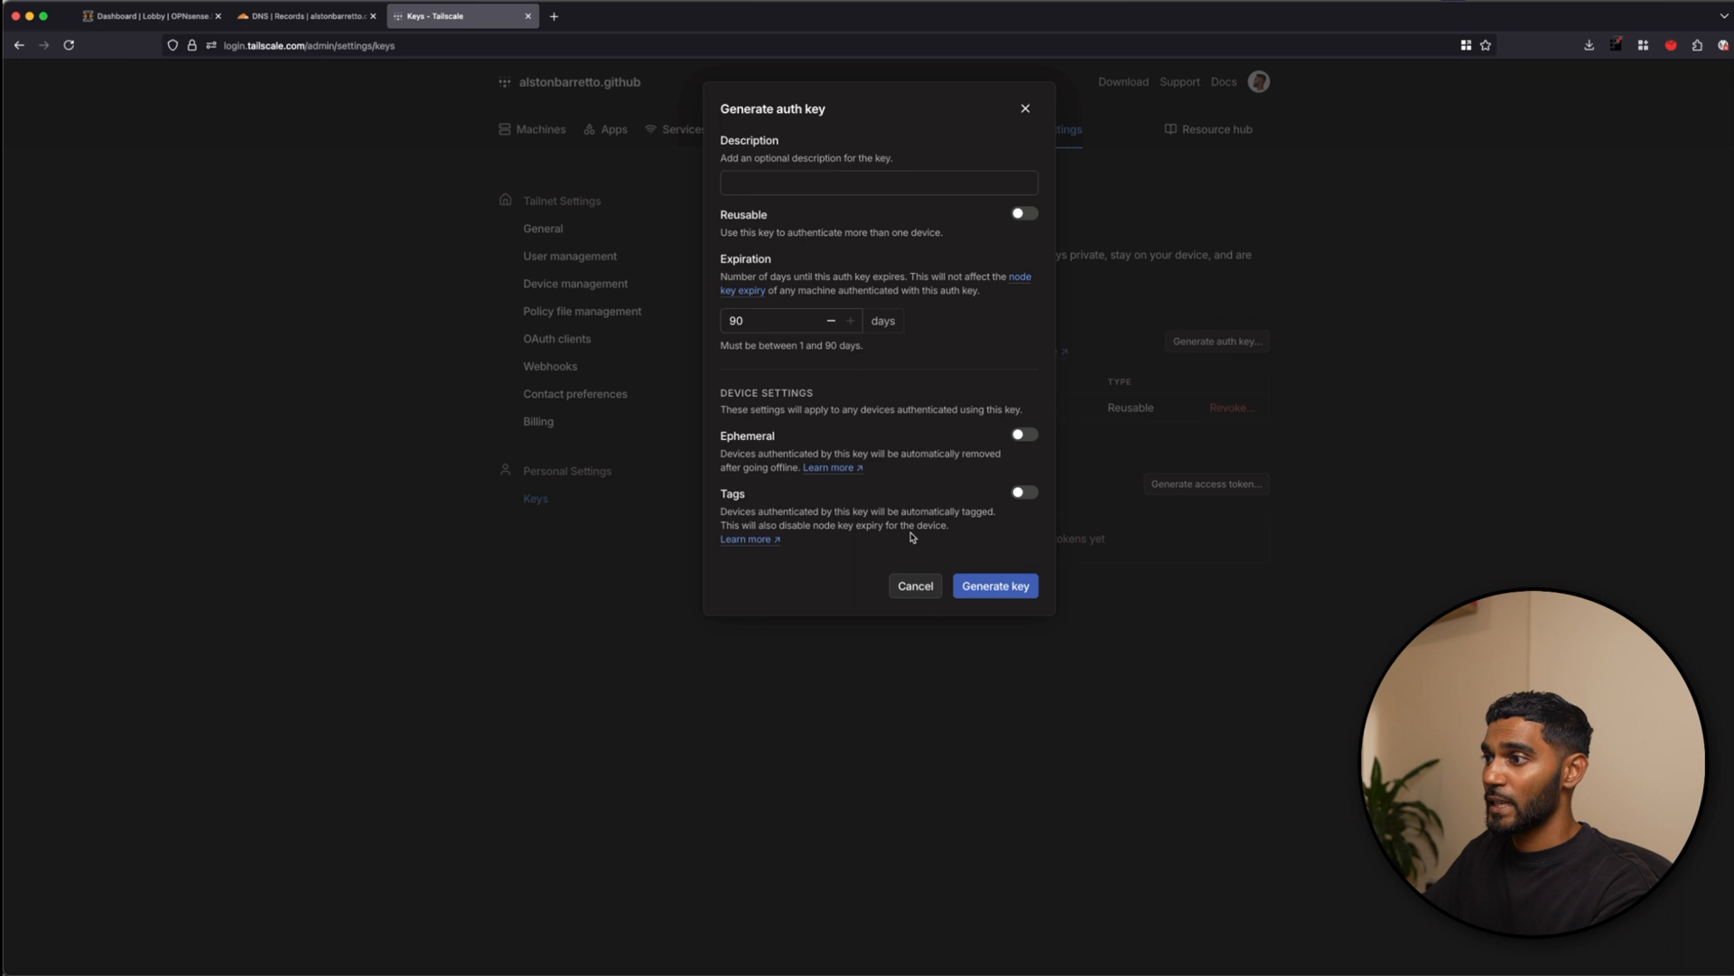
pyautogui.click(915, 585)
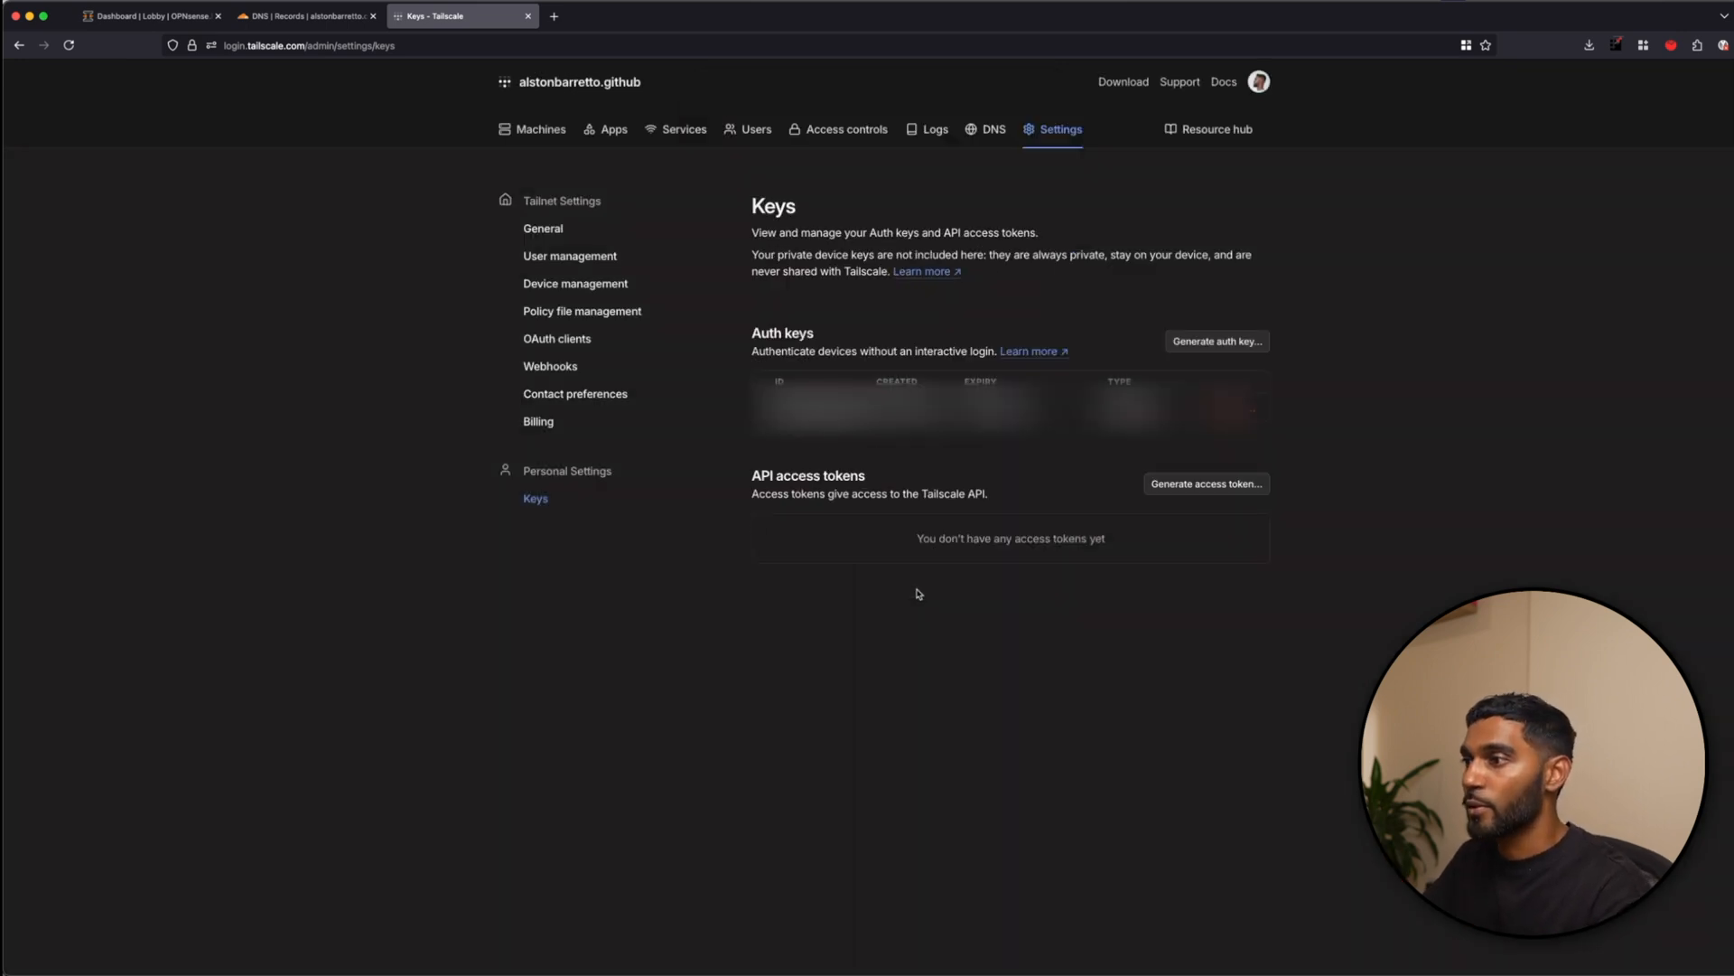
pyautogui.click(153, 15)
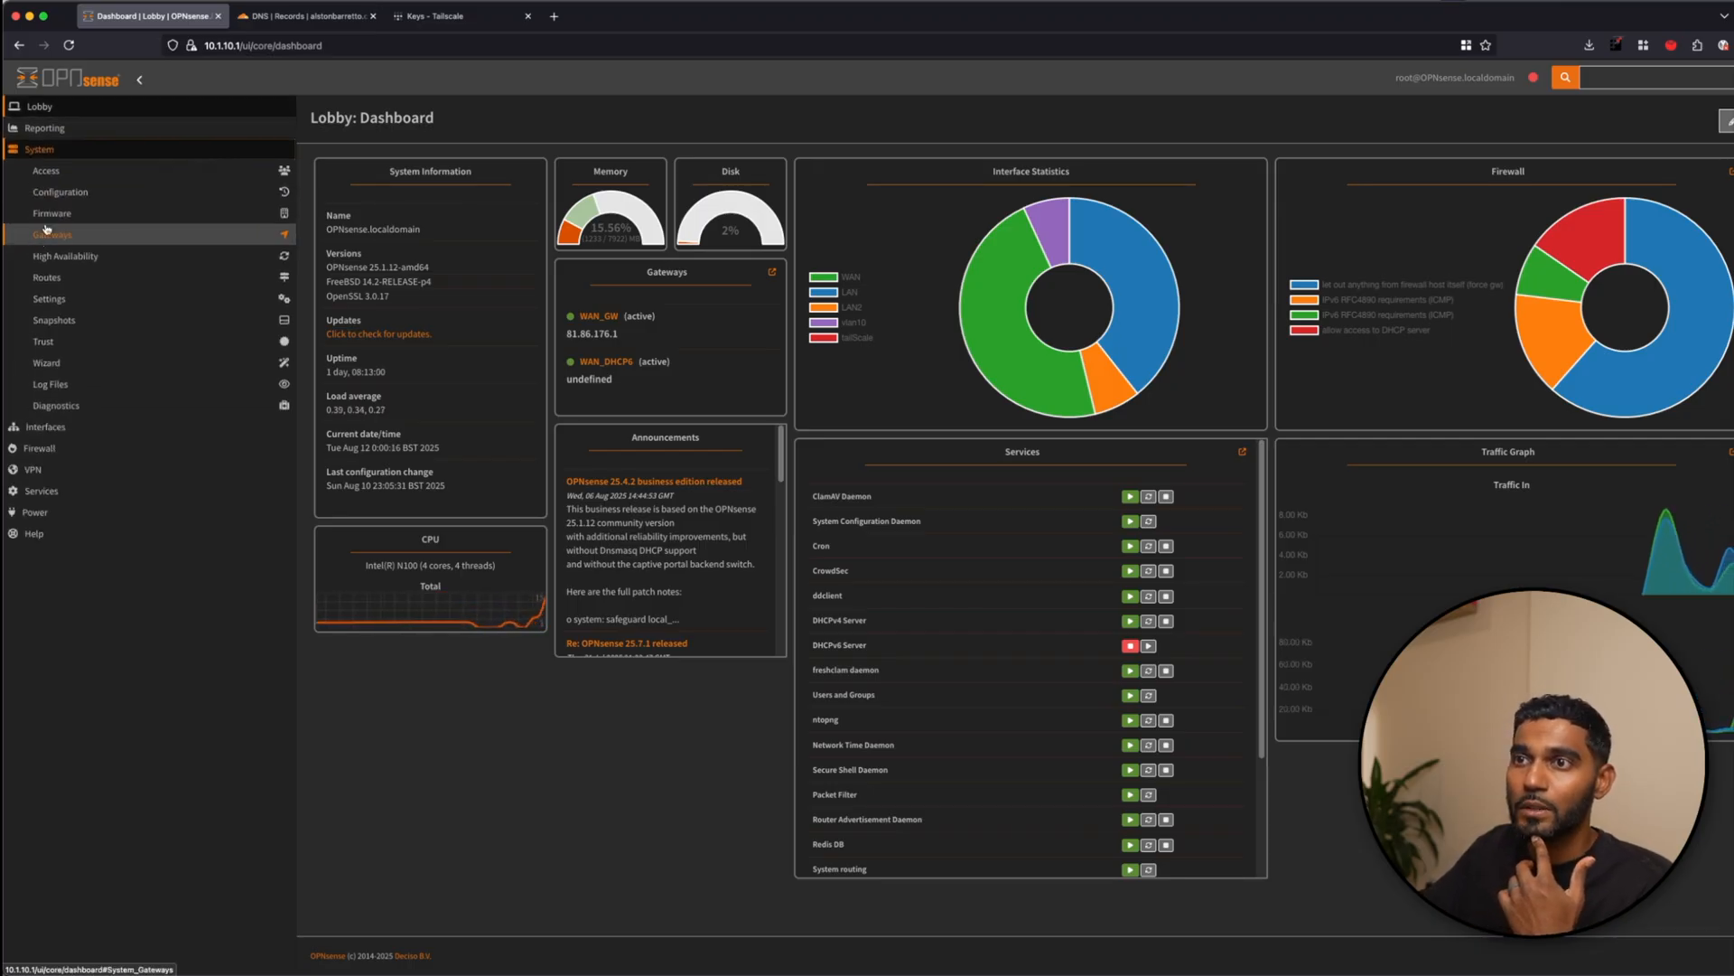
# Filter plugins for 'tail' to confirm os-tailscale 1.2, then view Tailscale Authentication.
pyautogui.click(51, 212)
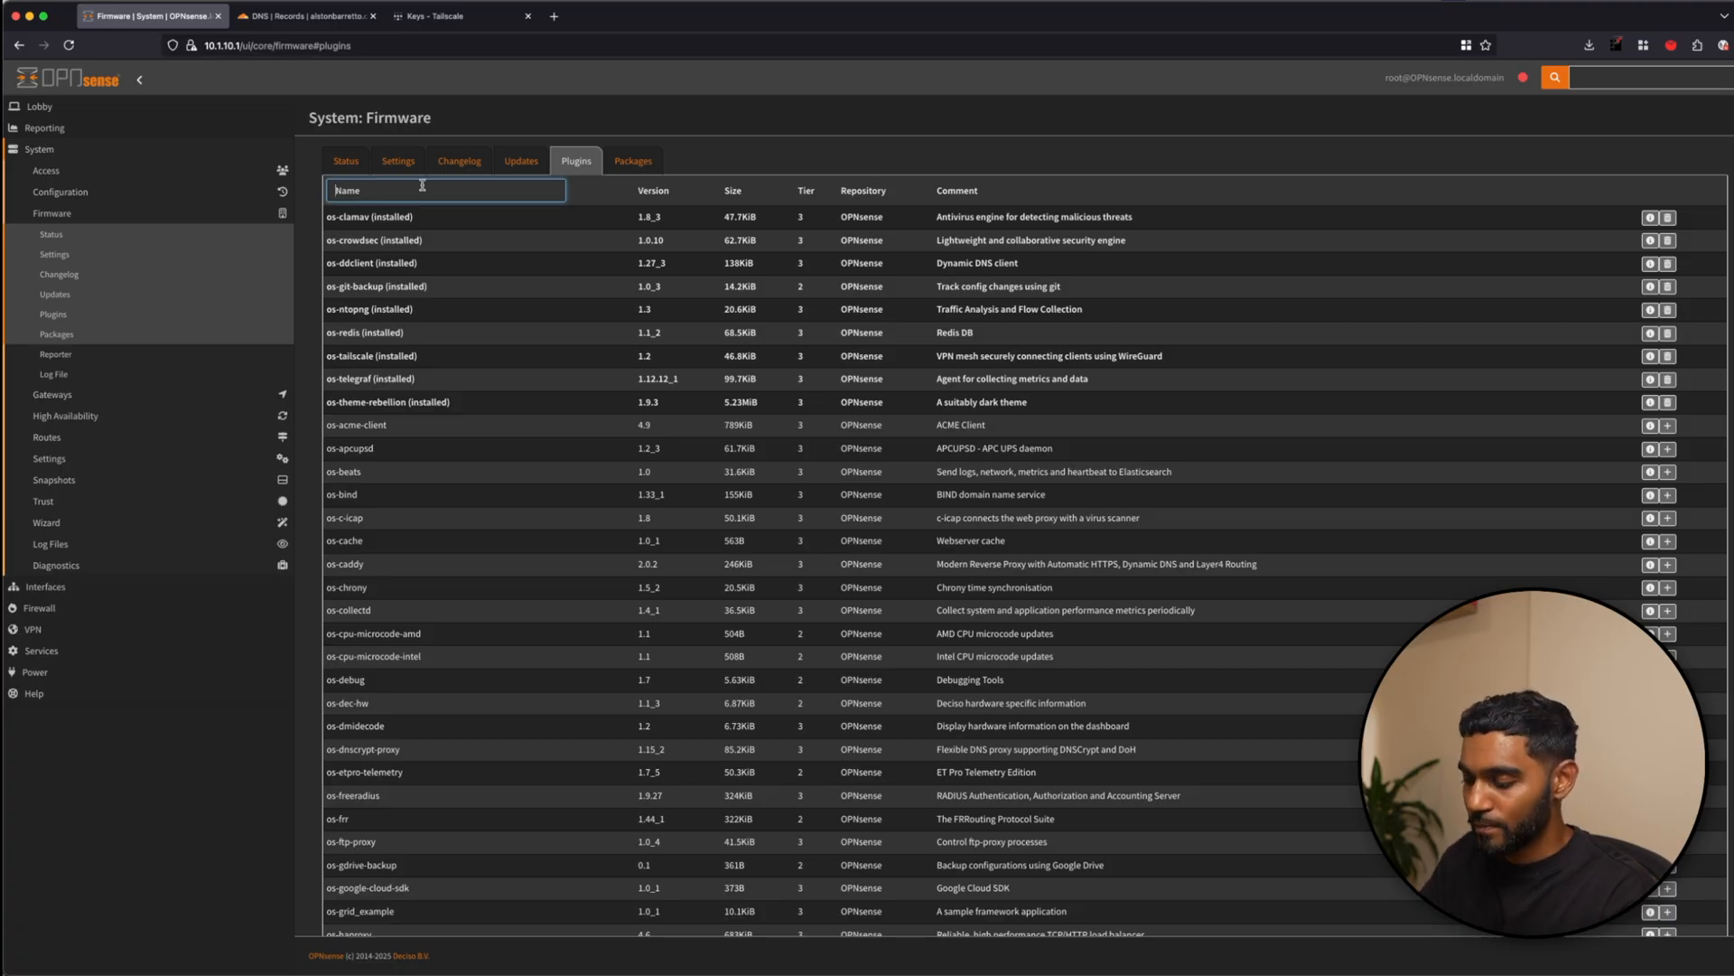
pyautogui.write('tail')
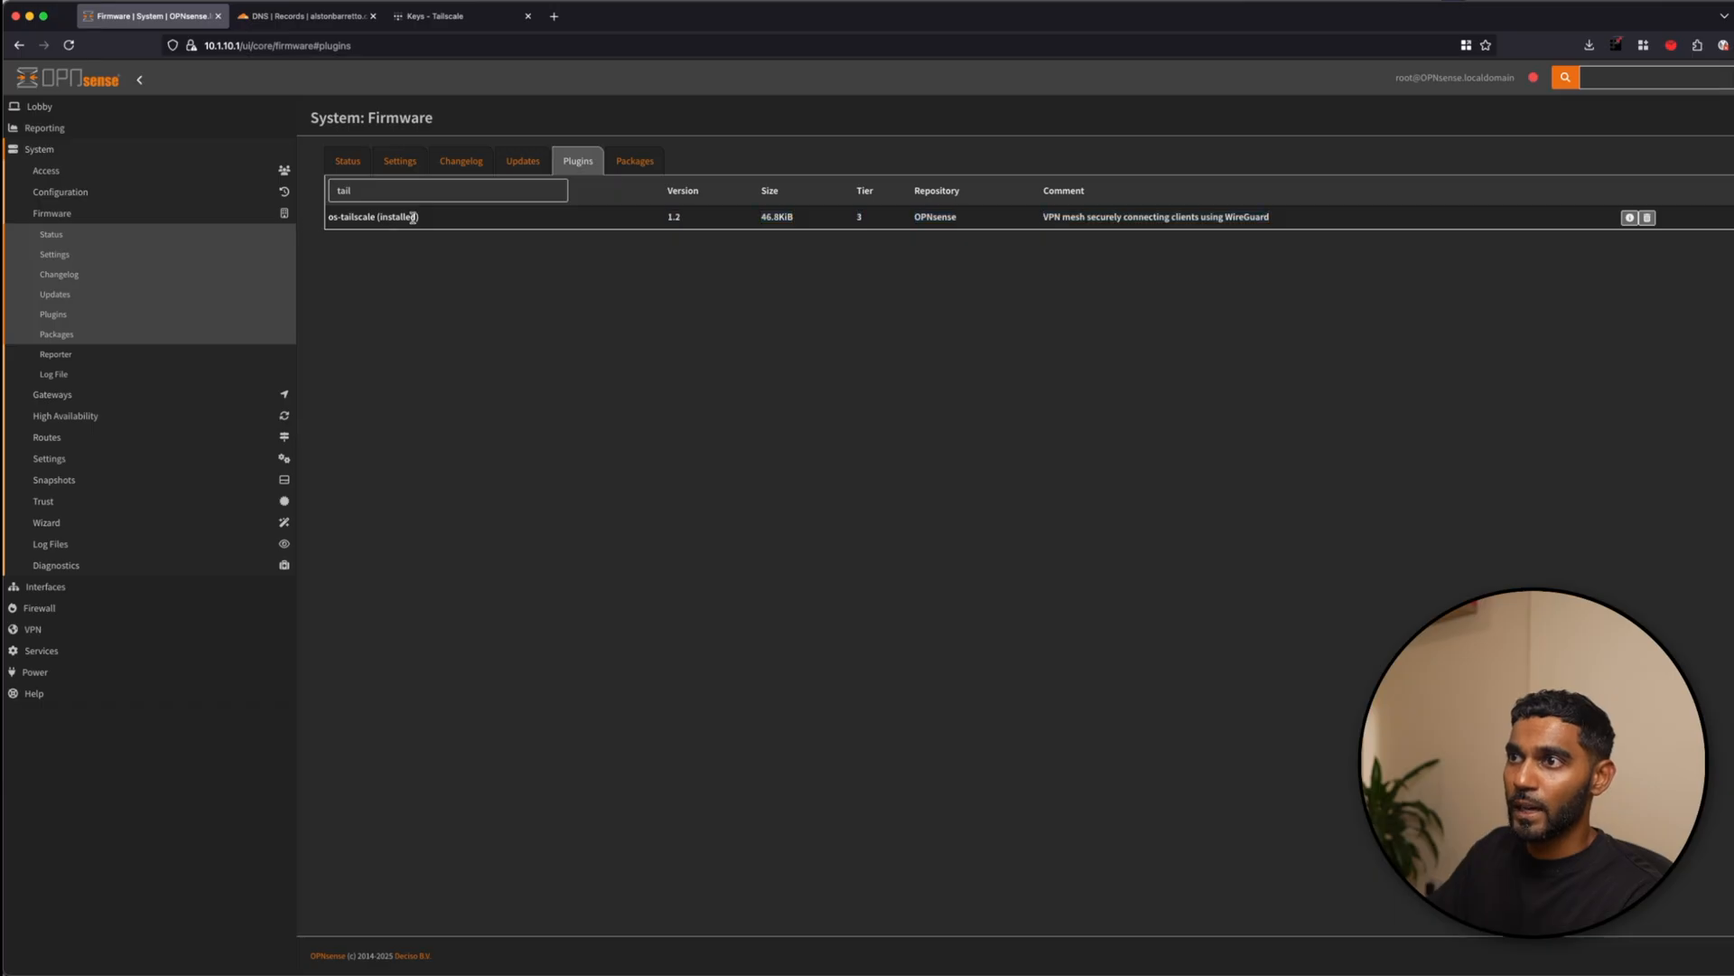
pyautogui.moveTo(46, 437)
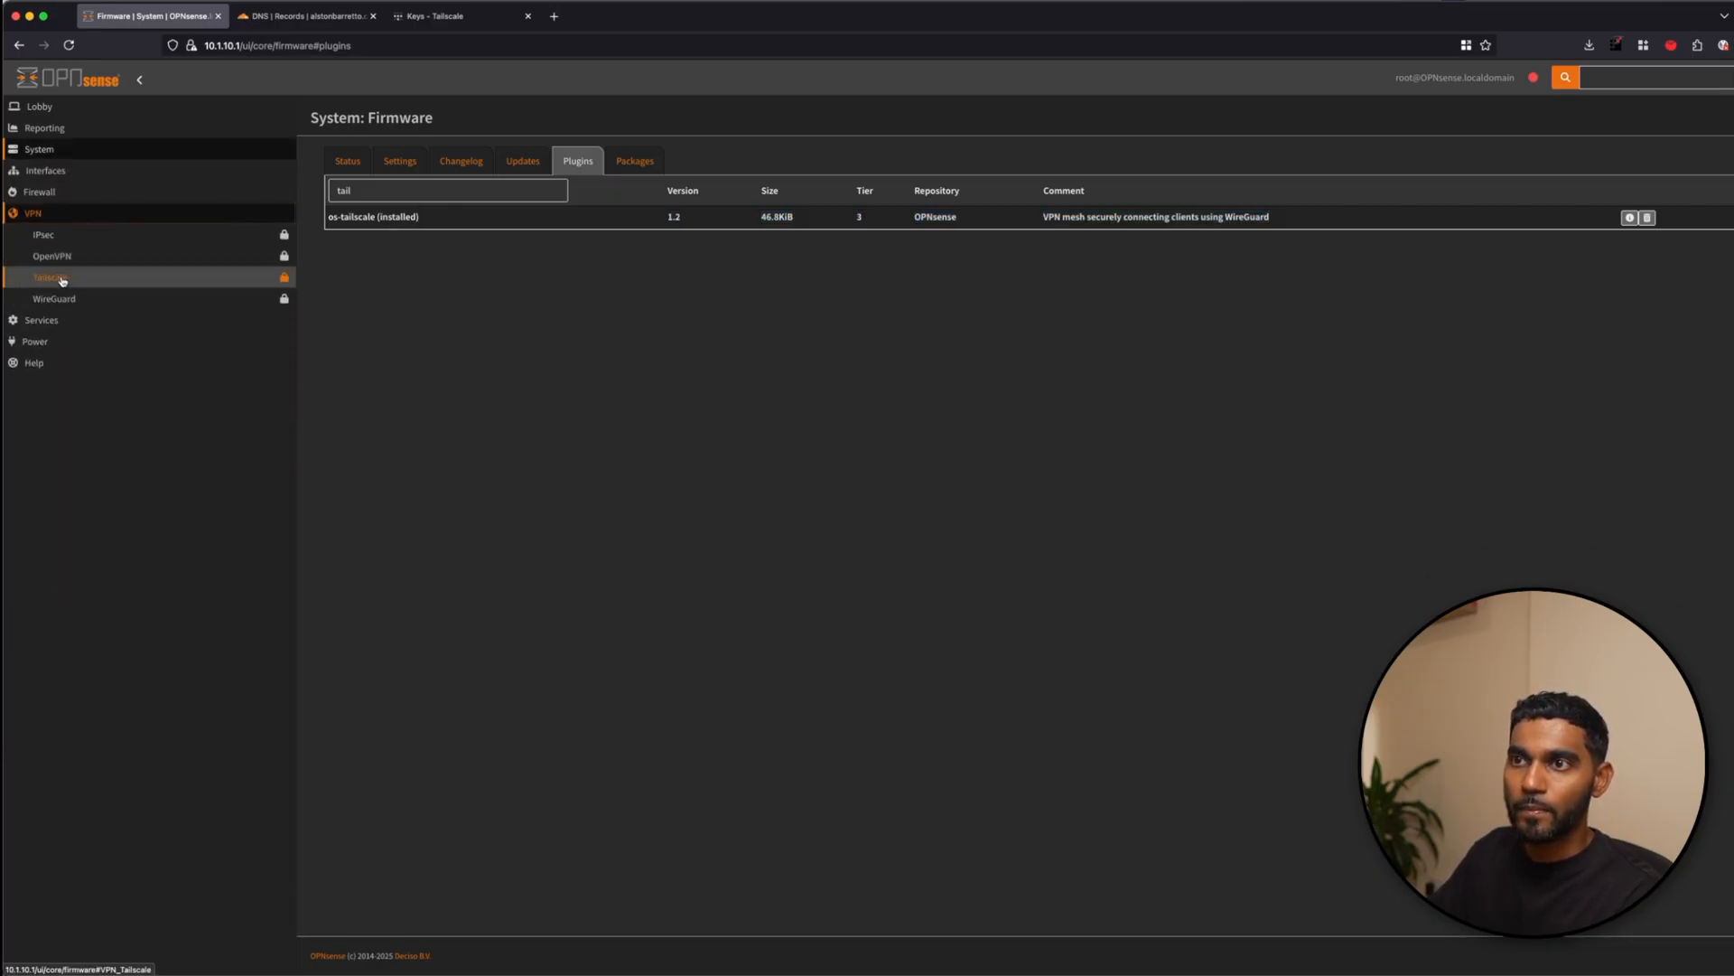
pyautogui.click(50, 276)
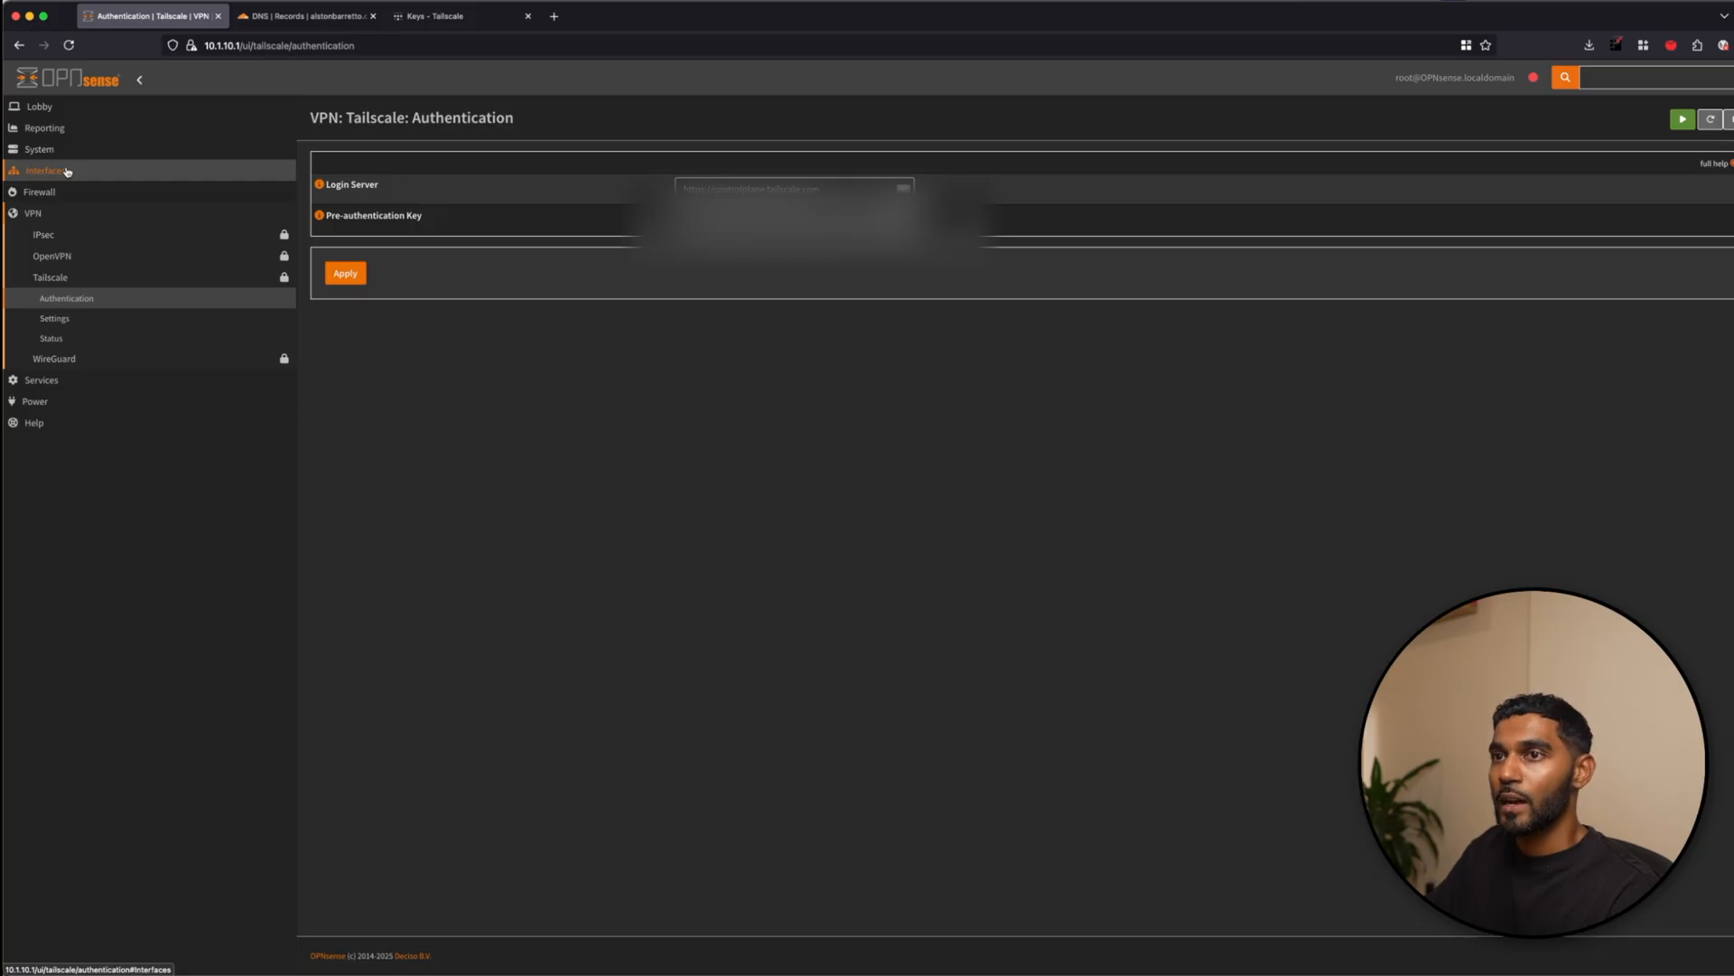
# Check the tailscale0 assignment as tailScale, enabled with no IP configuration.
pyautogui.click(45, 171)
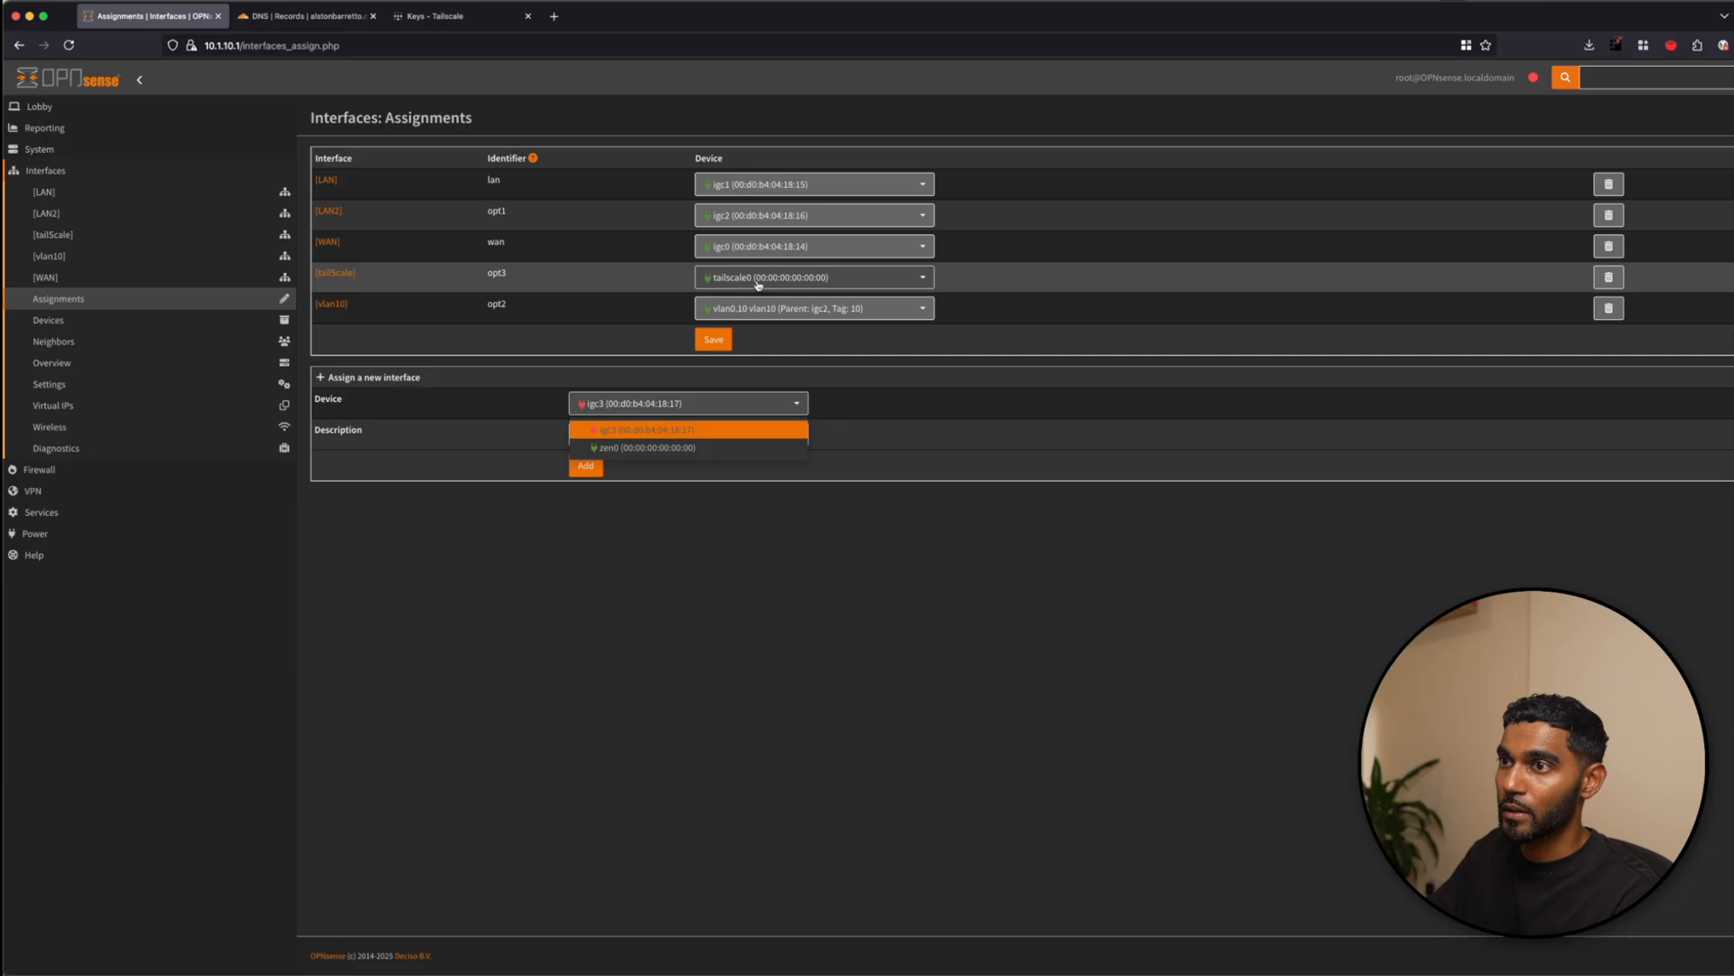
pyautogui.click(50, 233)
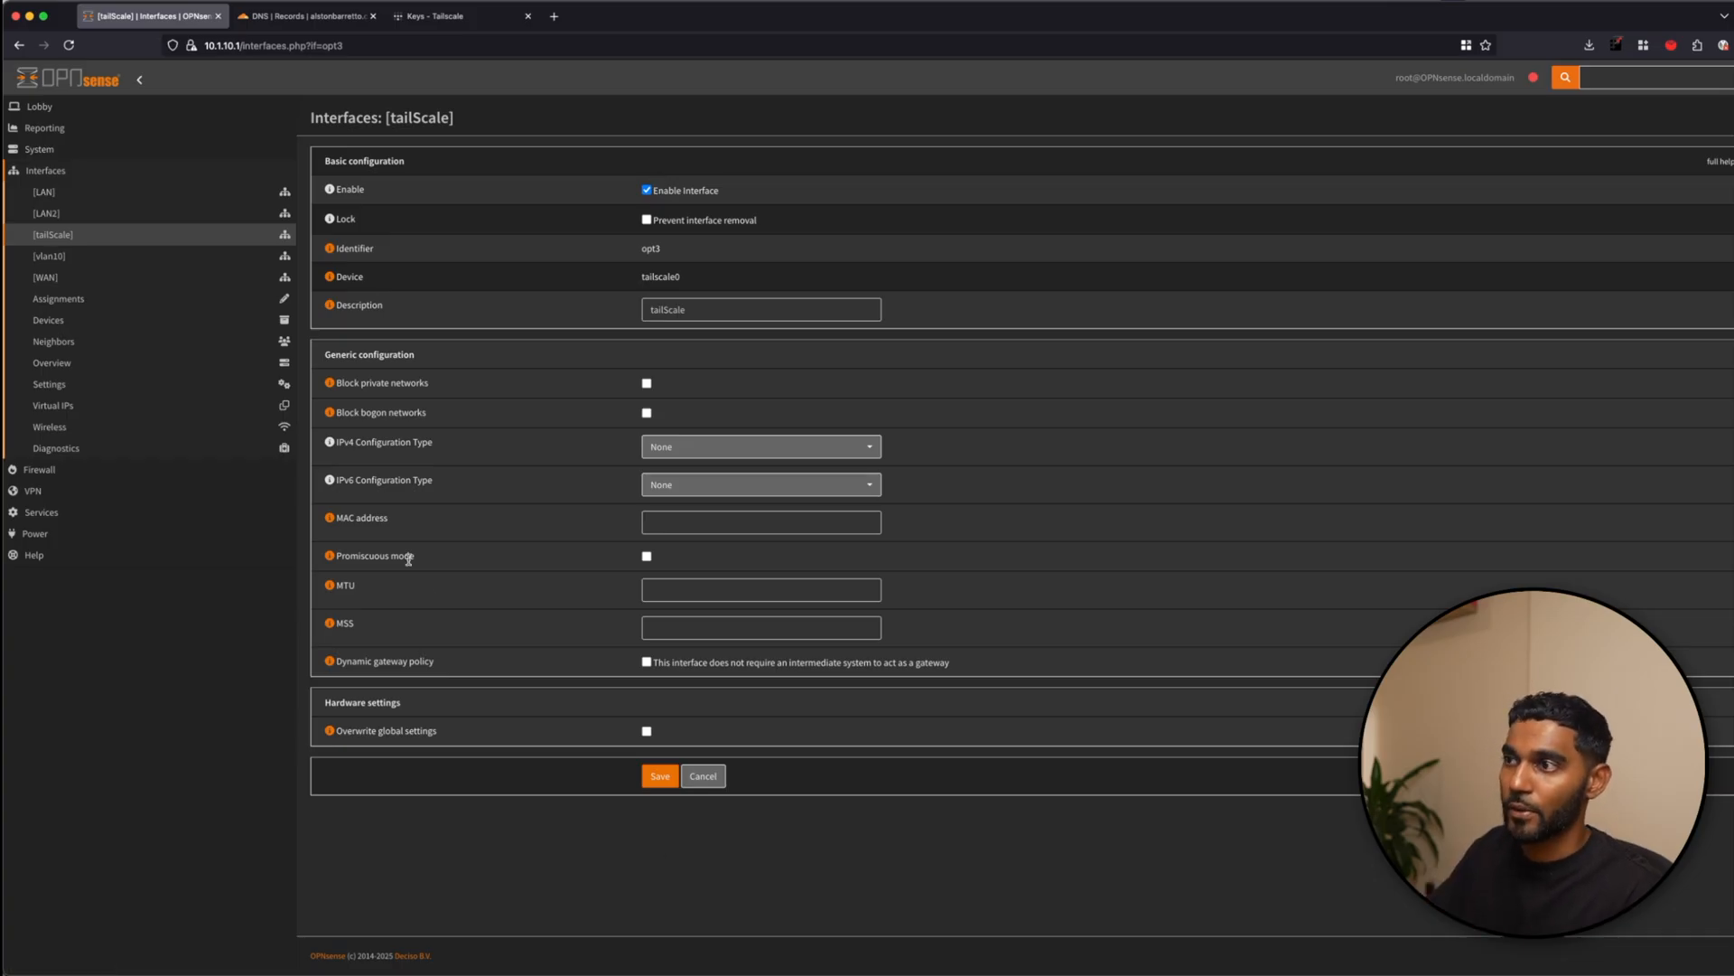
pyautogui.click(462, 16)
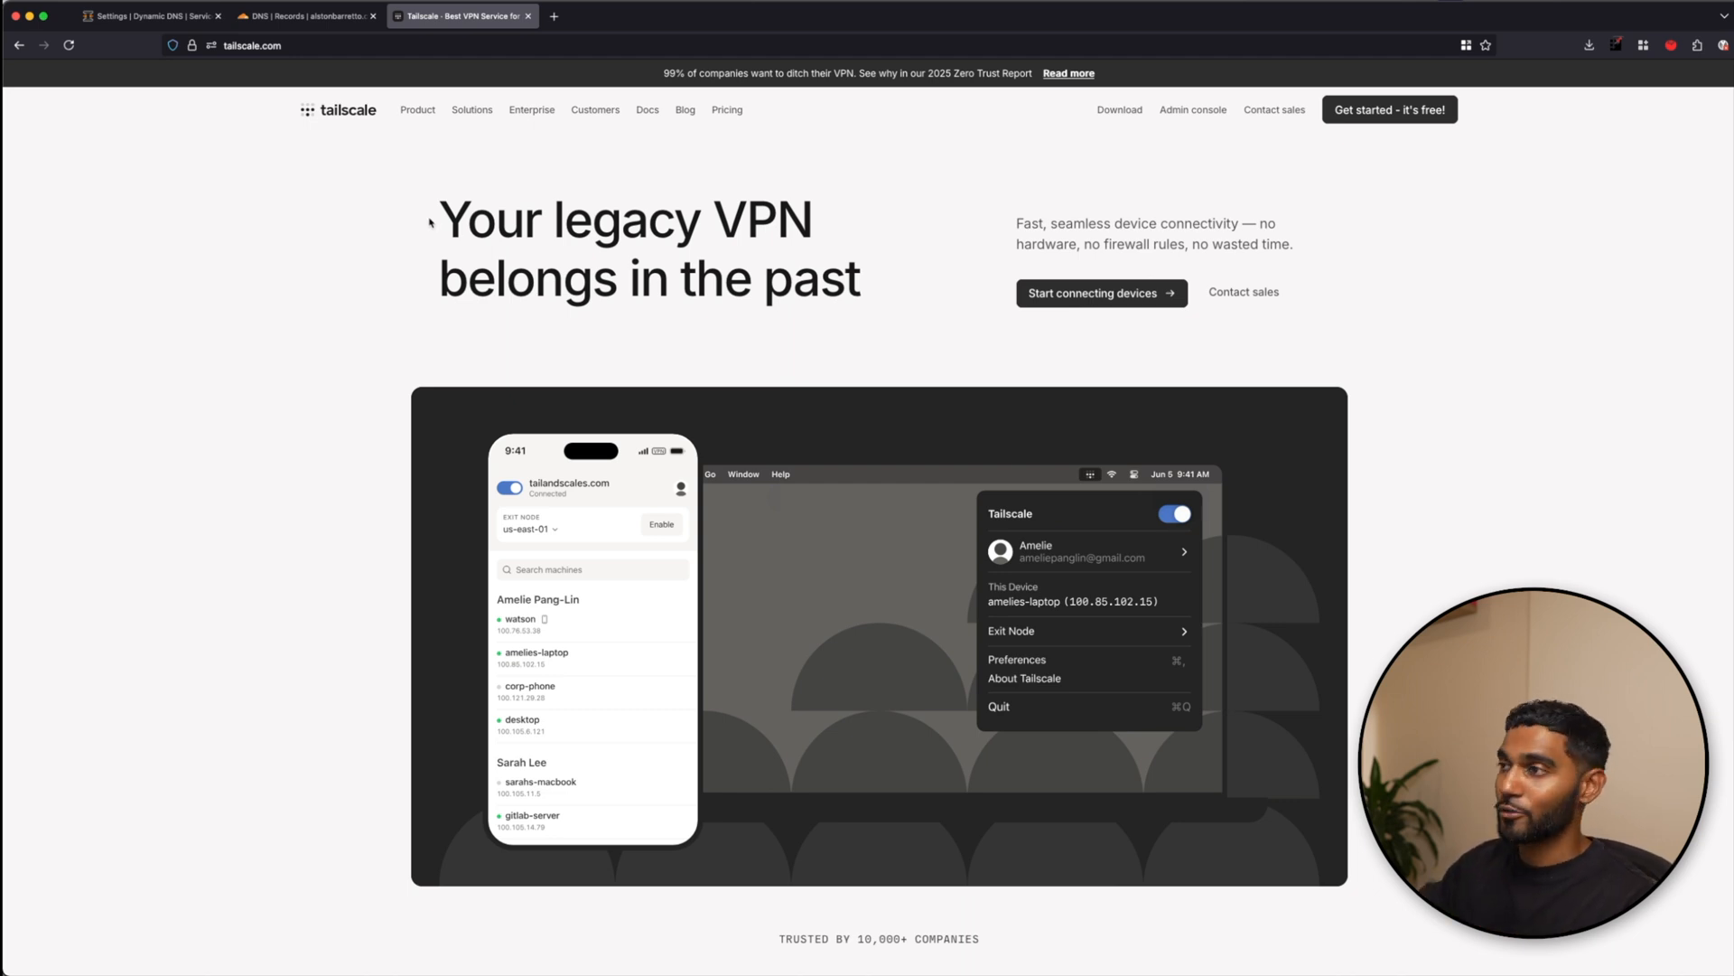
pyautogui.moveTo(674, 181)
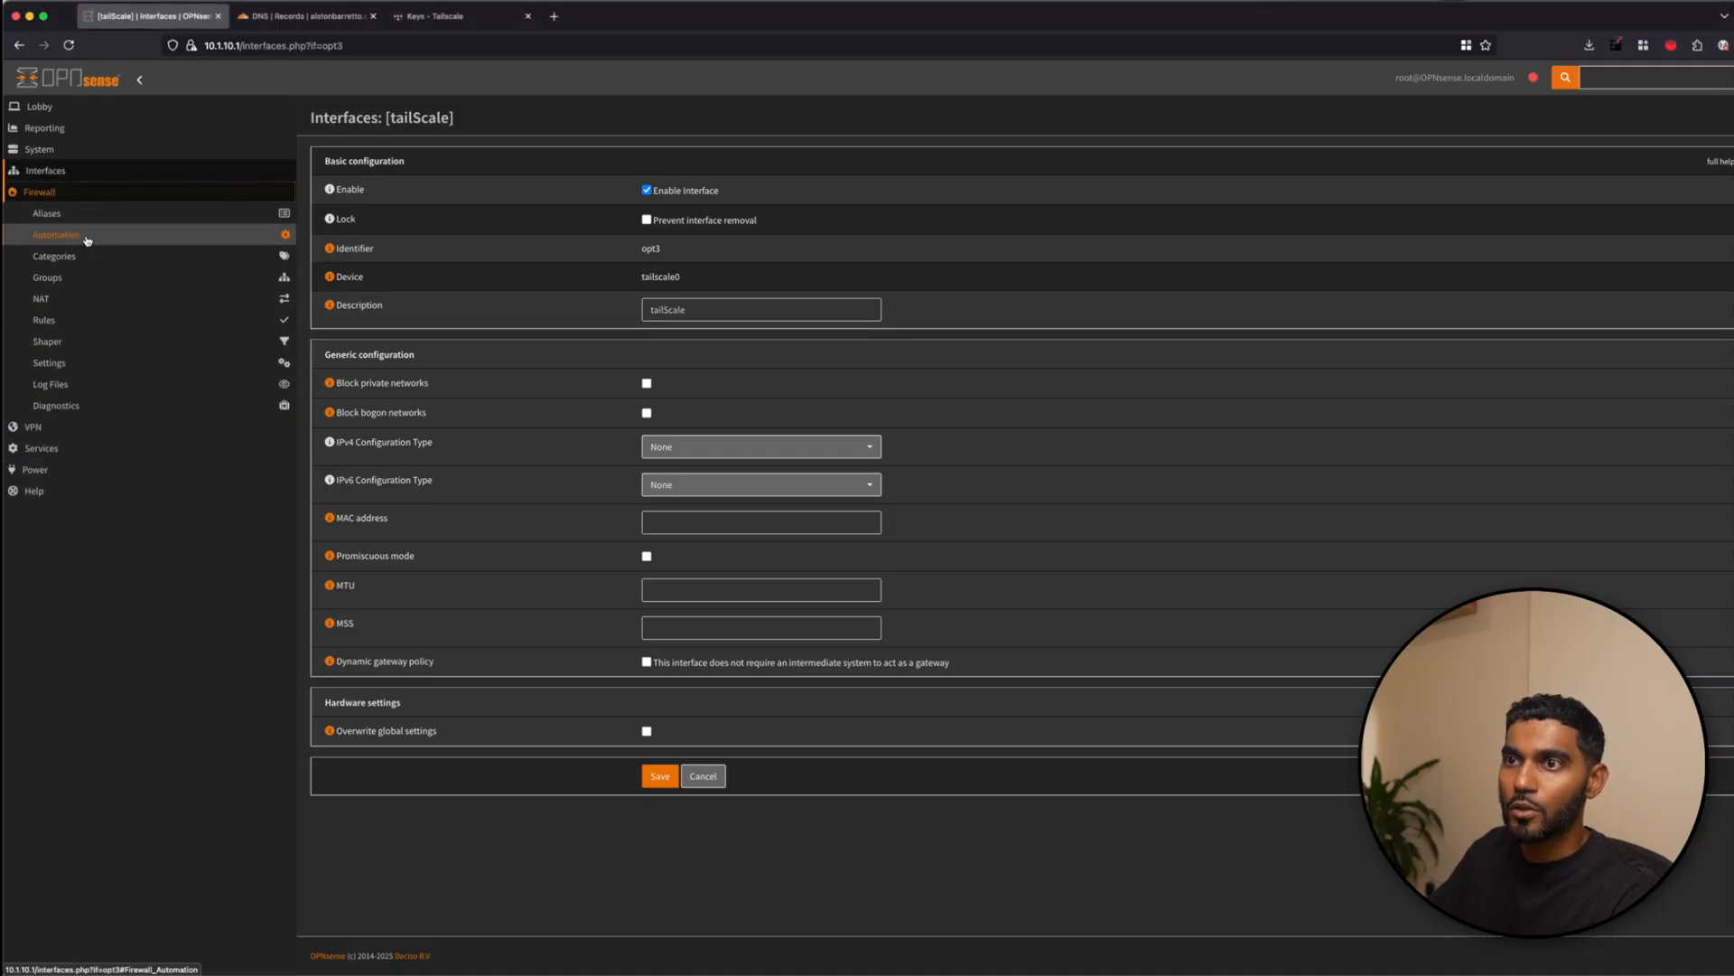
# Bring up the tailScale firewall rules listing the pass-all IPv4 rule.
pyautogui.click(44, 319)
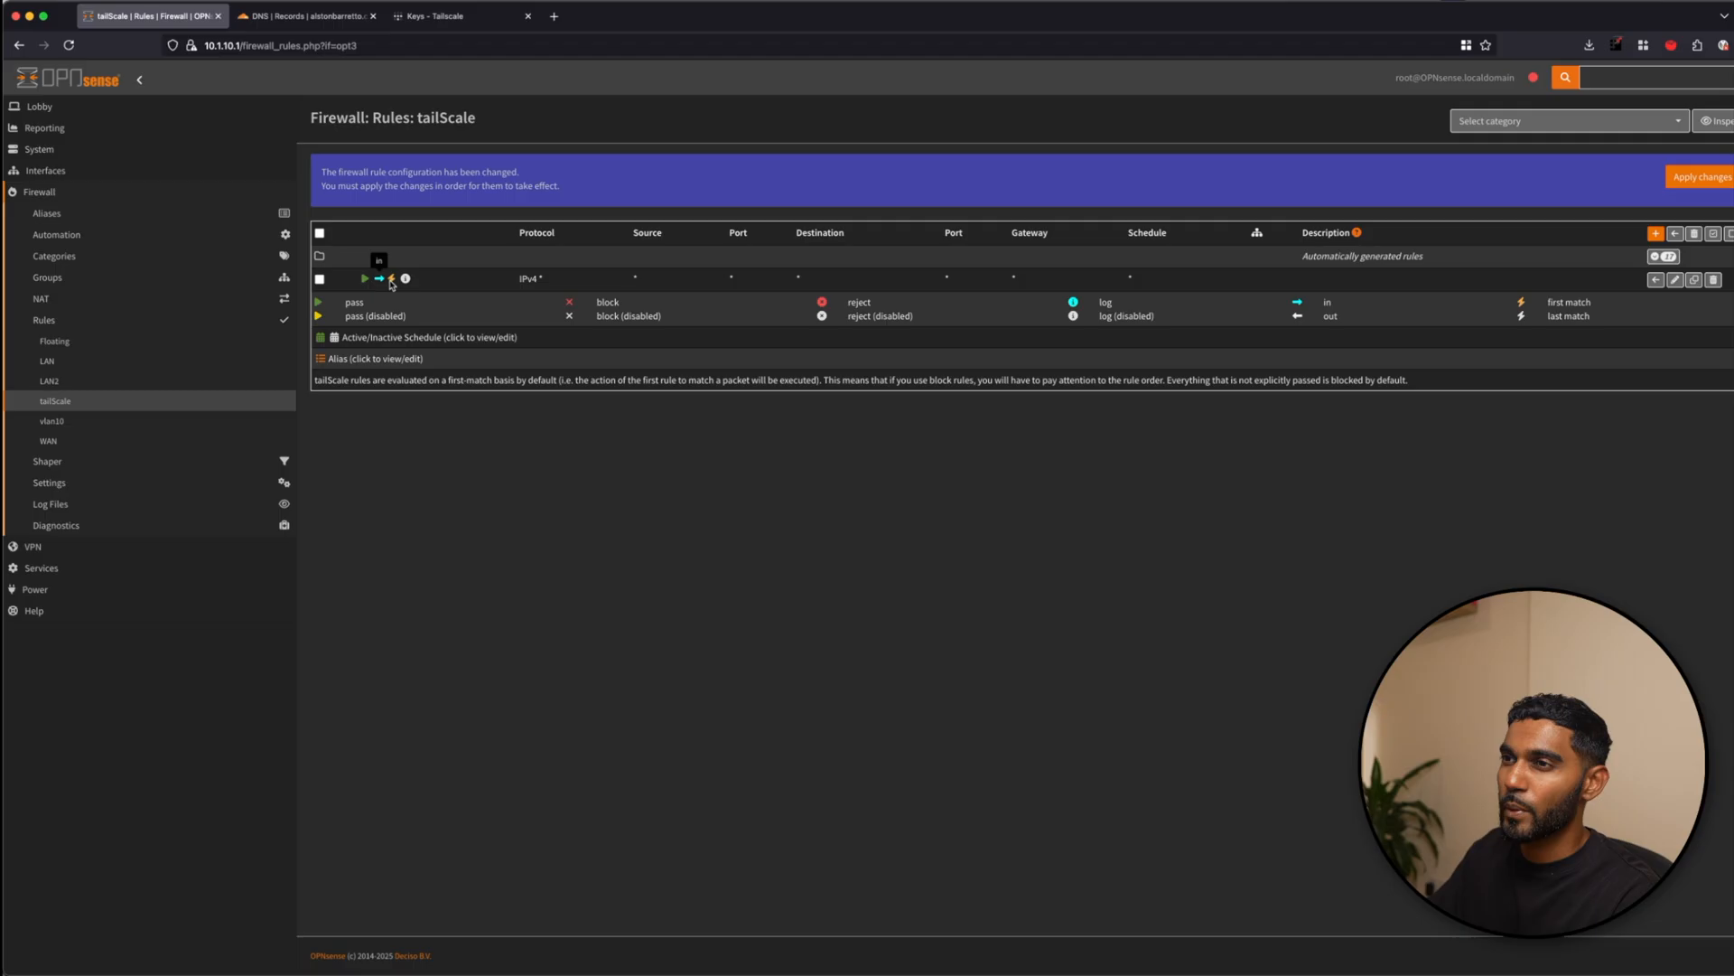
pyautogui.moveTo(512, 277)
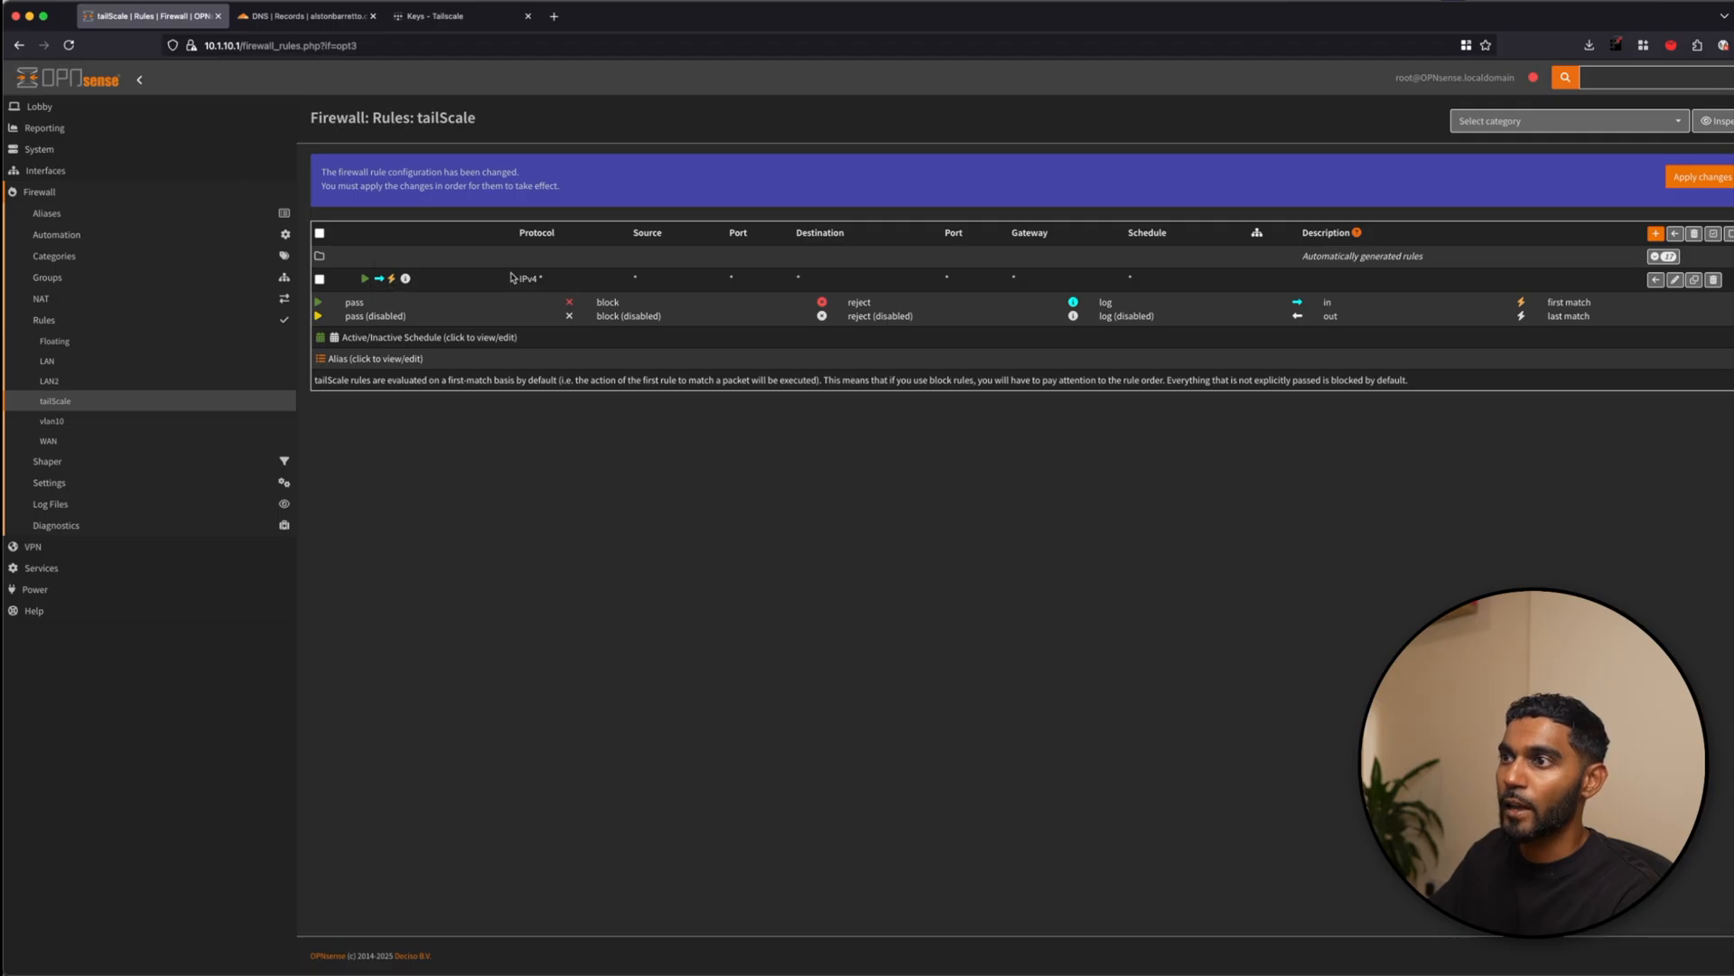
pyautogui.moveTo(542, 275)
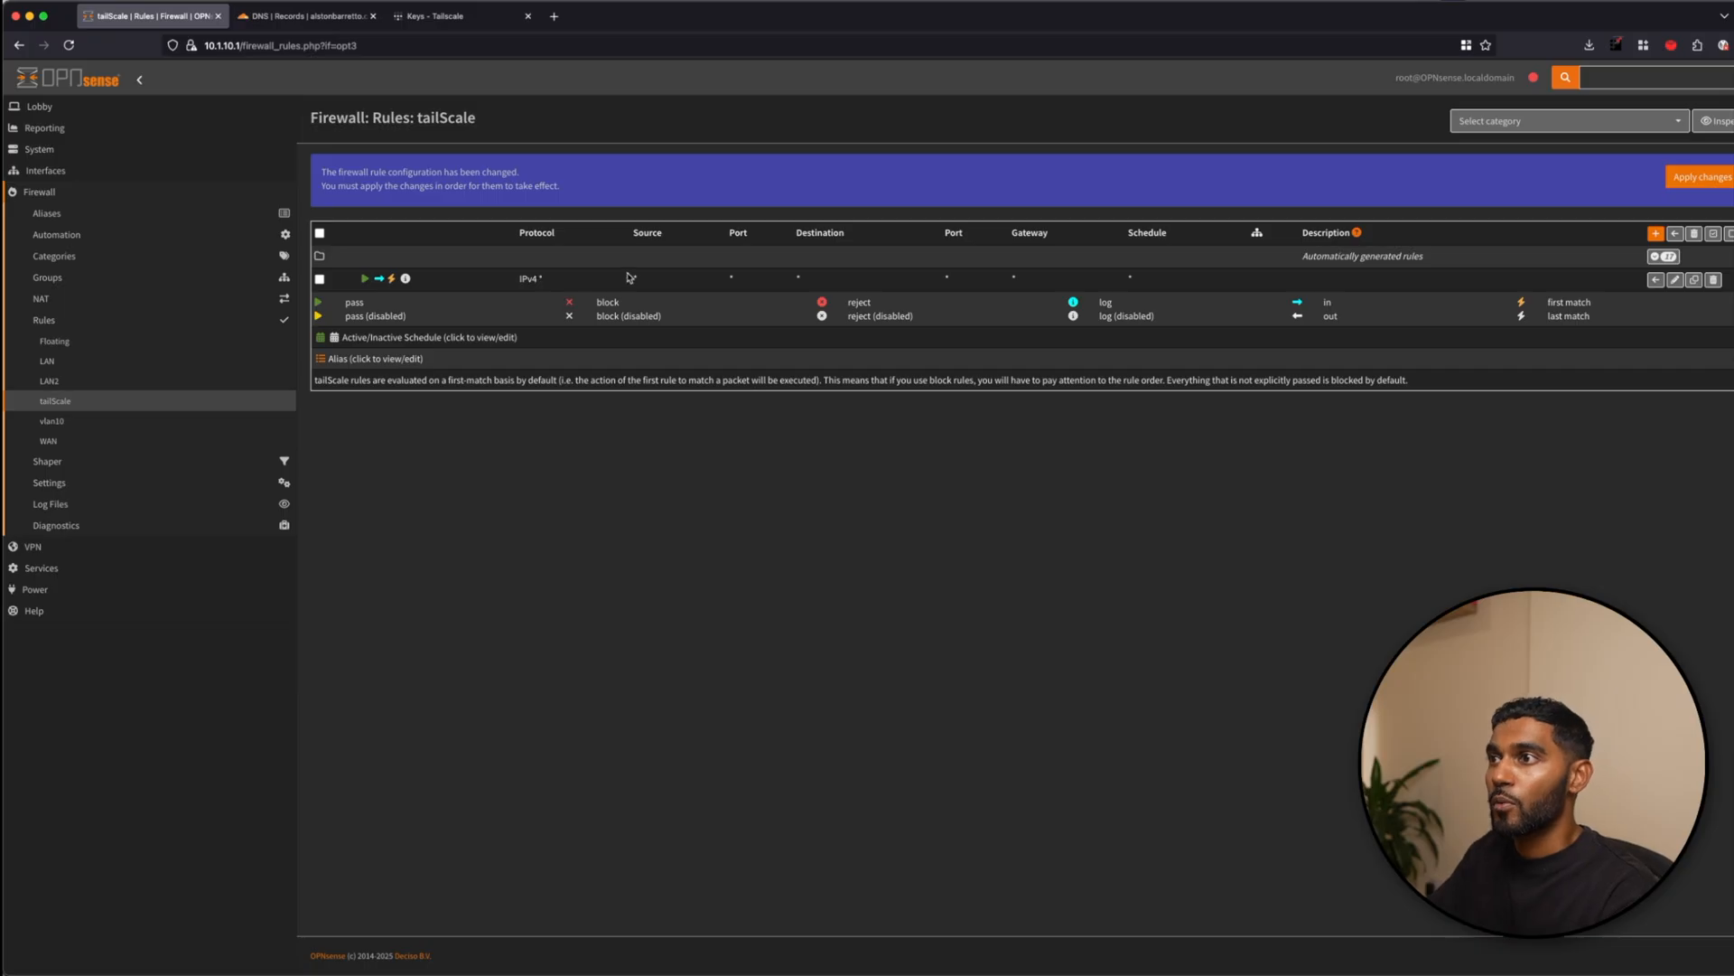
pyautogui.moveTo(797, 281)
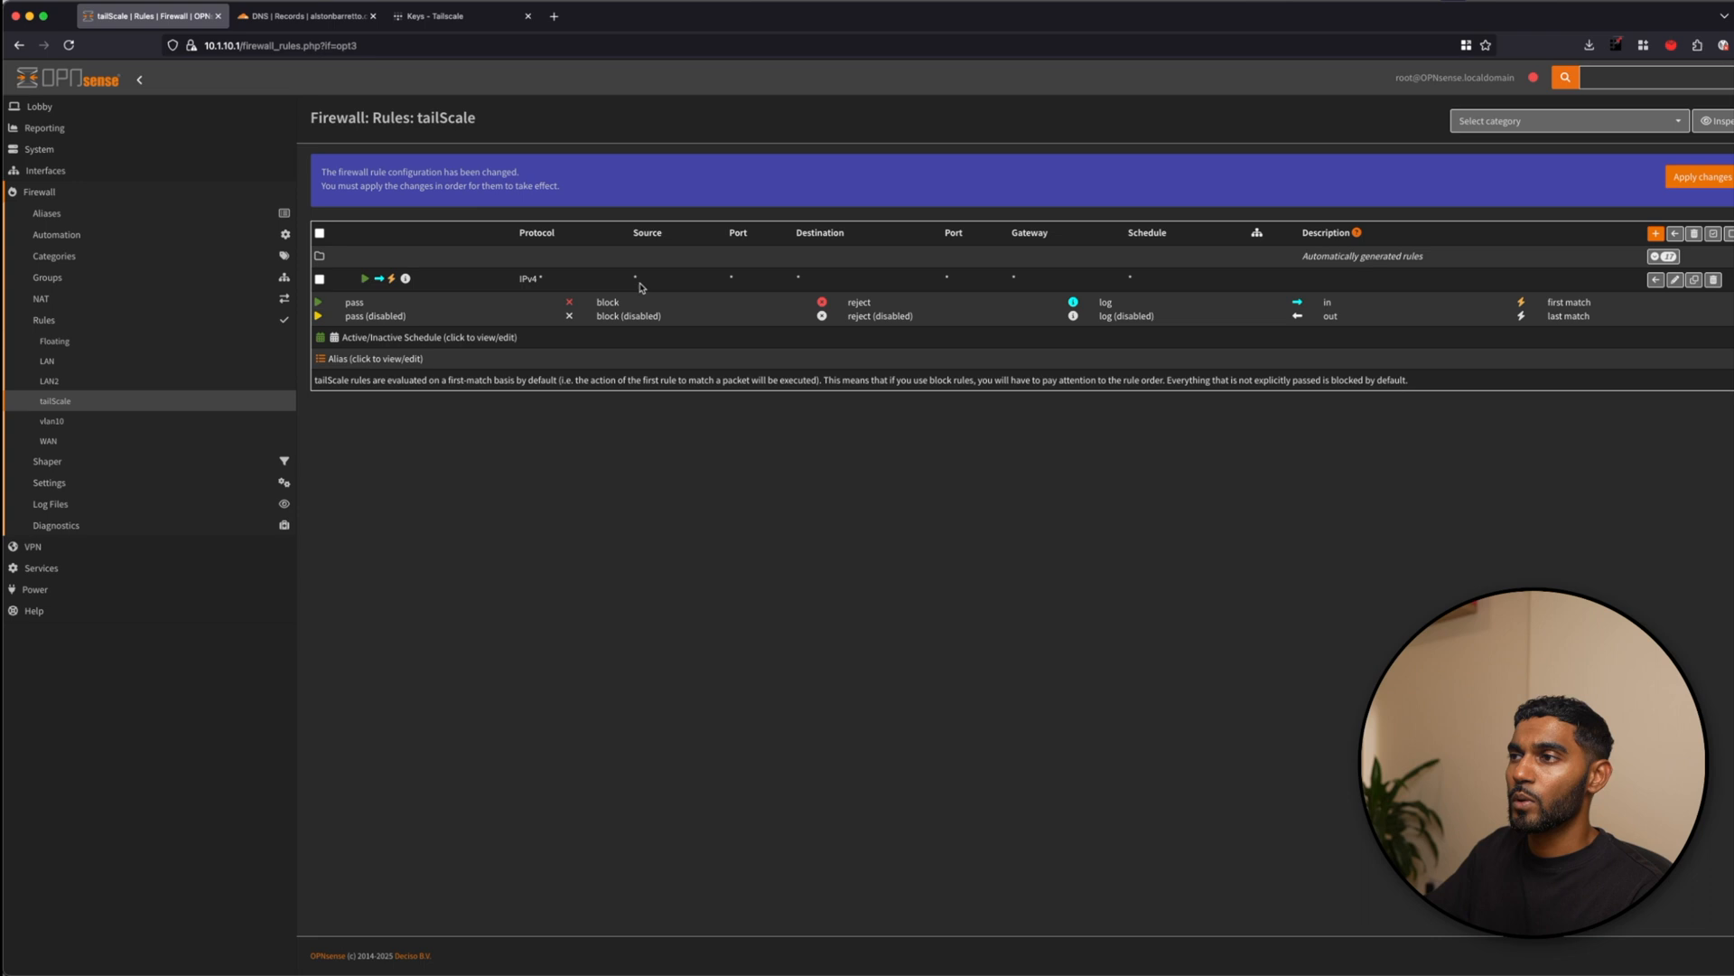
pyautogui.moveTo(316, 477)
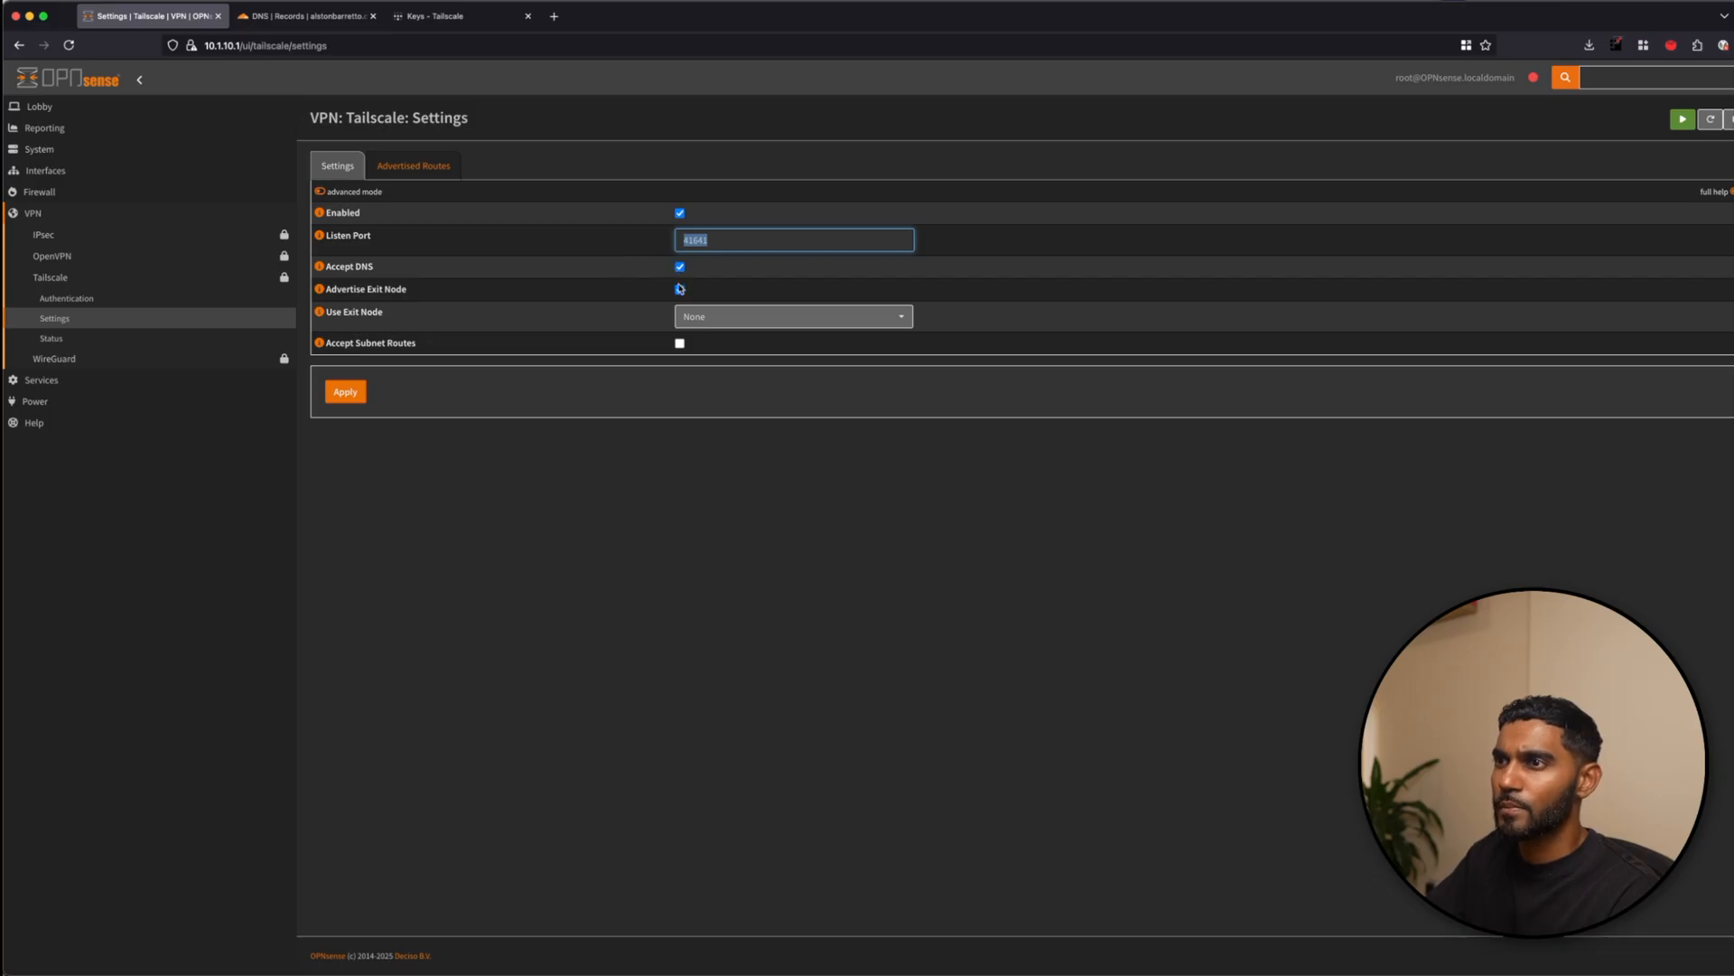
# Enable Advertise Exit Node, then check Tailscale Status > Peers for the iPhone.
pyautogui.click(679, 290)
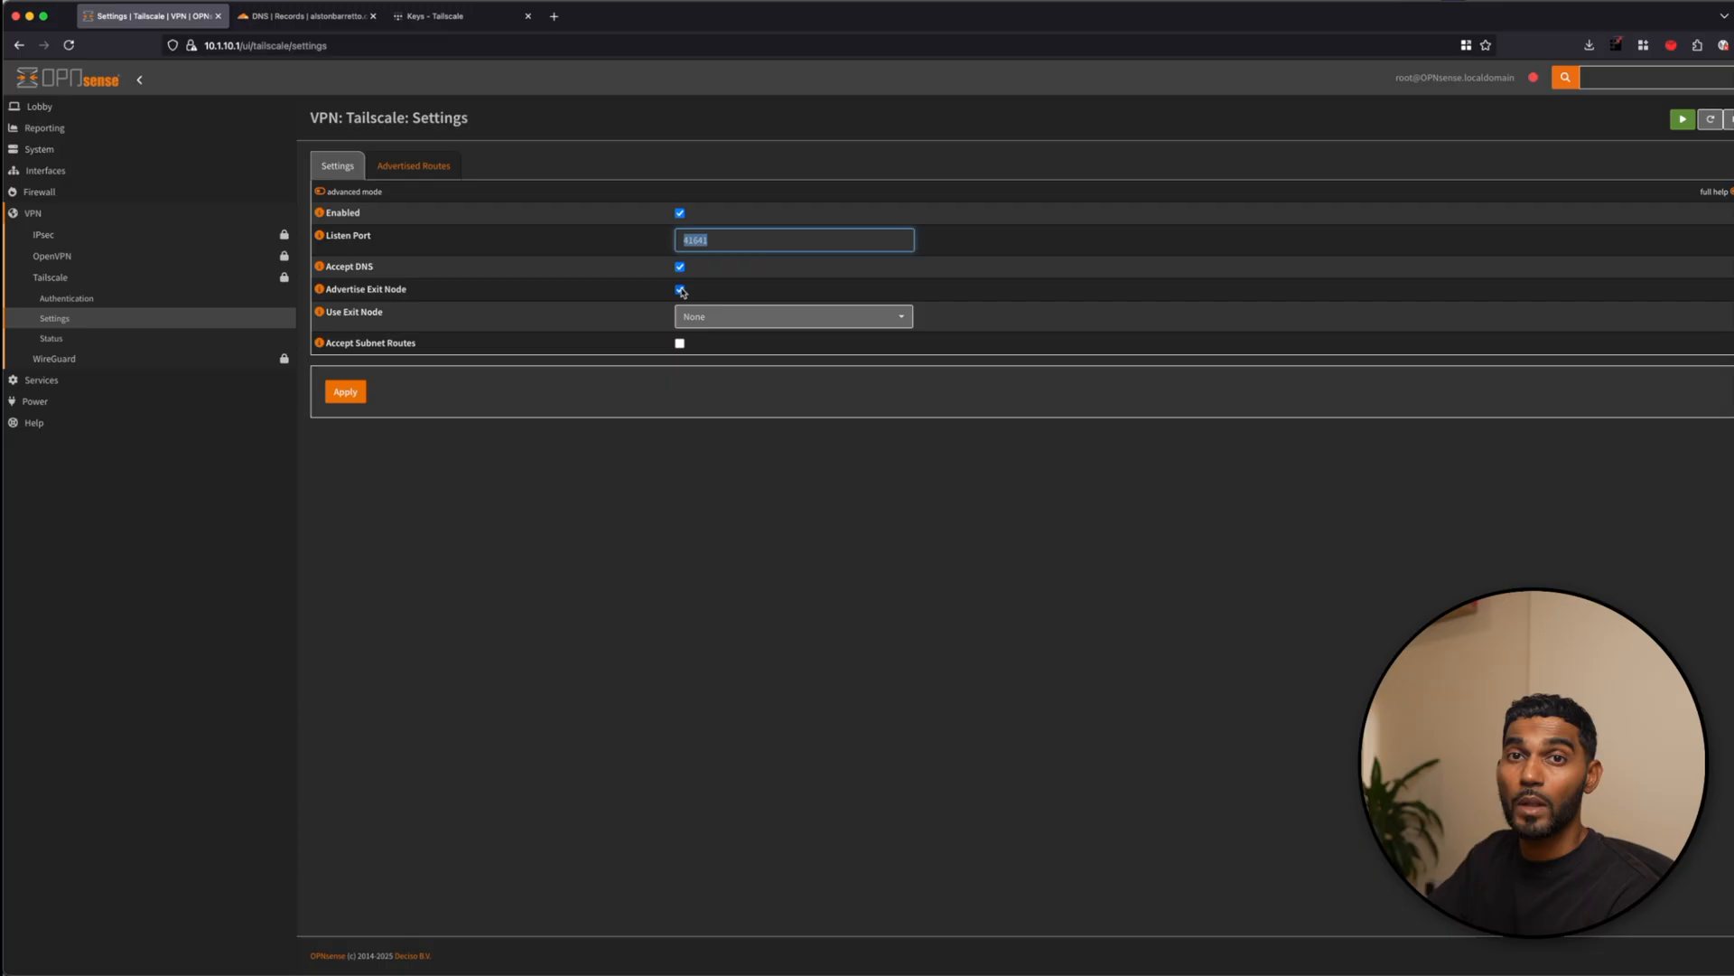
pyautogui.moveTo(423, 179)
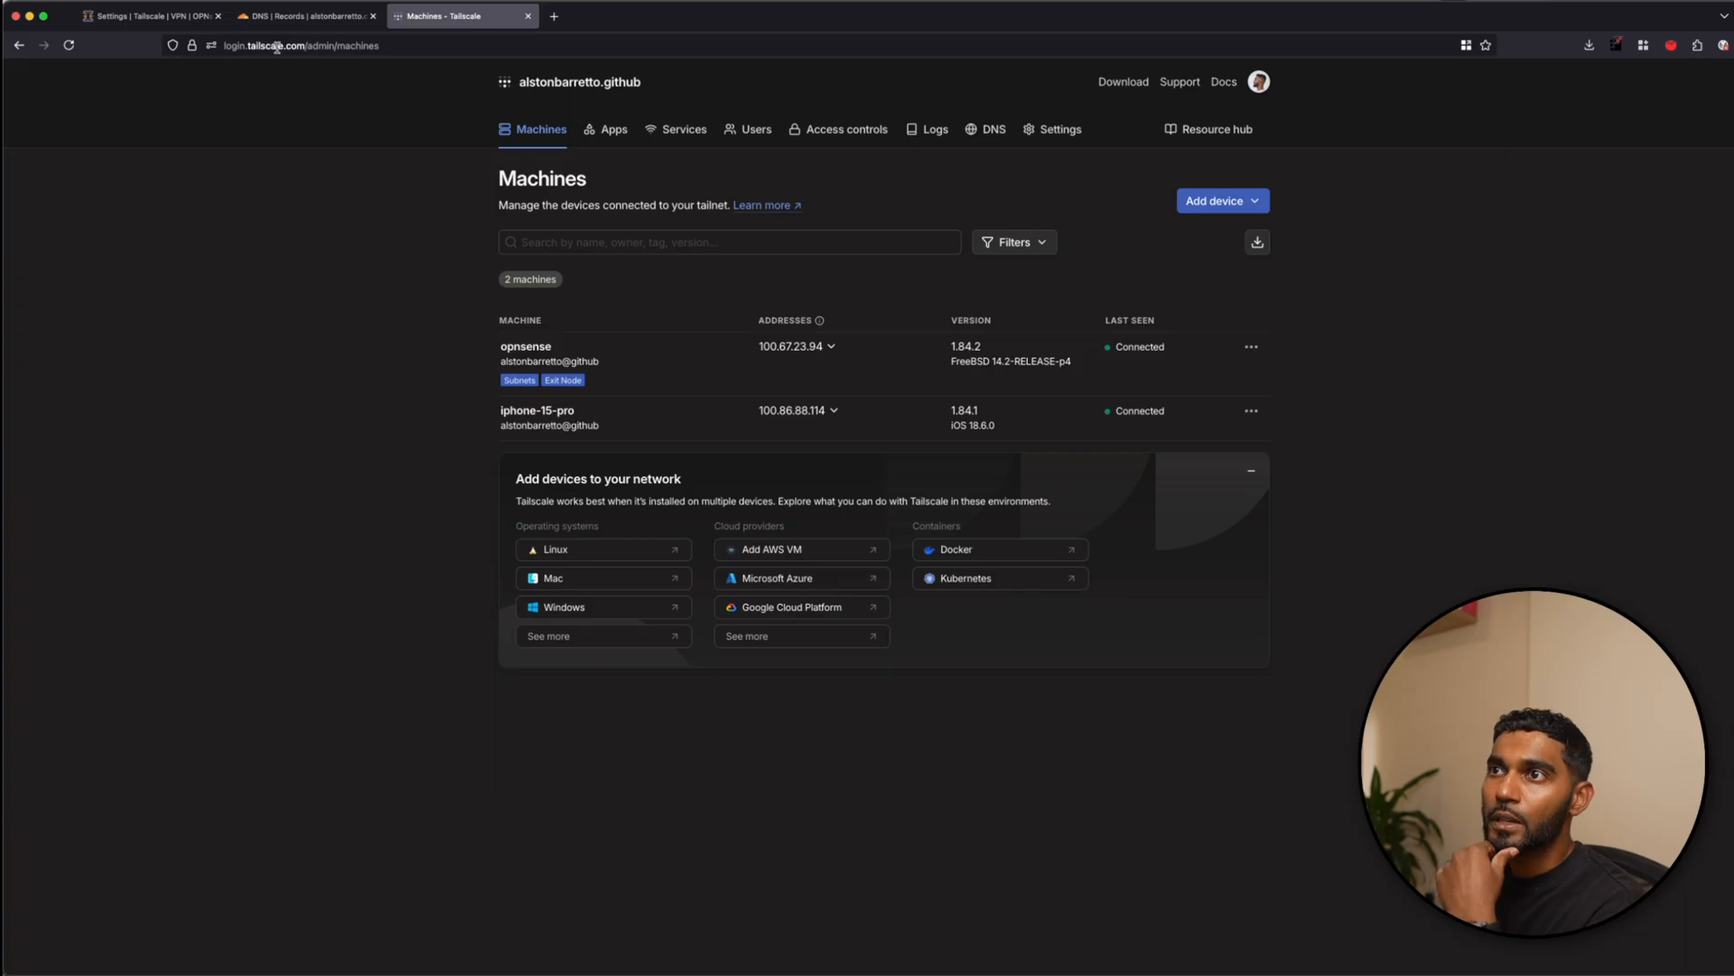
pyautogui.click(149, 16)
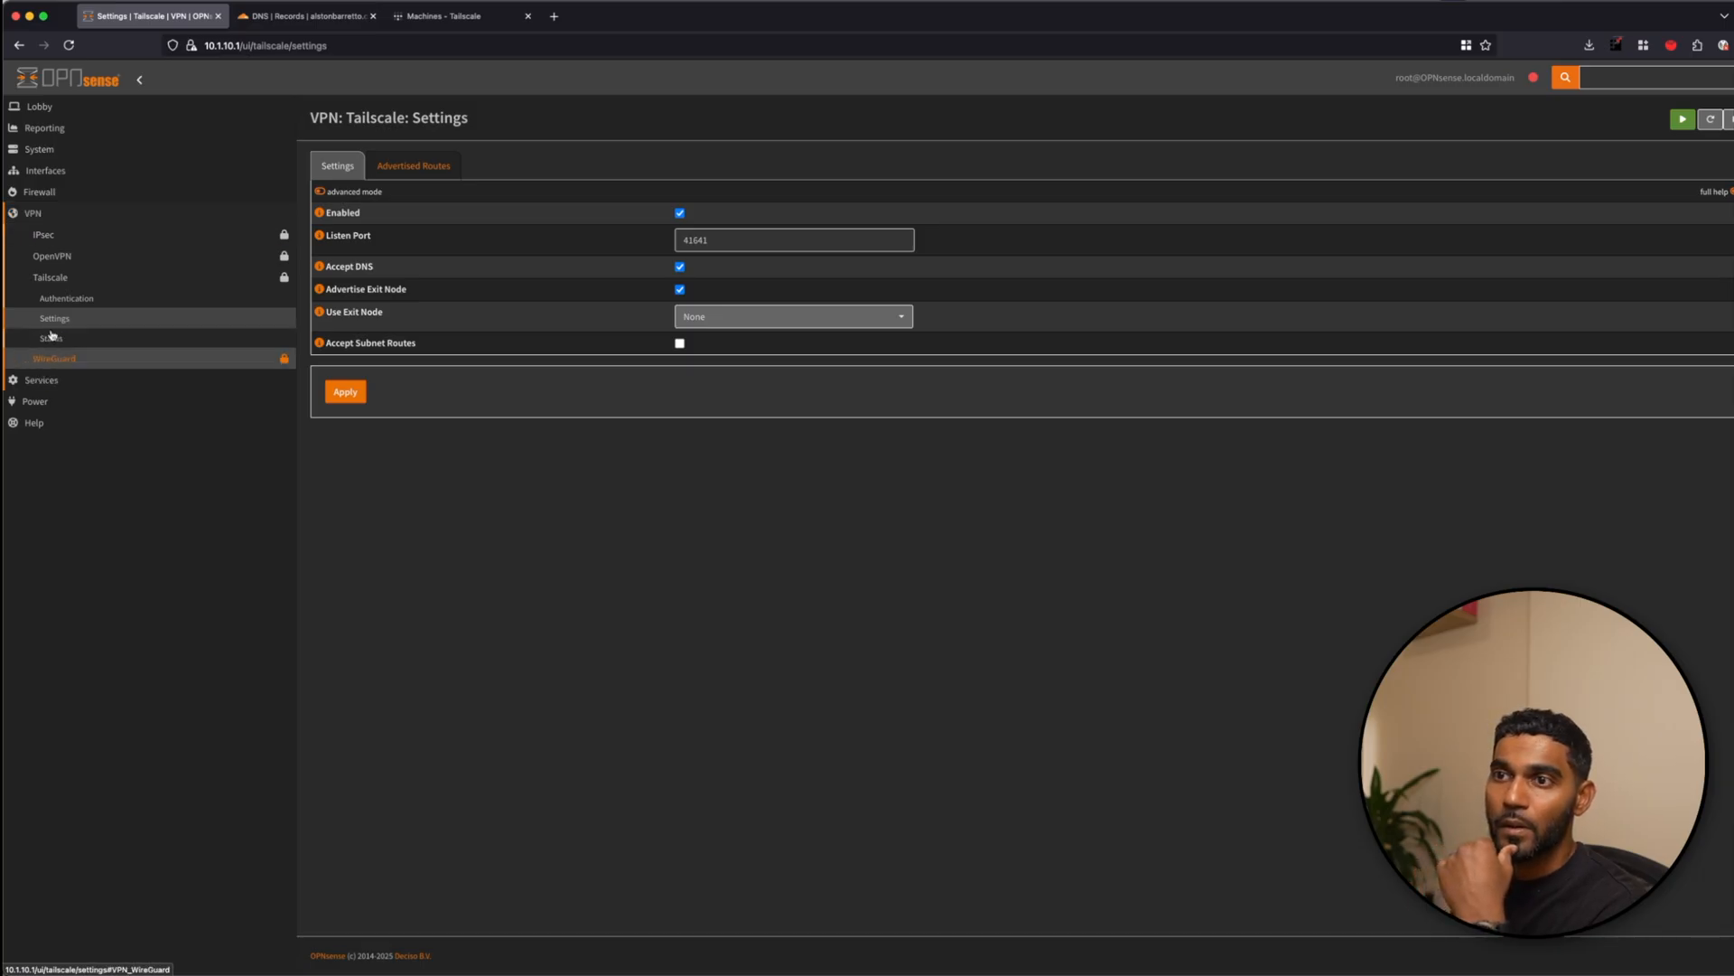
pyautogui.click(51, 339)
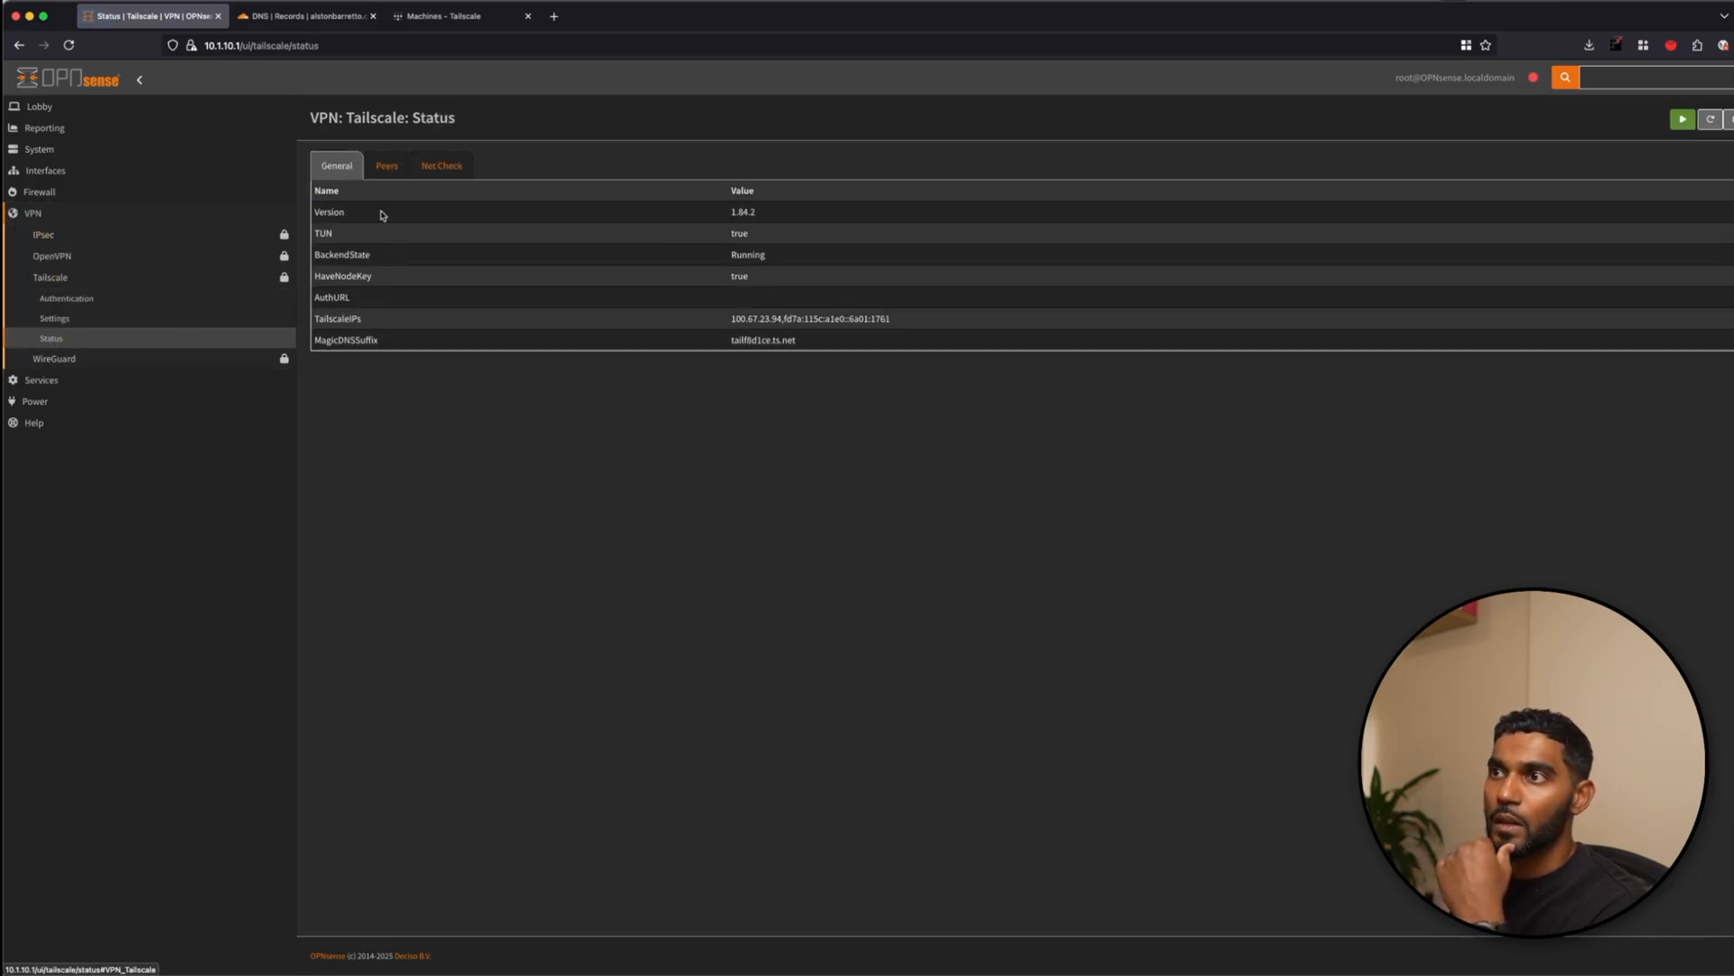
pyautogui.click(386, 164)
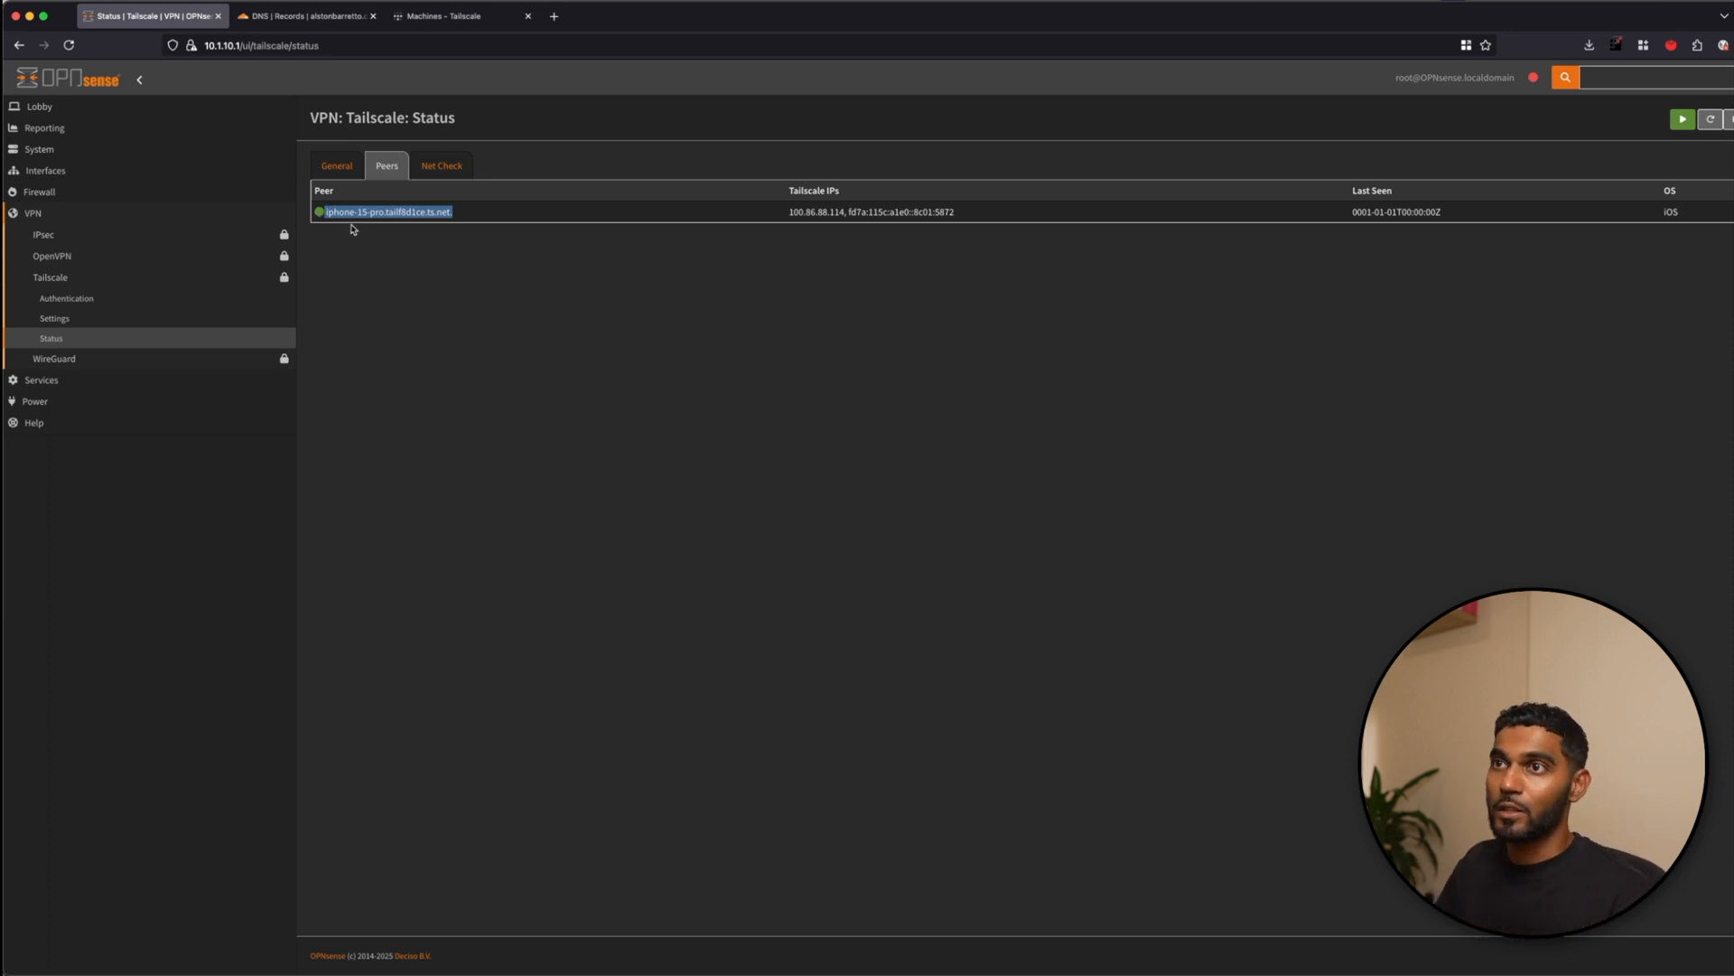
pyautogui.moveTo(329, 228)
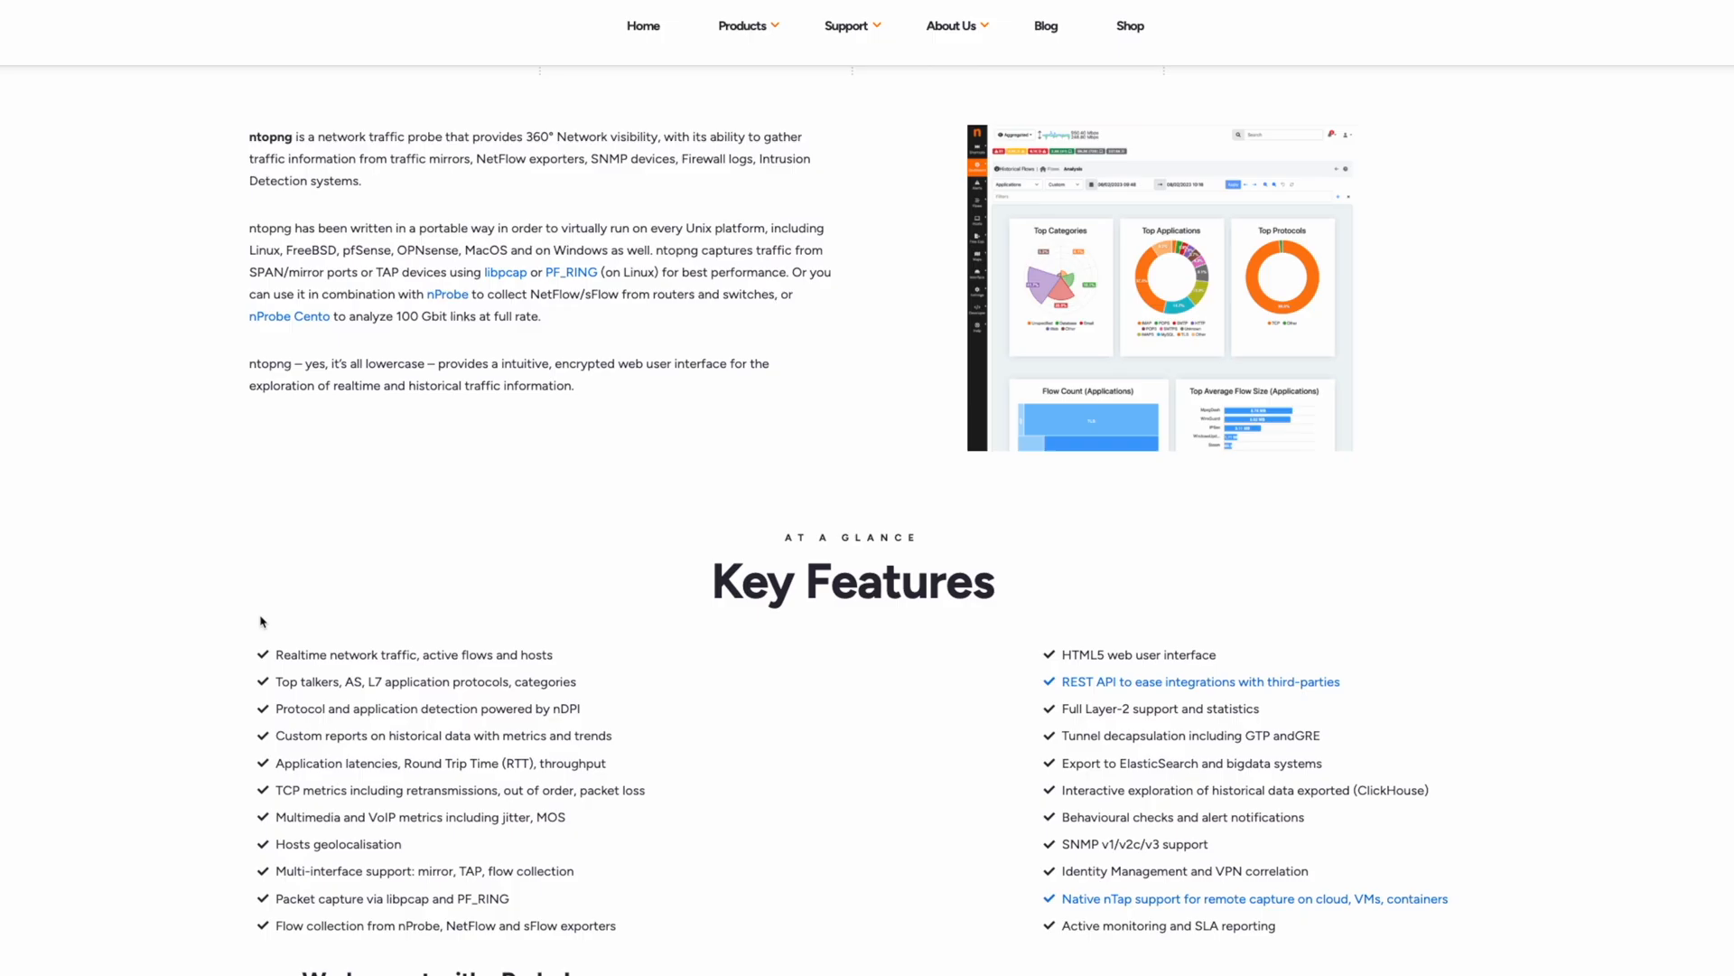
pyautogui.scroll(-3)
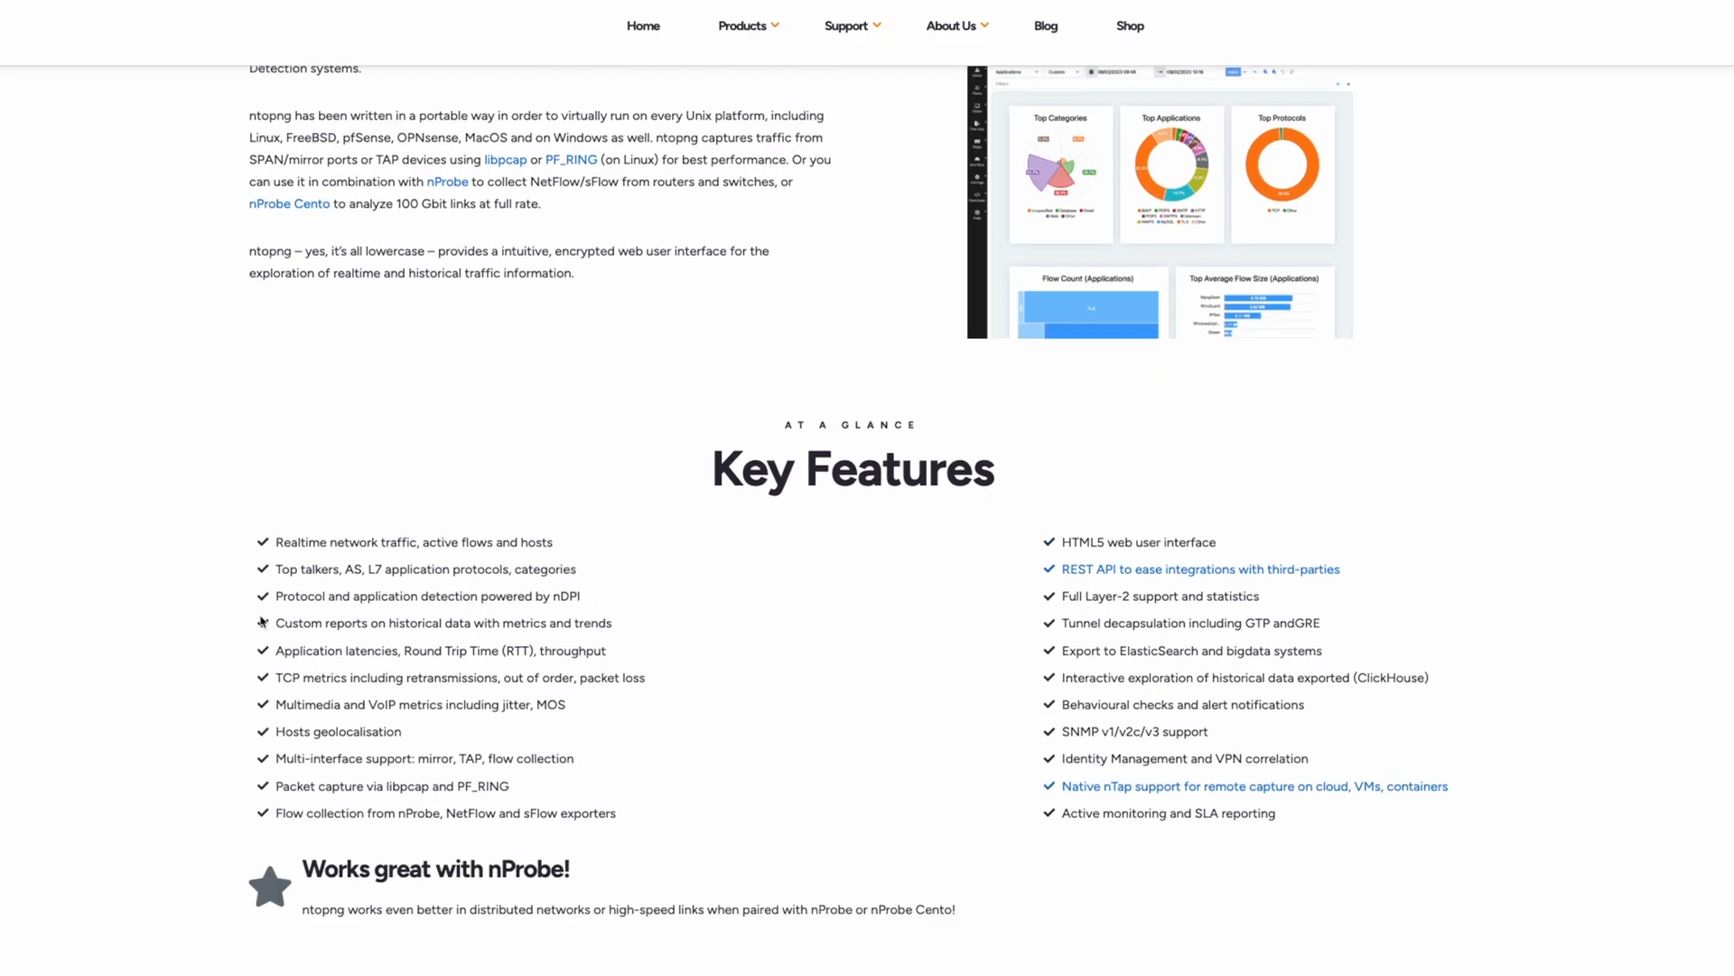
pyautogui.scroll(-3)
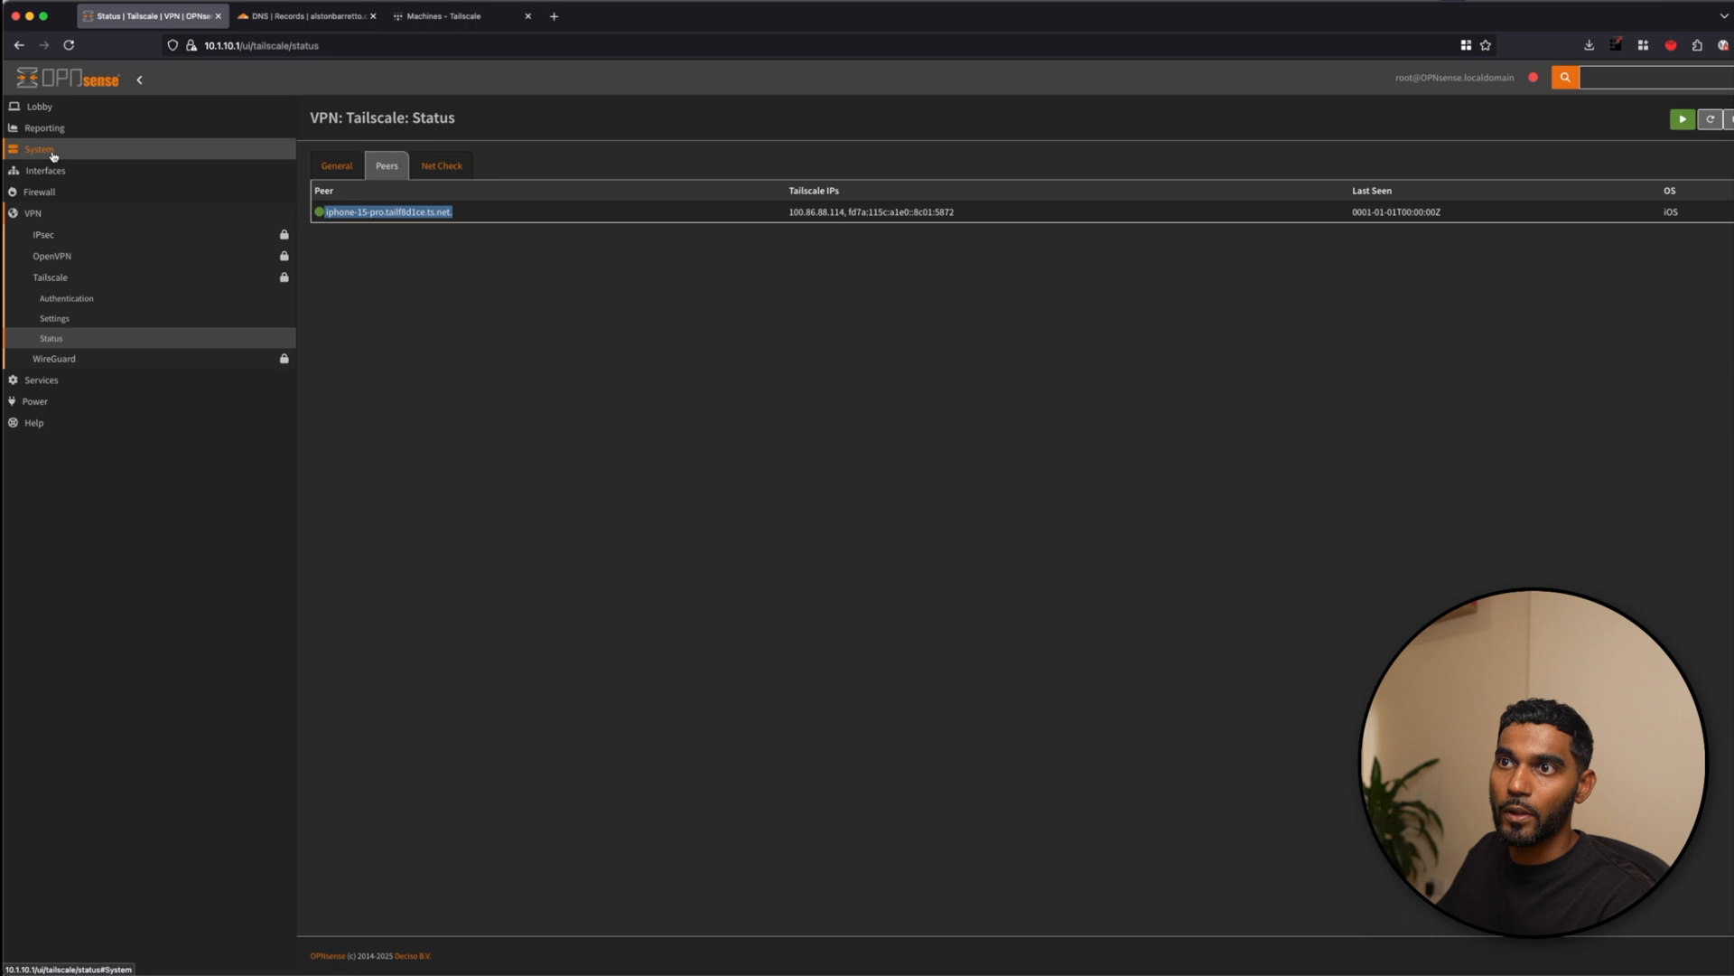
# Confirm os-ntopng 1.3 in the plugin list and enable the Redis service.
pyautogui.click(39, 149)
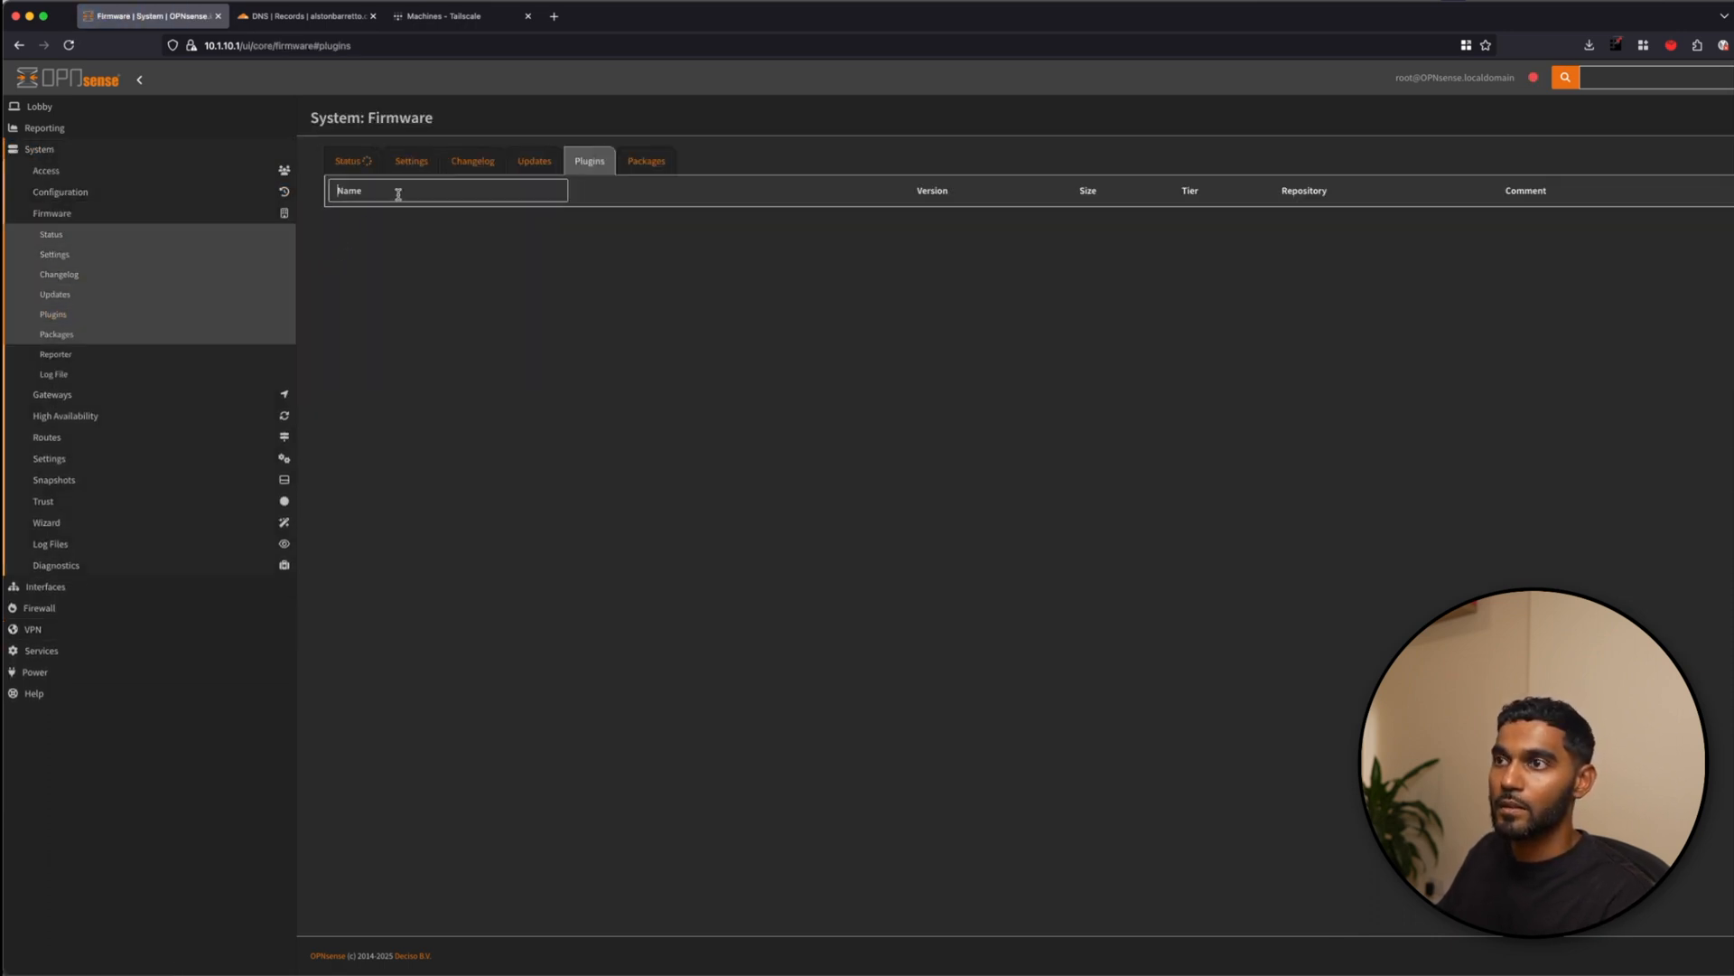
pyautogui.write('nto')
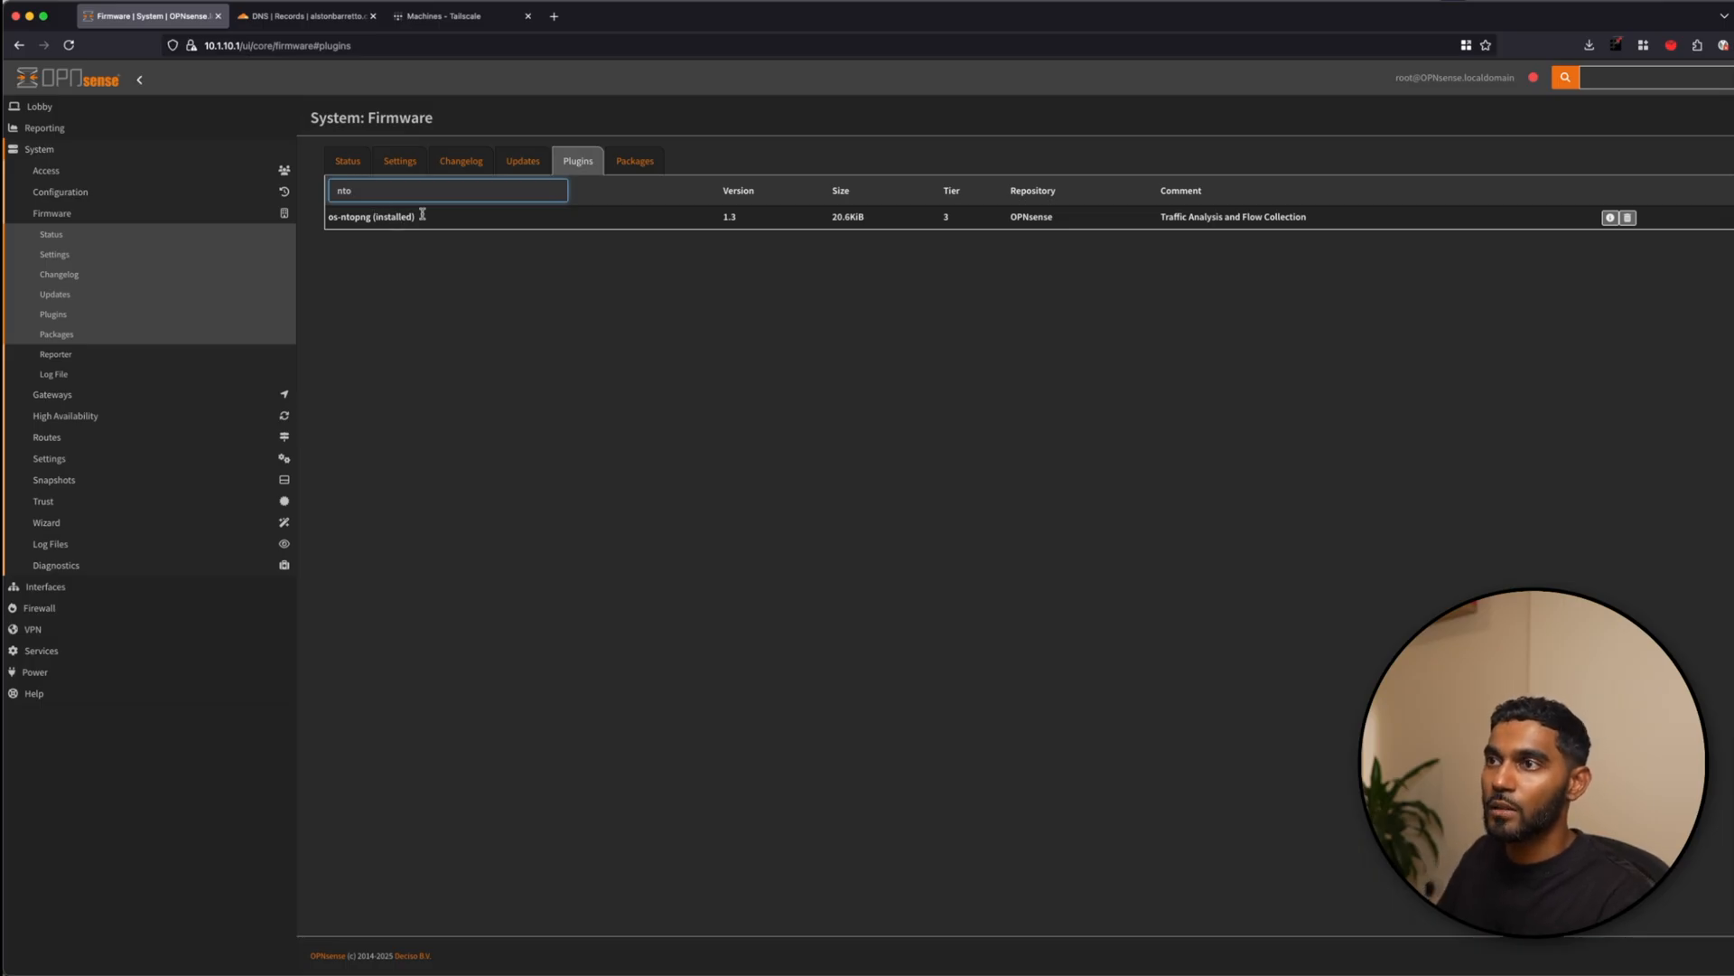
pyautogui.write('re')
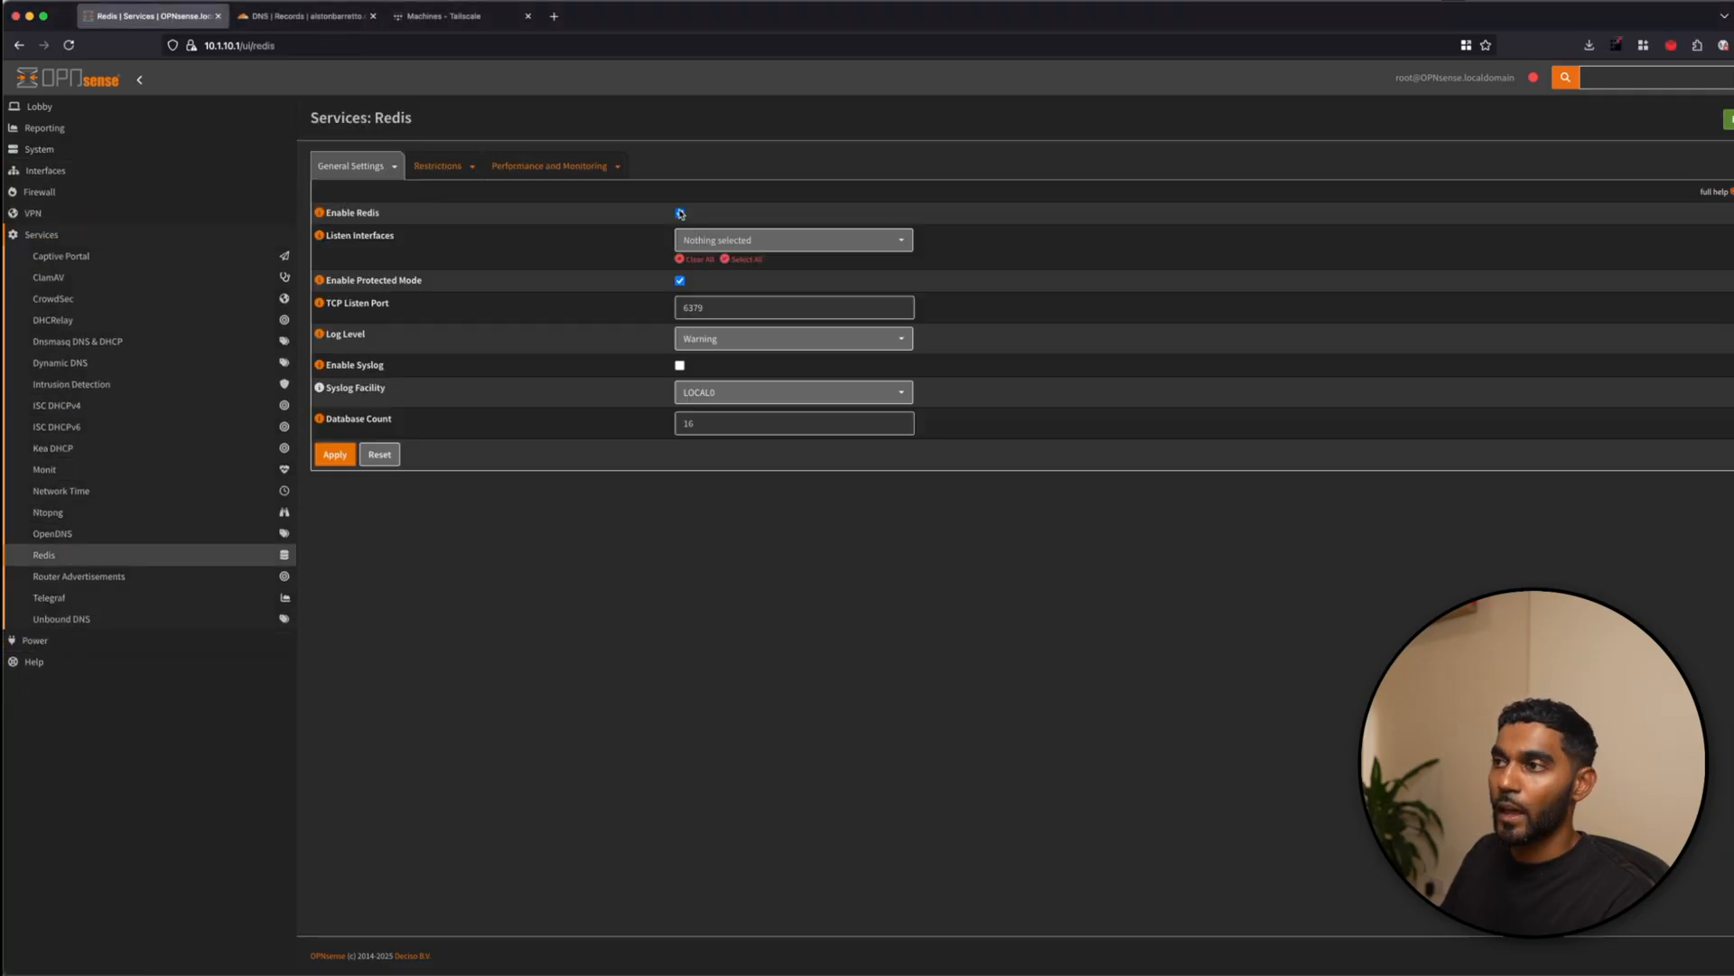
pyautogui.click(679, 213)
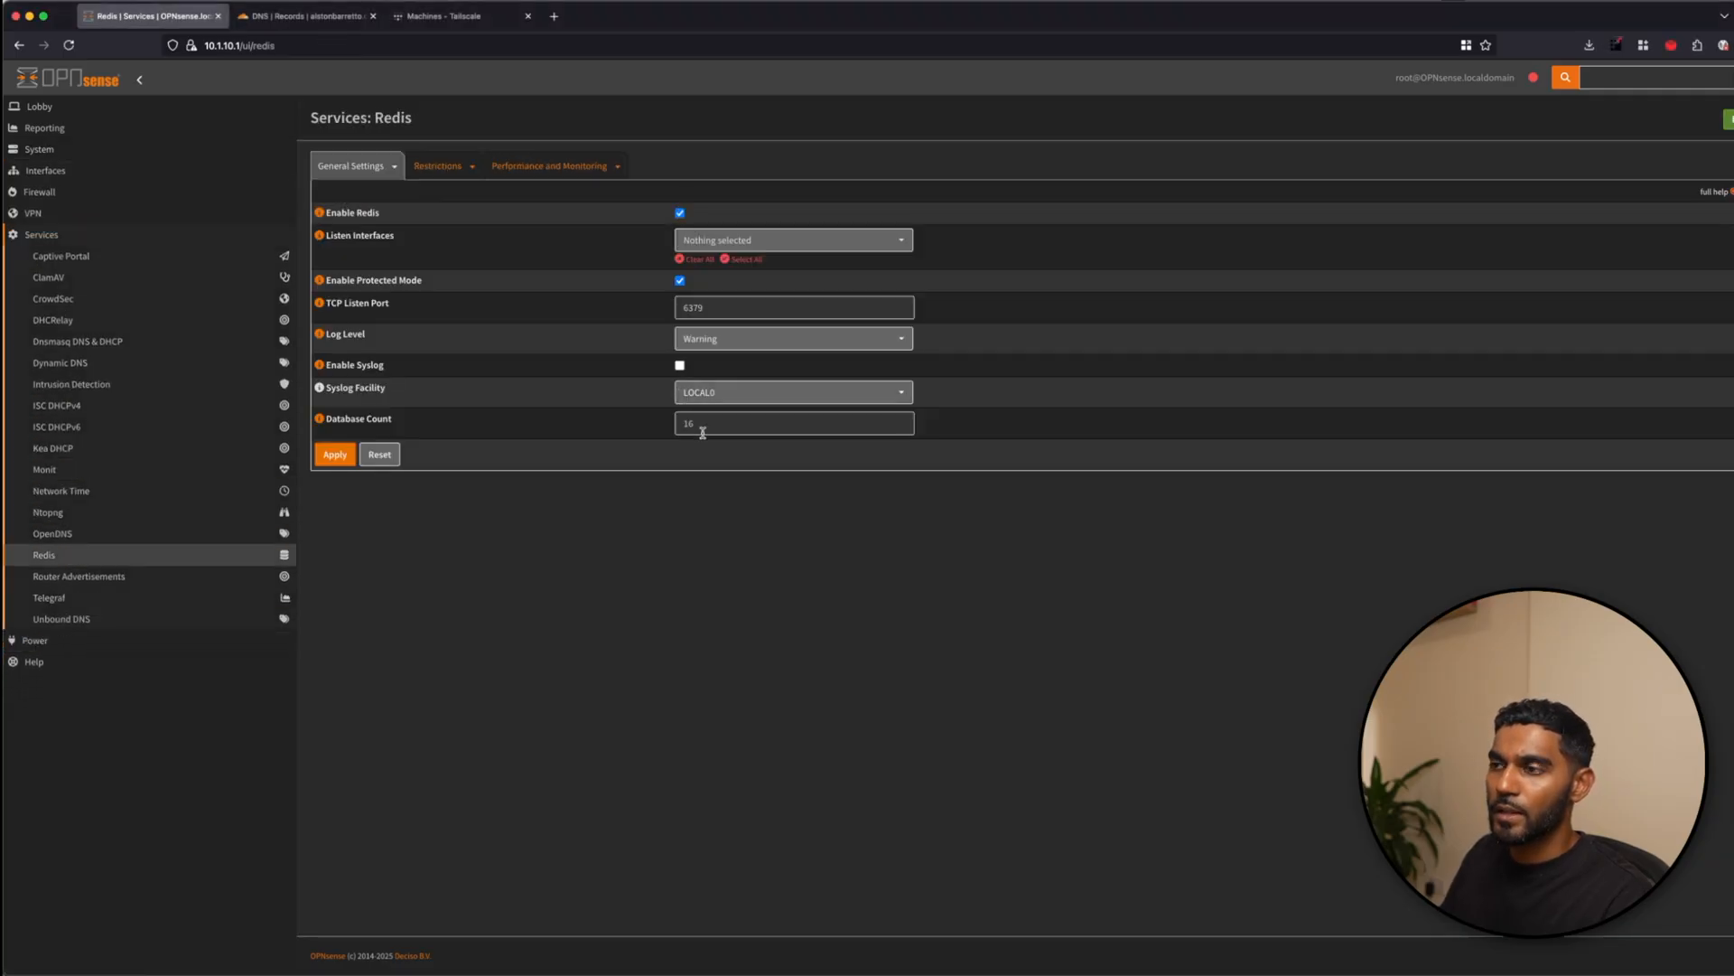
pyautogui.click(48, 512)
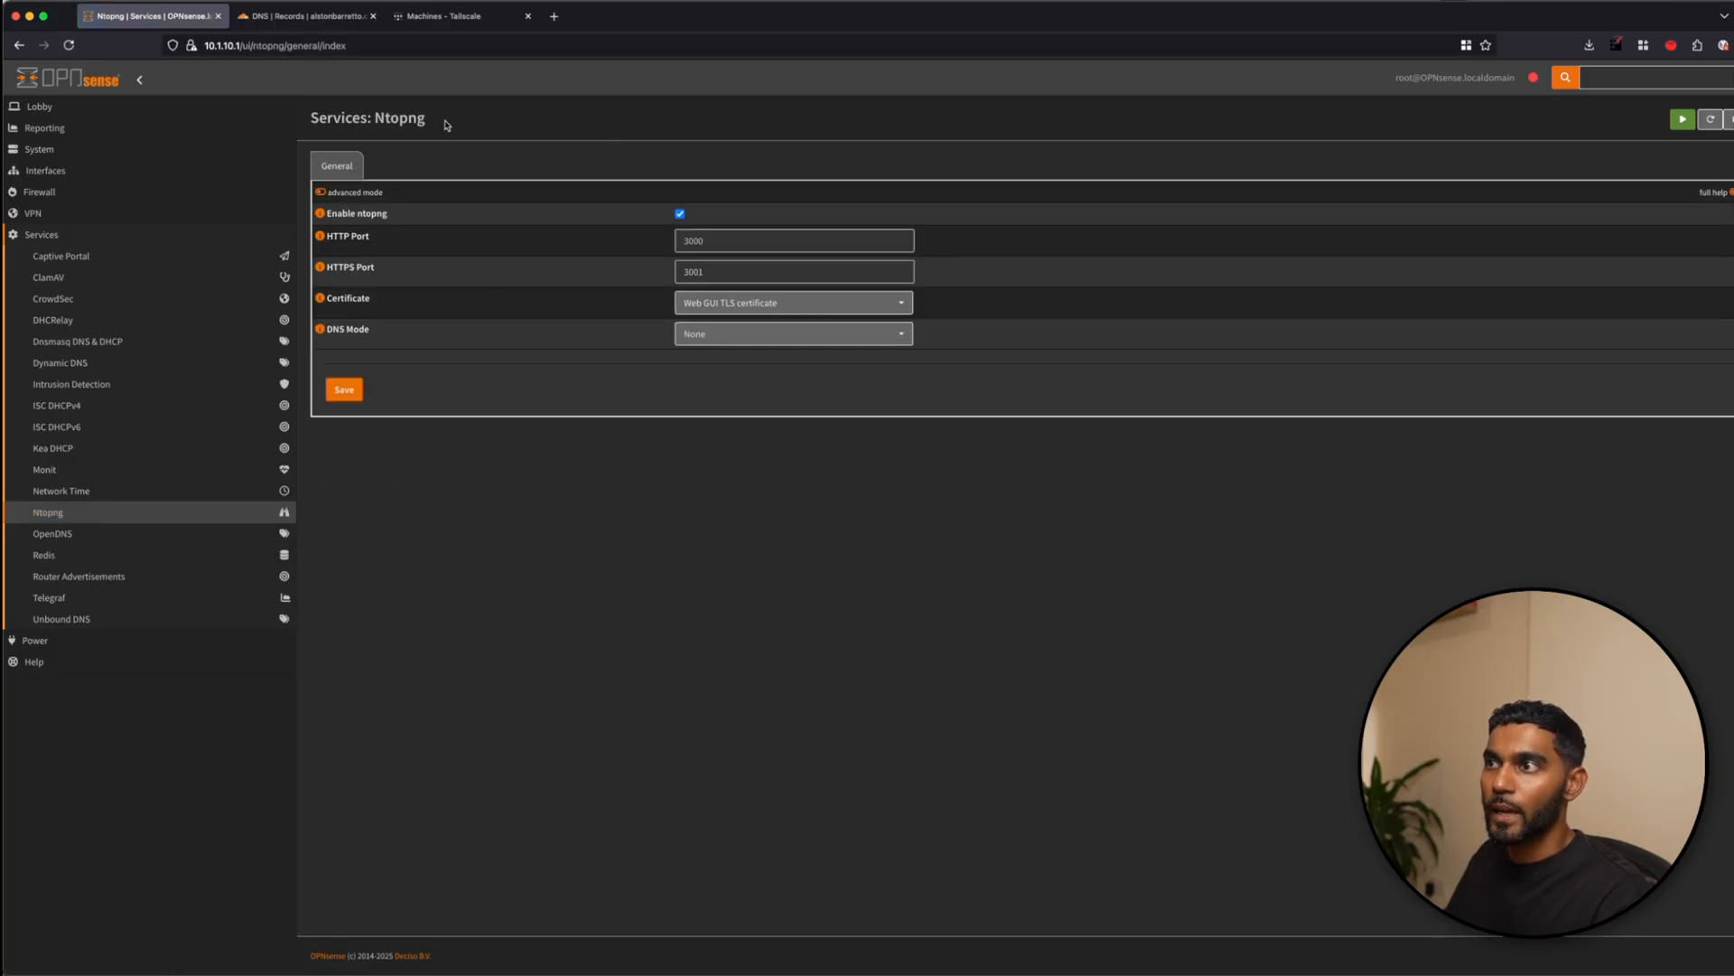
pyautogui.moveTo(726, 225)
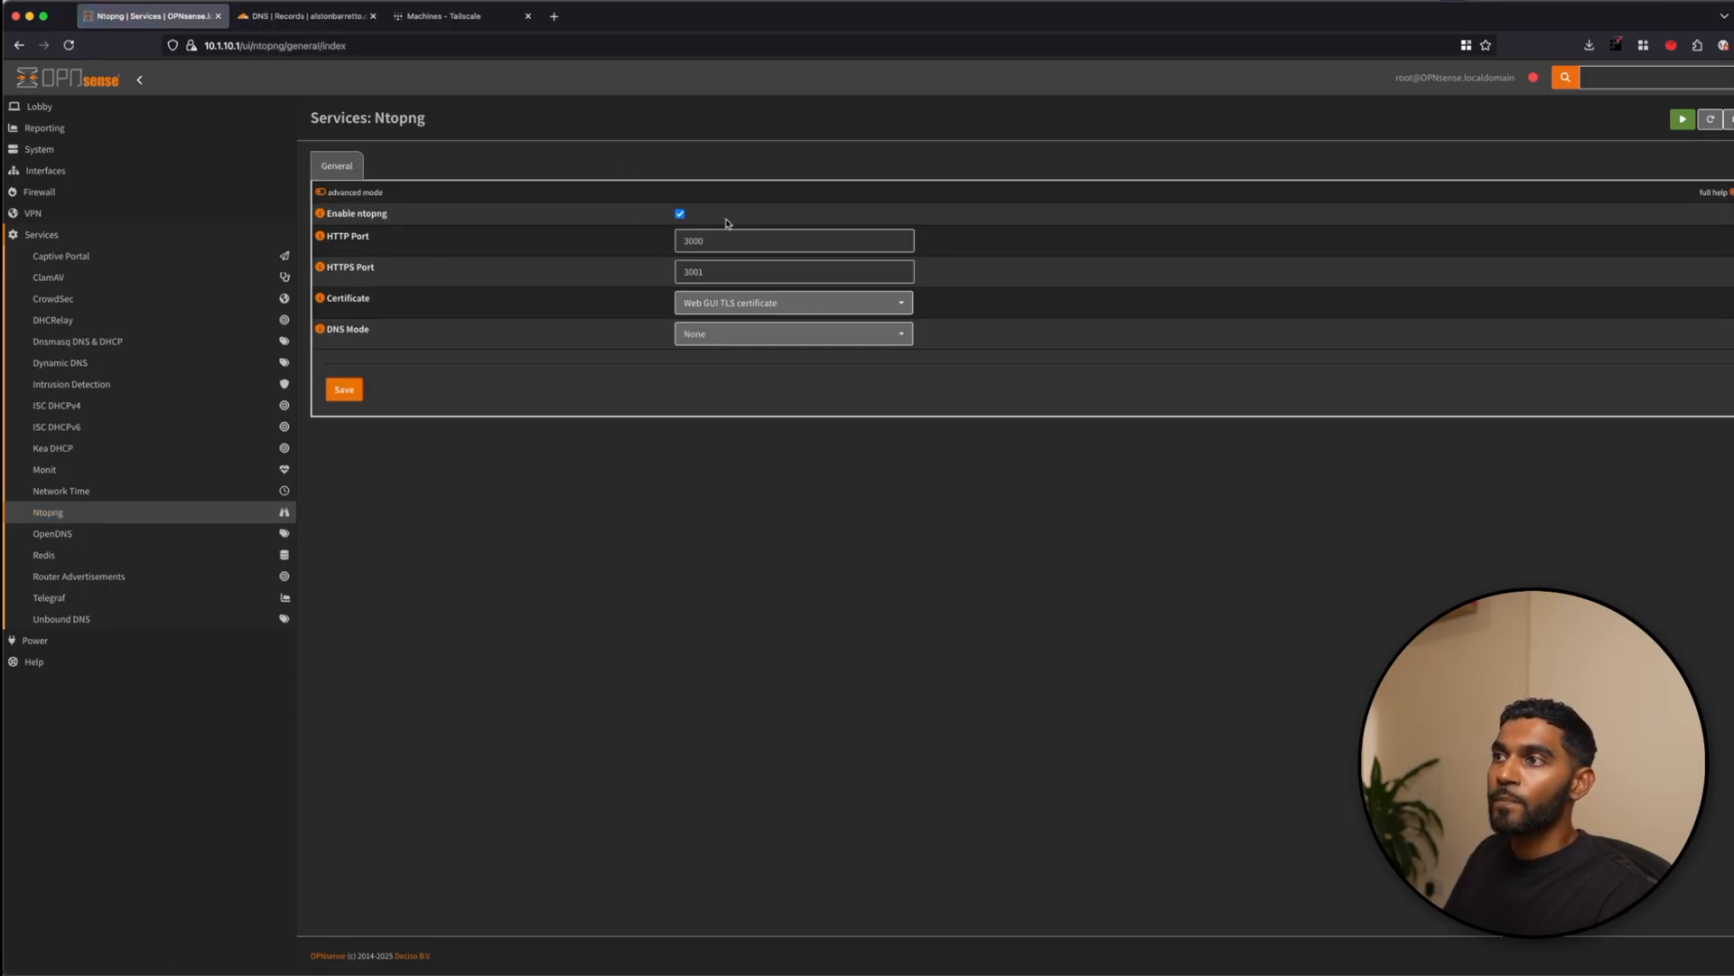
# Inspect ntopng's HTTP port 3000, HTTPS port 3001 and DNS mode options.
pyautogui.click(792, 240)
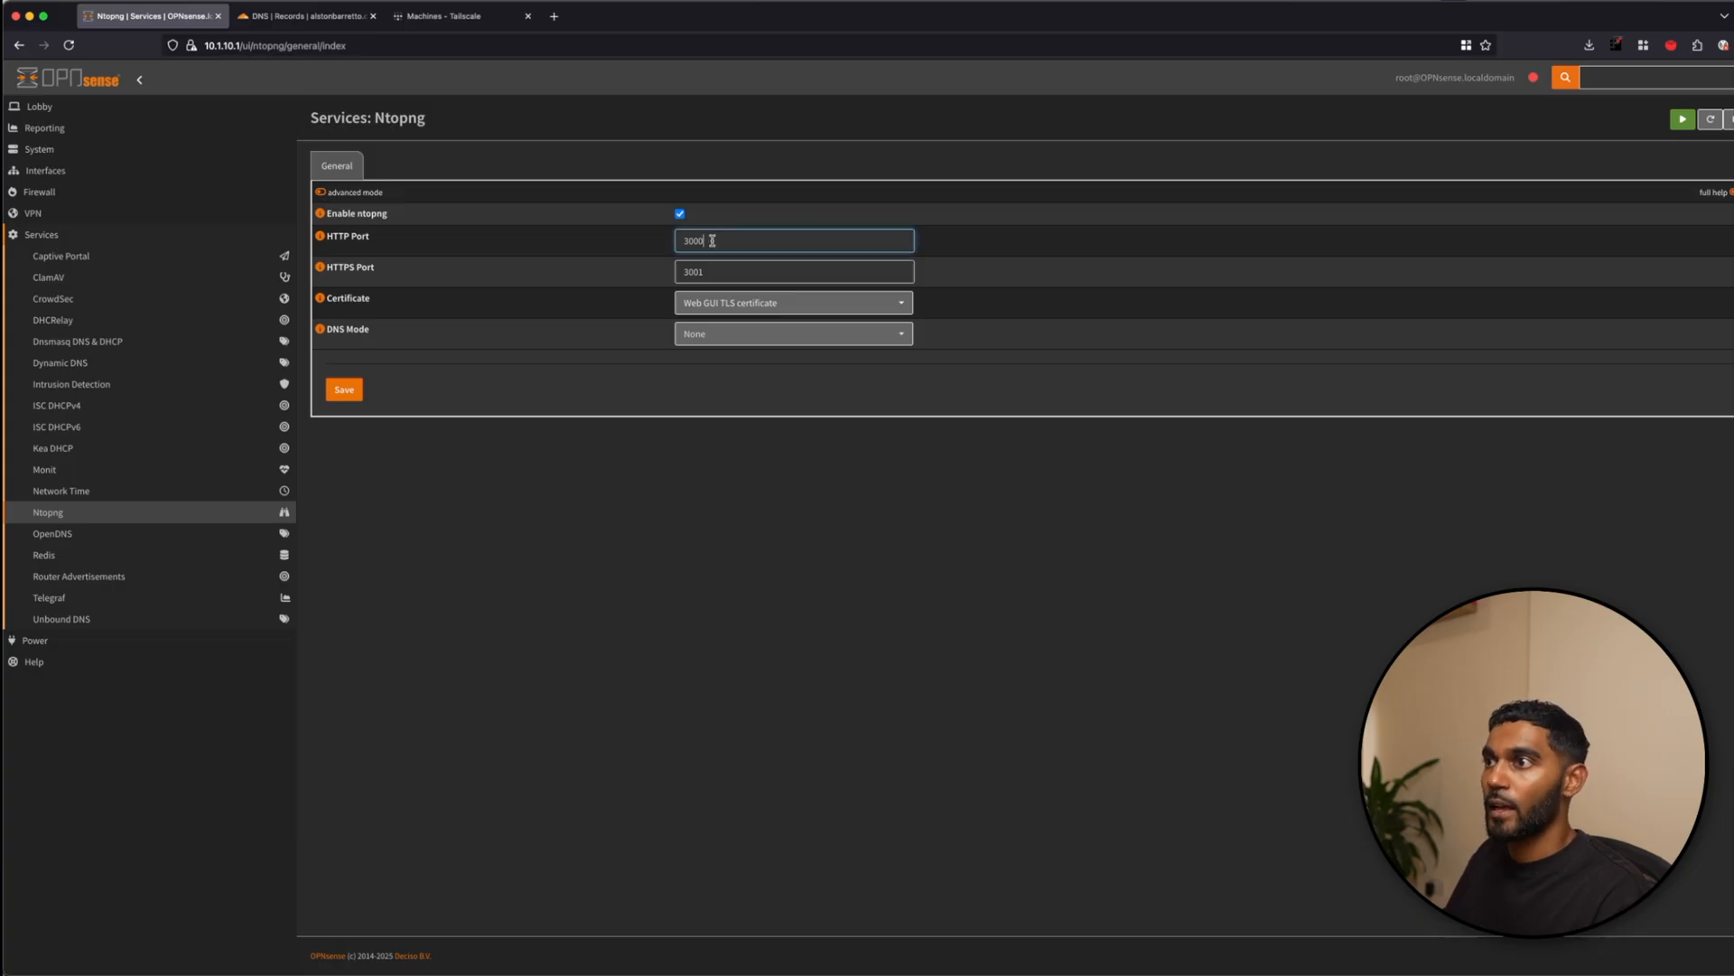
pyautogui.click(793, 271)
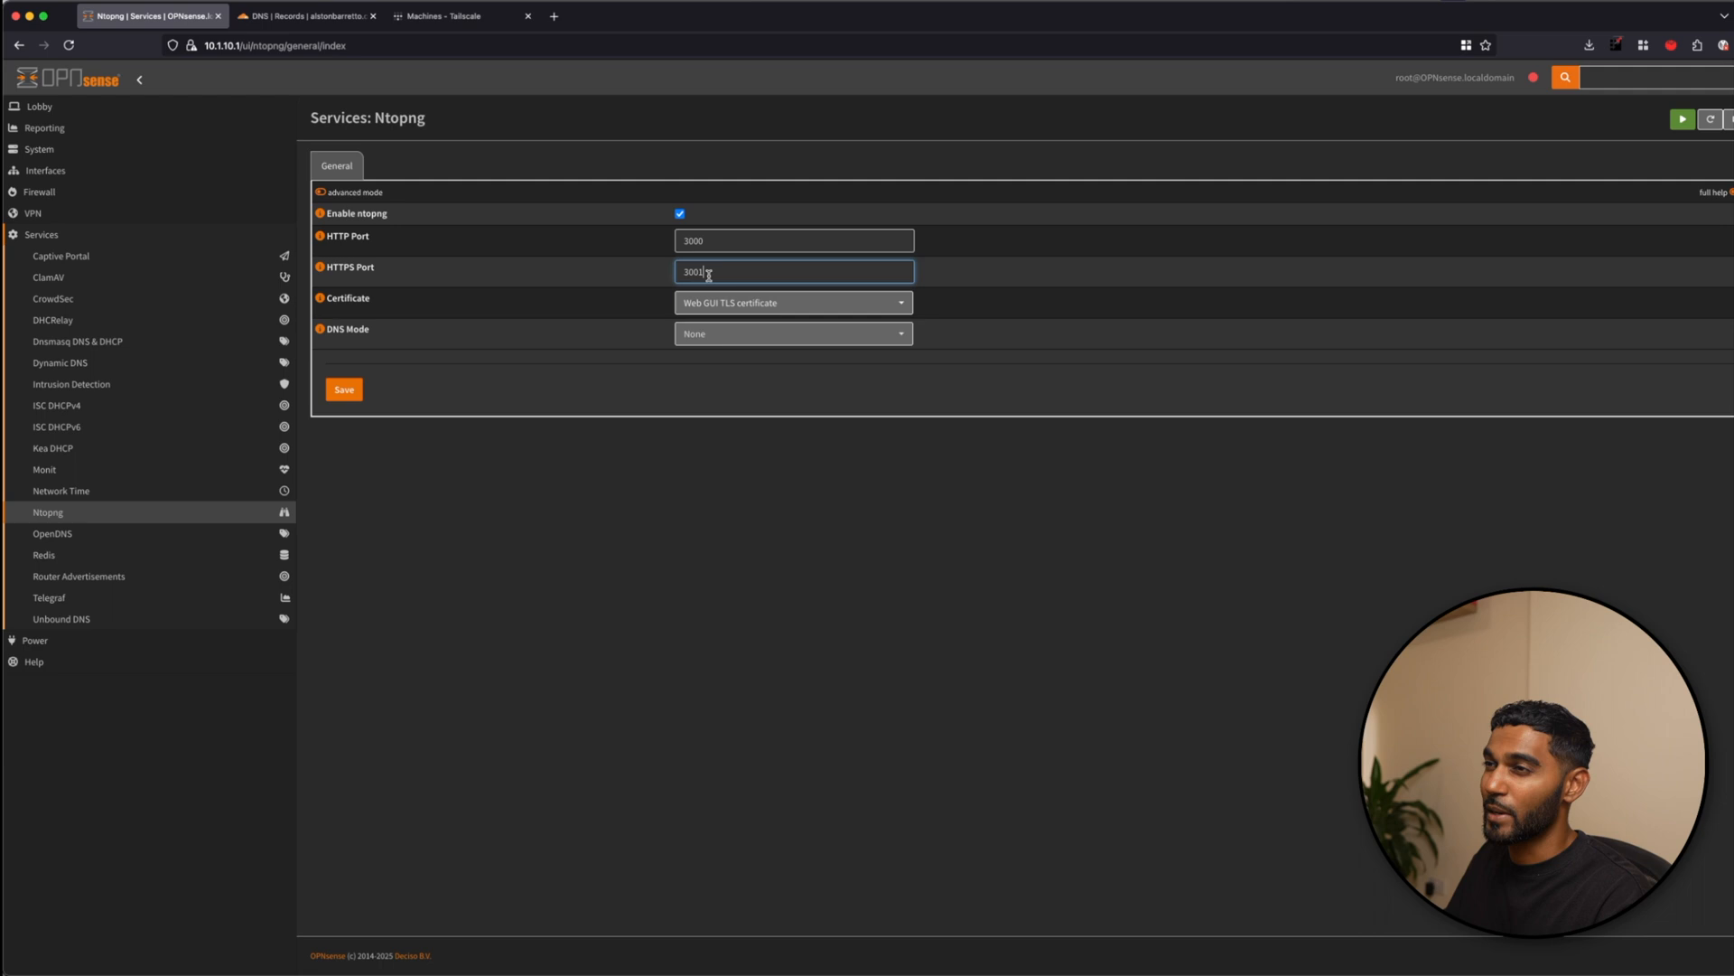
pyautogui.moveTo(442, 304)
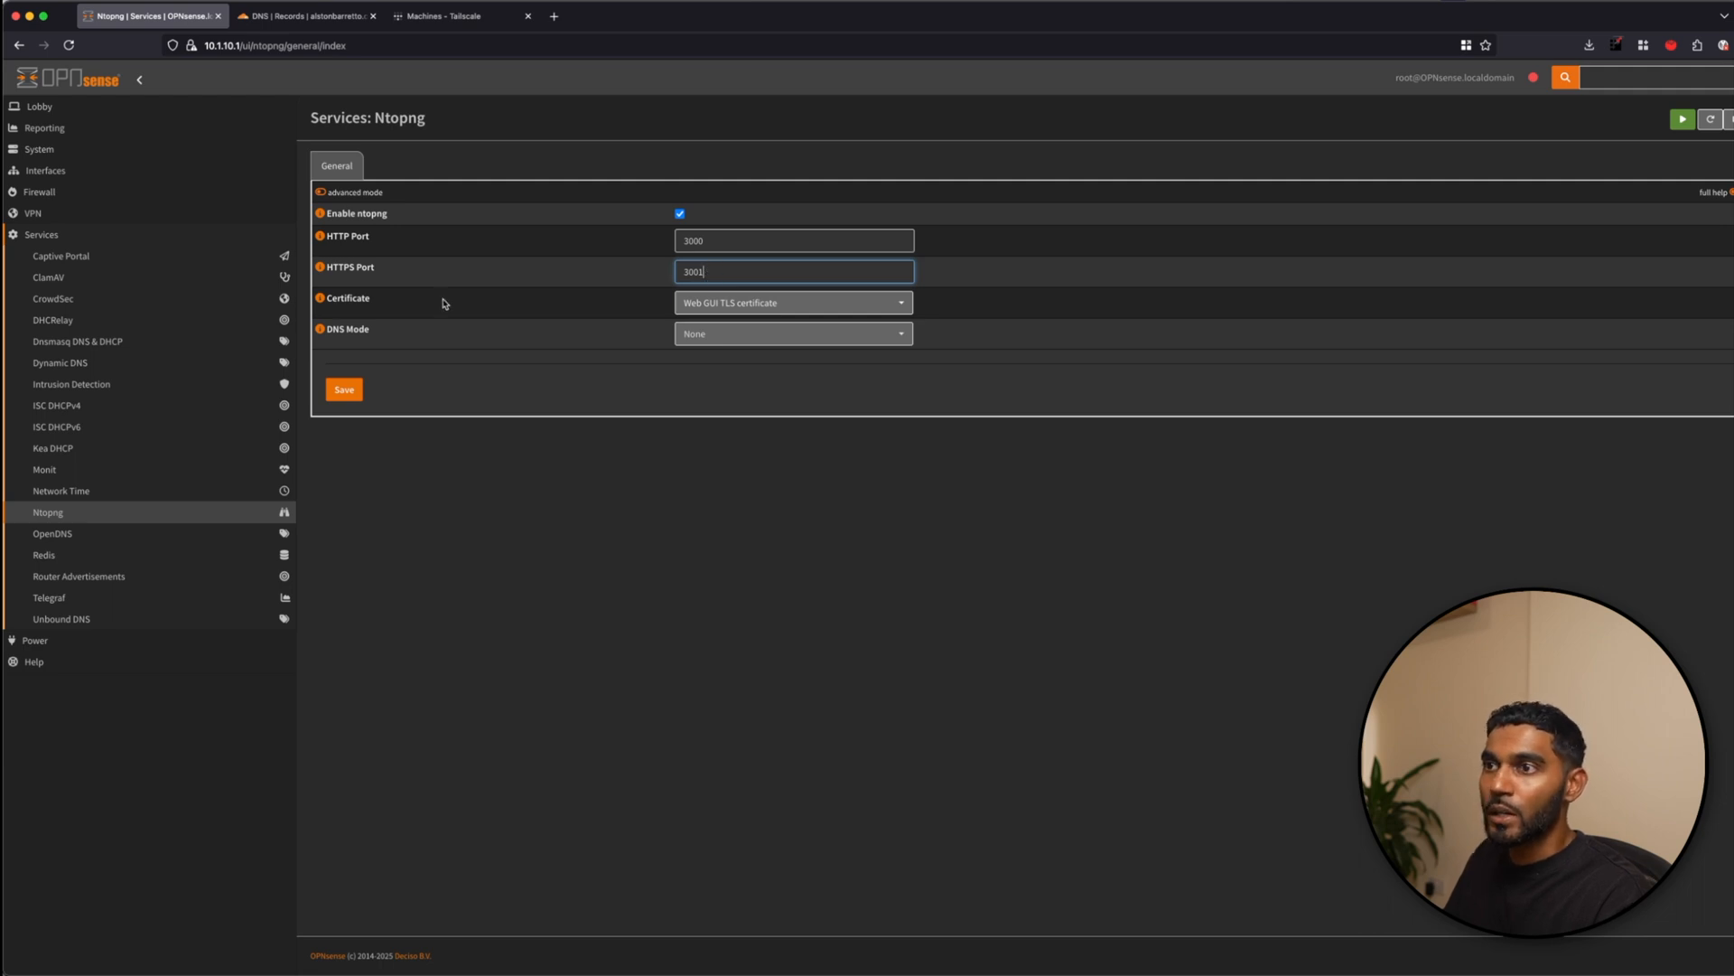
pyautogui.click(792, 333)
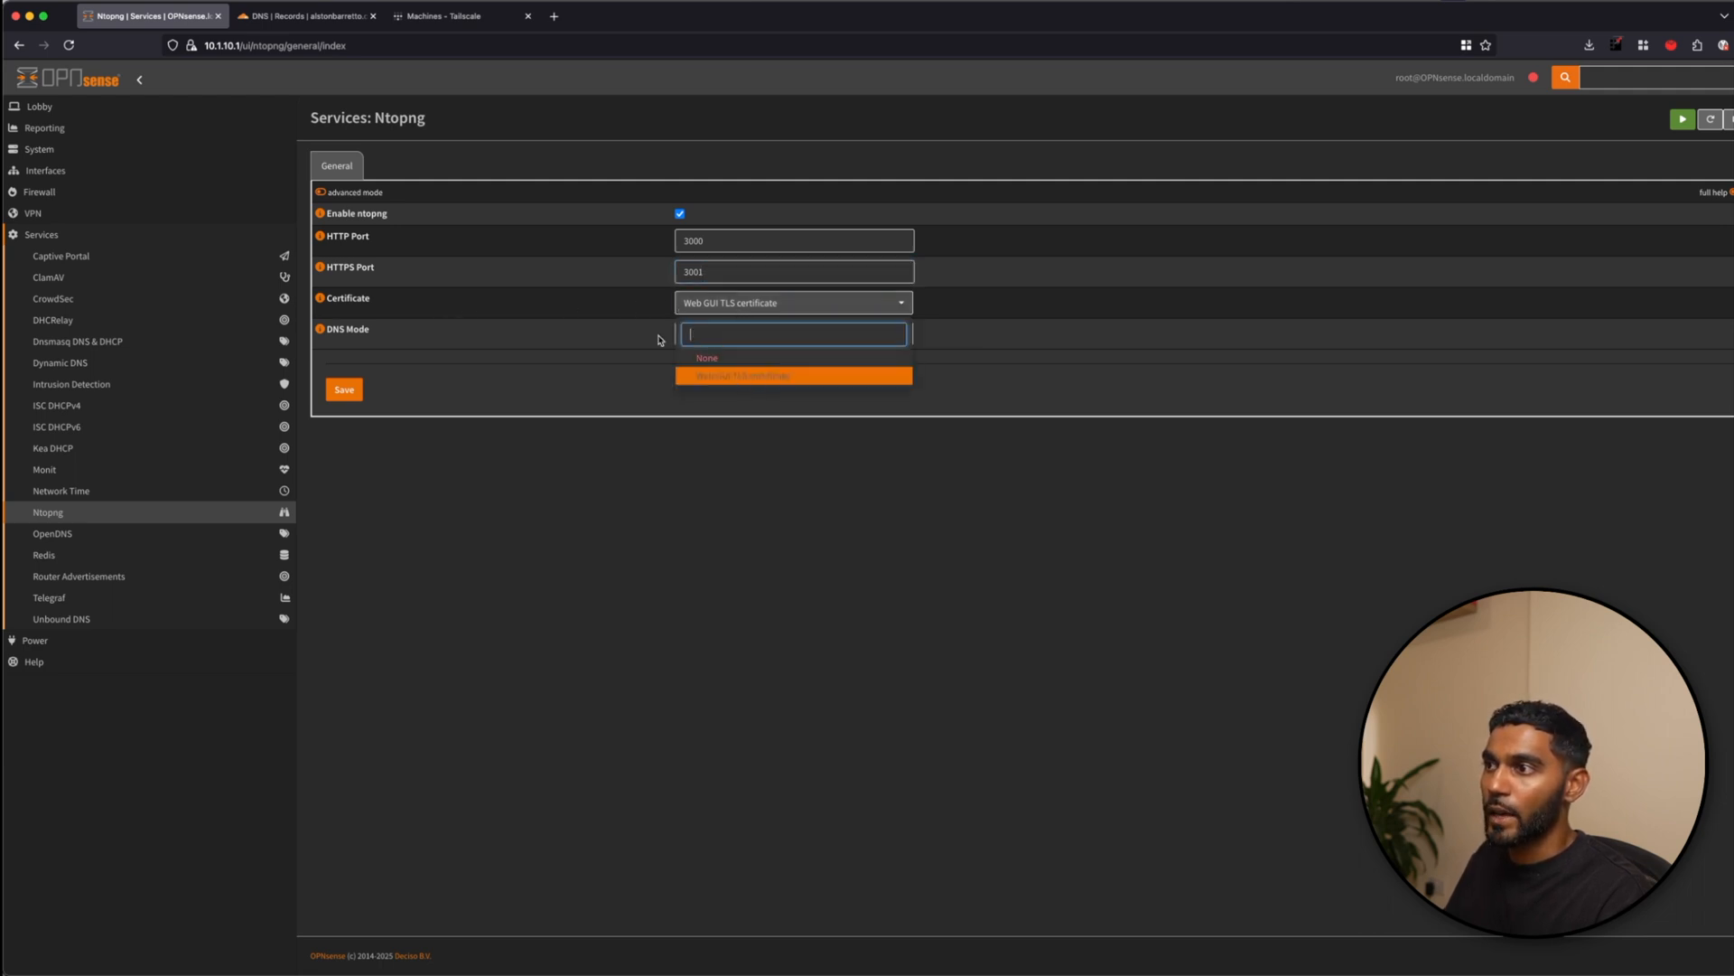
pyautogui.click(708, 15)
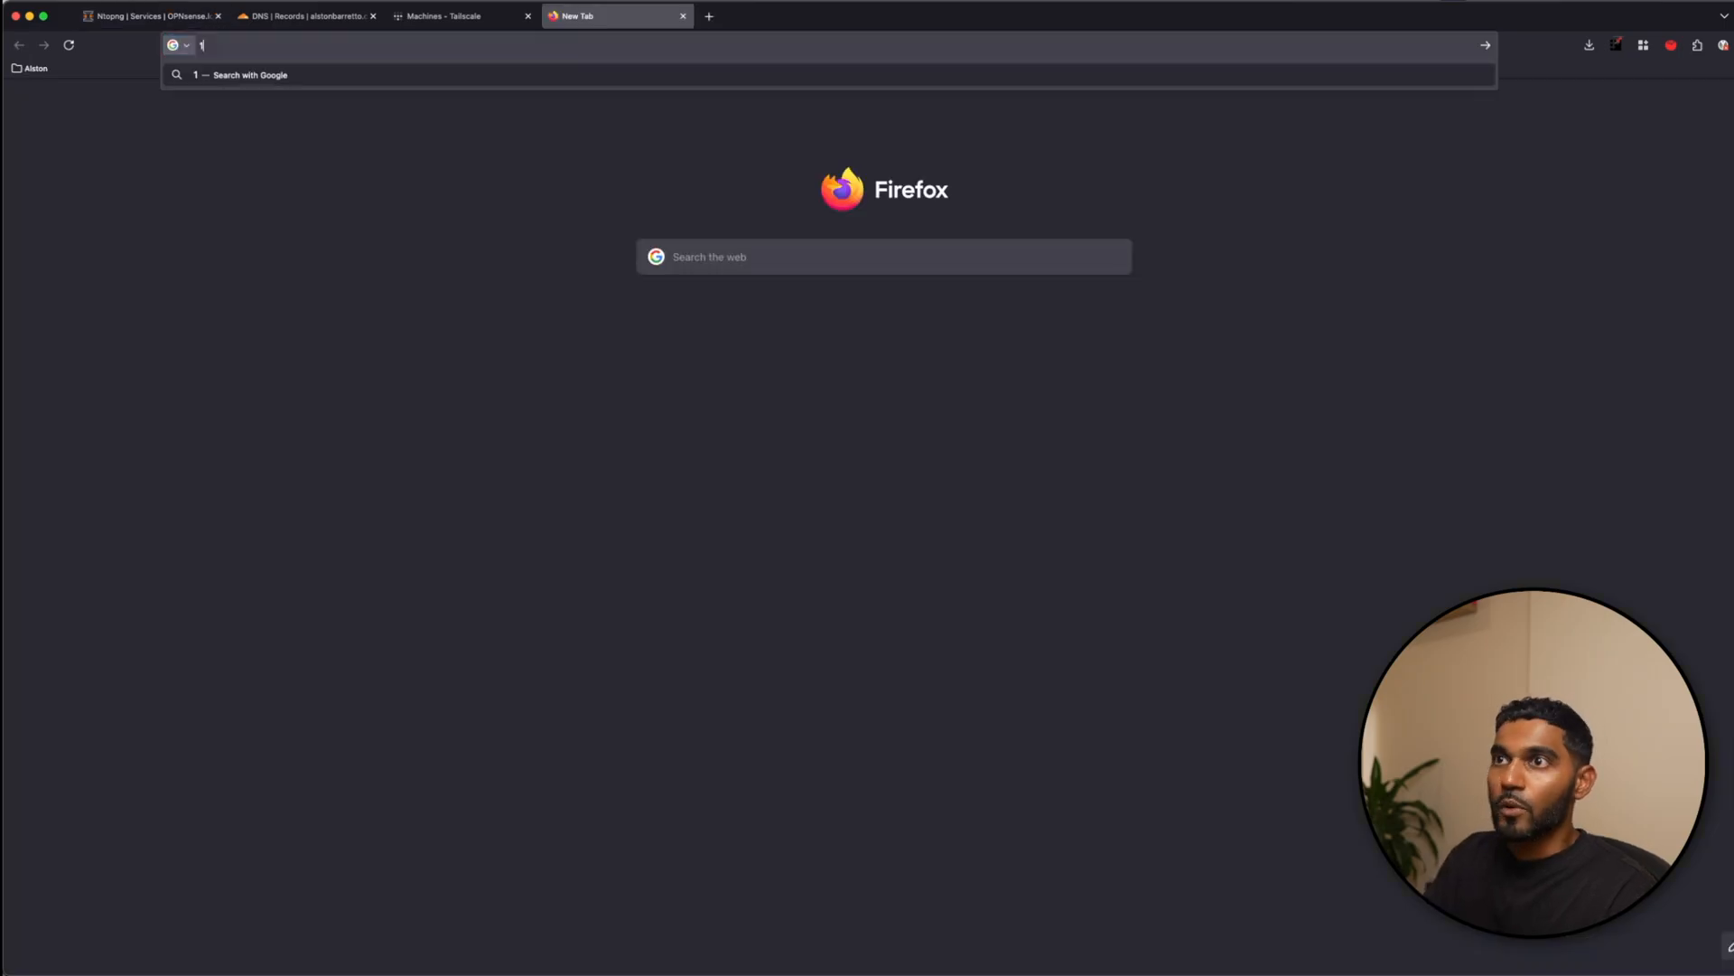
# Try 10.1.10.1:3000, then log in as admin on port 3001.
pyautogui.write('0.10.')
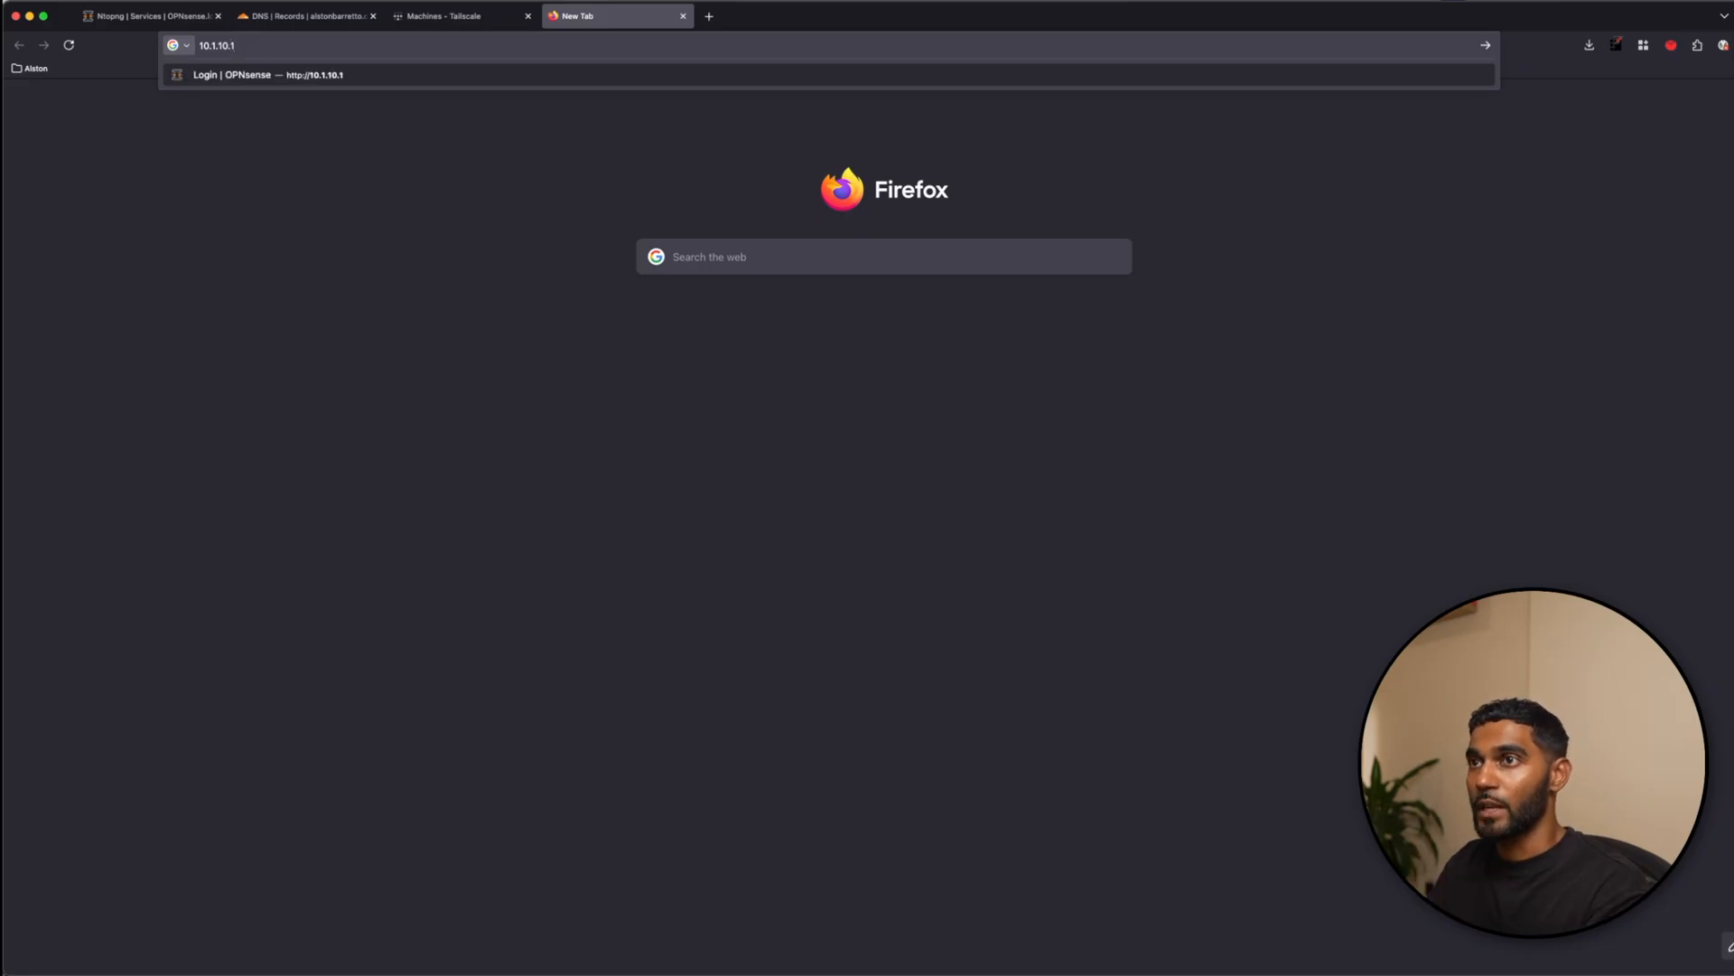
pyautogui.write(':3000')
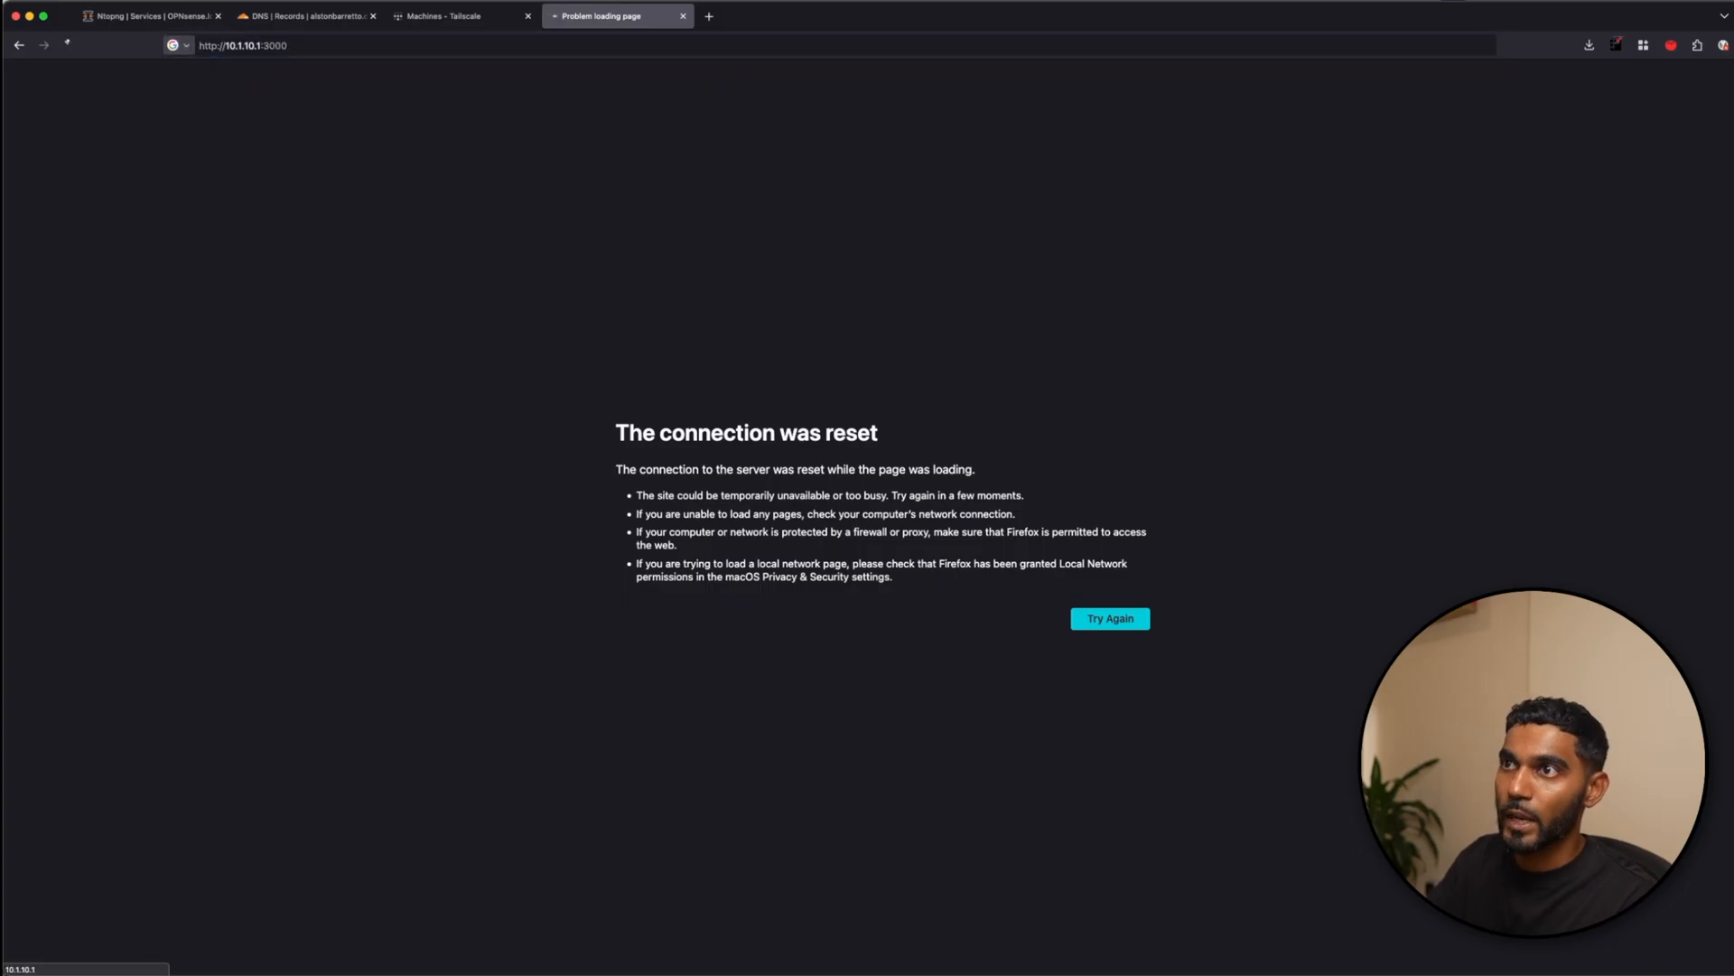
pyautogui.click(1109, 618)
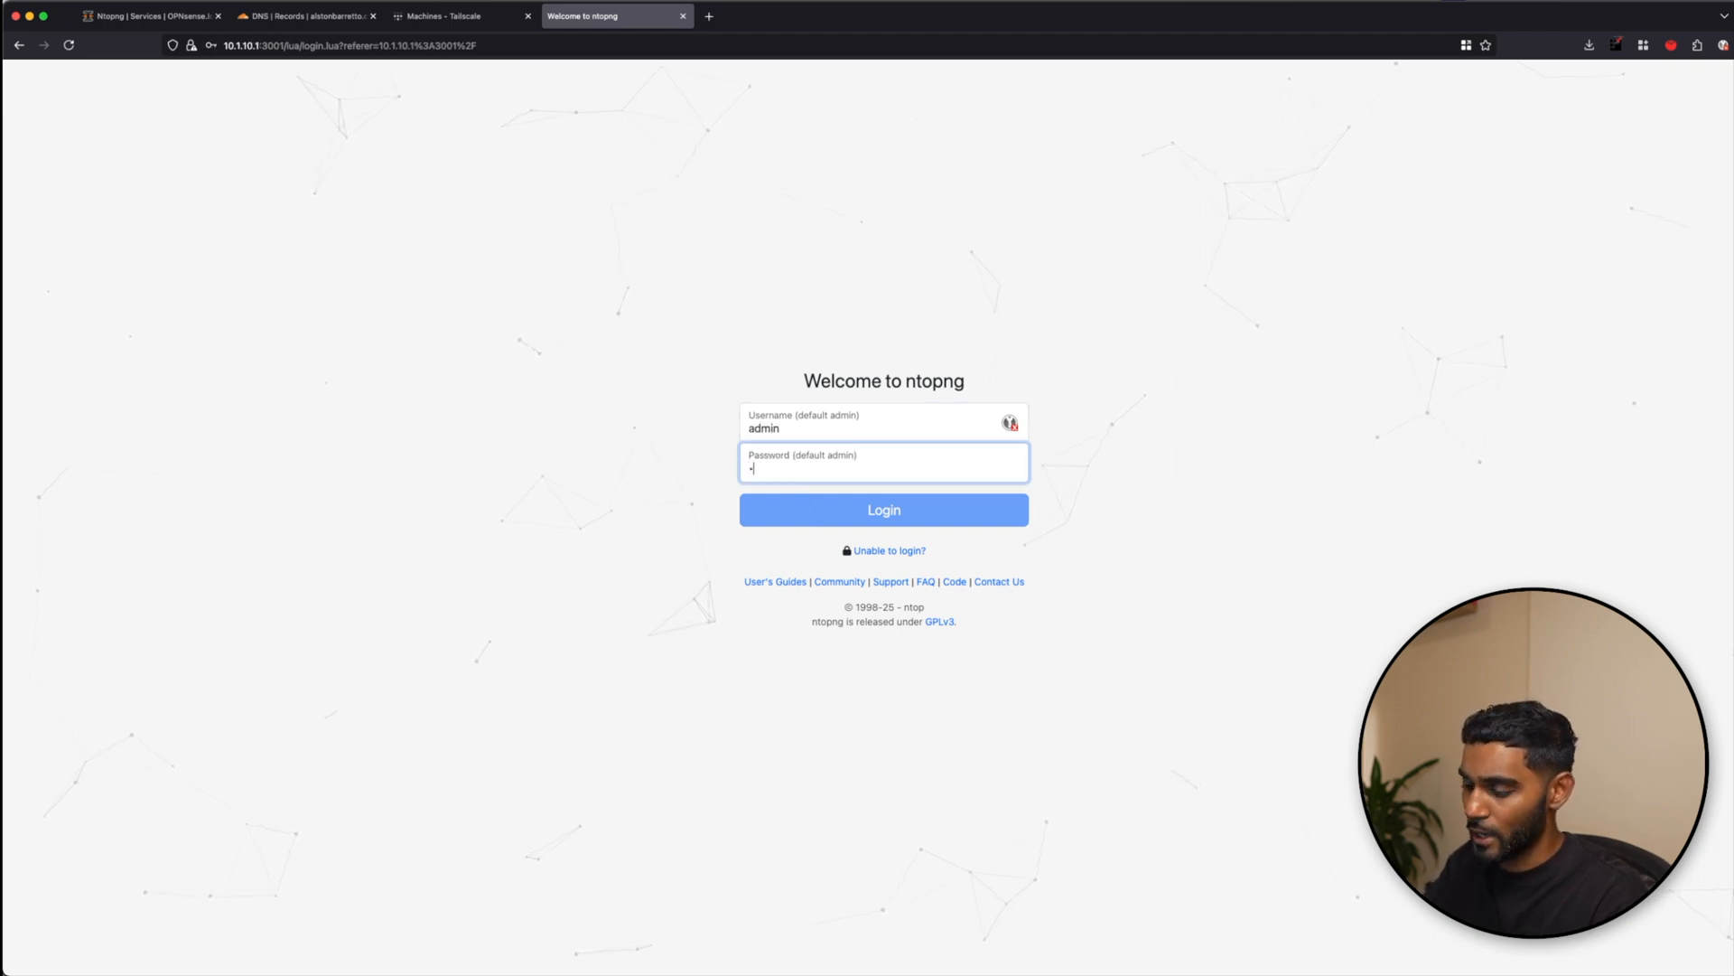
pyautogui.write('password')
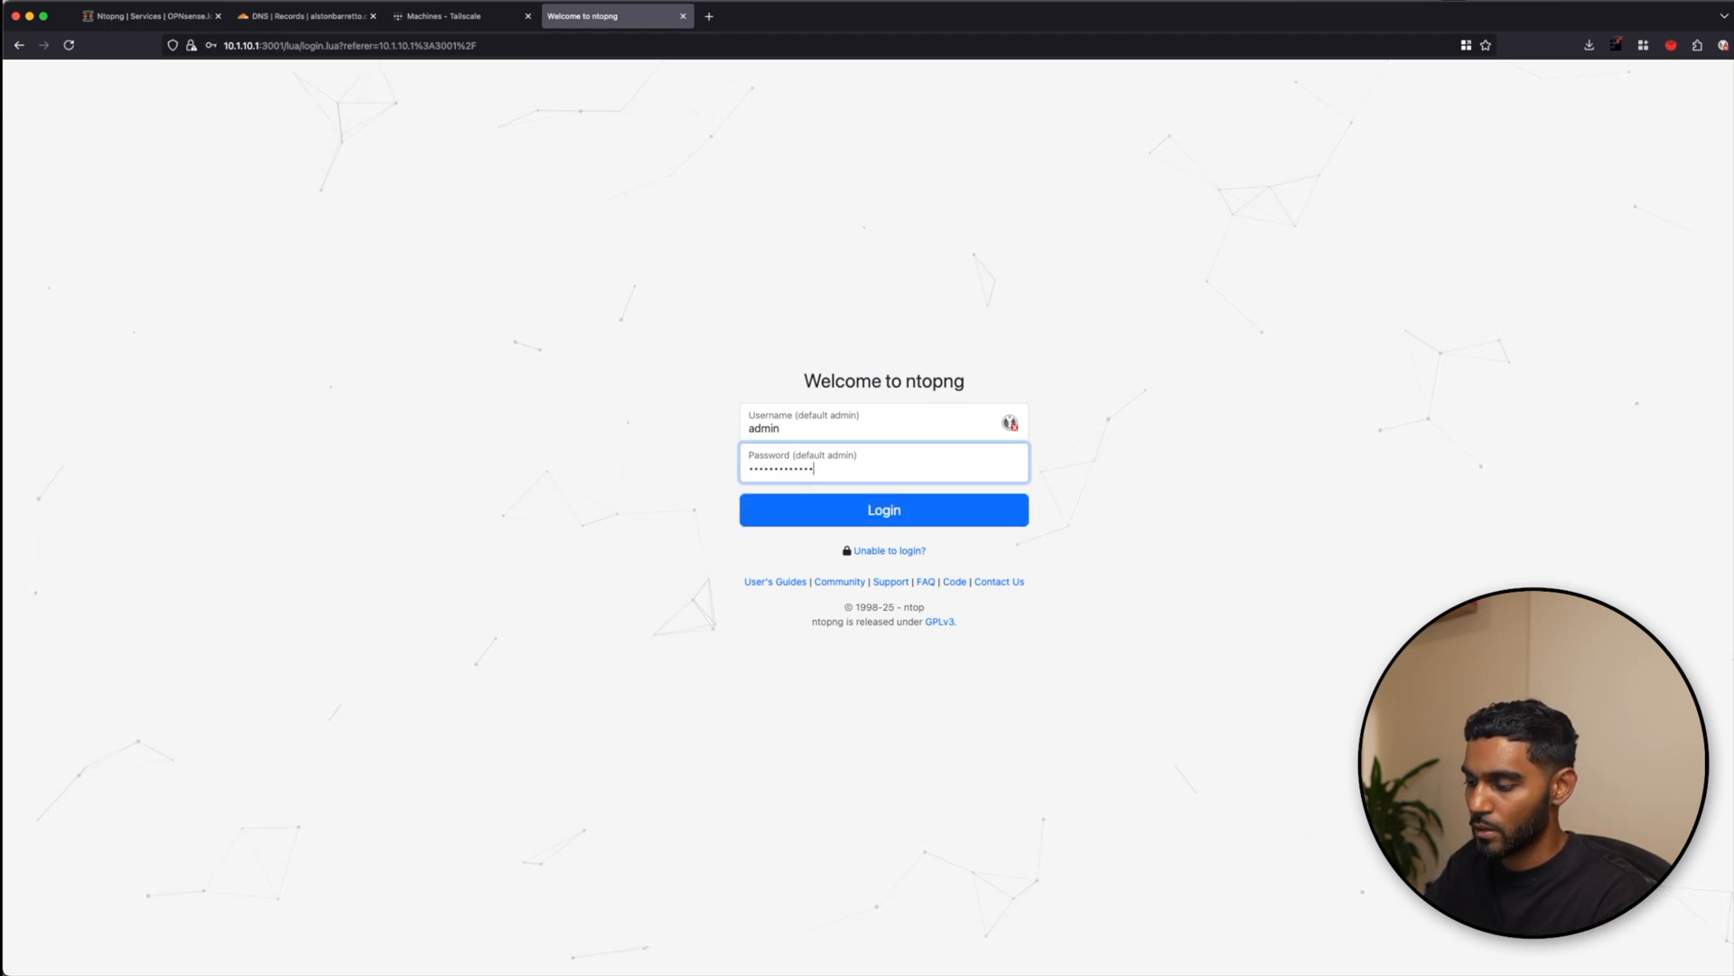
pyautogui.click(883, 510)
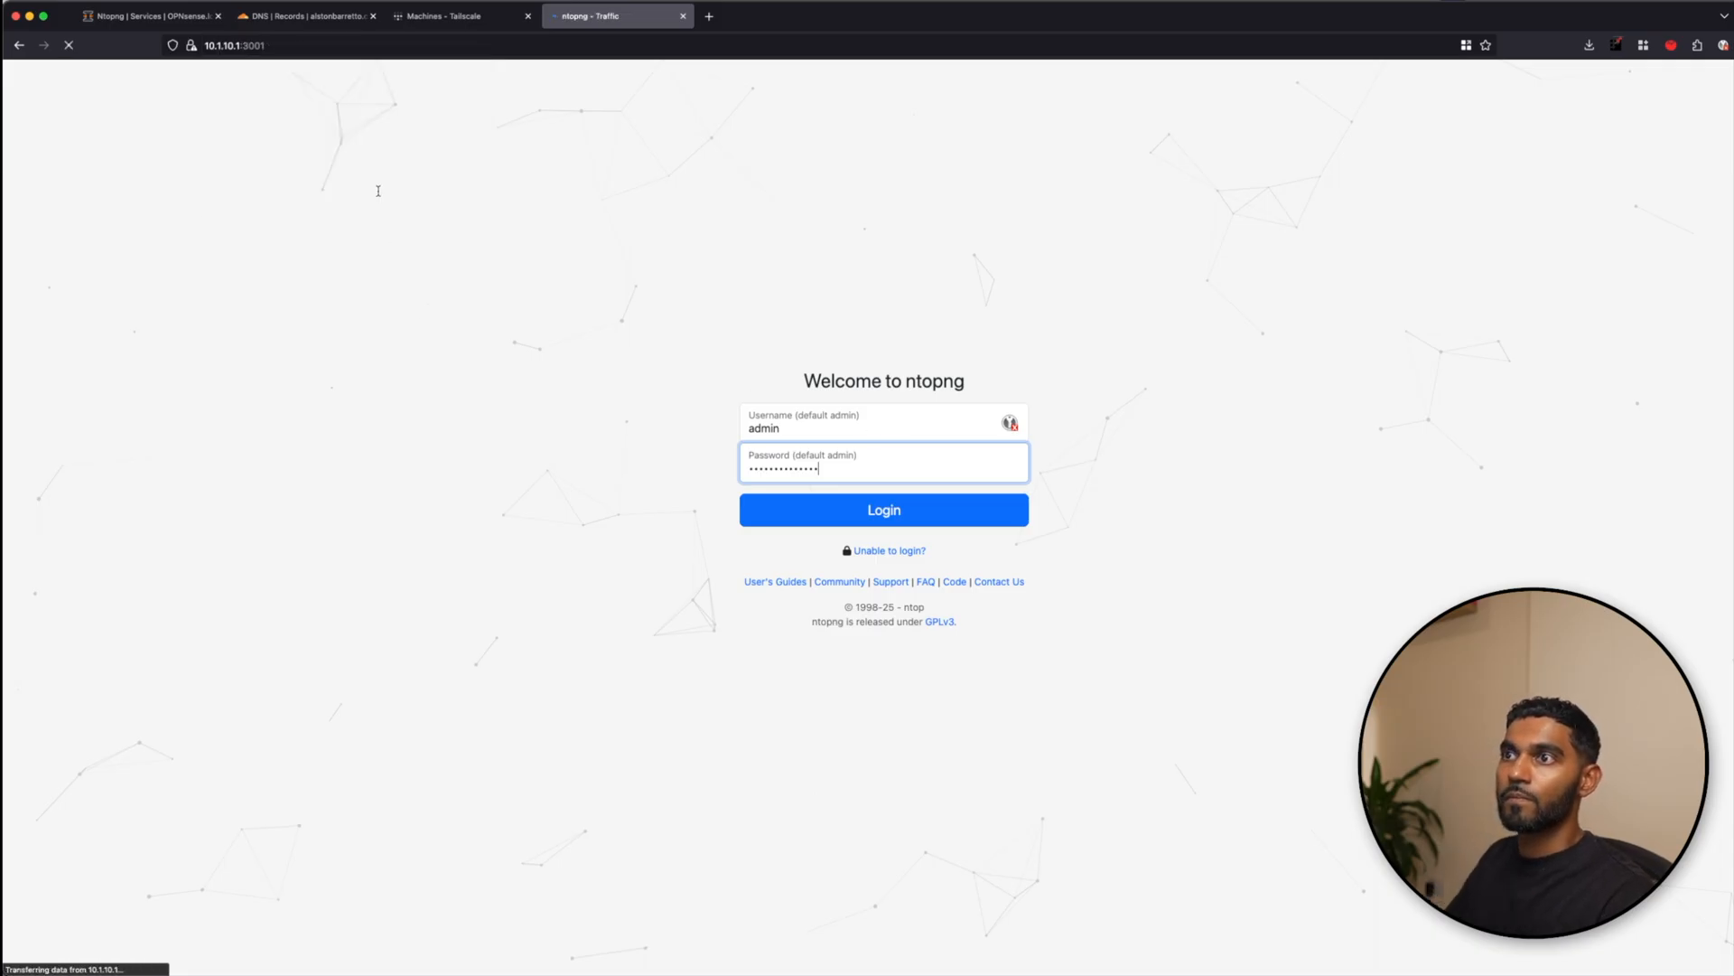
# Open igc0 interface details and its last-30-minutes historical traffic chart.
pyautogui.click(882, 509)
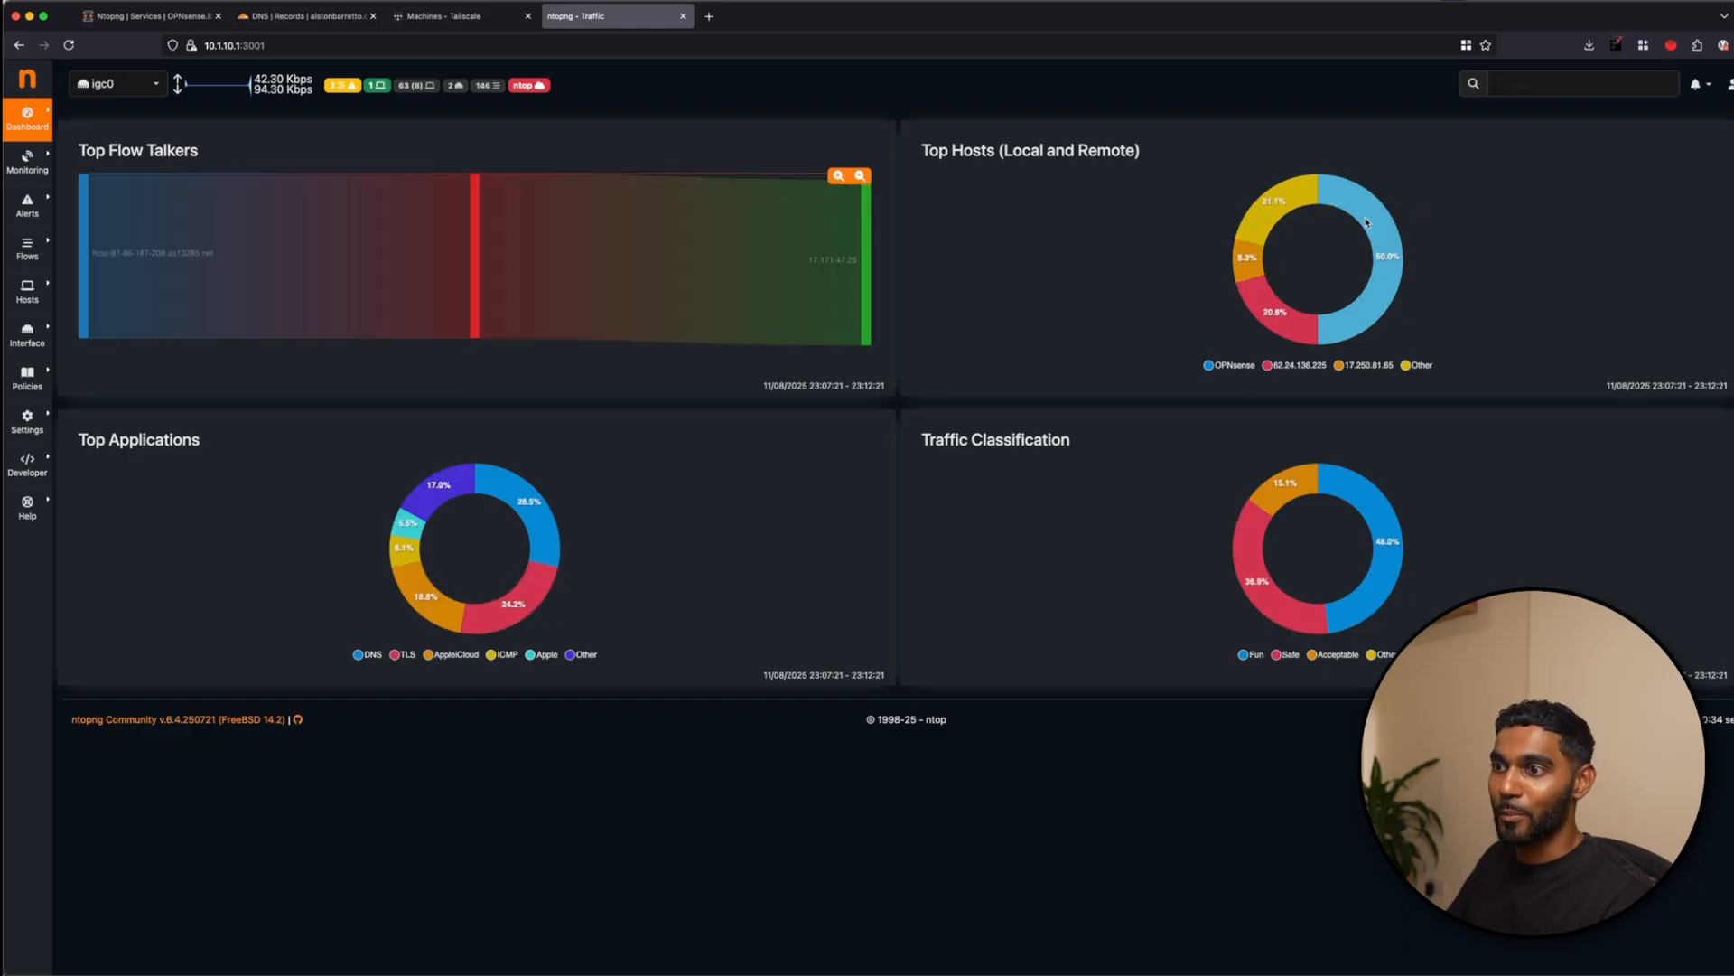
pyautogui.click(26, 332)
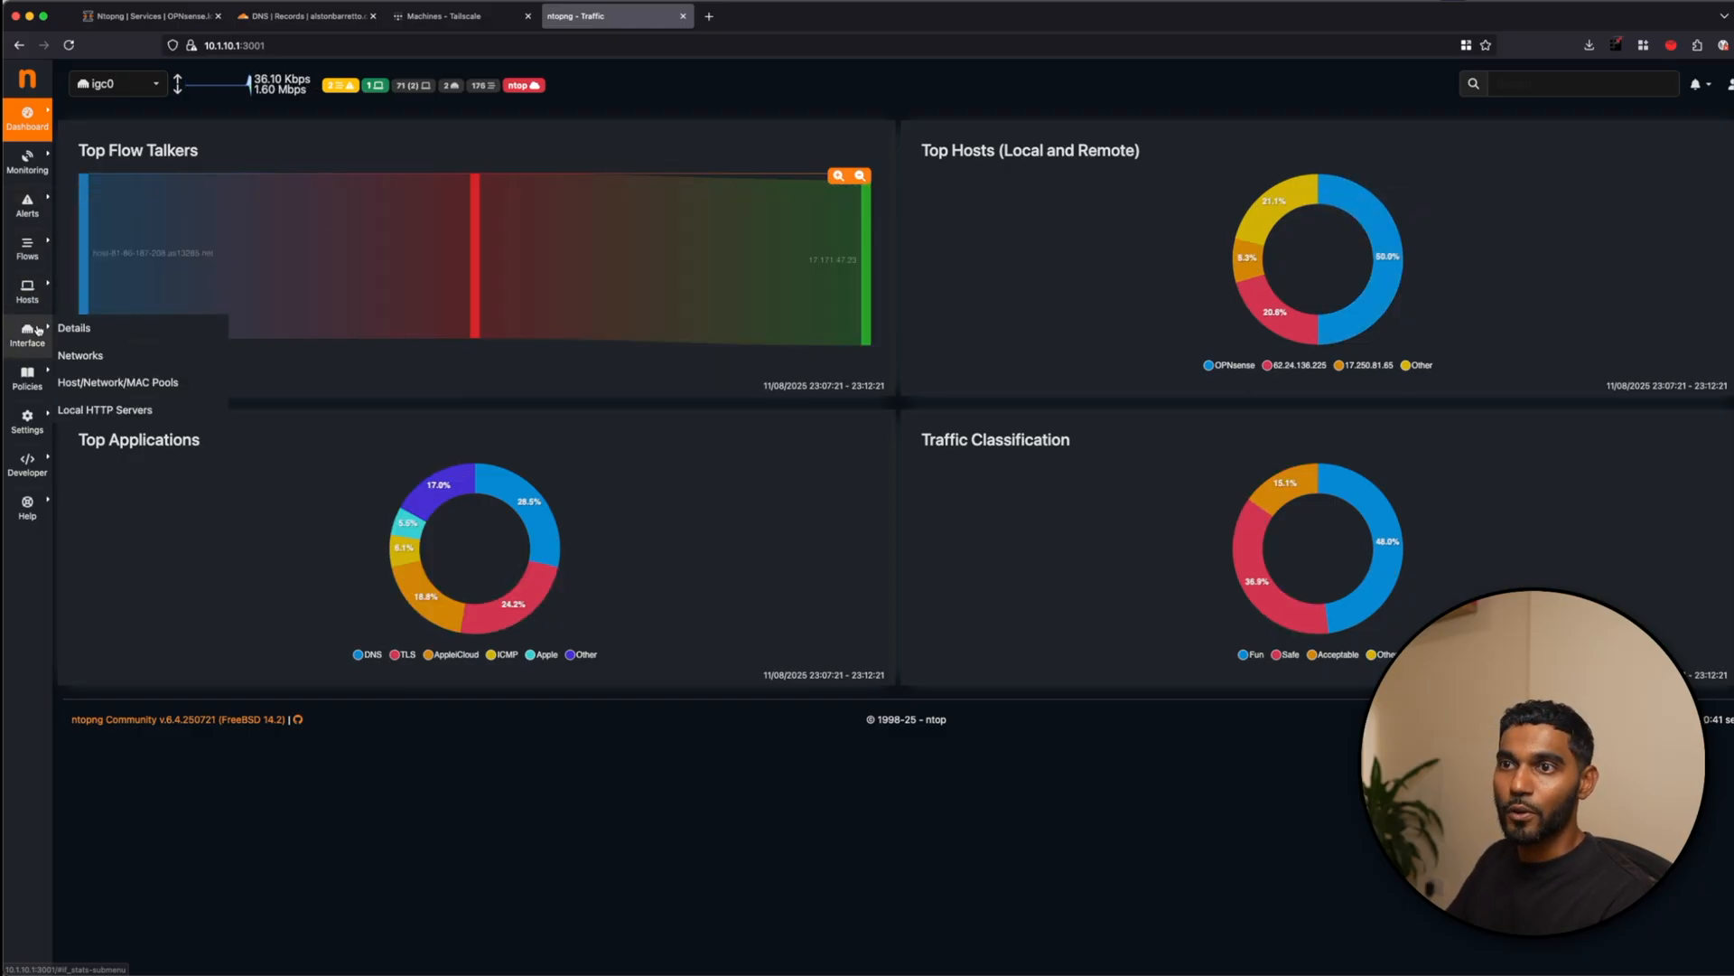
pyautogui.click(74, 327)
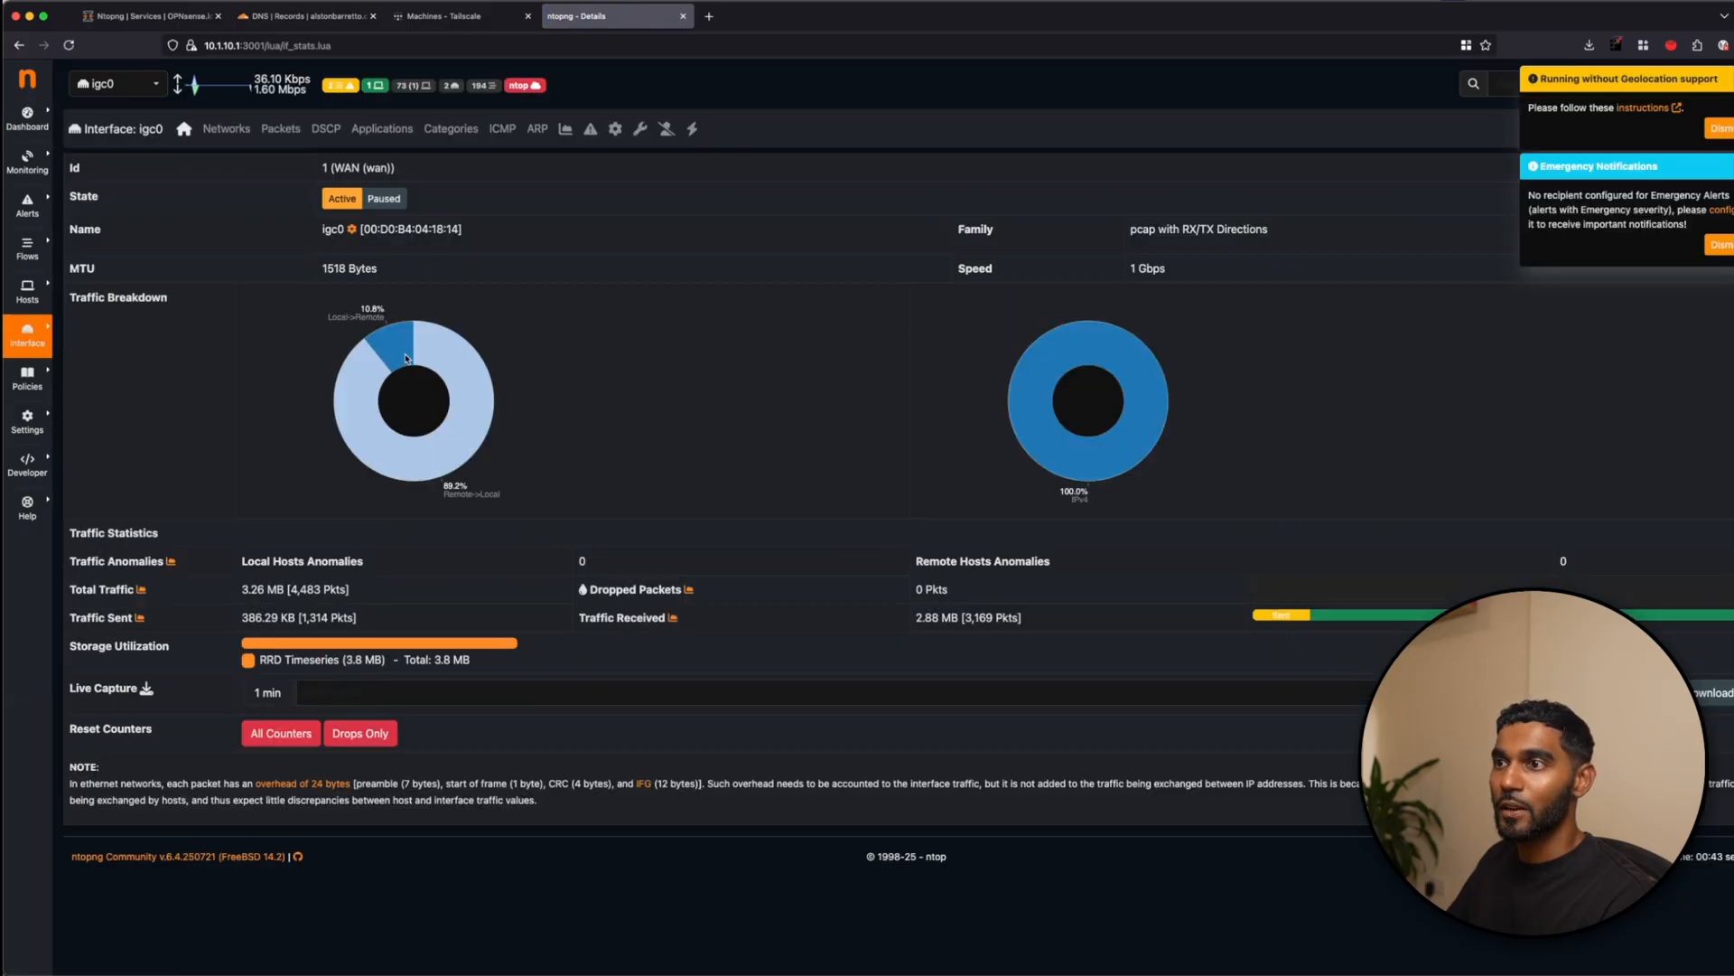
pyautogui.moveTo(565, 128)
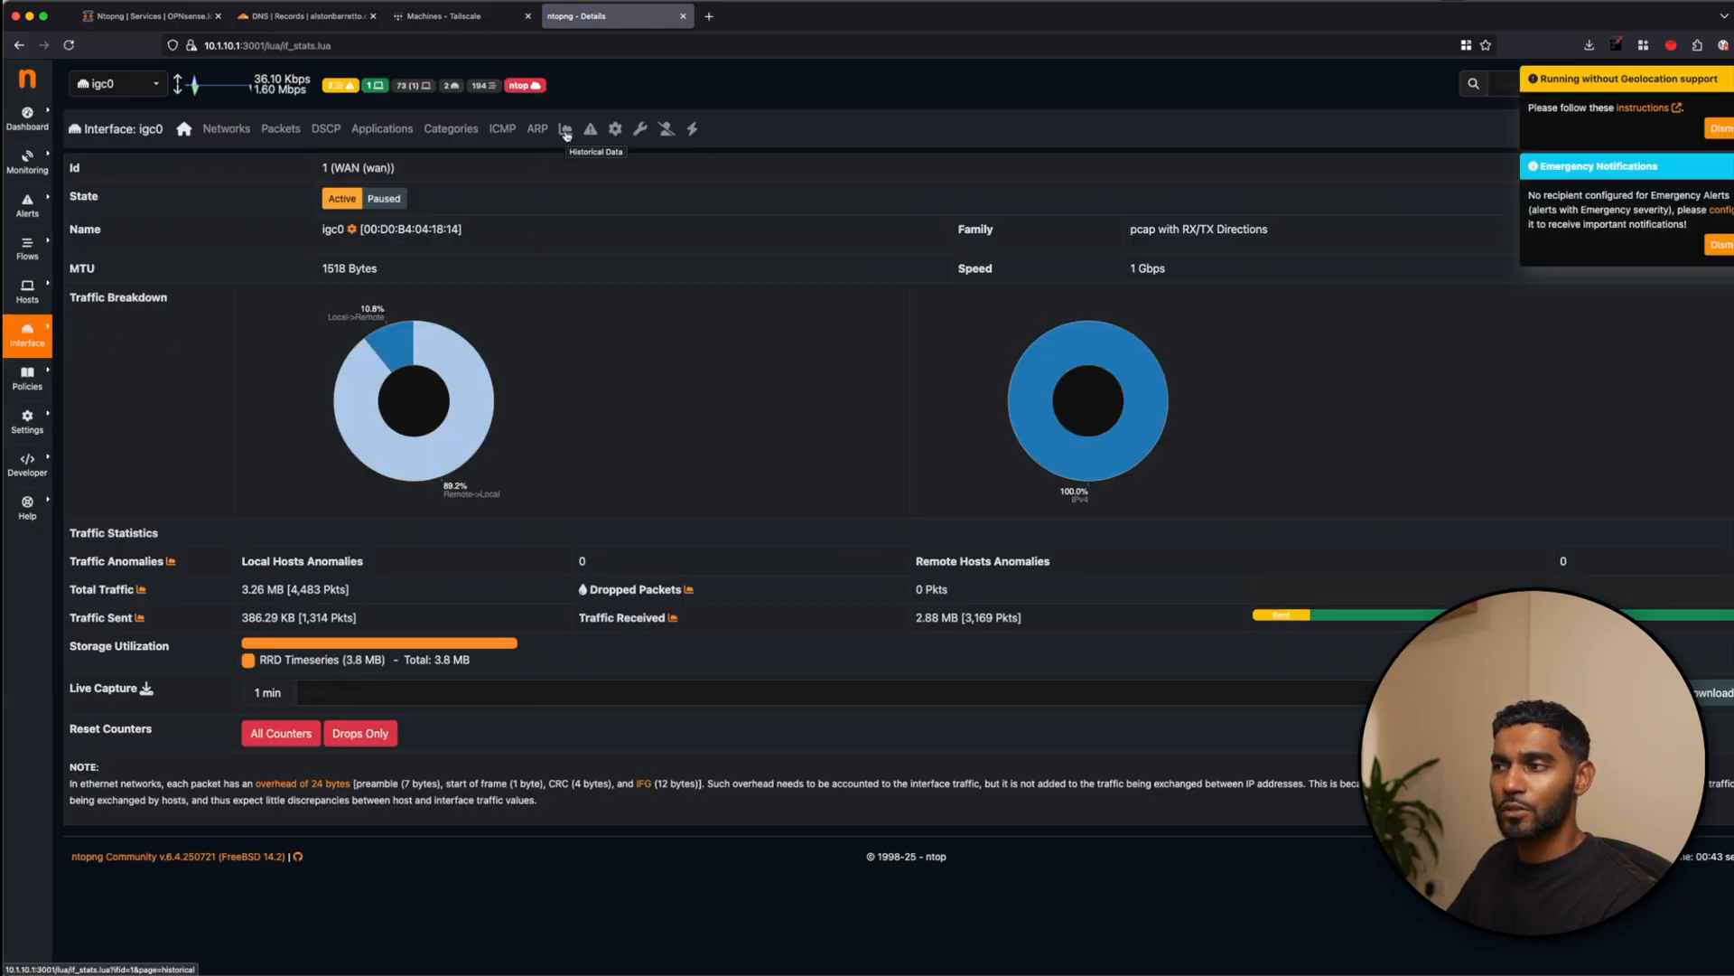
pyautogui.click(563, 128)
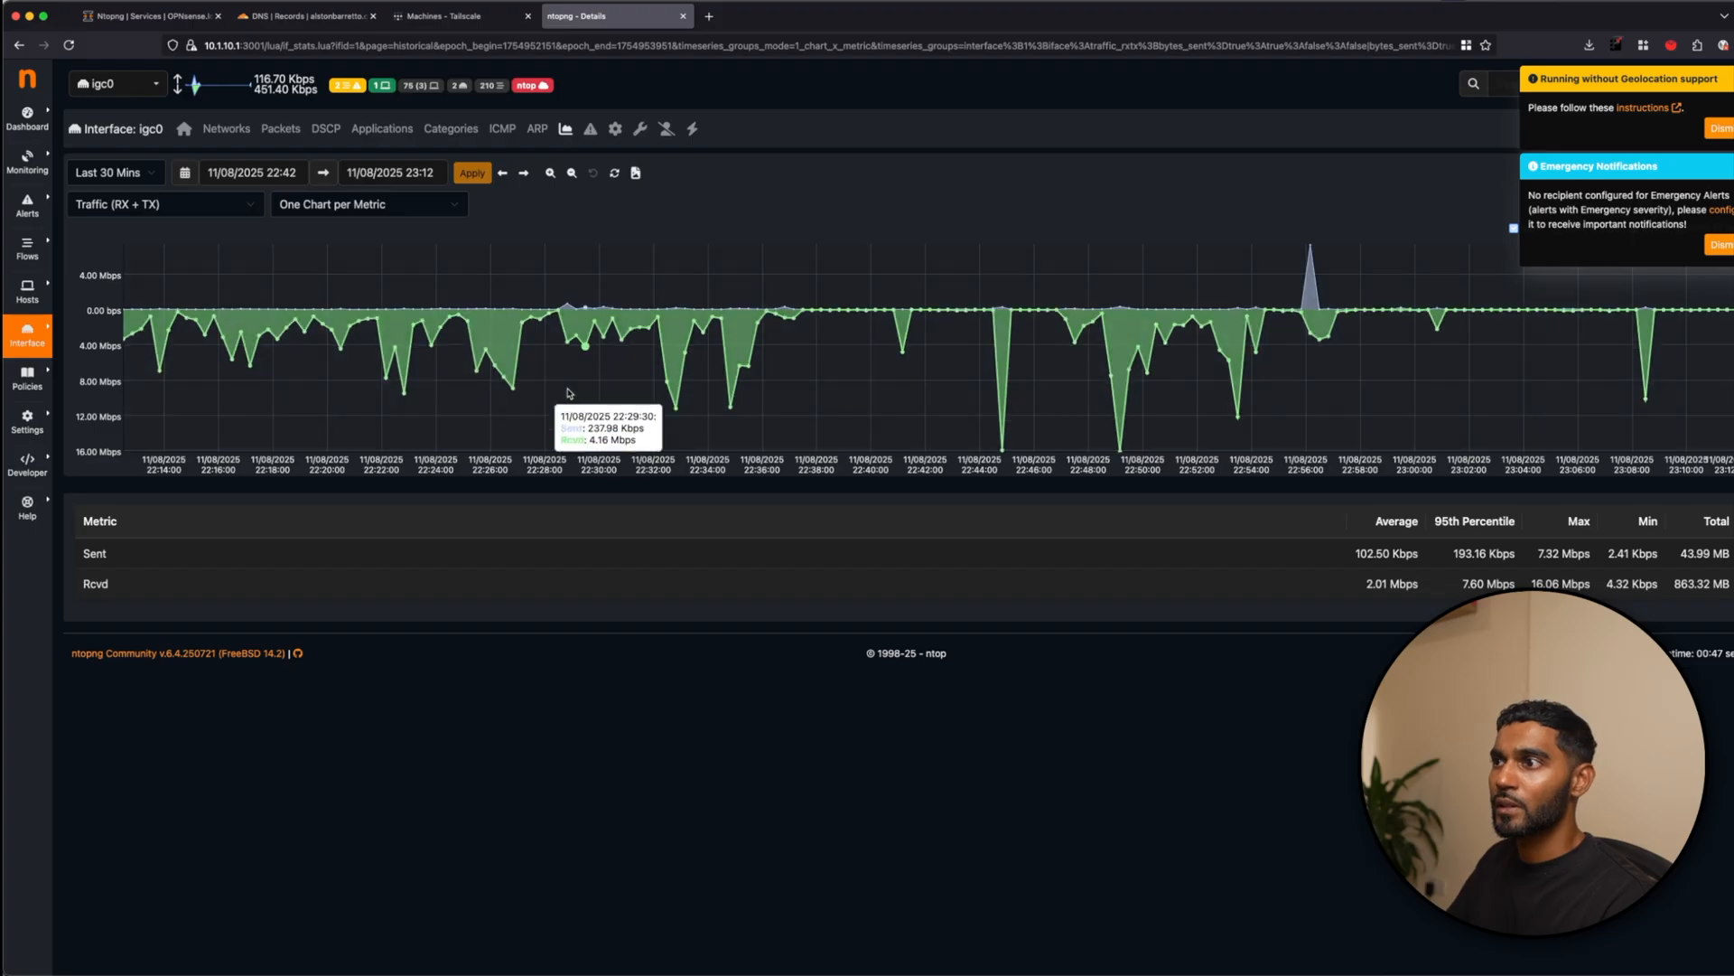
pyautogui.moveTo(693, 340)
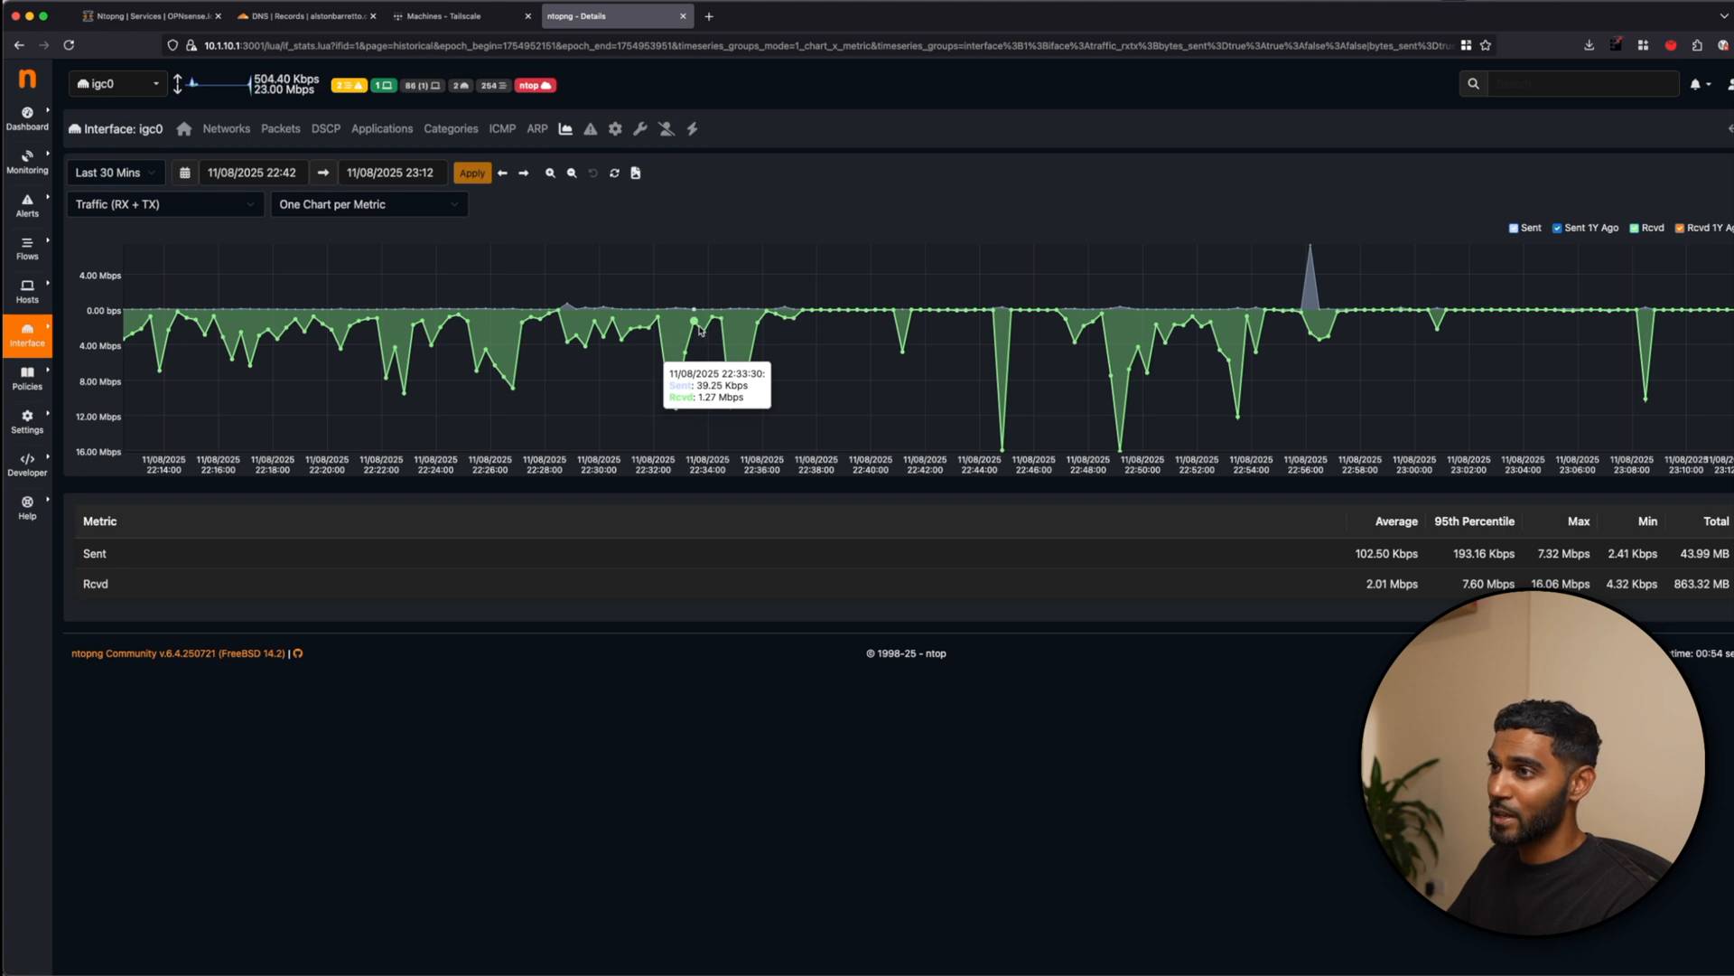
pyautogui.moveTo(1291, 326)
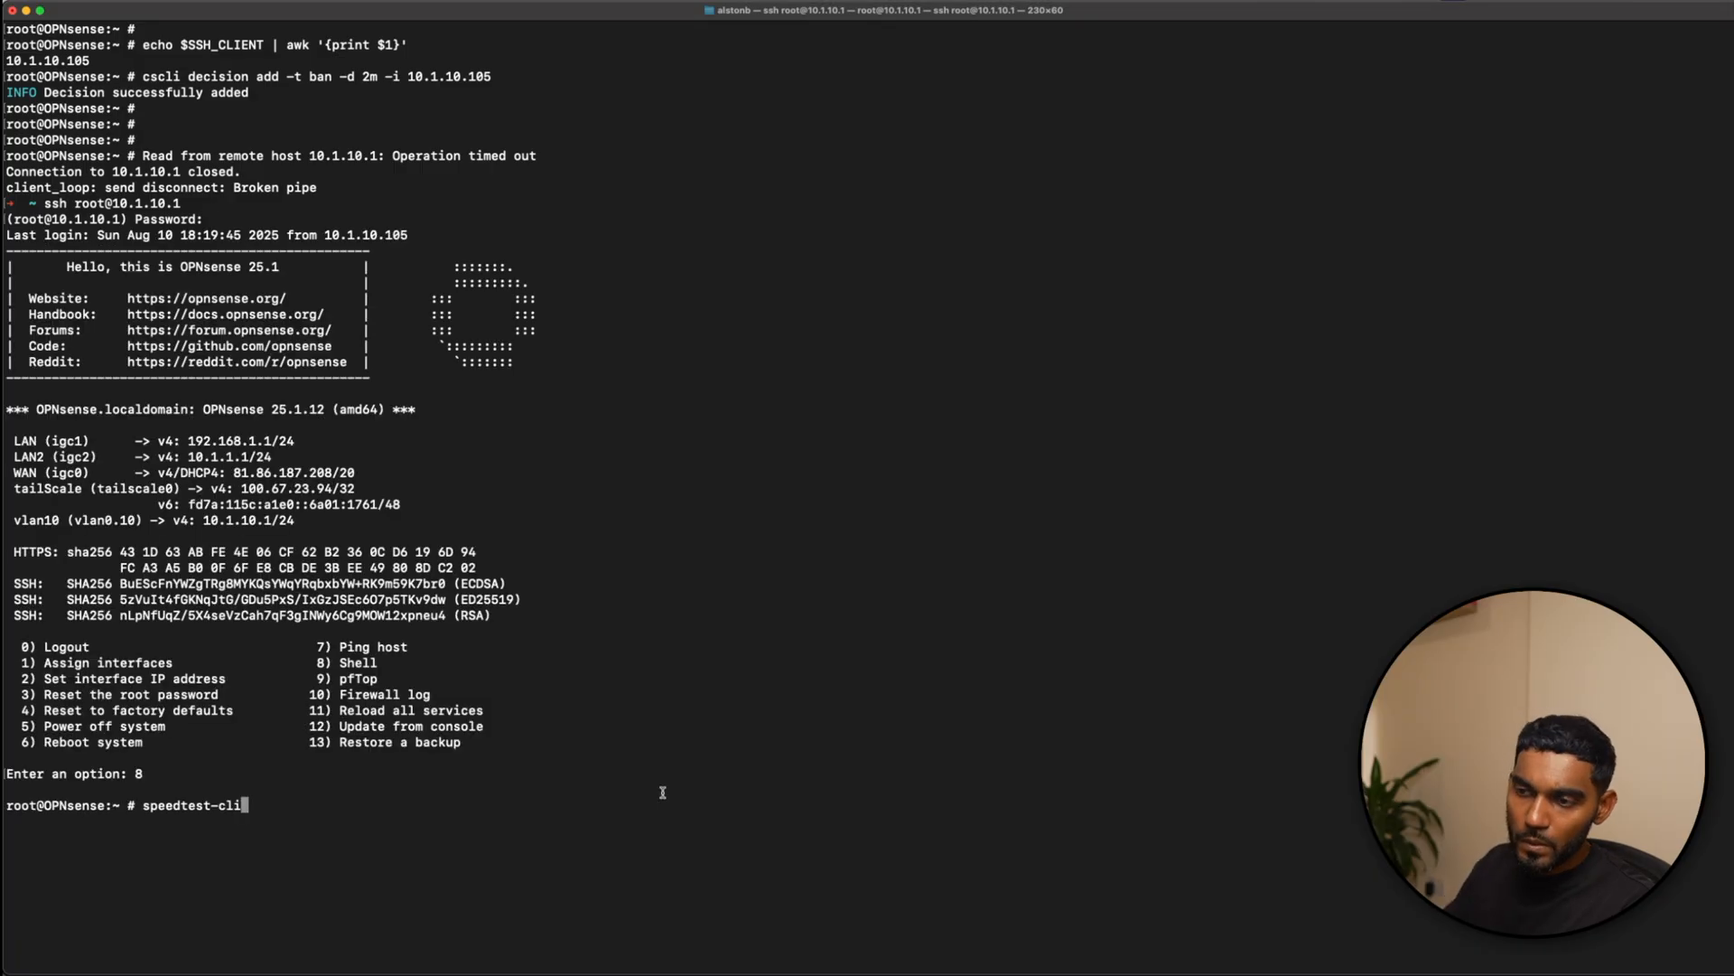
# Focus the firewall's SSH shell session to run speedtest-cli.
pyautogui.click(614, 16)
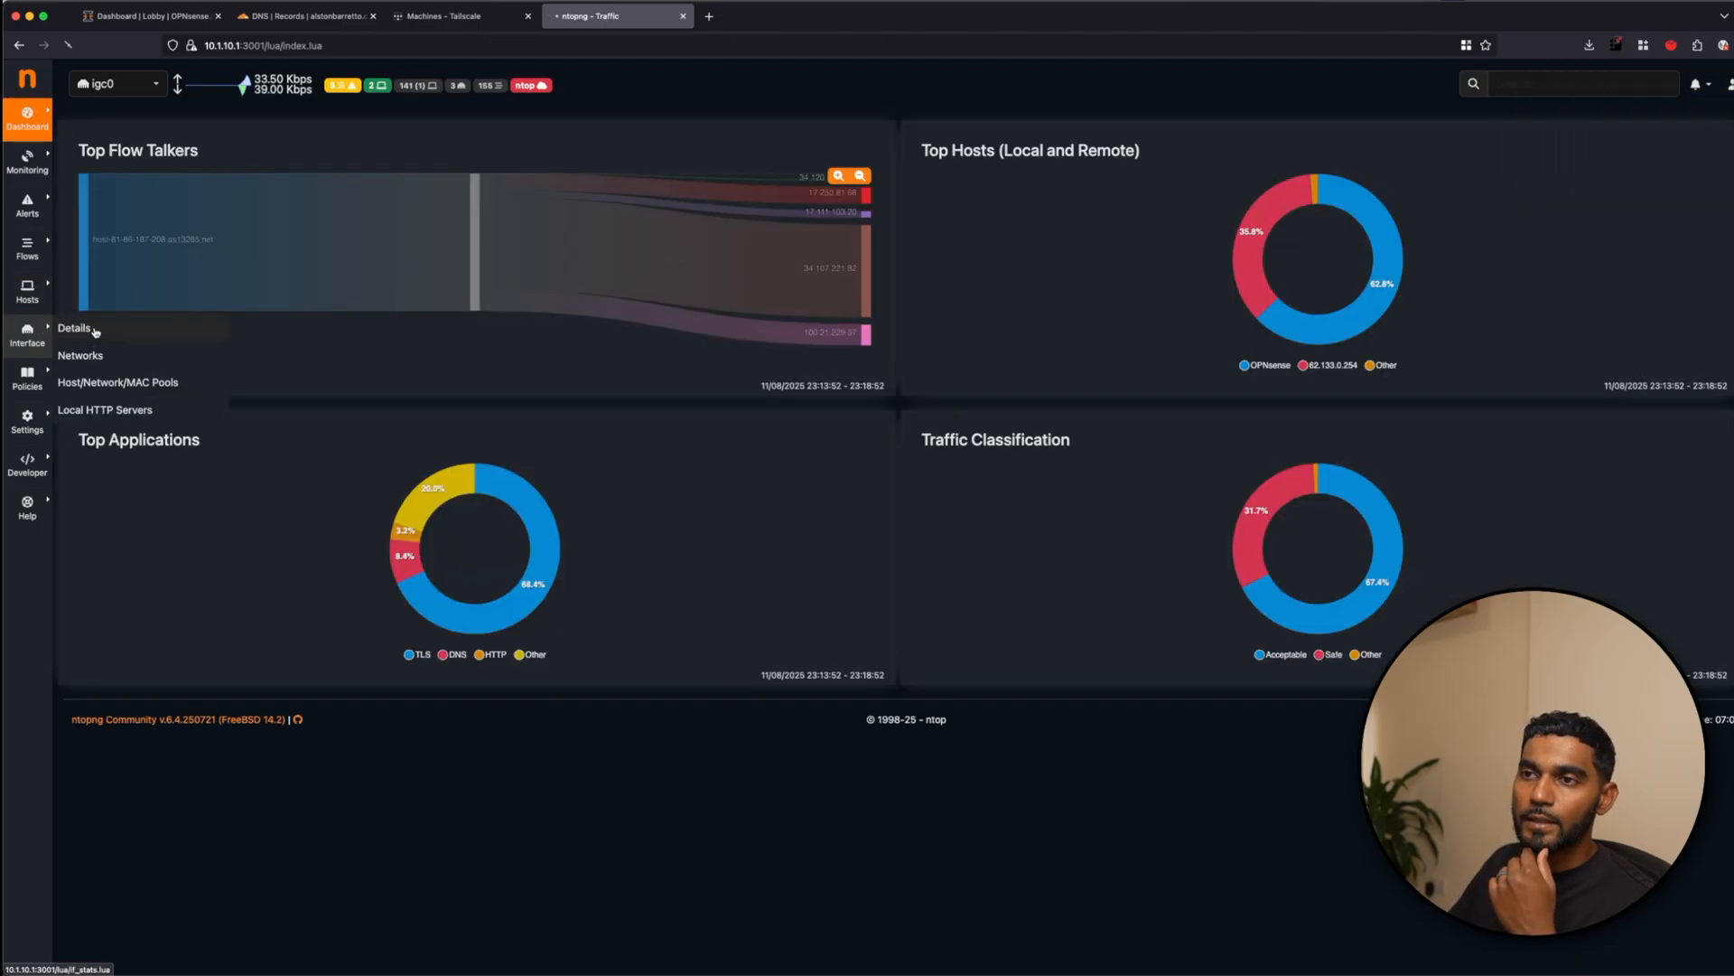
# Review igc0's Applications tab, highlighting the Ookla and Instagram entries.
pyautogui.click(74, 327)
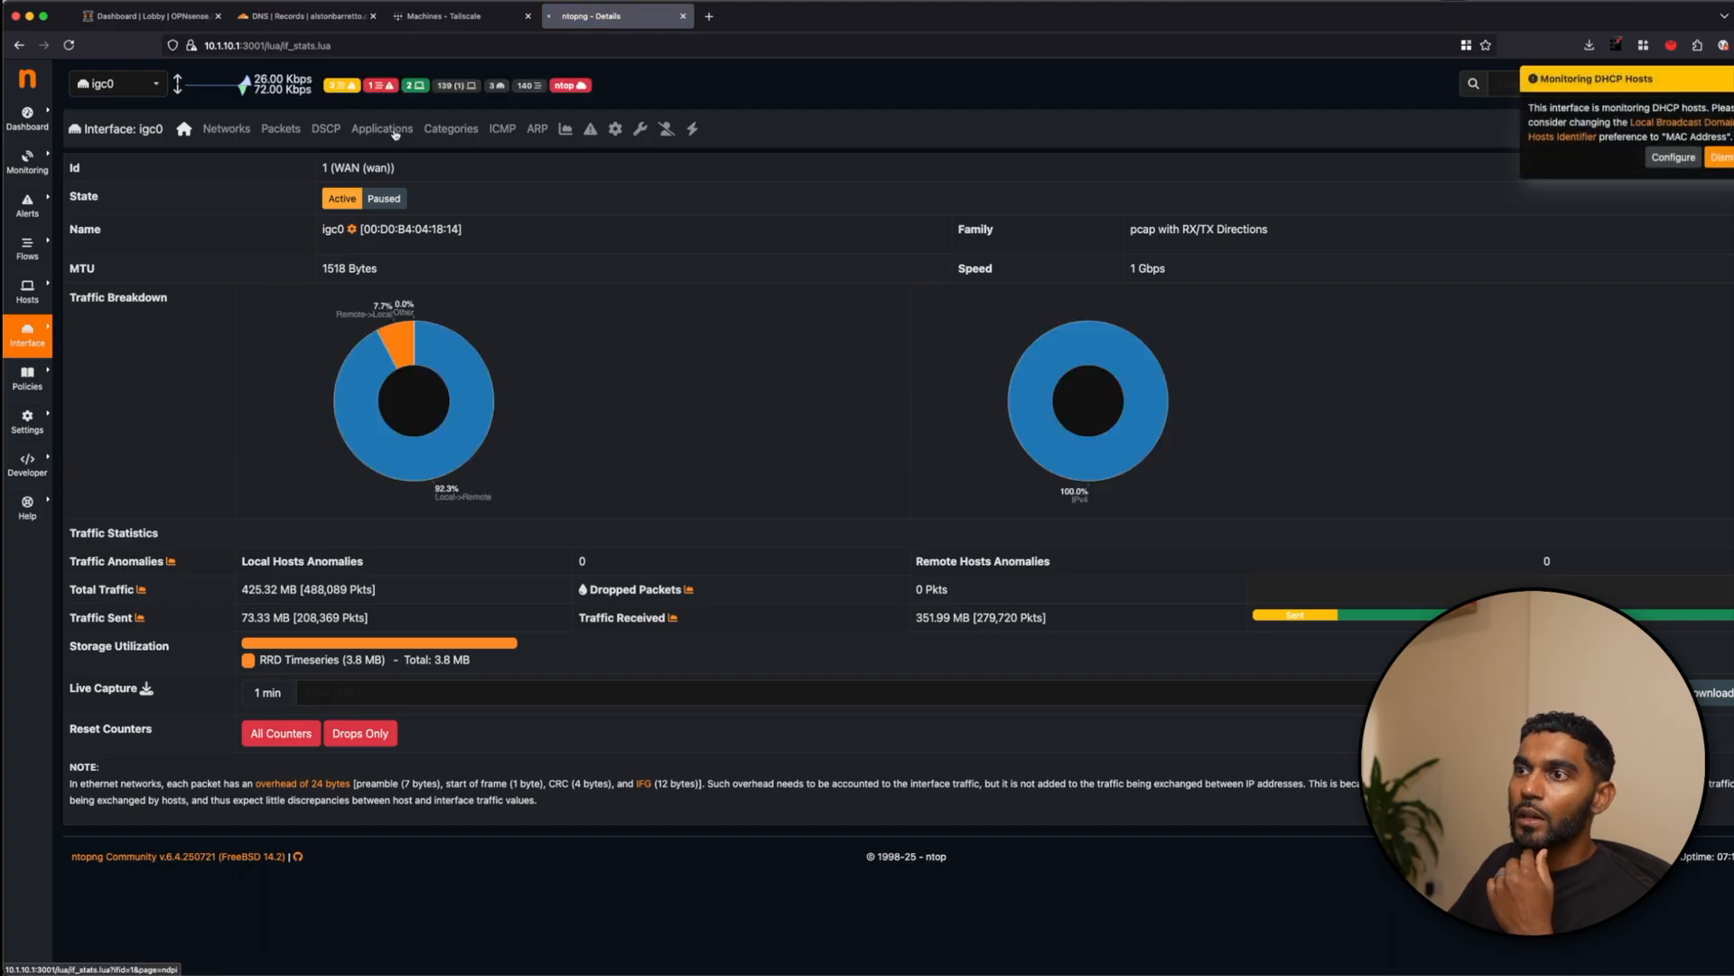
pyautogui.click(381, 128)
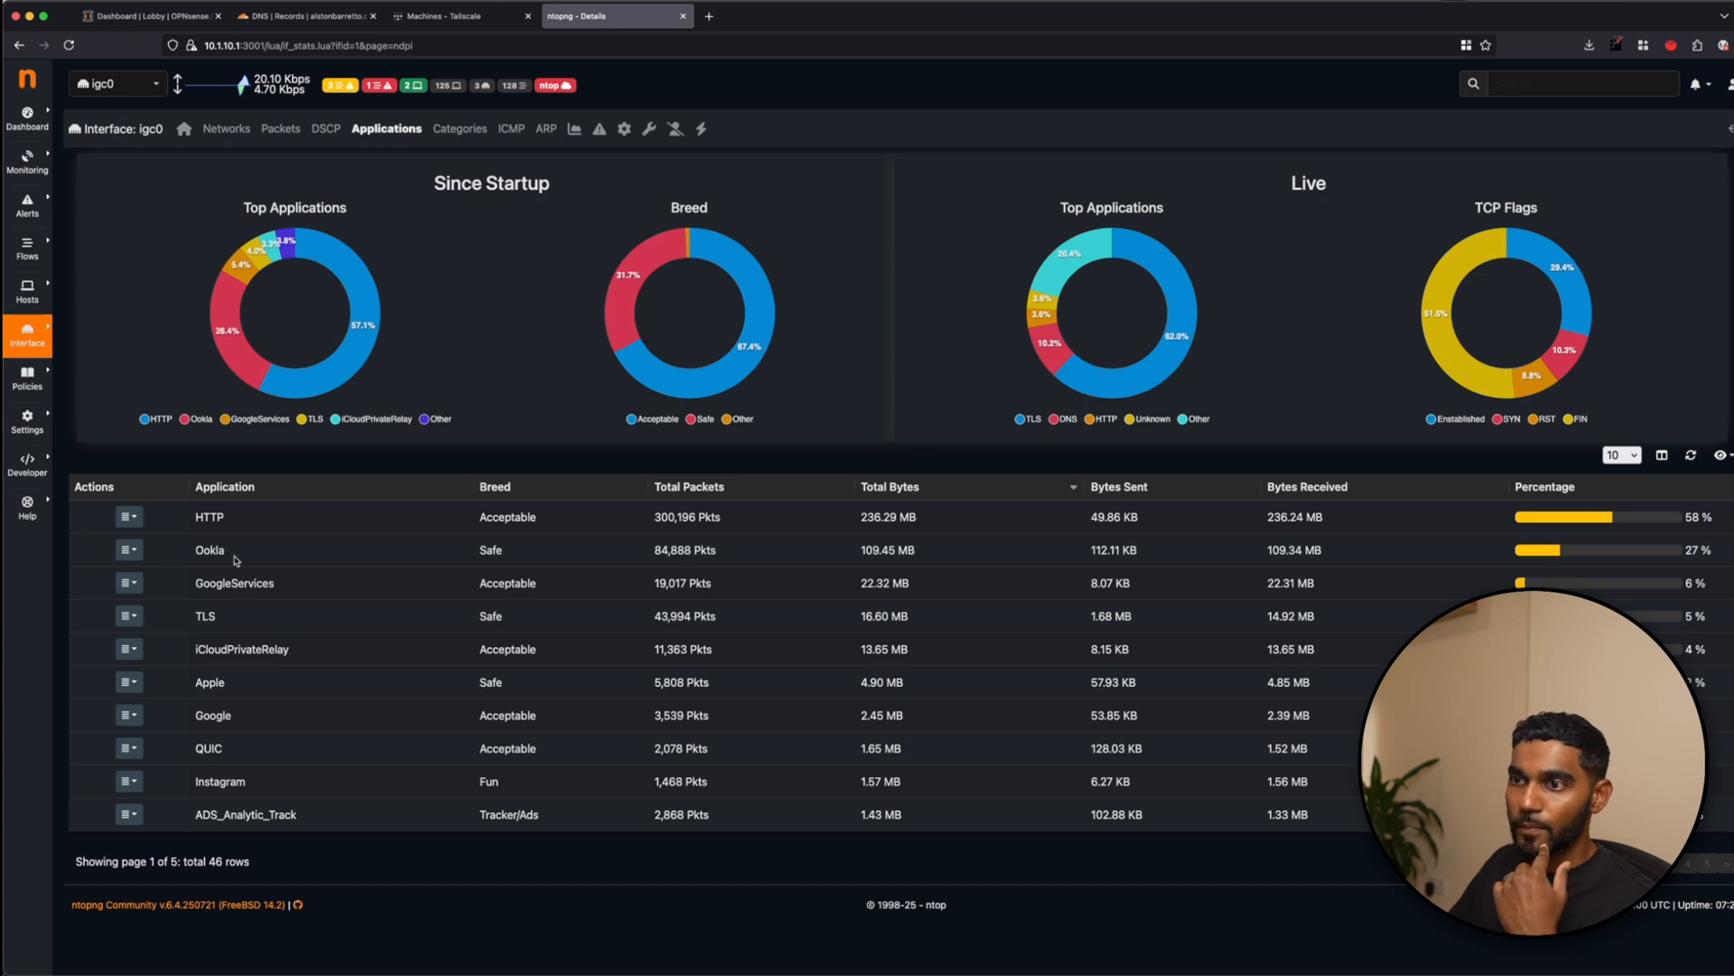
pyautogui.doubleClick(209, 550)
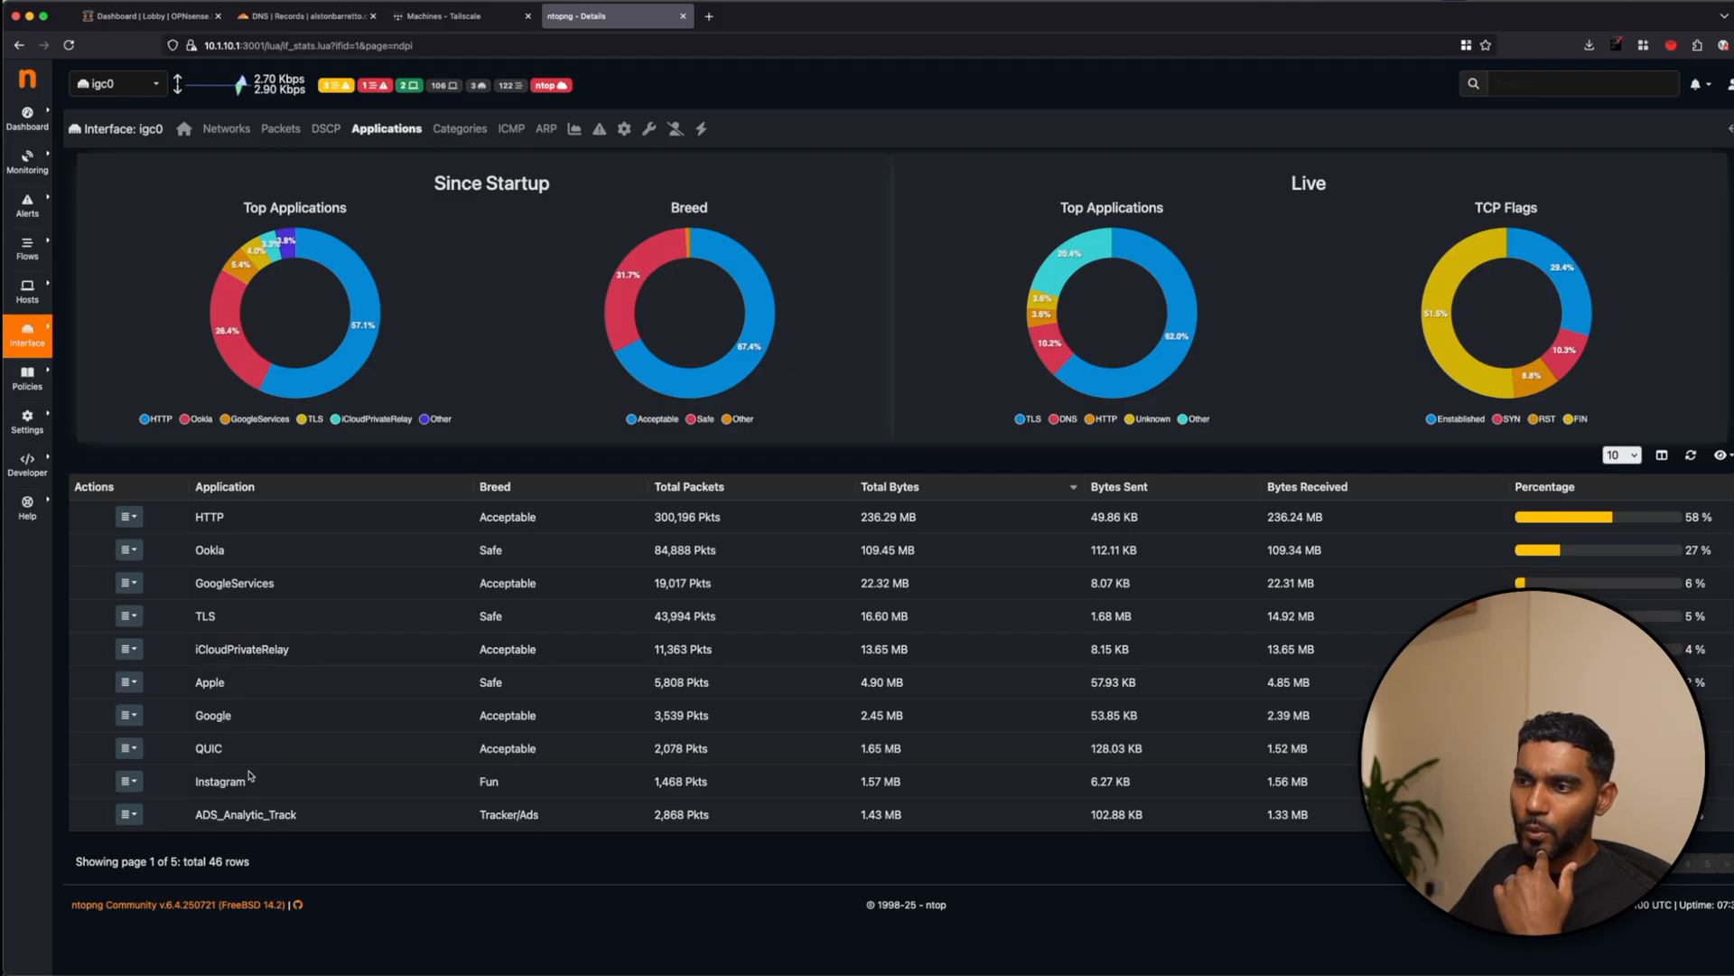
pyautogui.doubleClick(219, 780)
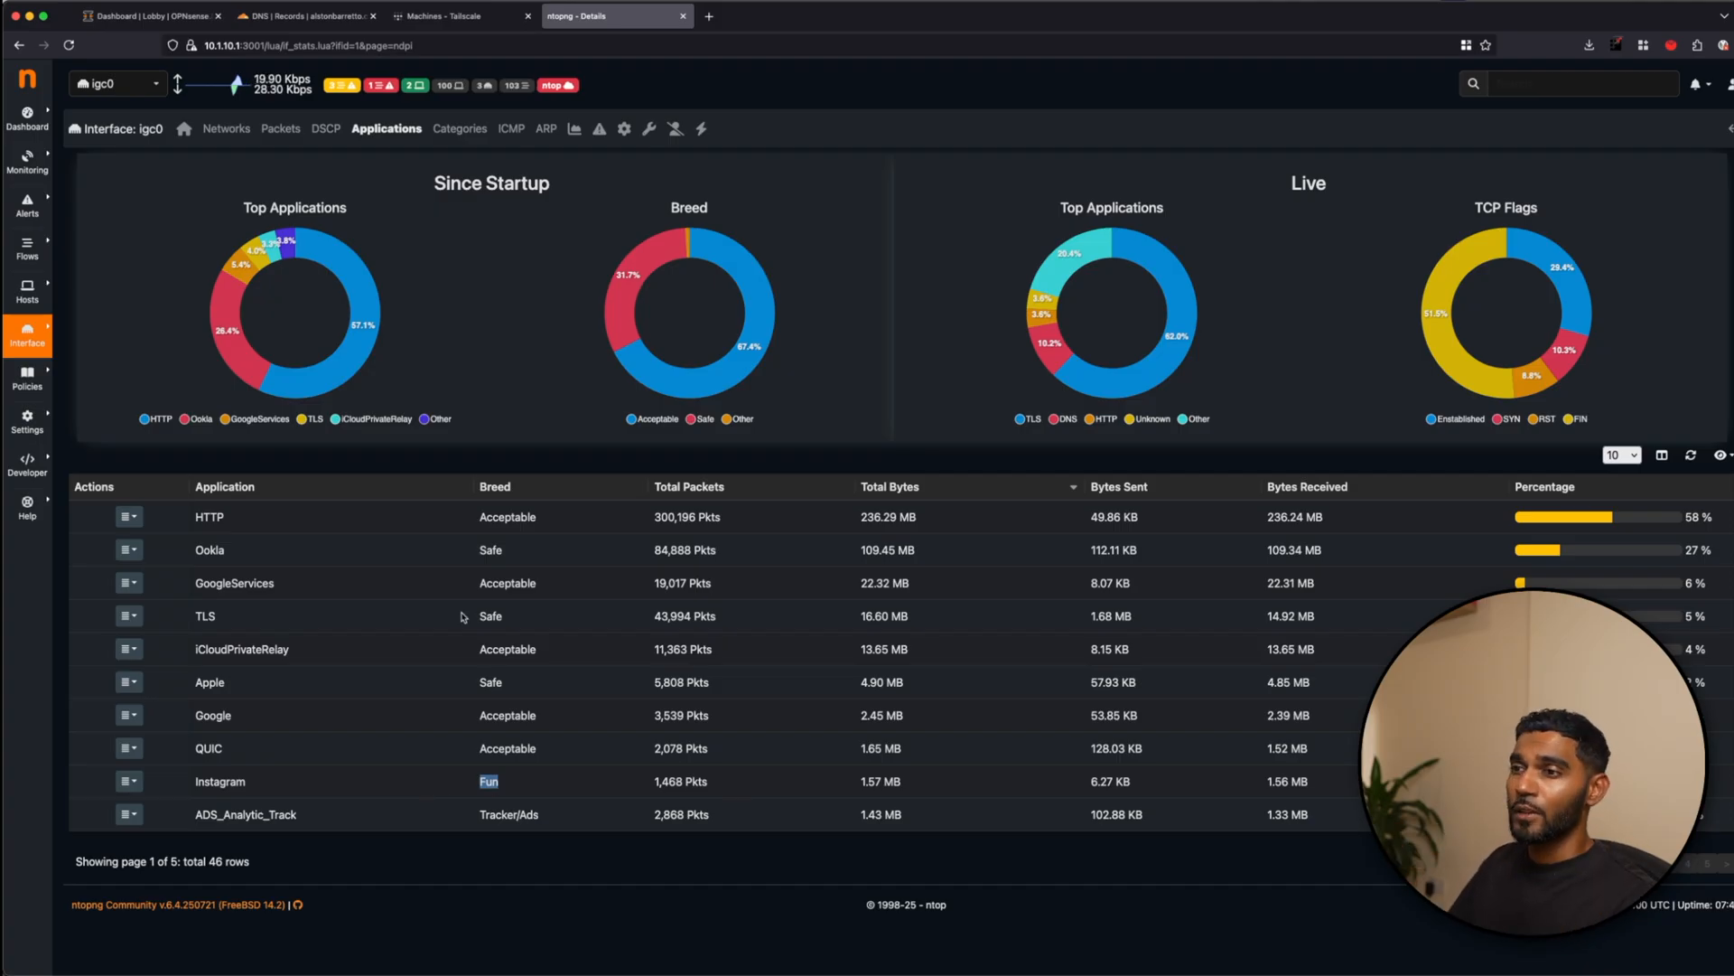
pyautogui.moveTo(455, 604)
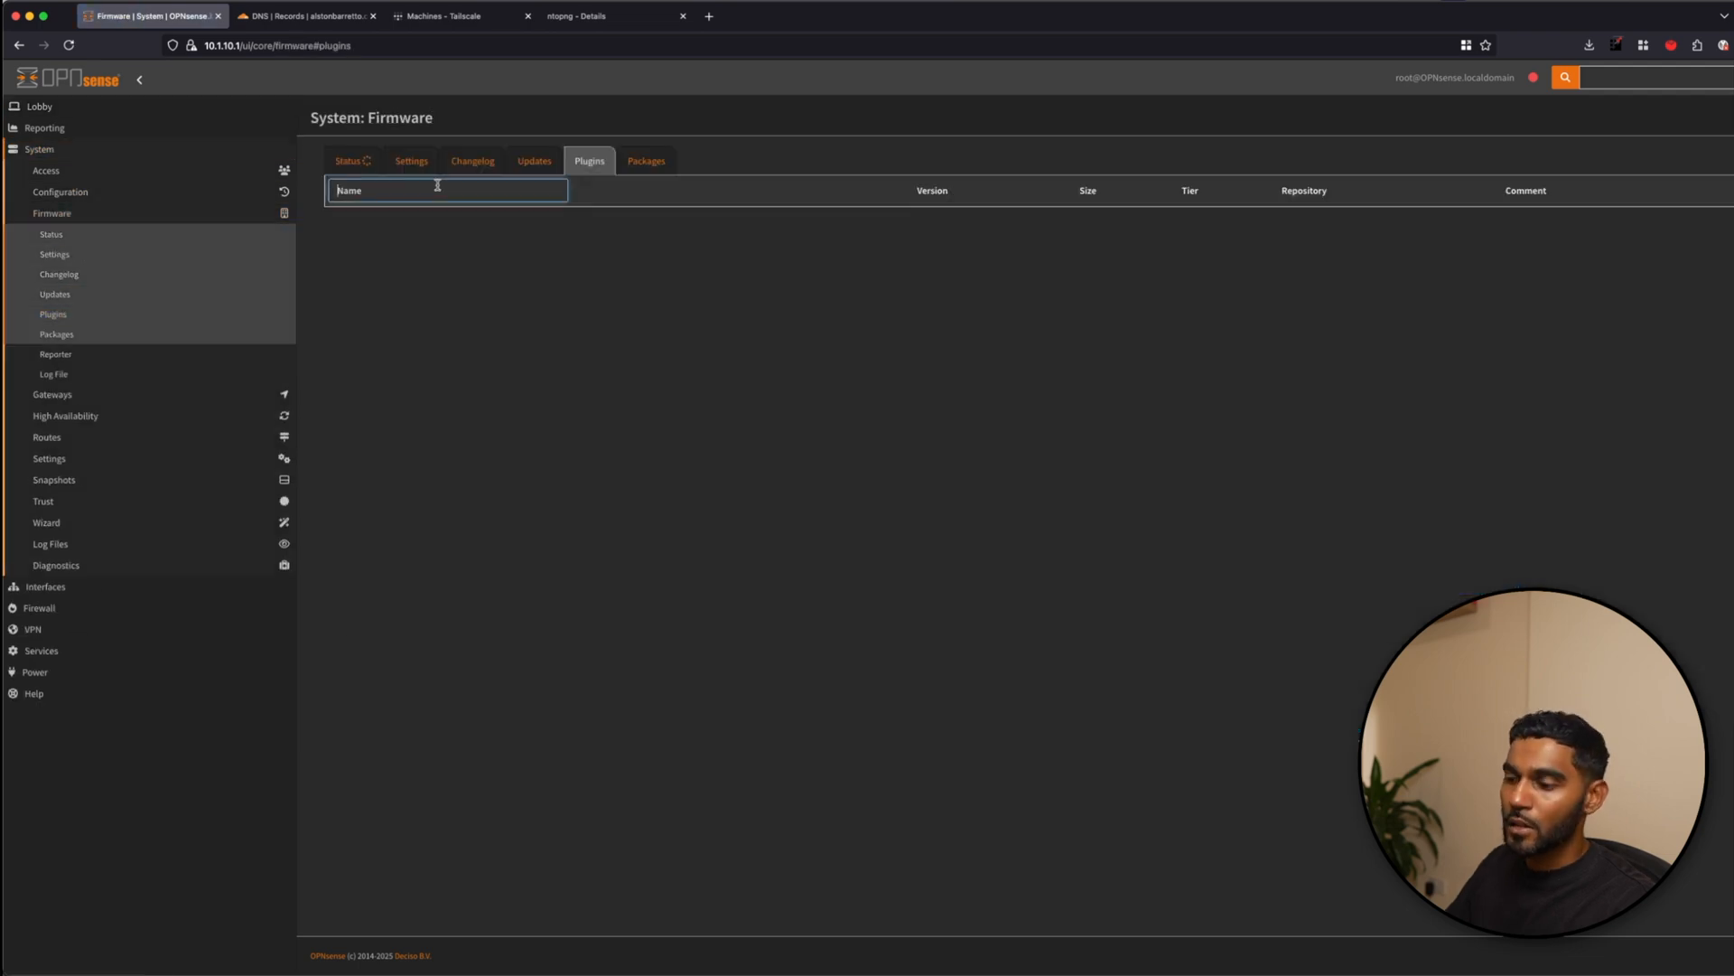
# Find os-theme-rebellion in plugins, then choose the rebellion theme in General settings.
pyautogui.write('rebe')
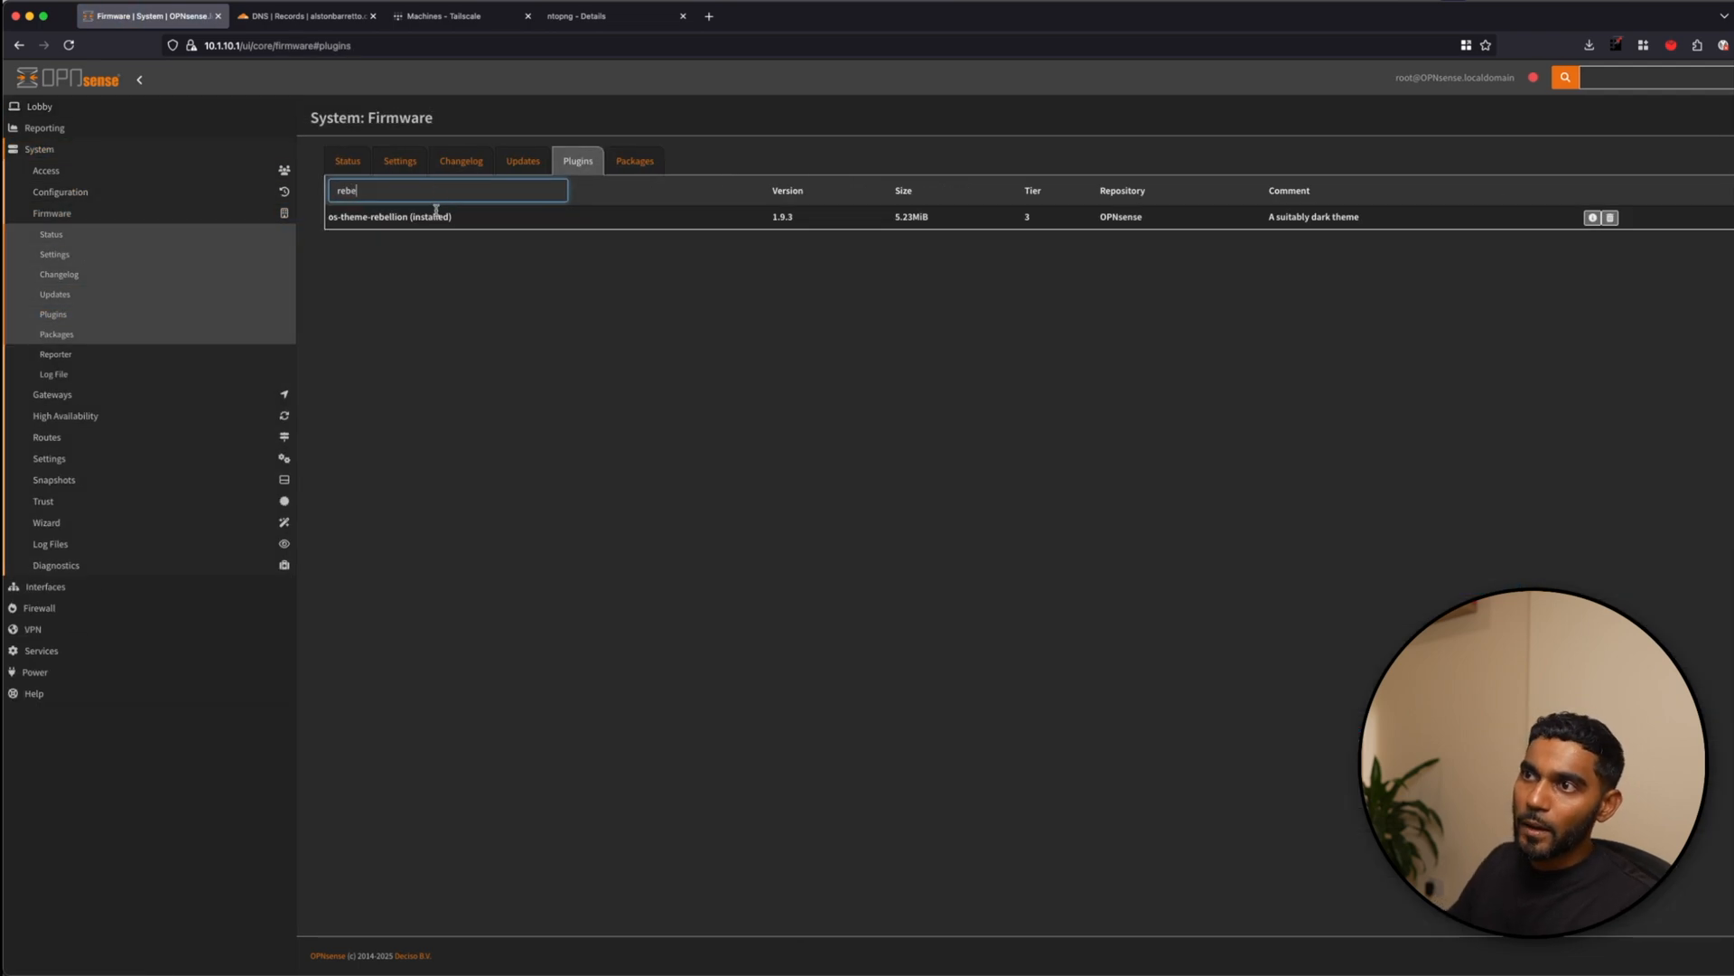
pyautogui.click(49, 297)
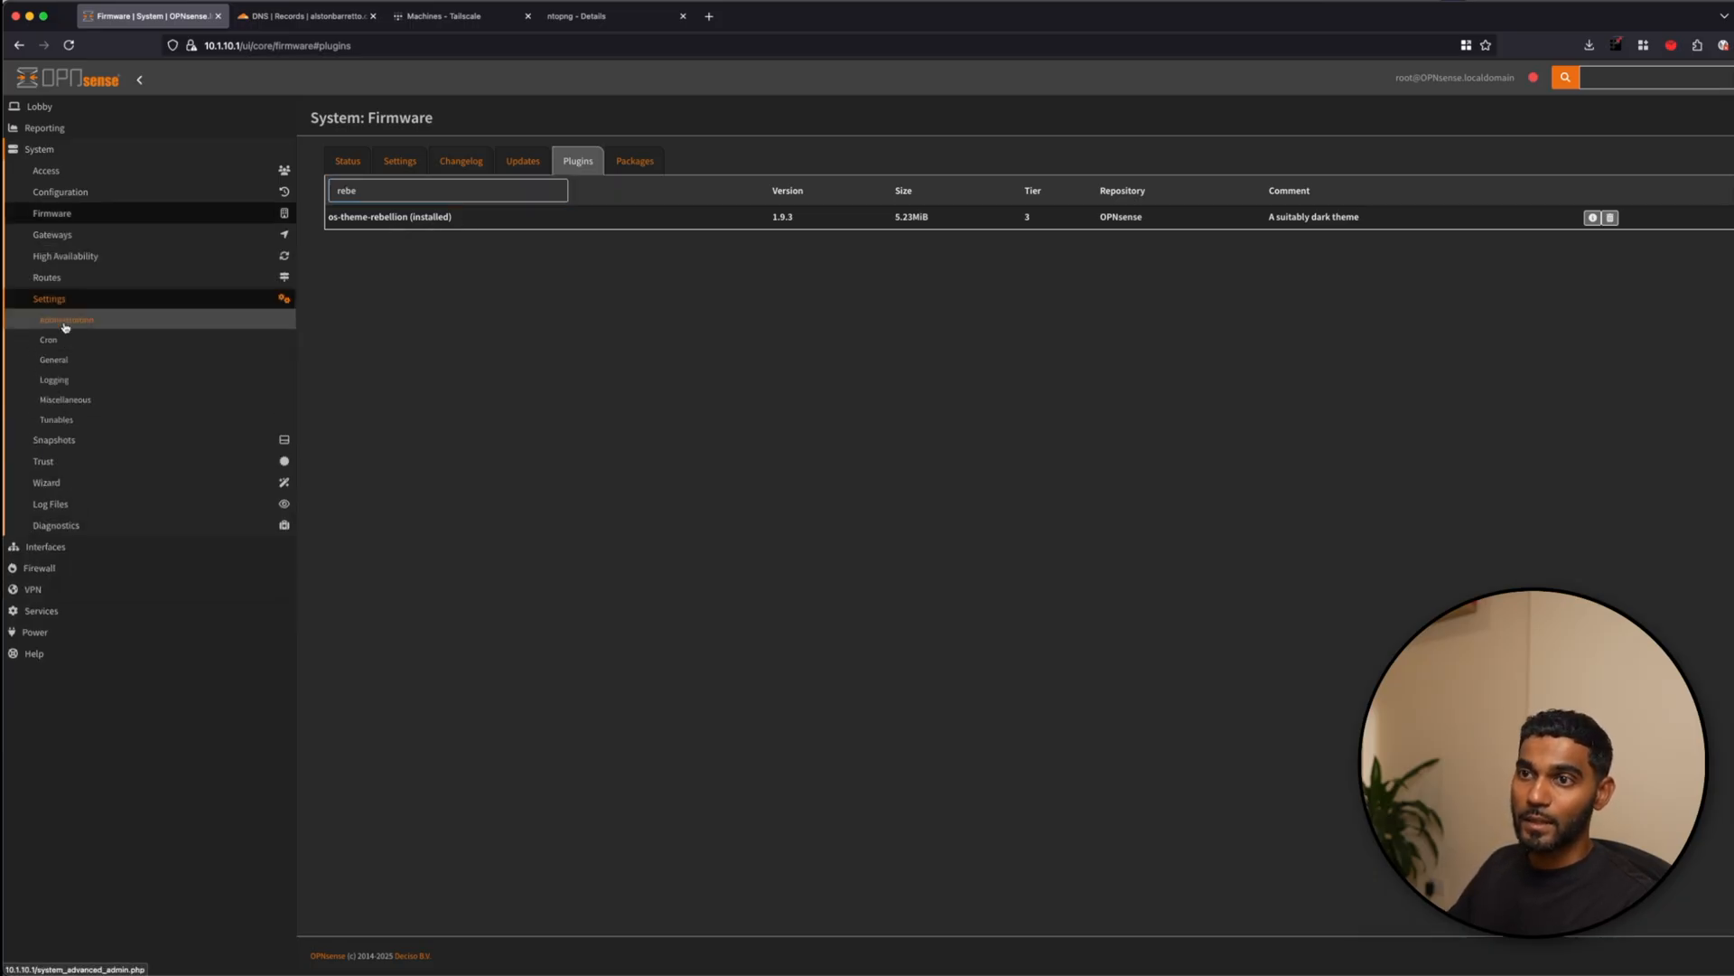
pyautogui.click(54, 360)
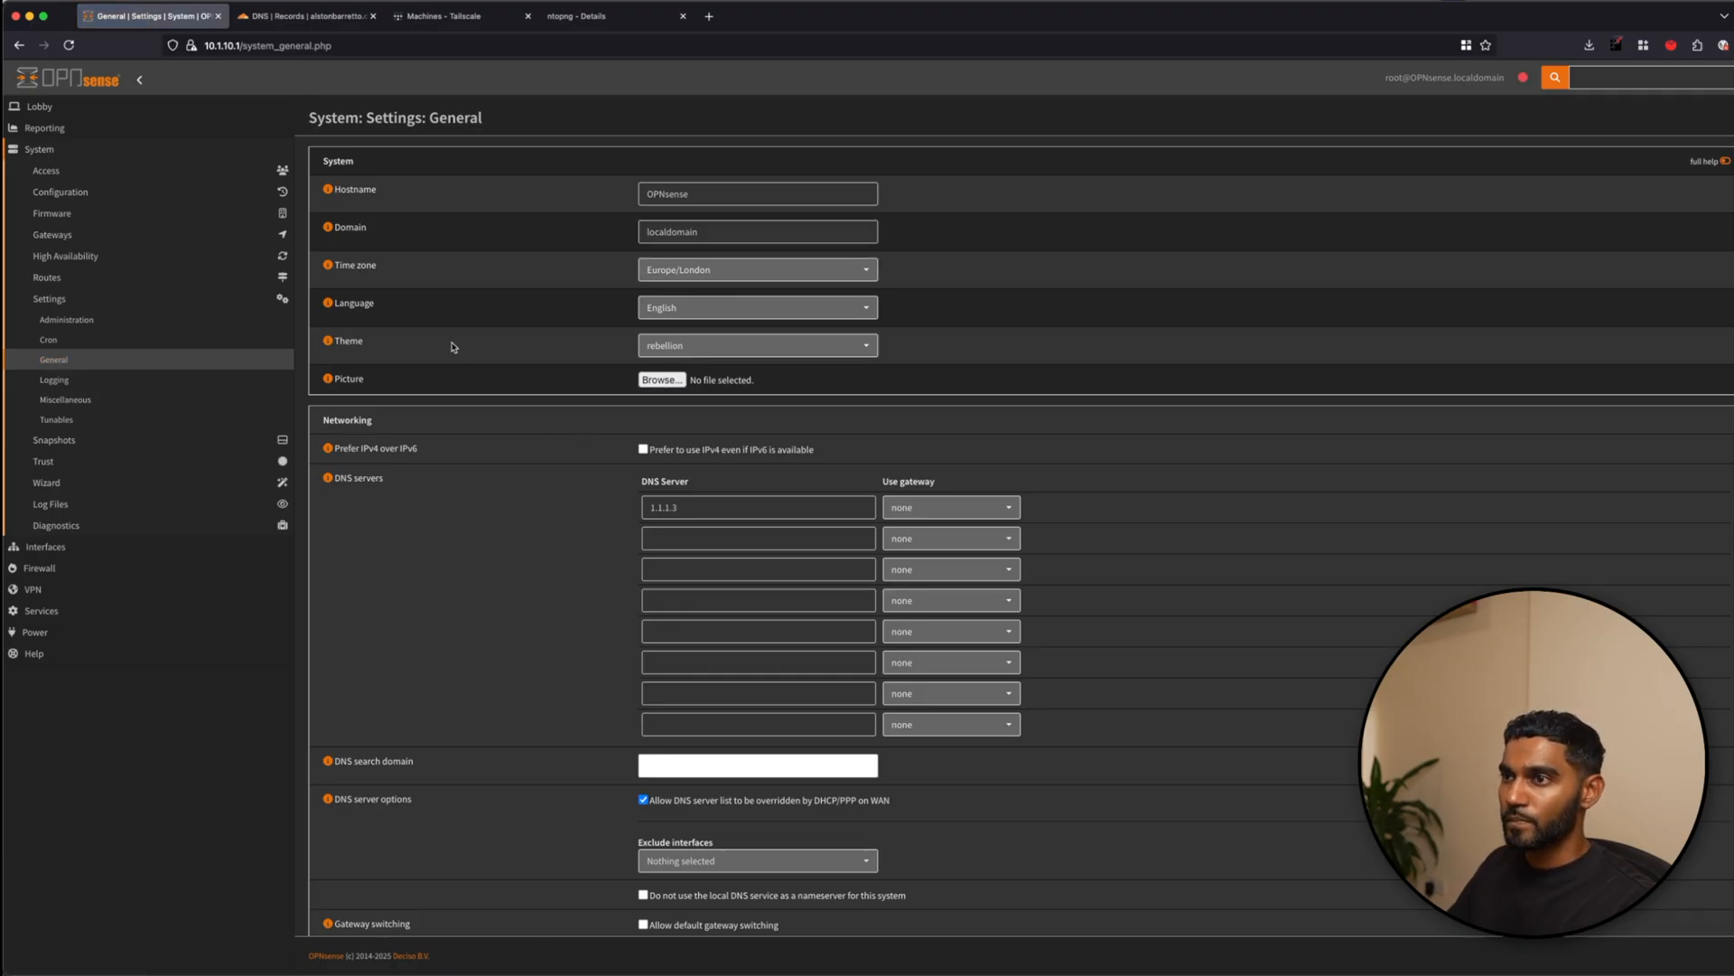
pyautogui.click(757, 344)
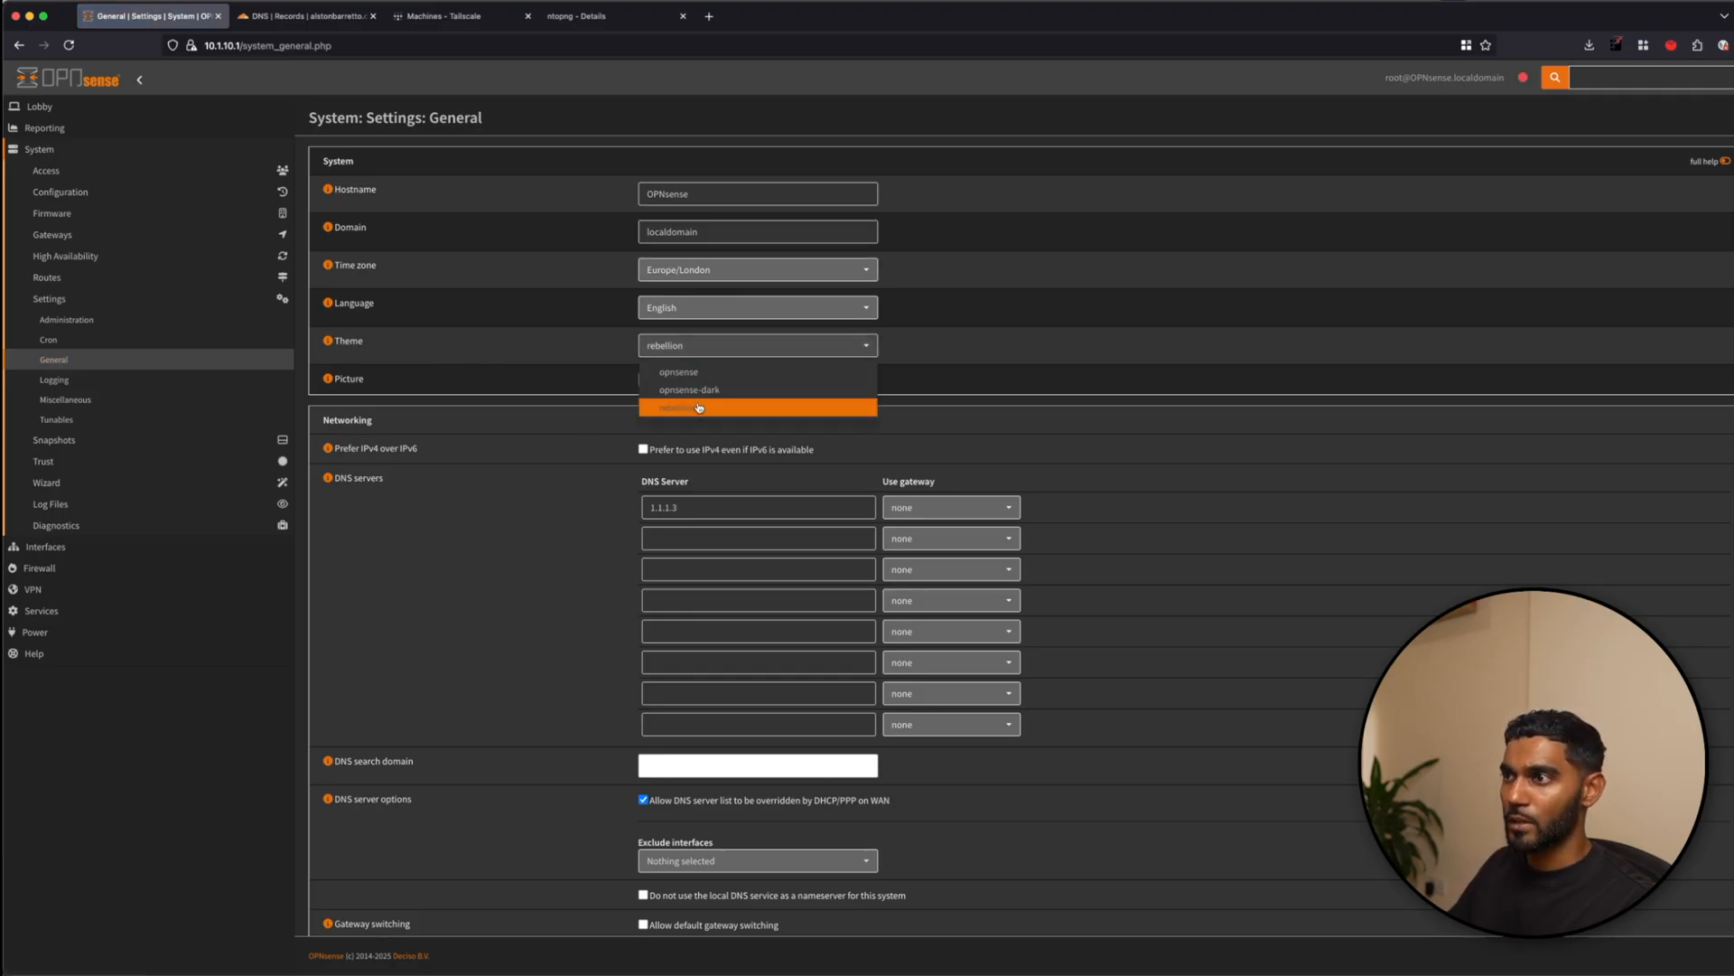